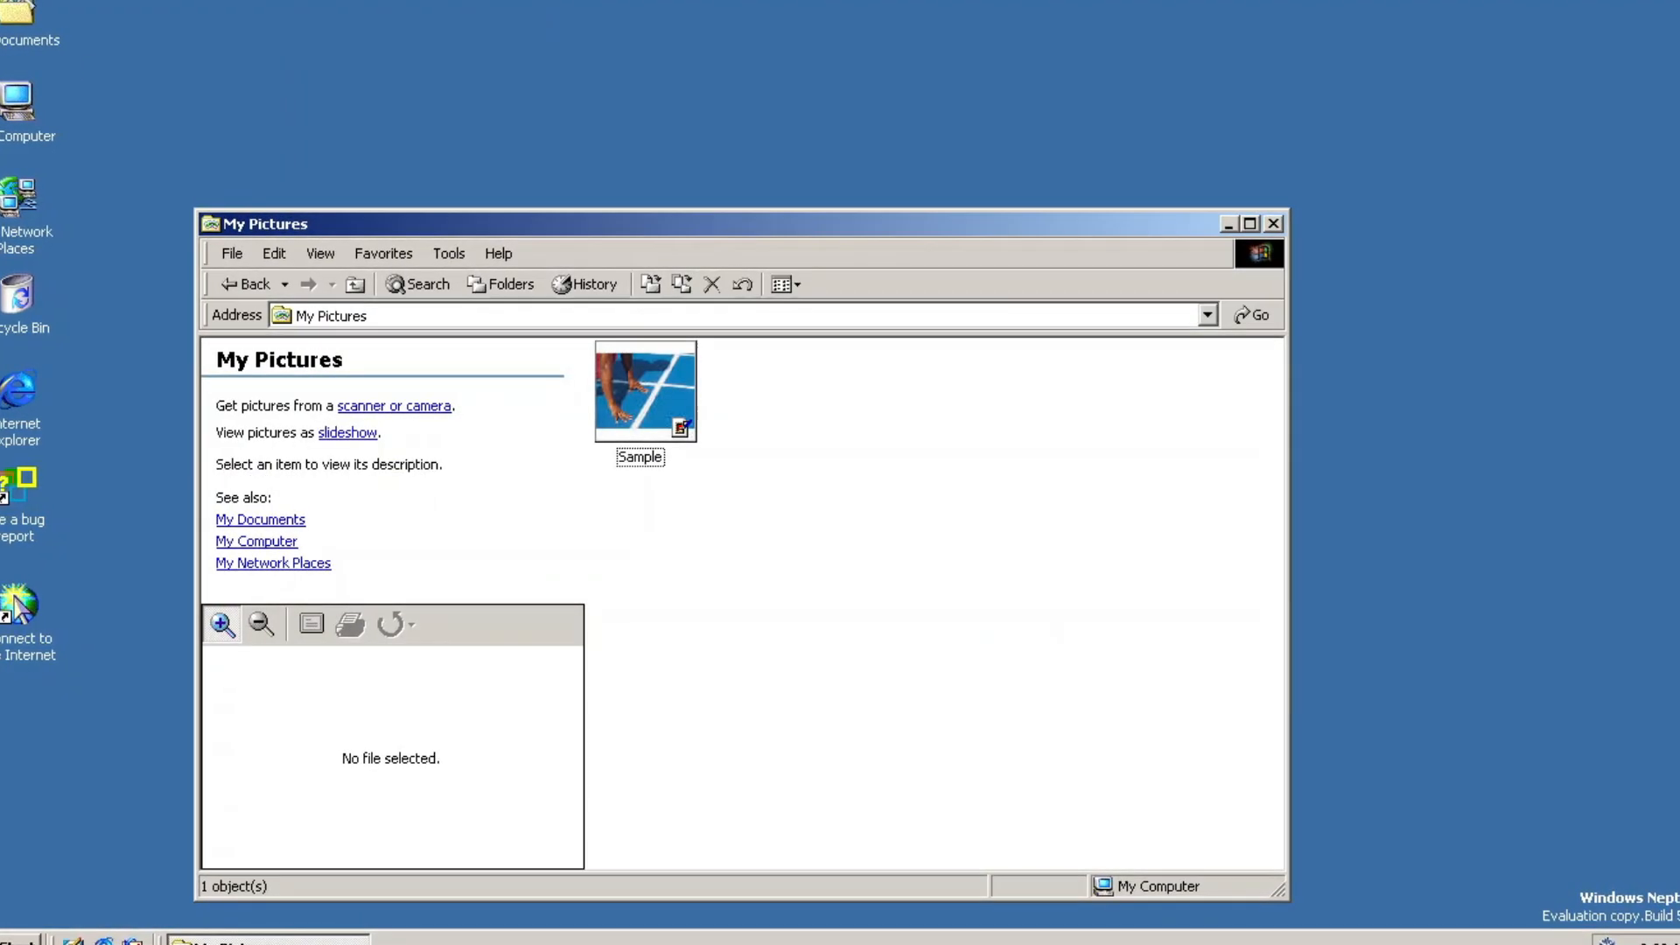
Accept the evaluation notice and install onto the 8189 MB unpartitioned space
click(1273, 224)
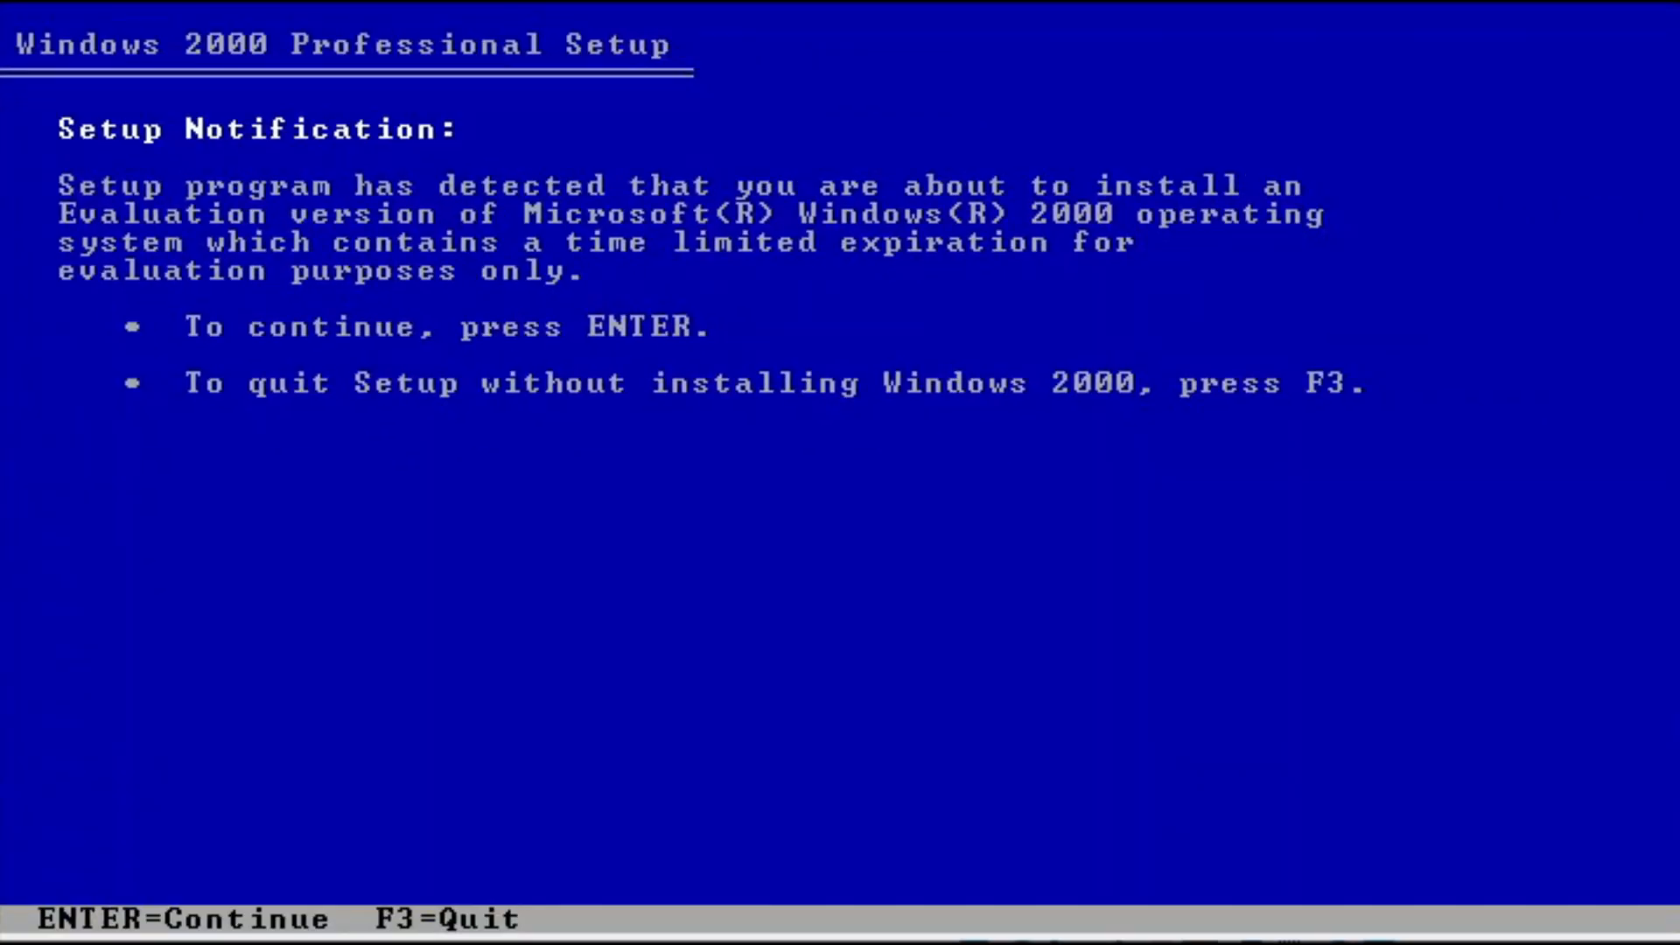
key(enter)
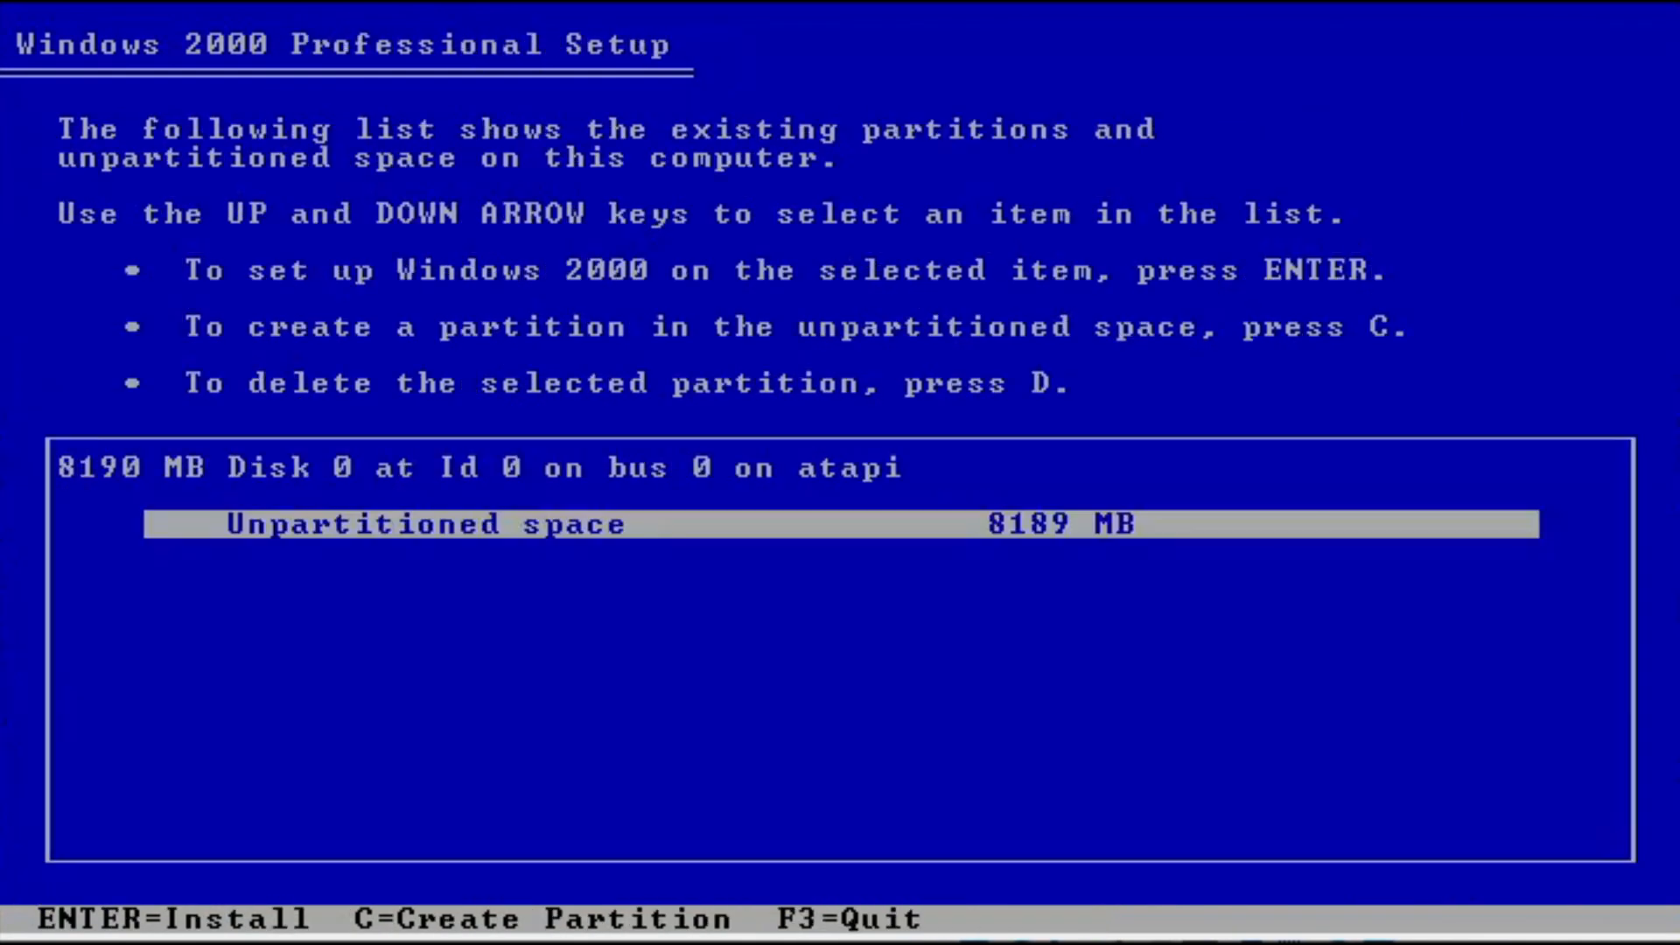
key(enter)
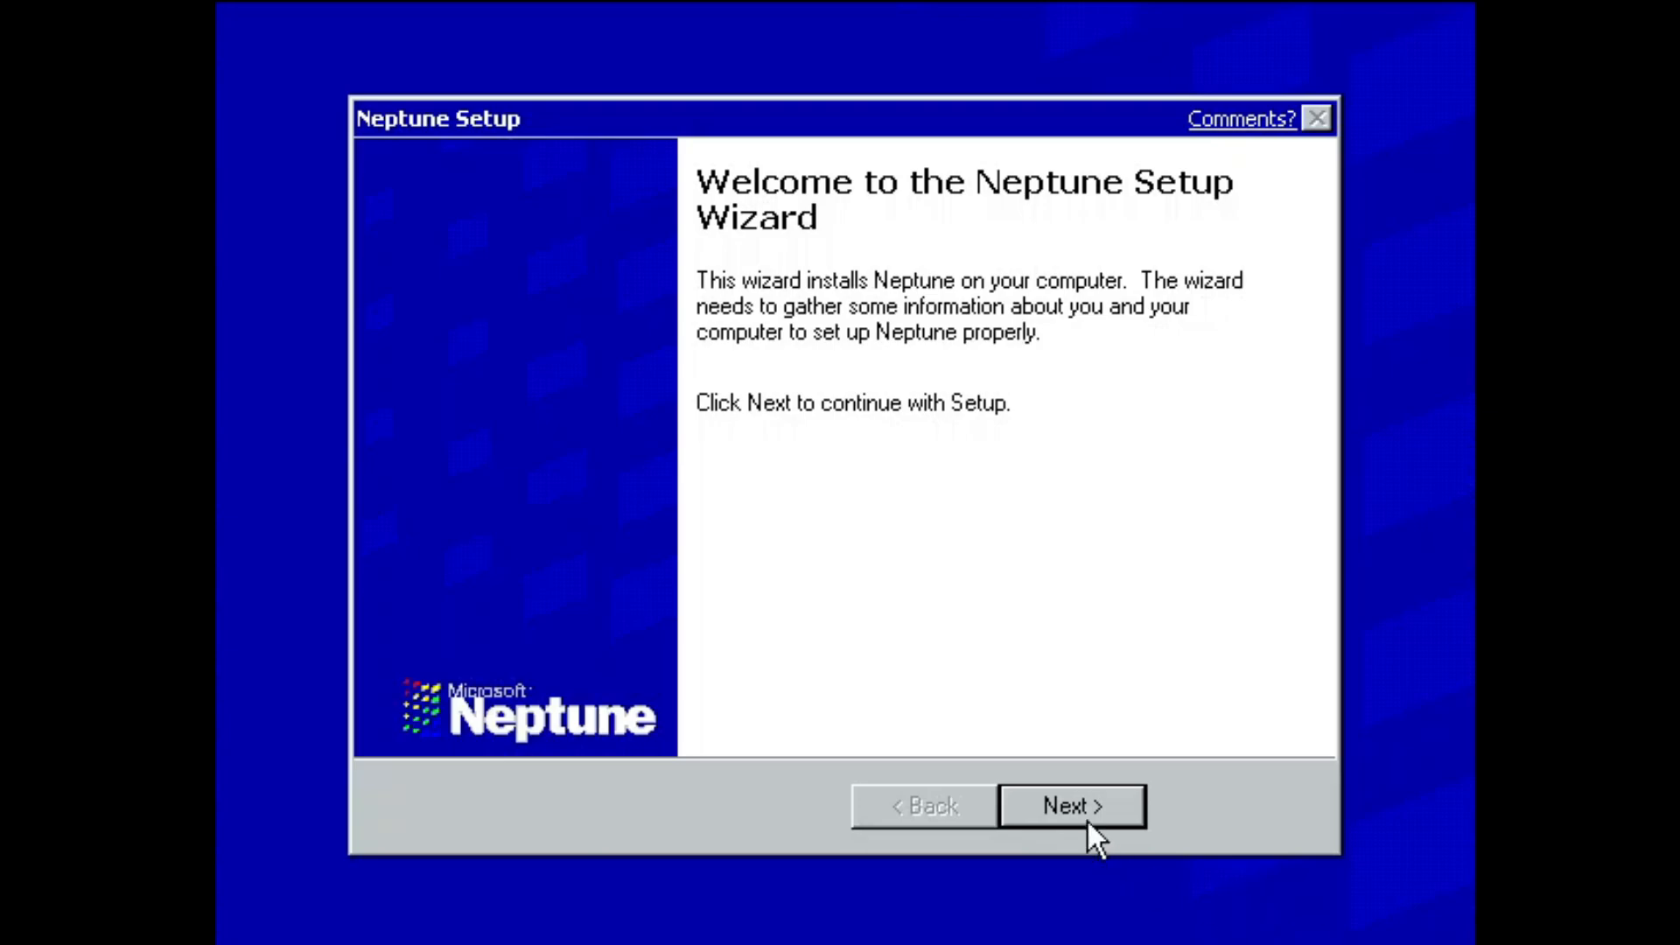
Continue past the Neptune Setup Wizard welcome page to finish setup
click(1071, 806)
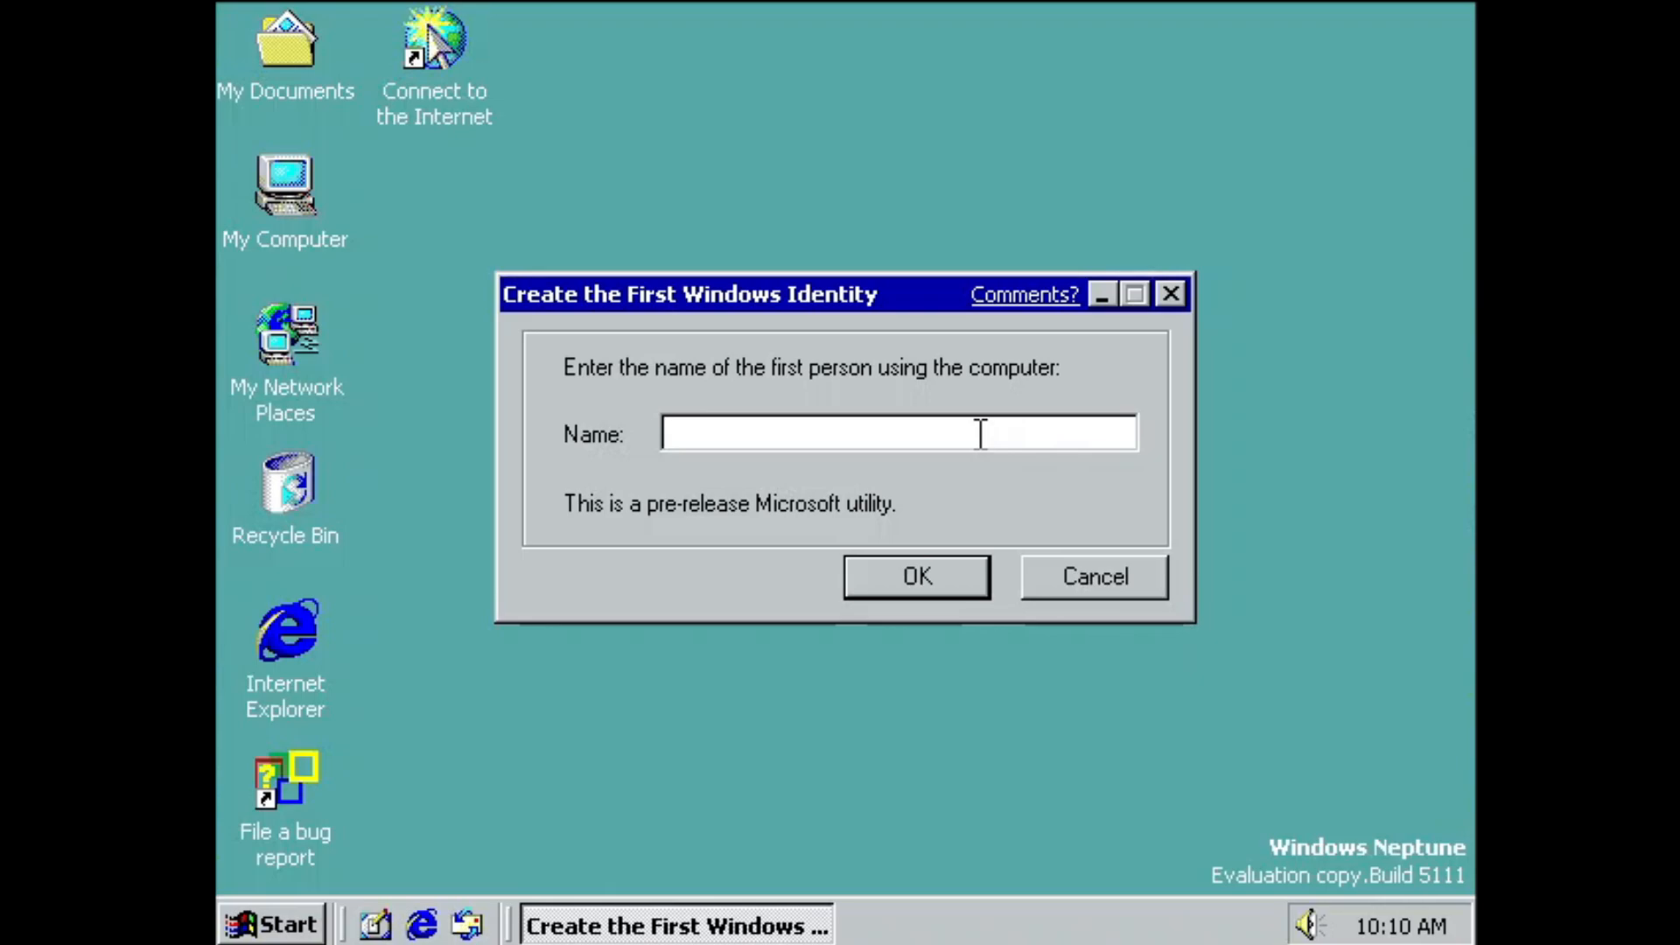
Name the first Windows identity 'Everything Wind'
text(E)
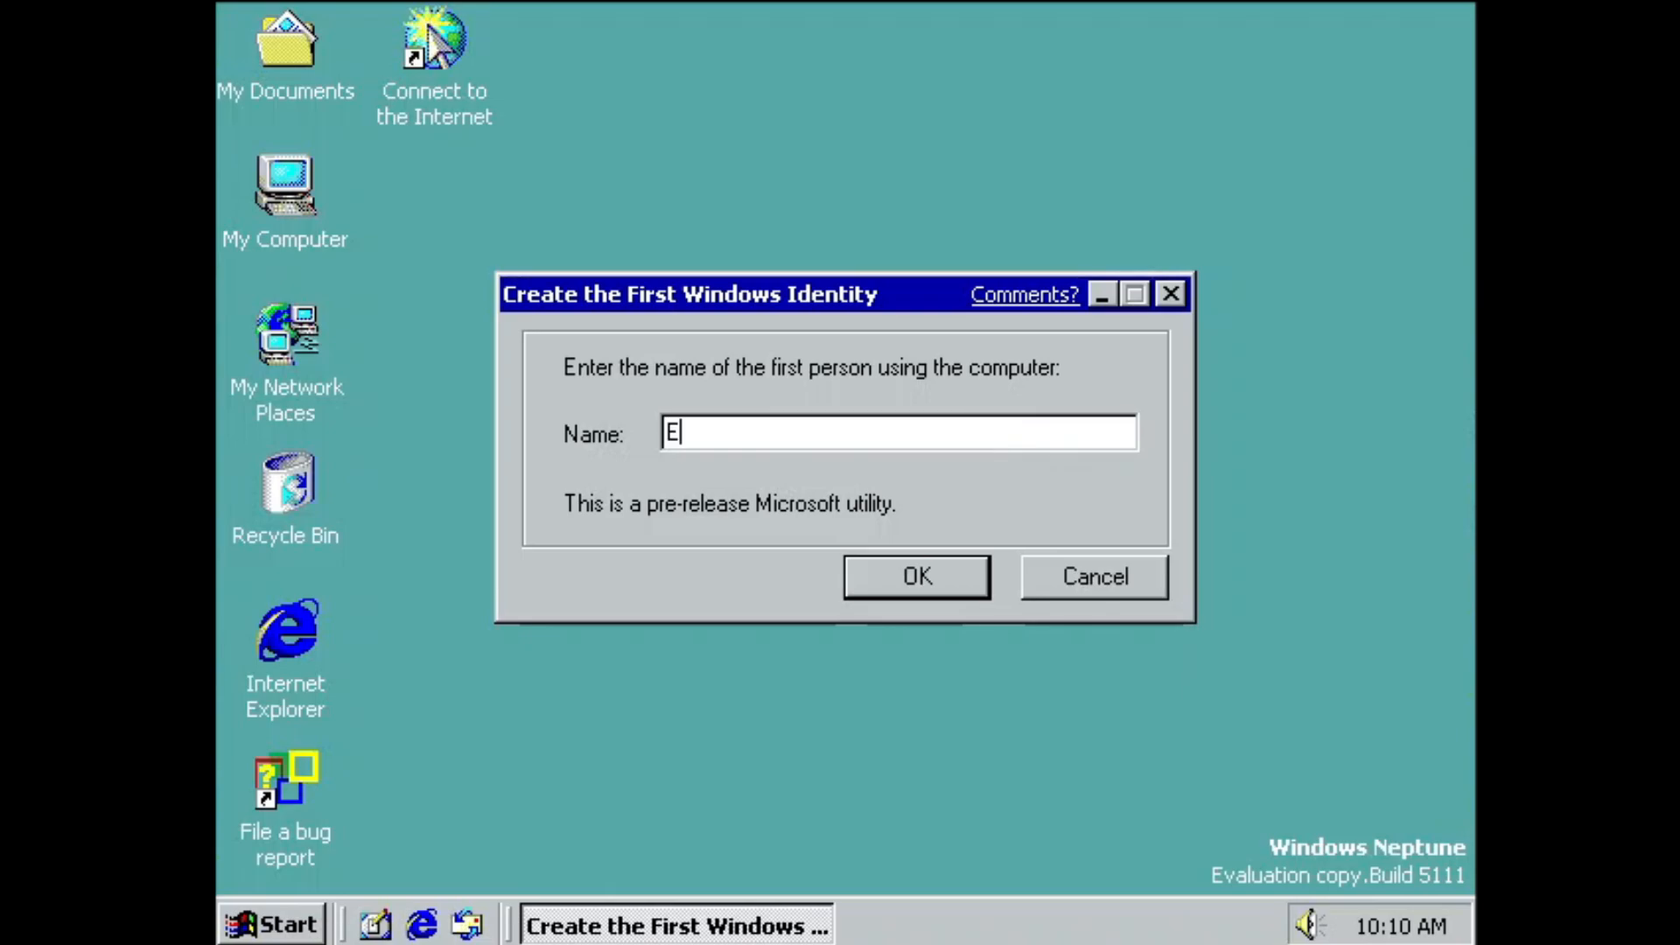
text(verything Wind)
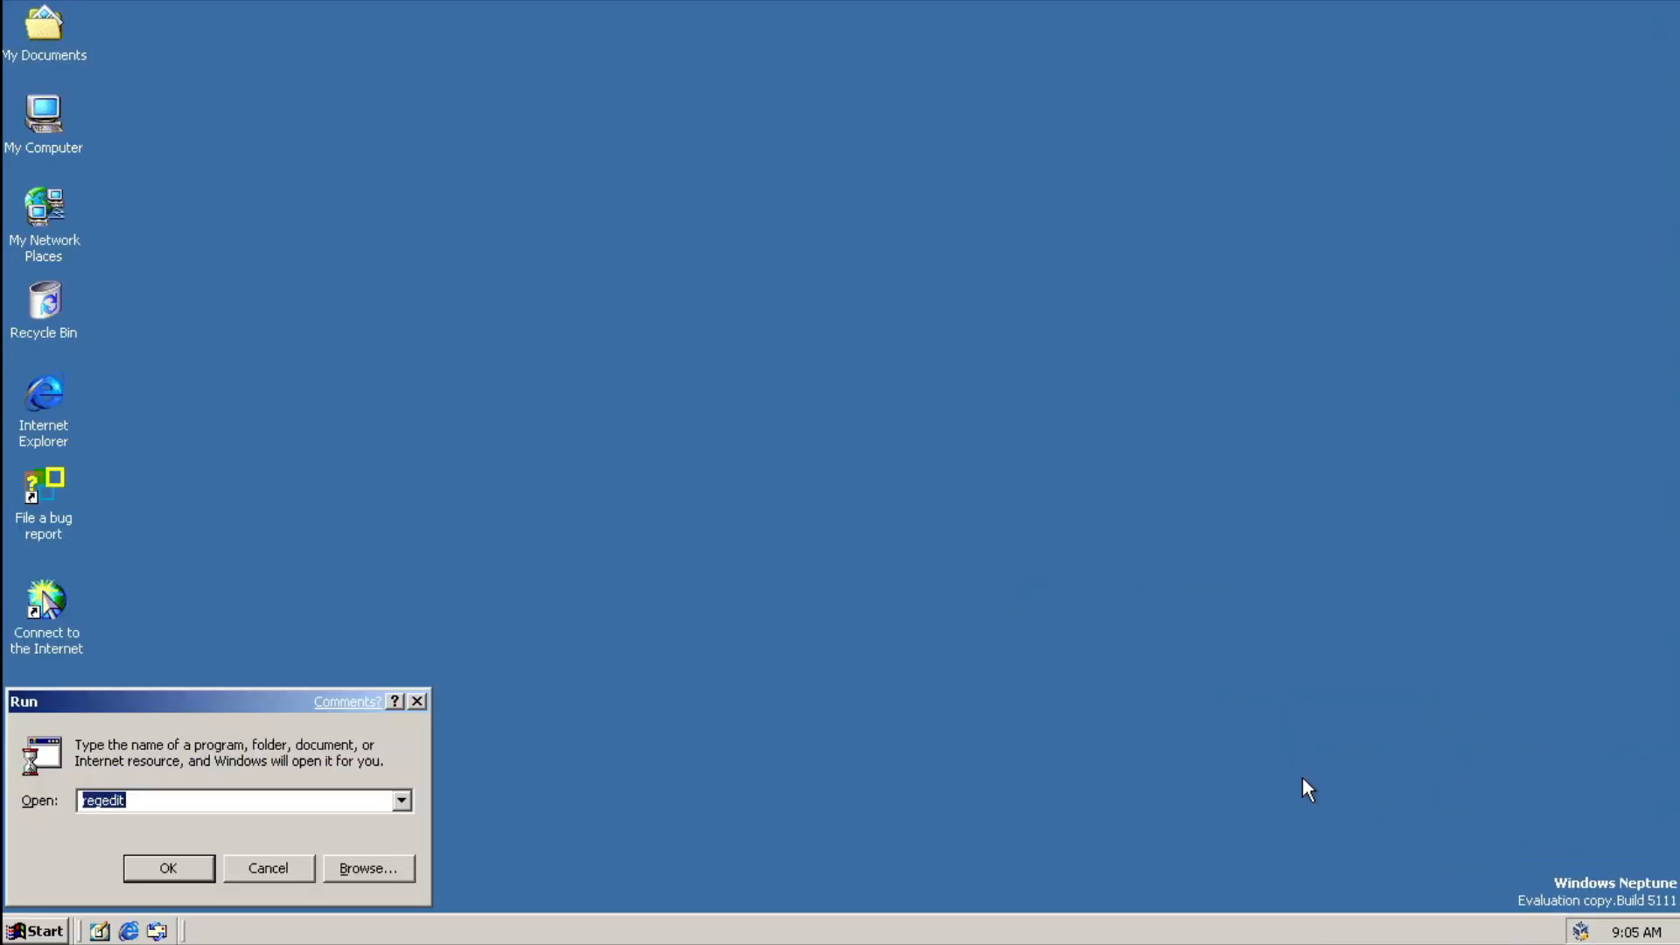
Run winver to check the system version 5.00.5111
text(winver)
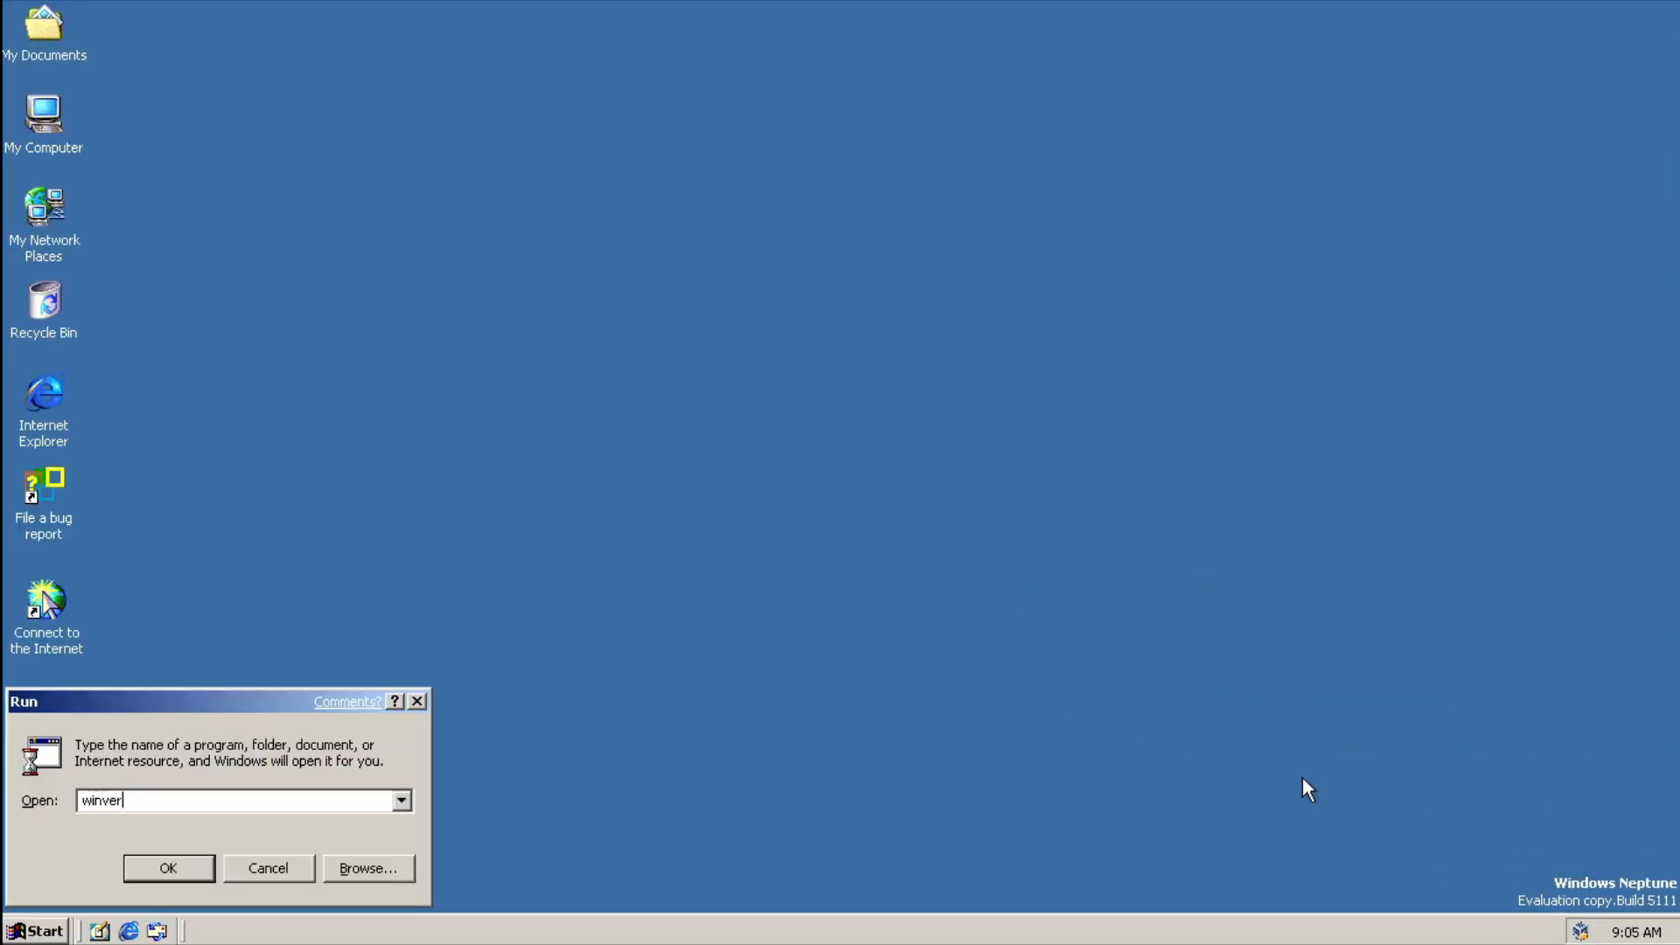
click(167, 868)
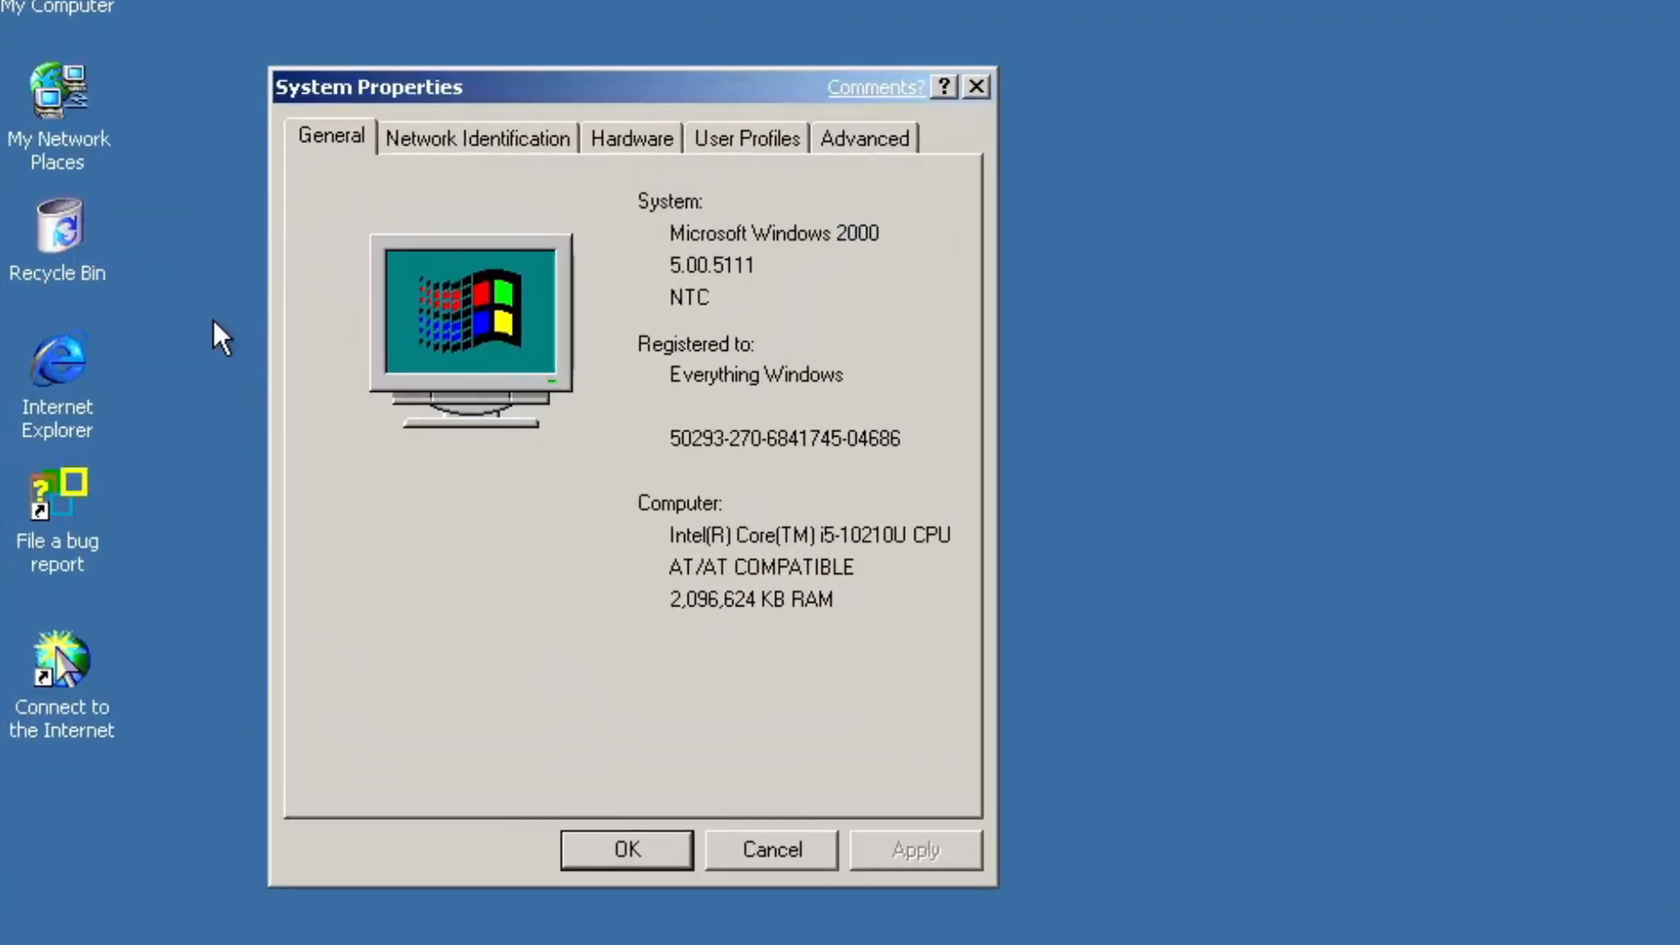
mouse_move(199, 570)
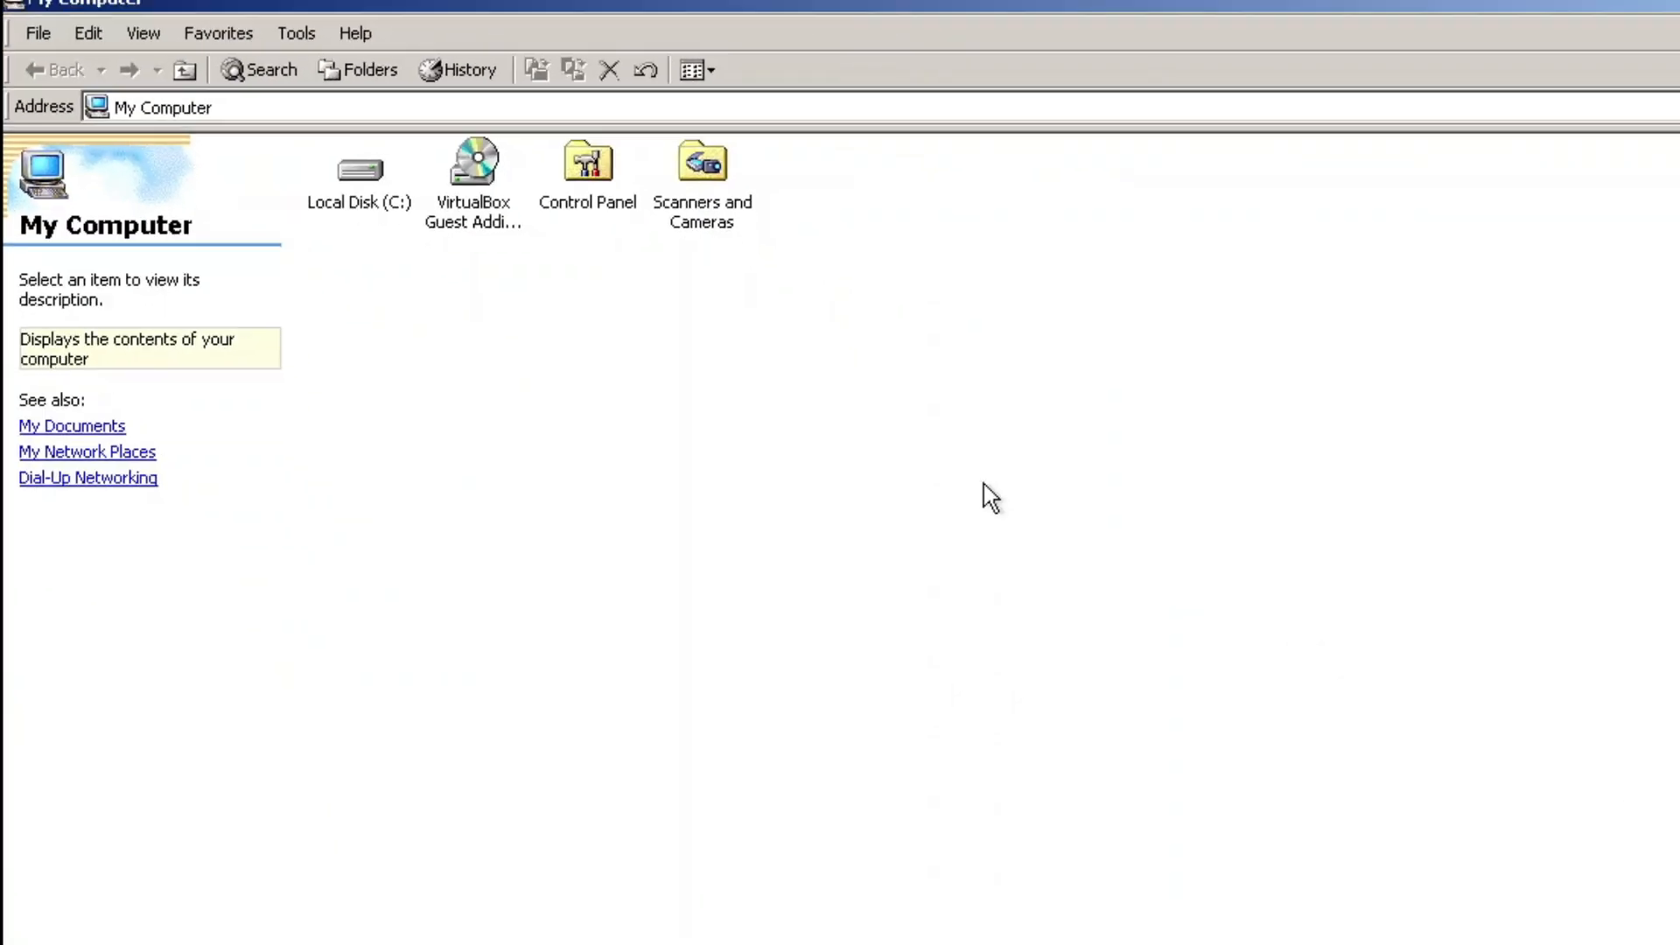
Browse Local Disk (C:) into the WINNT folder and reveal its files
double_click(358, 169)
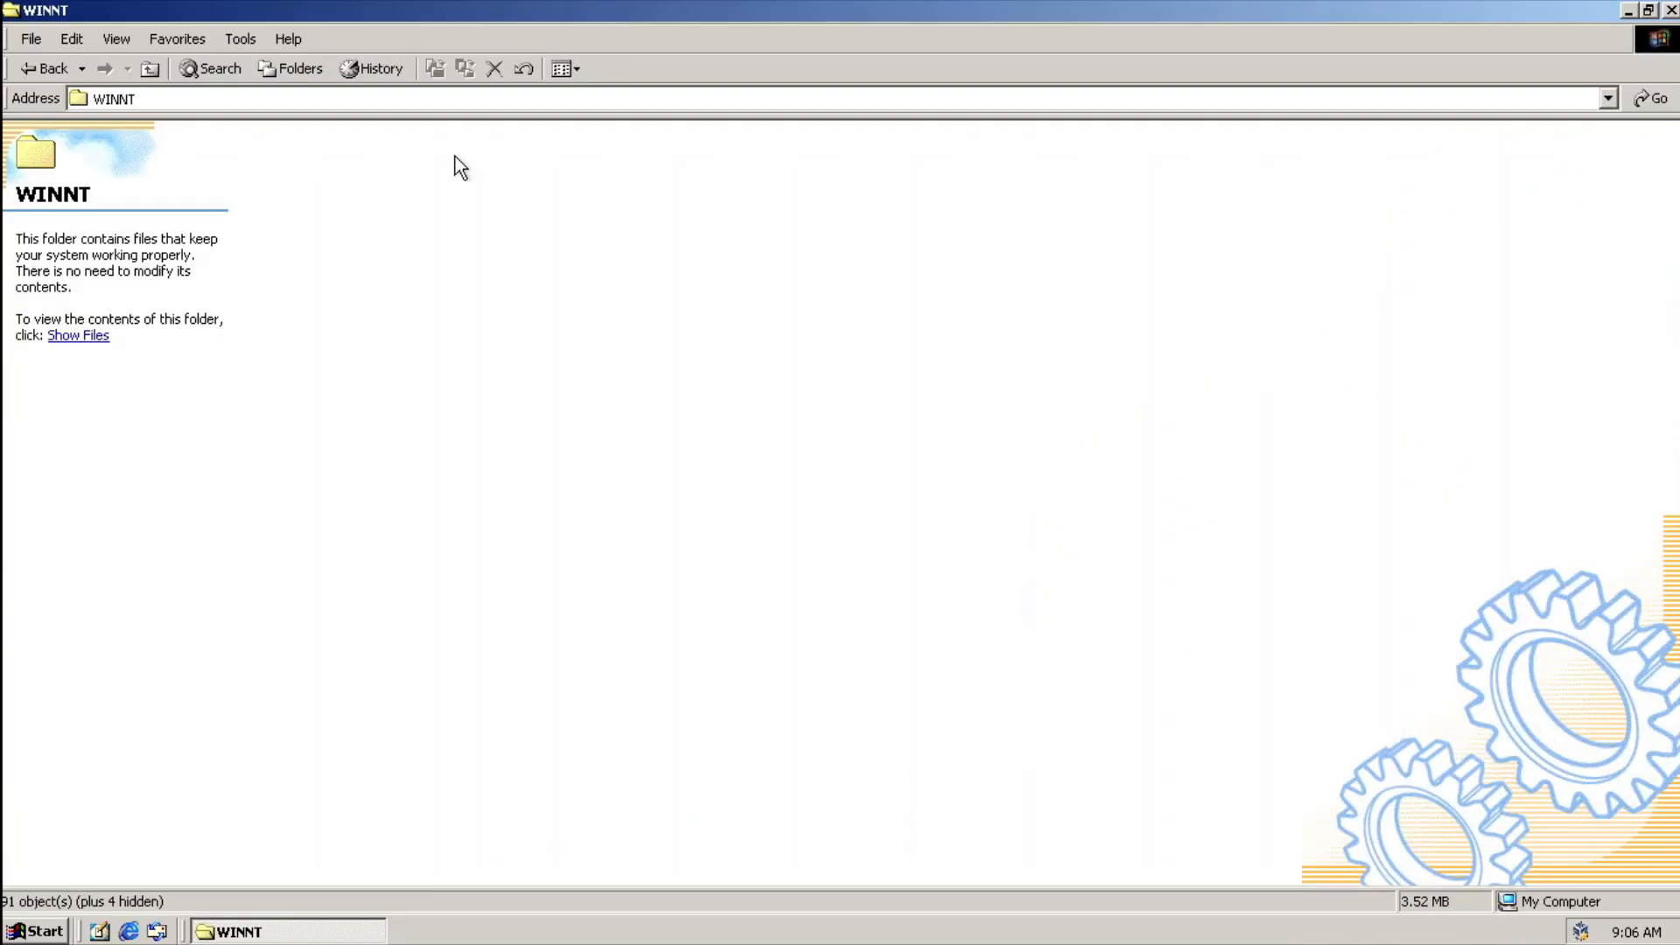
mouse_move(62, 352)
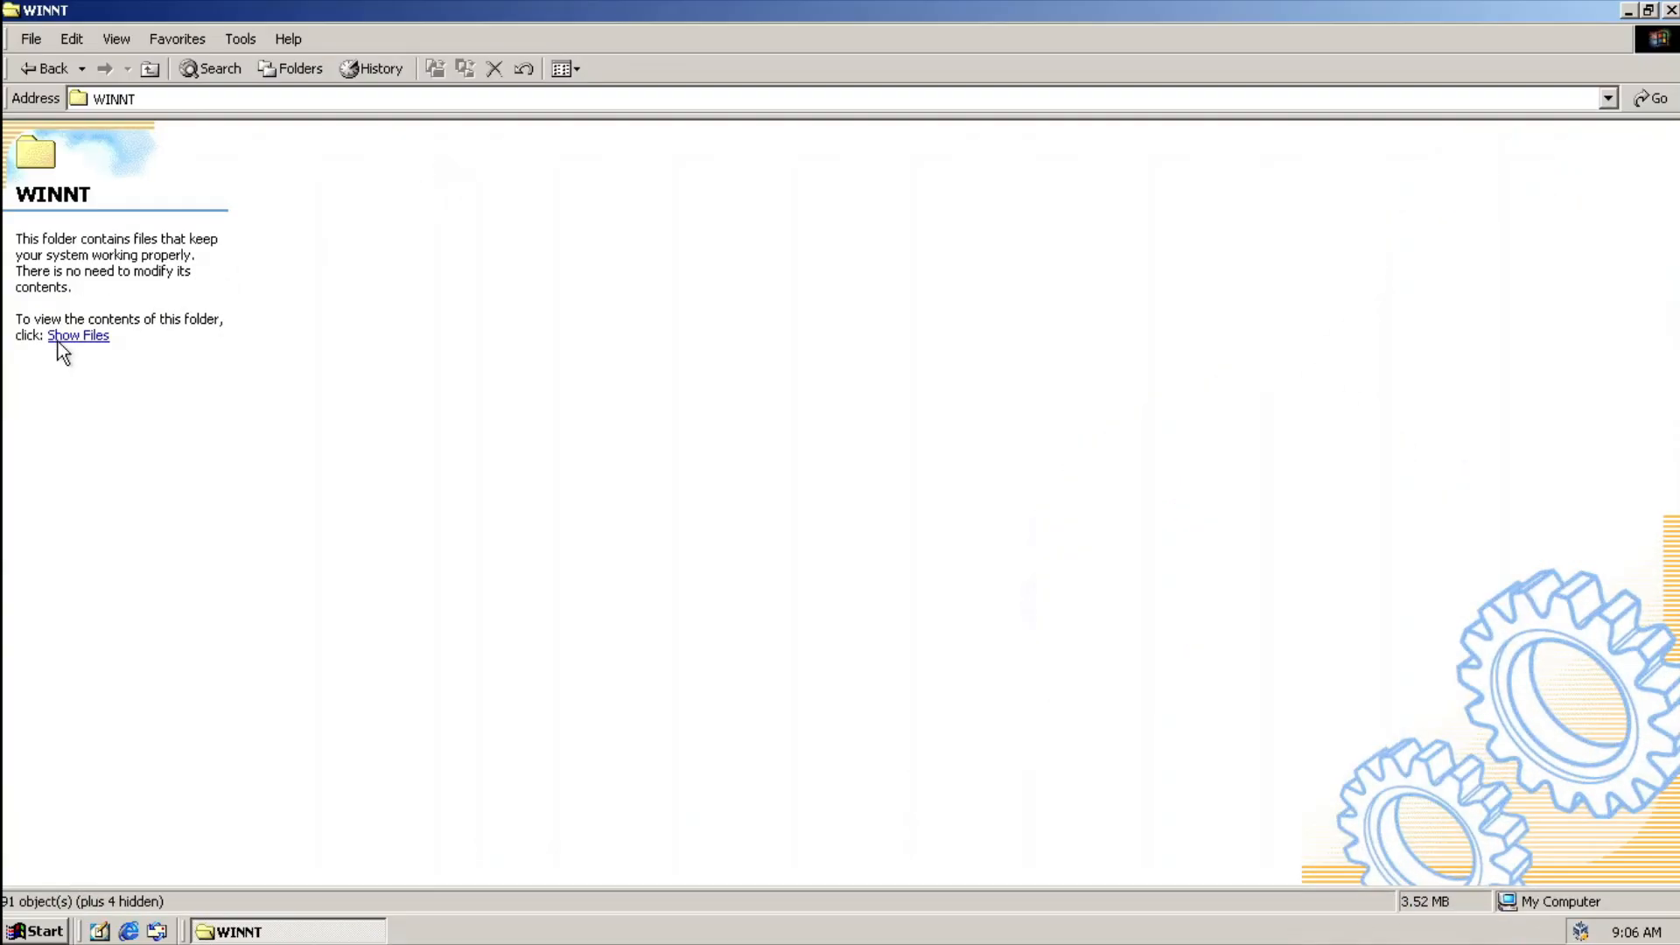
click(78, 335)
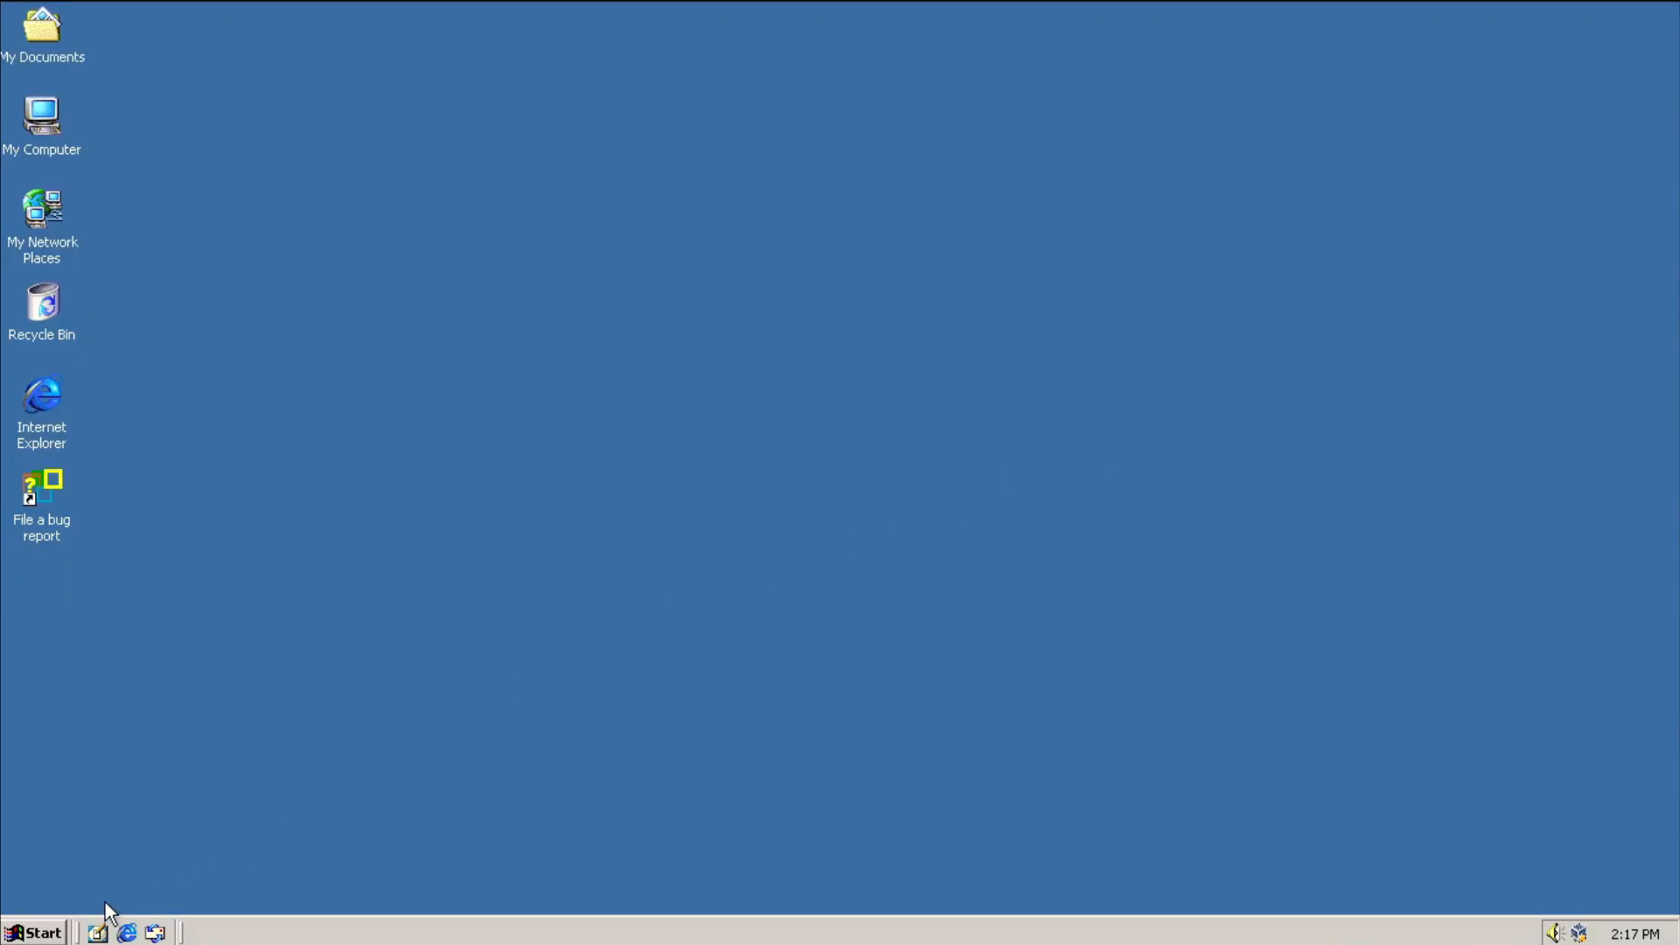
Set the screen saver to My Pictures Slideshow in Display Properties
click(38, 932)
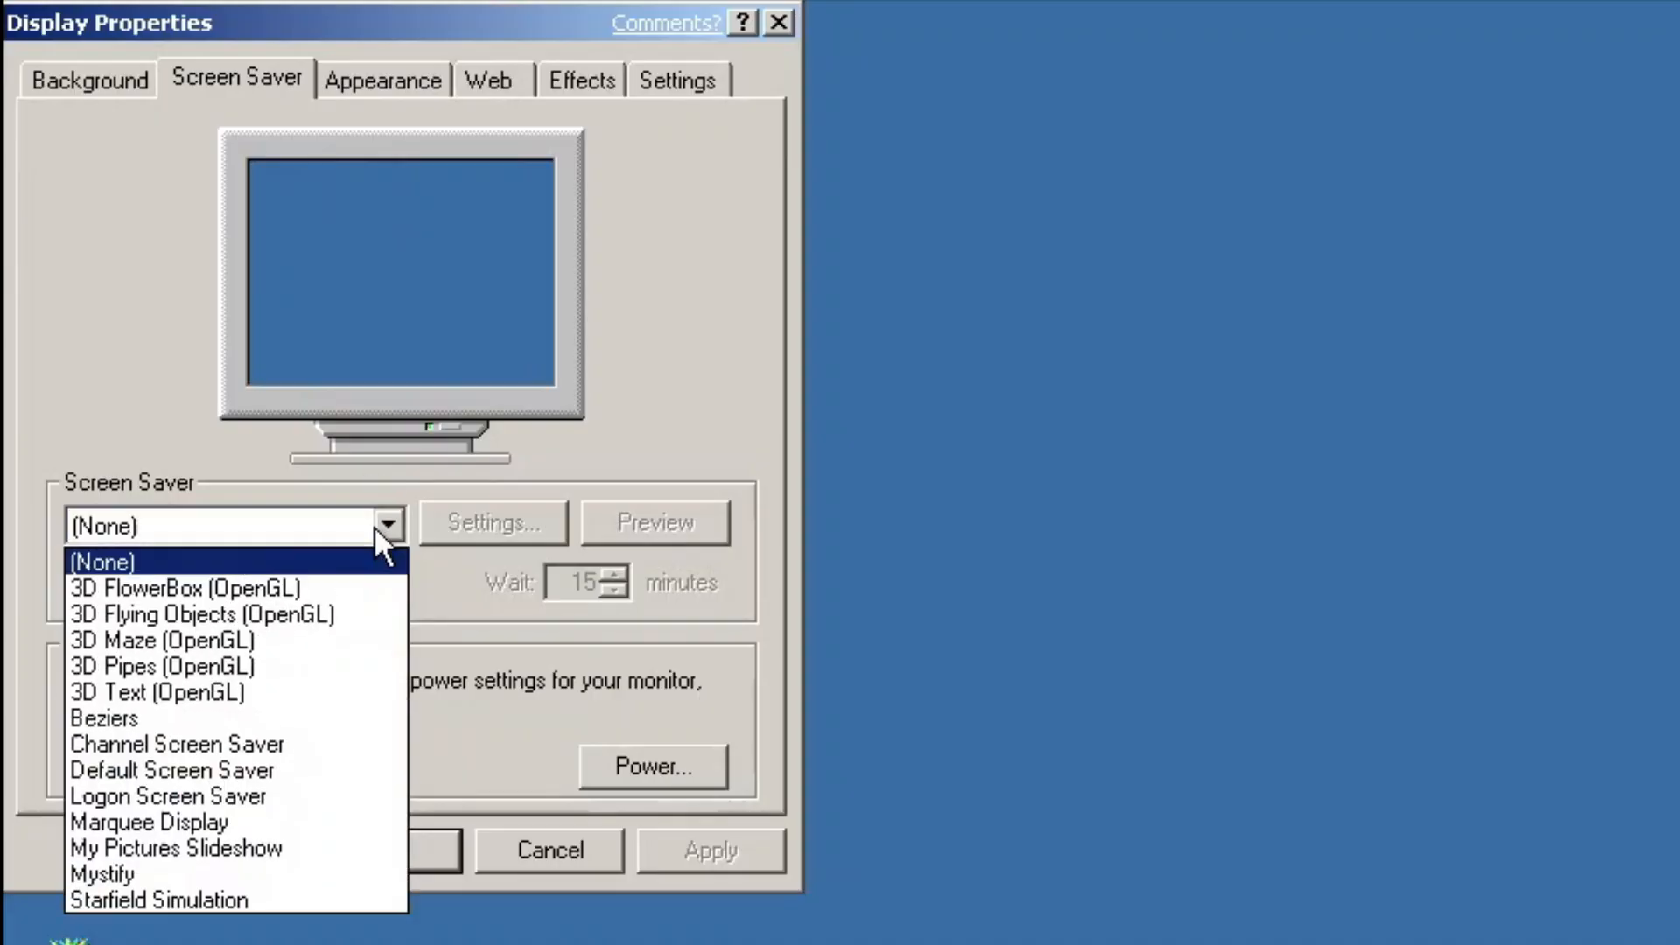
mouse_move(387, 498)
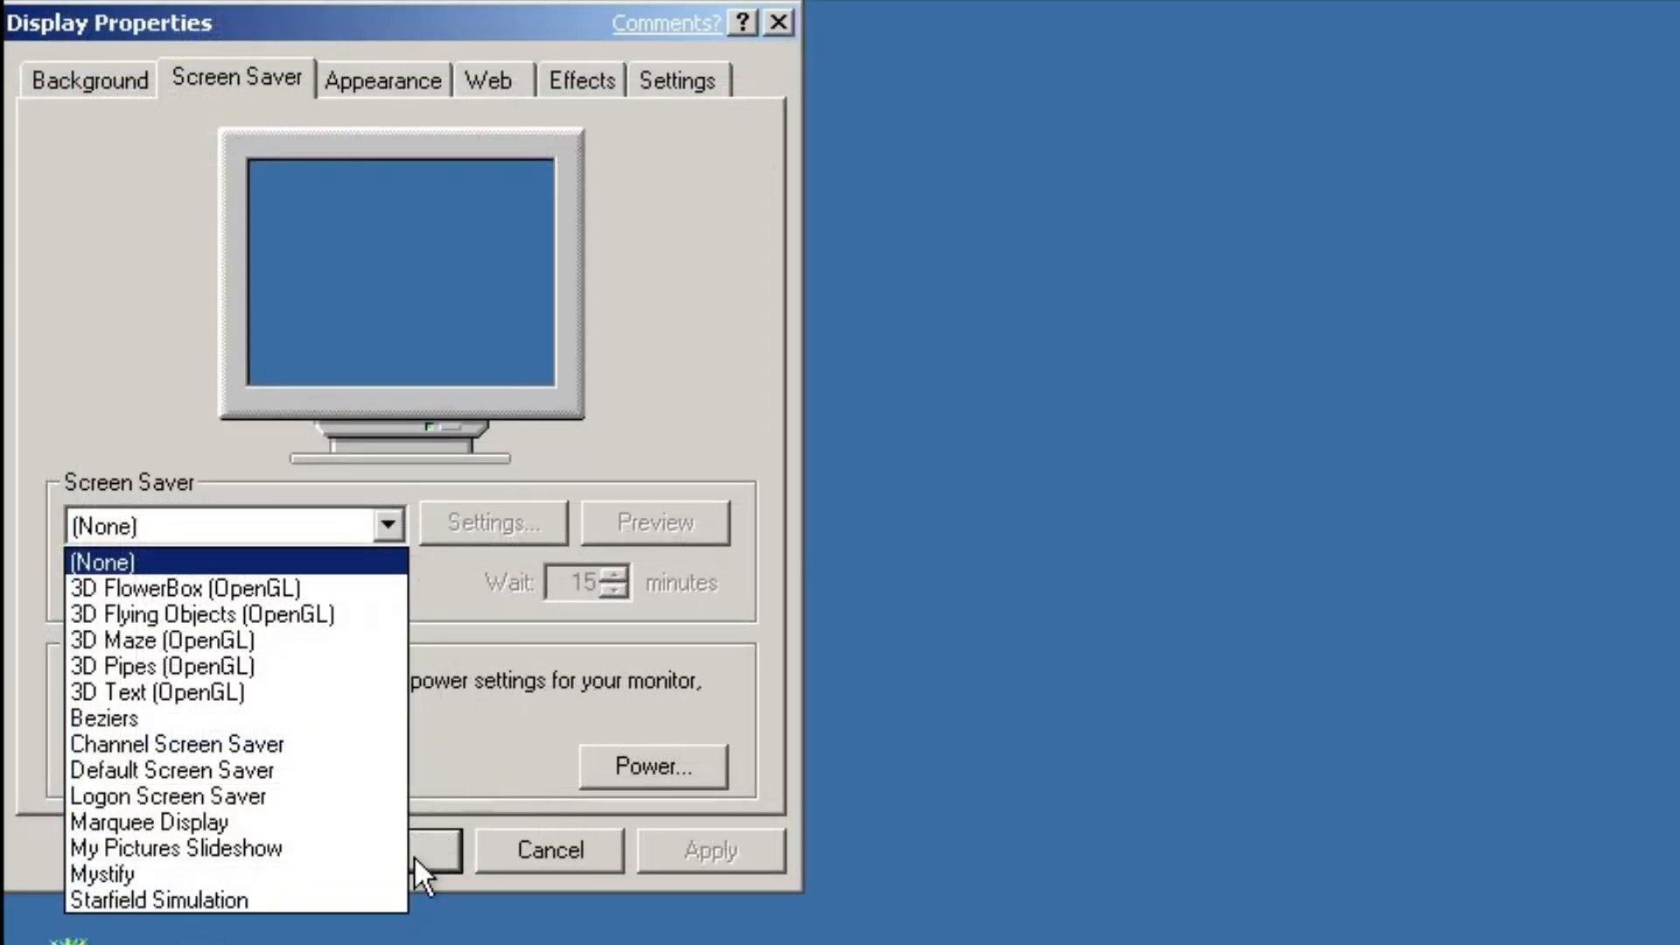
click(178, 848)
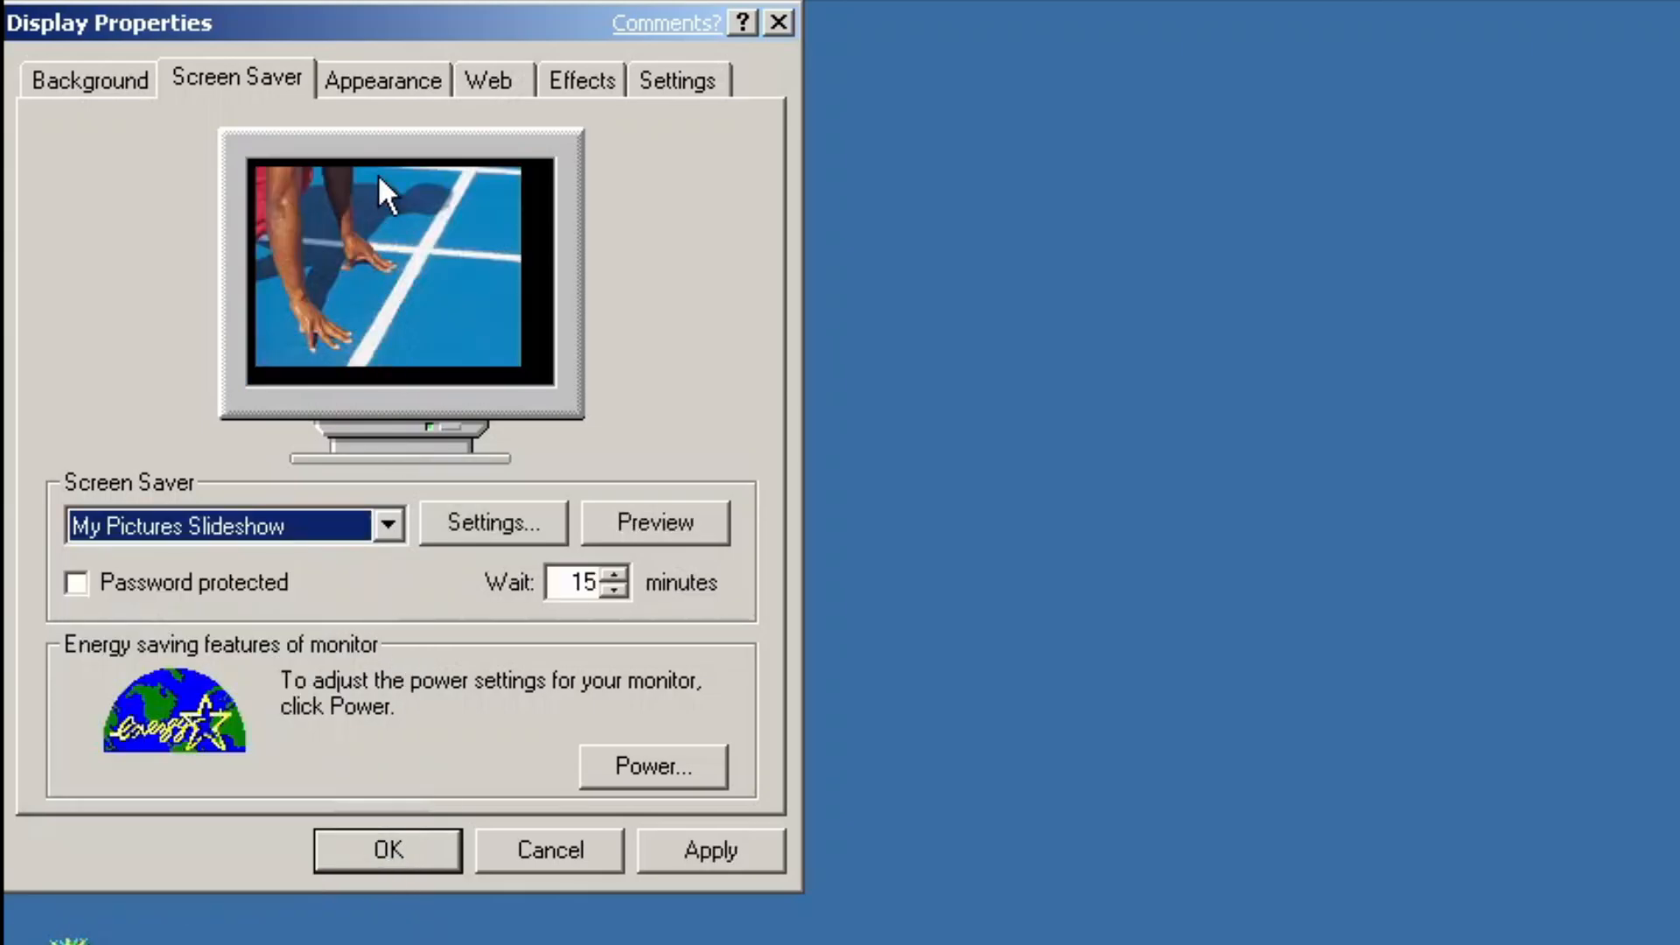
mouse_move(382, 110)
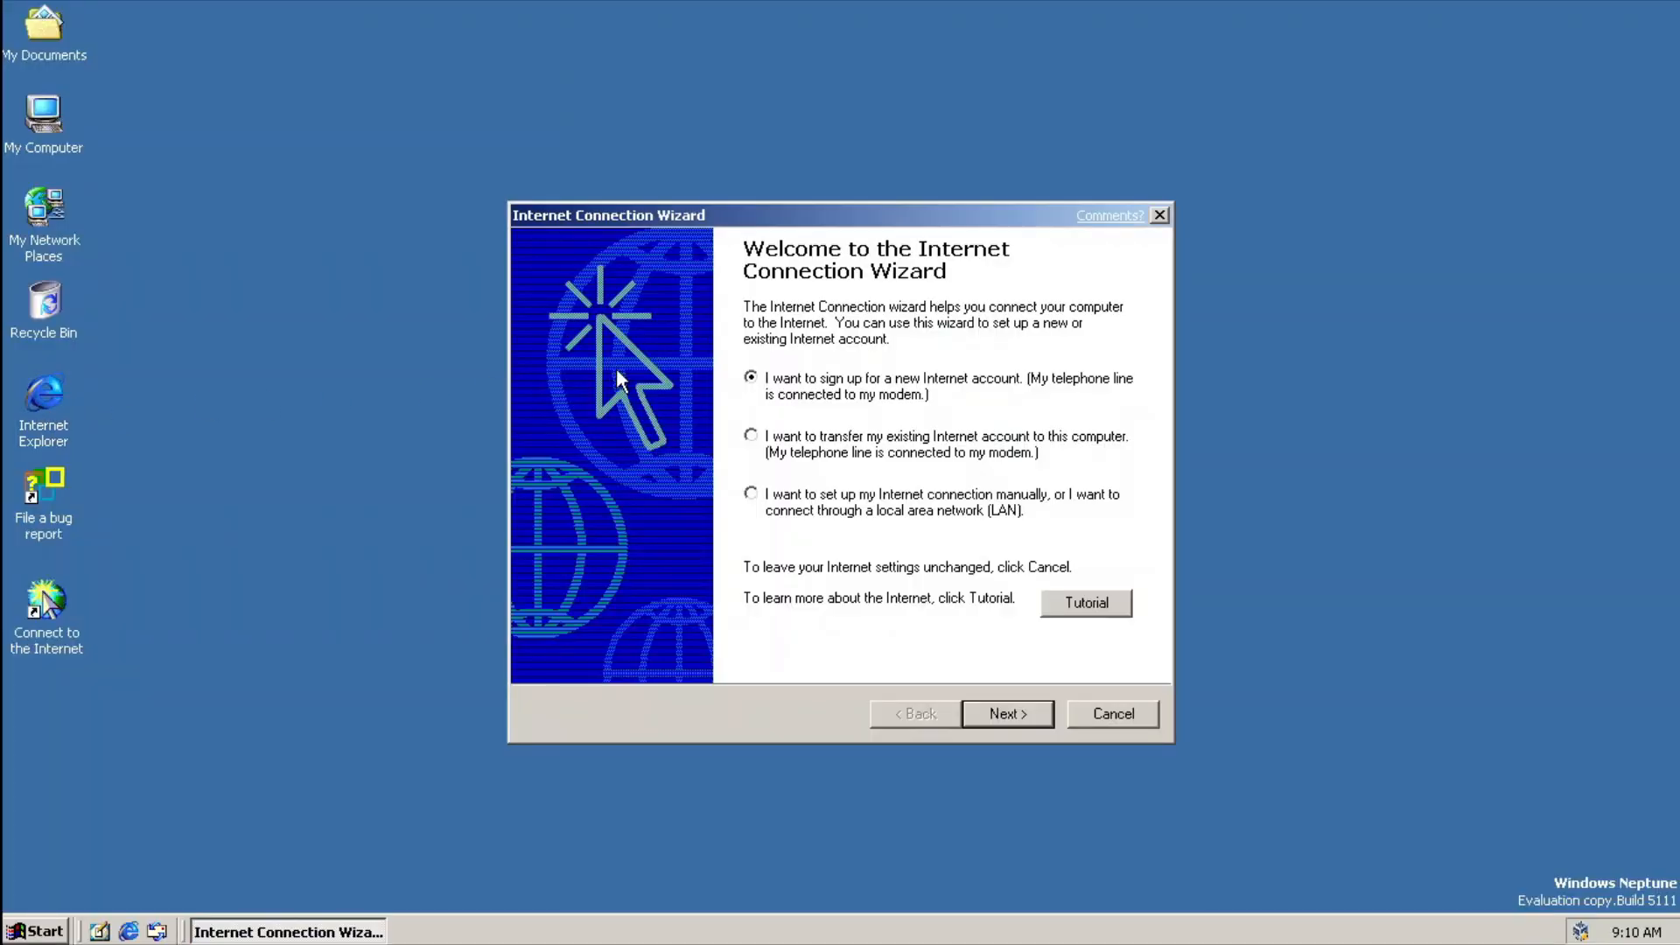
Skip Location Information and choose a local area network (LAN) connection
click(1006, 714)
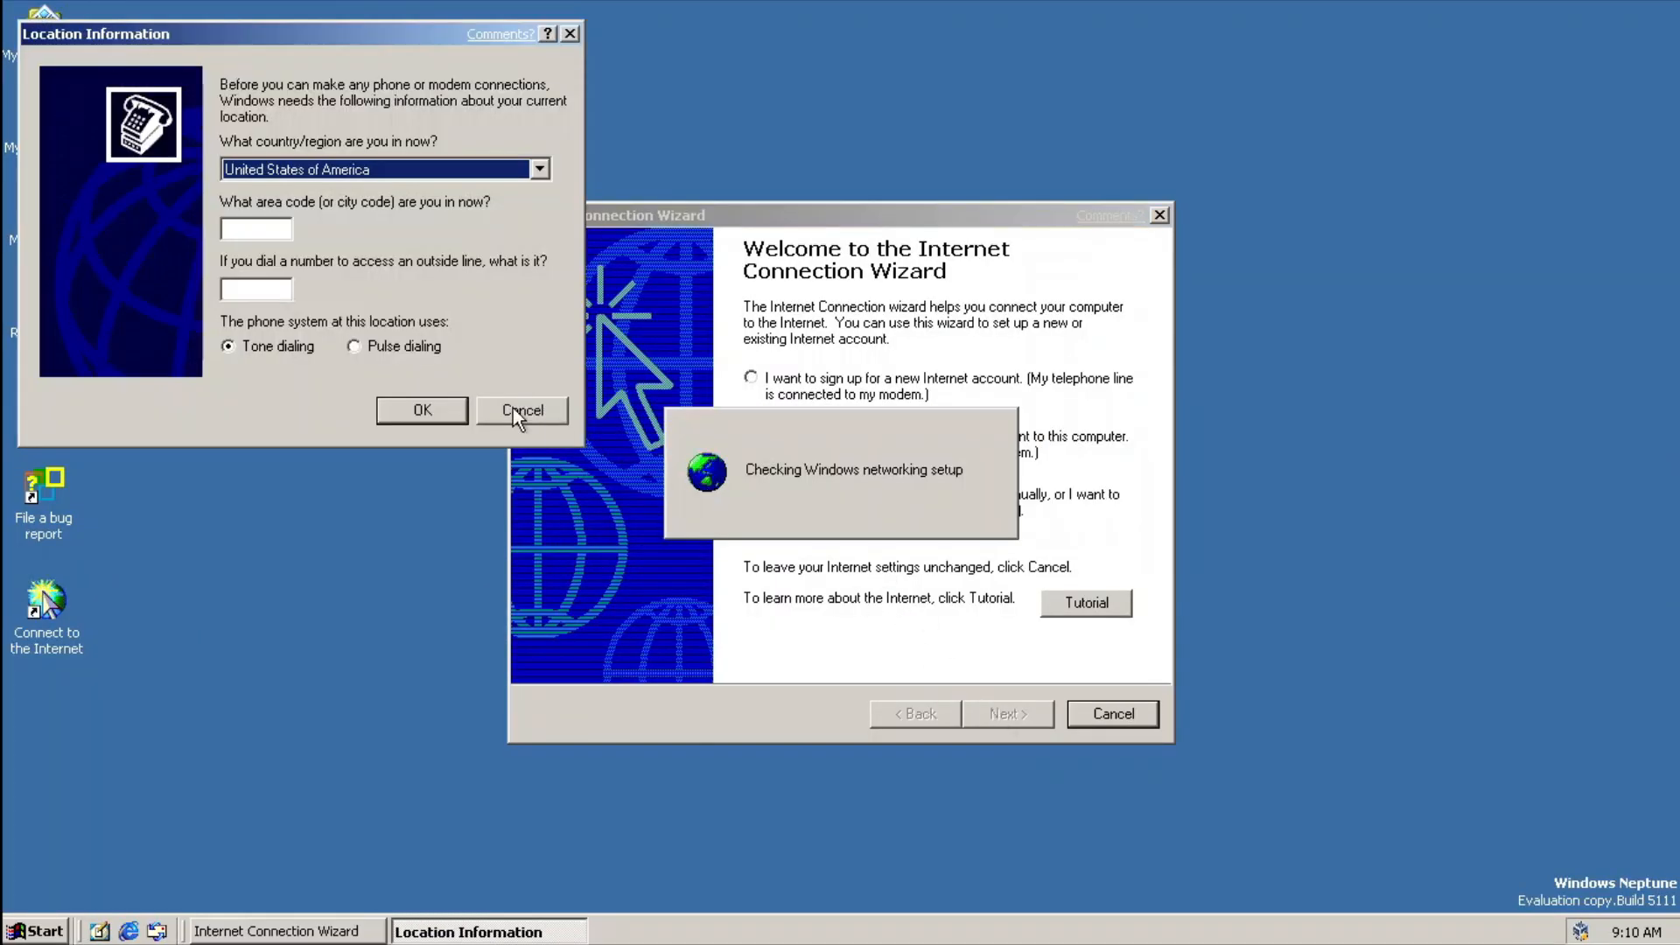
click(522, 411)
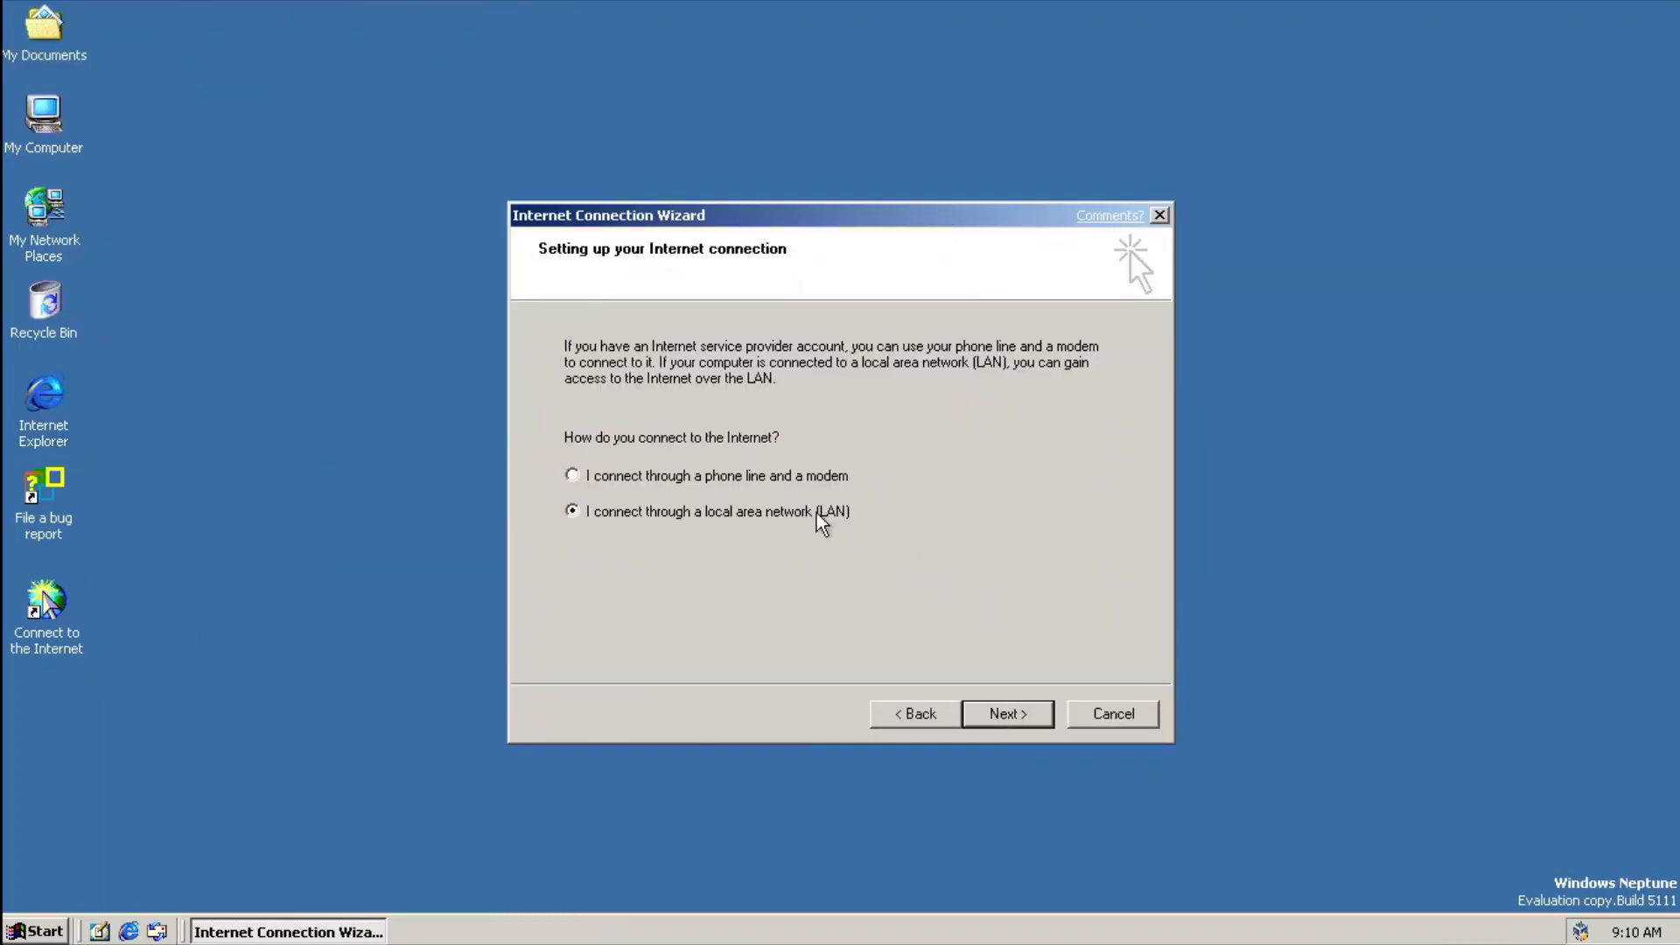
click(1006, 714)
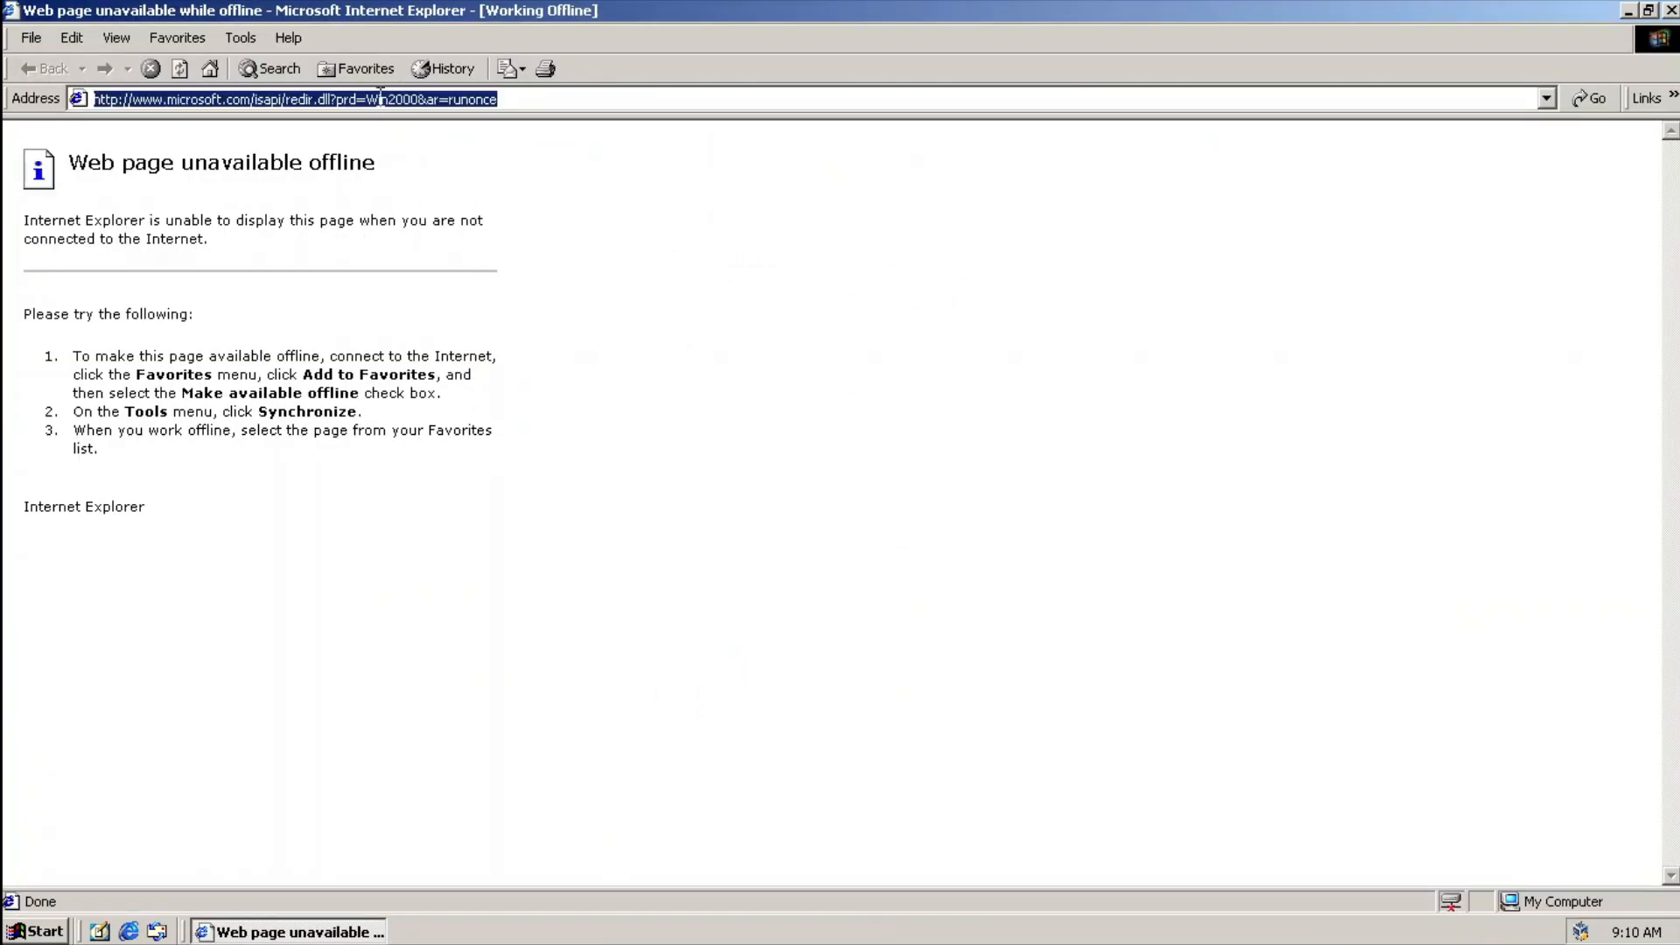
Confirm Internet Explorer version 5.5 (5.00.2919.3800) in the About box
click(288, 38)
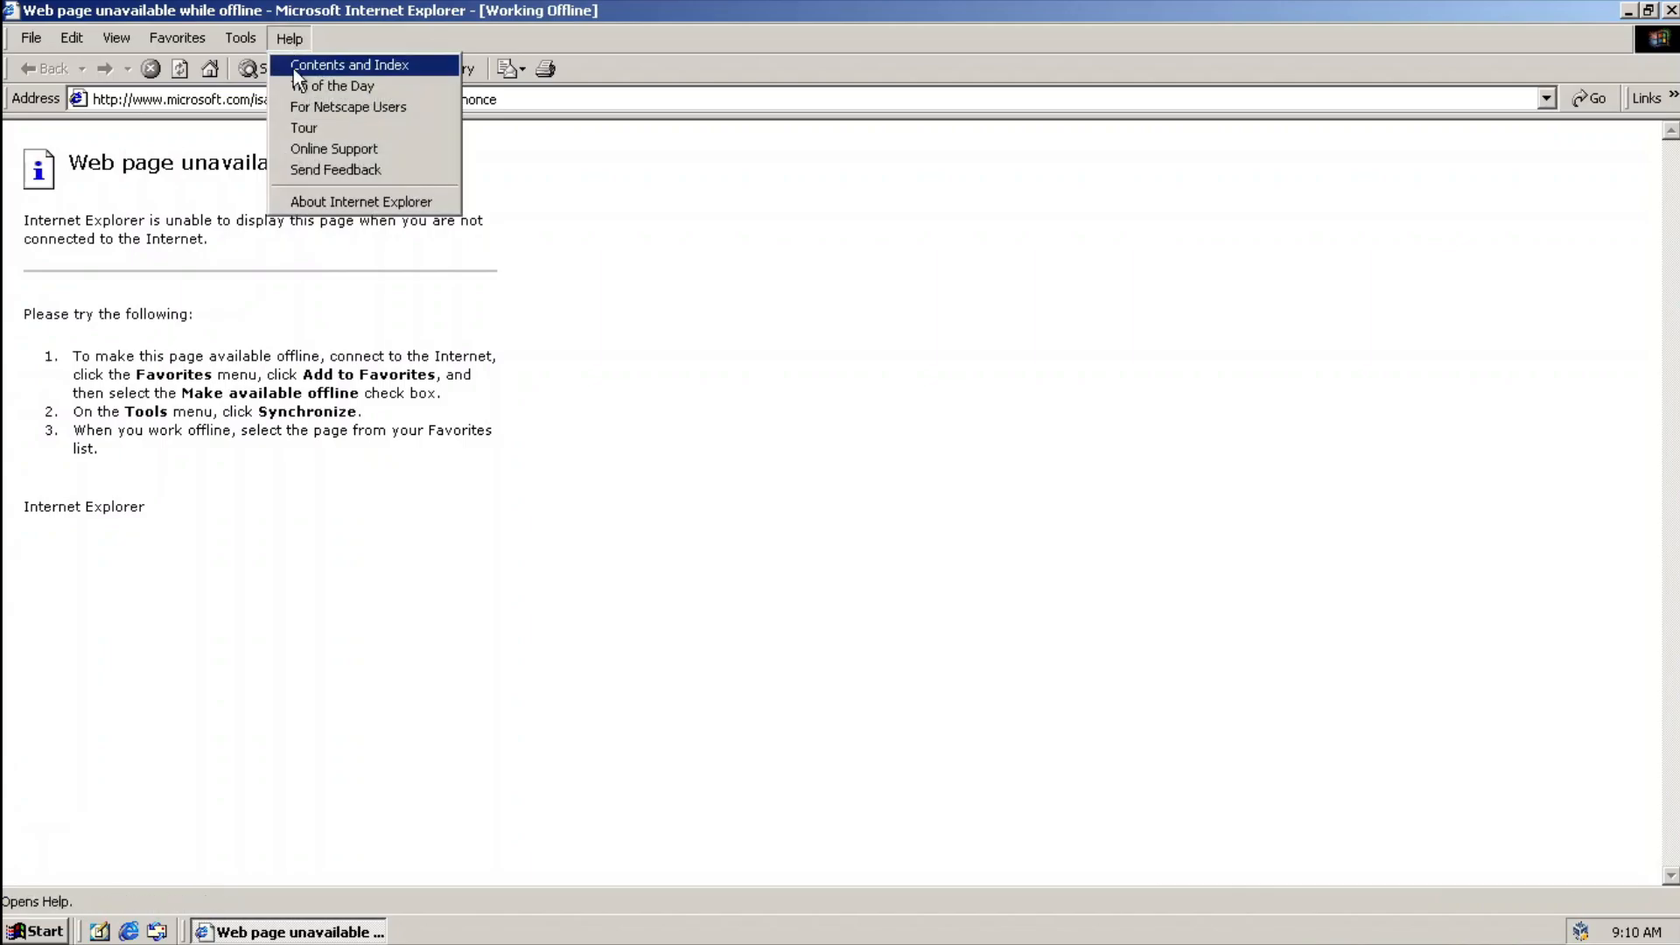
click(361, 201)
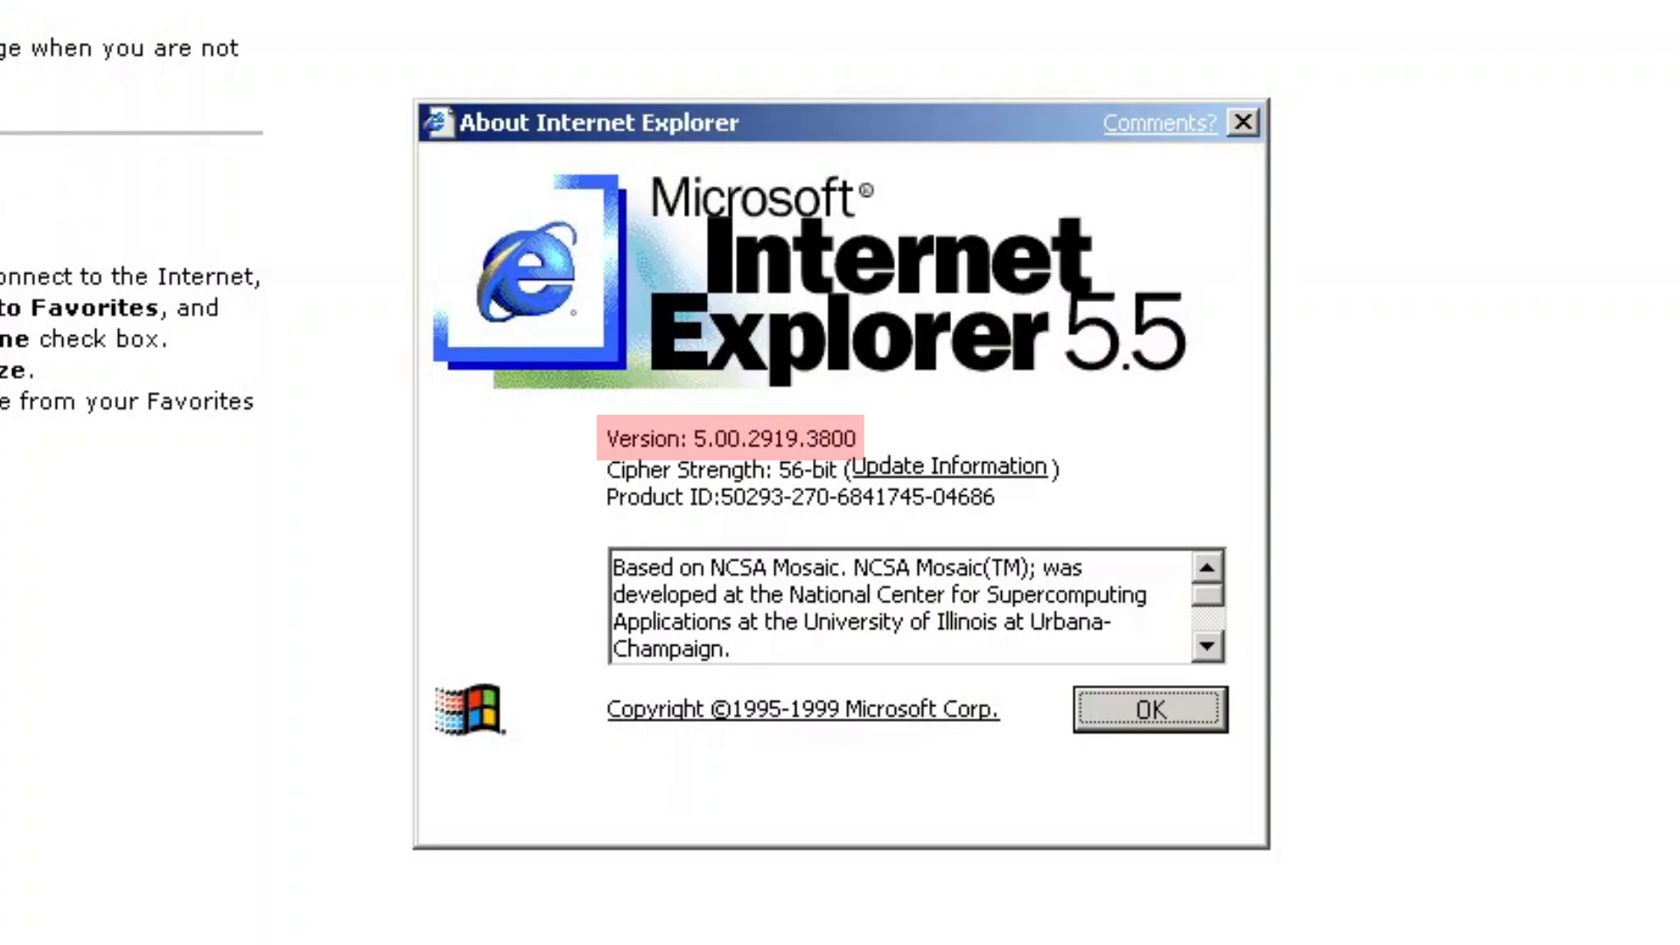
click(1147, 710)
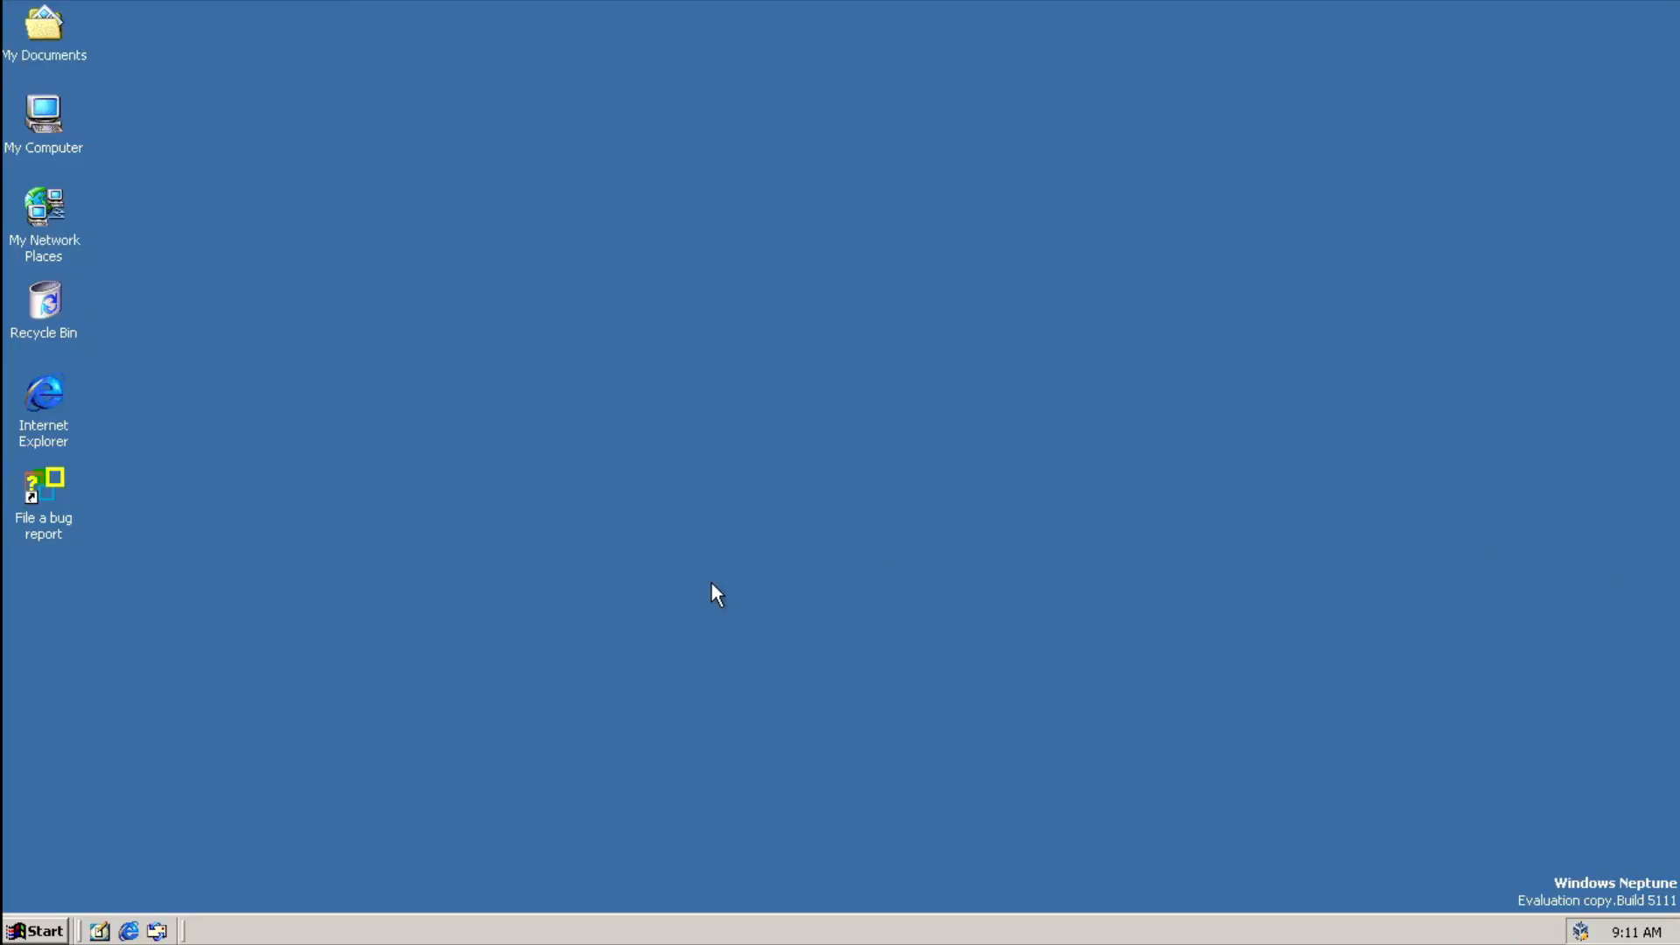
click(35, 930)
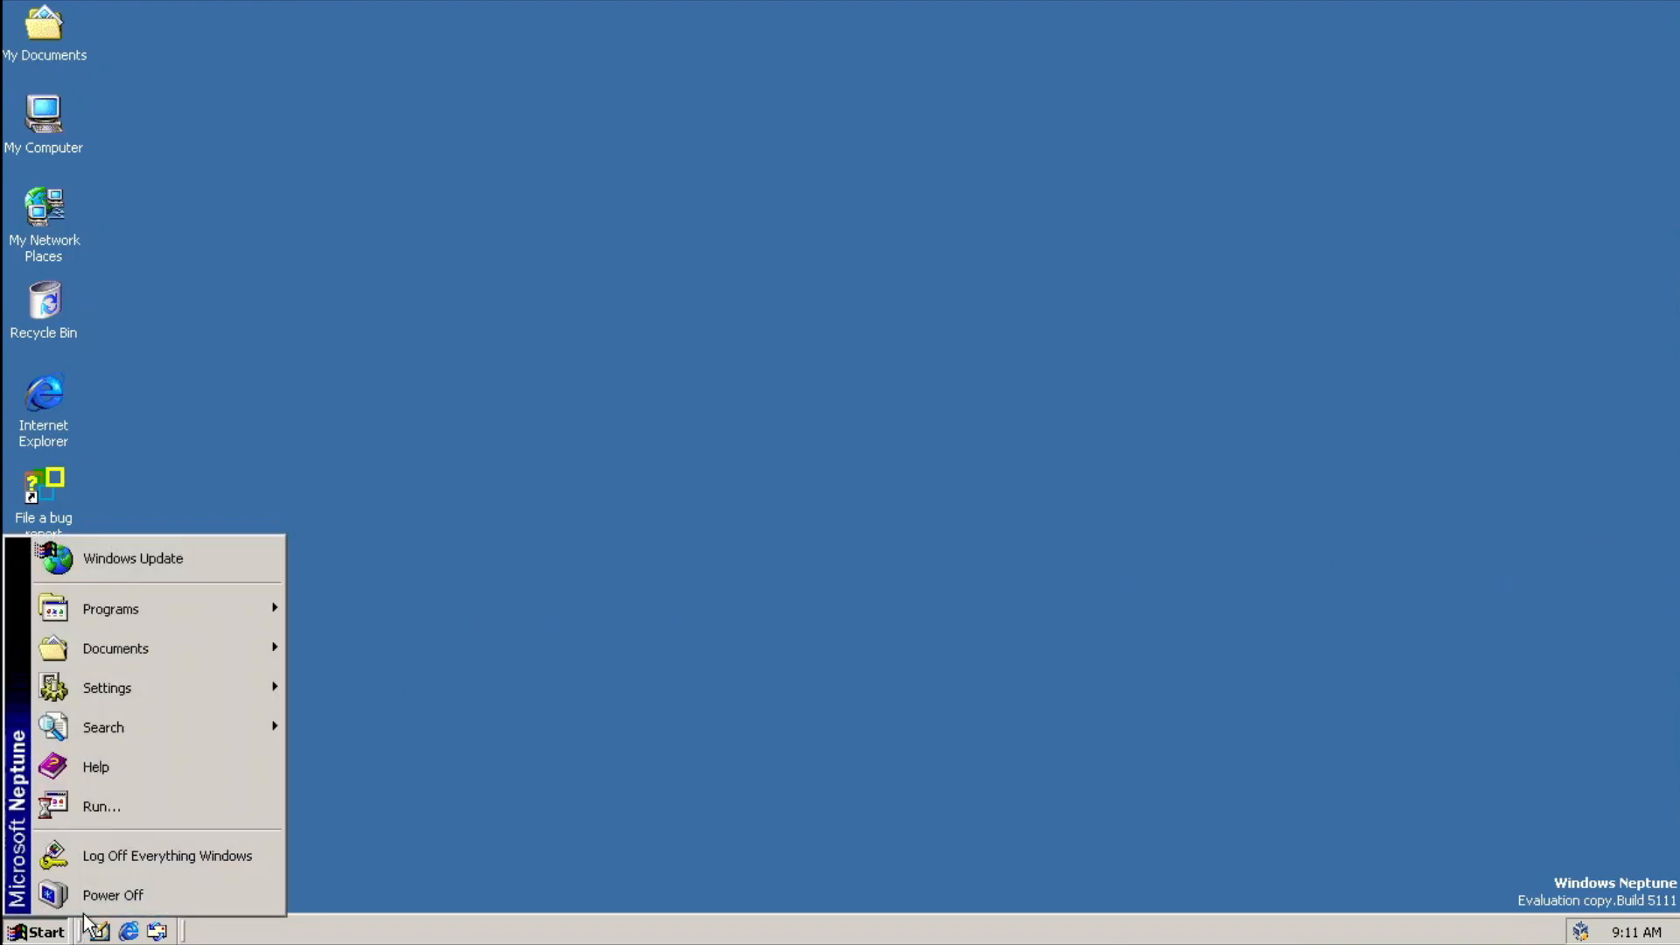
mouse_move(137, 779)
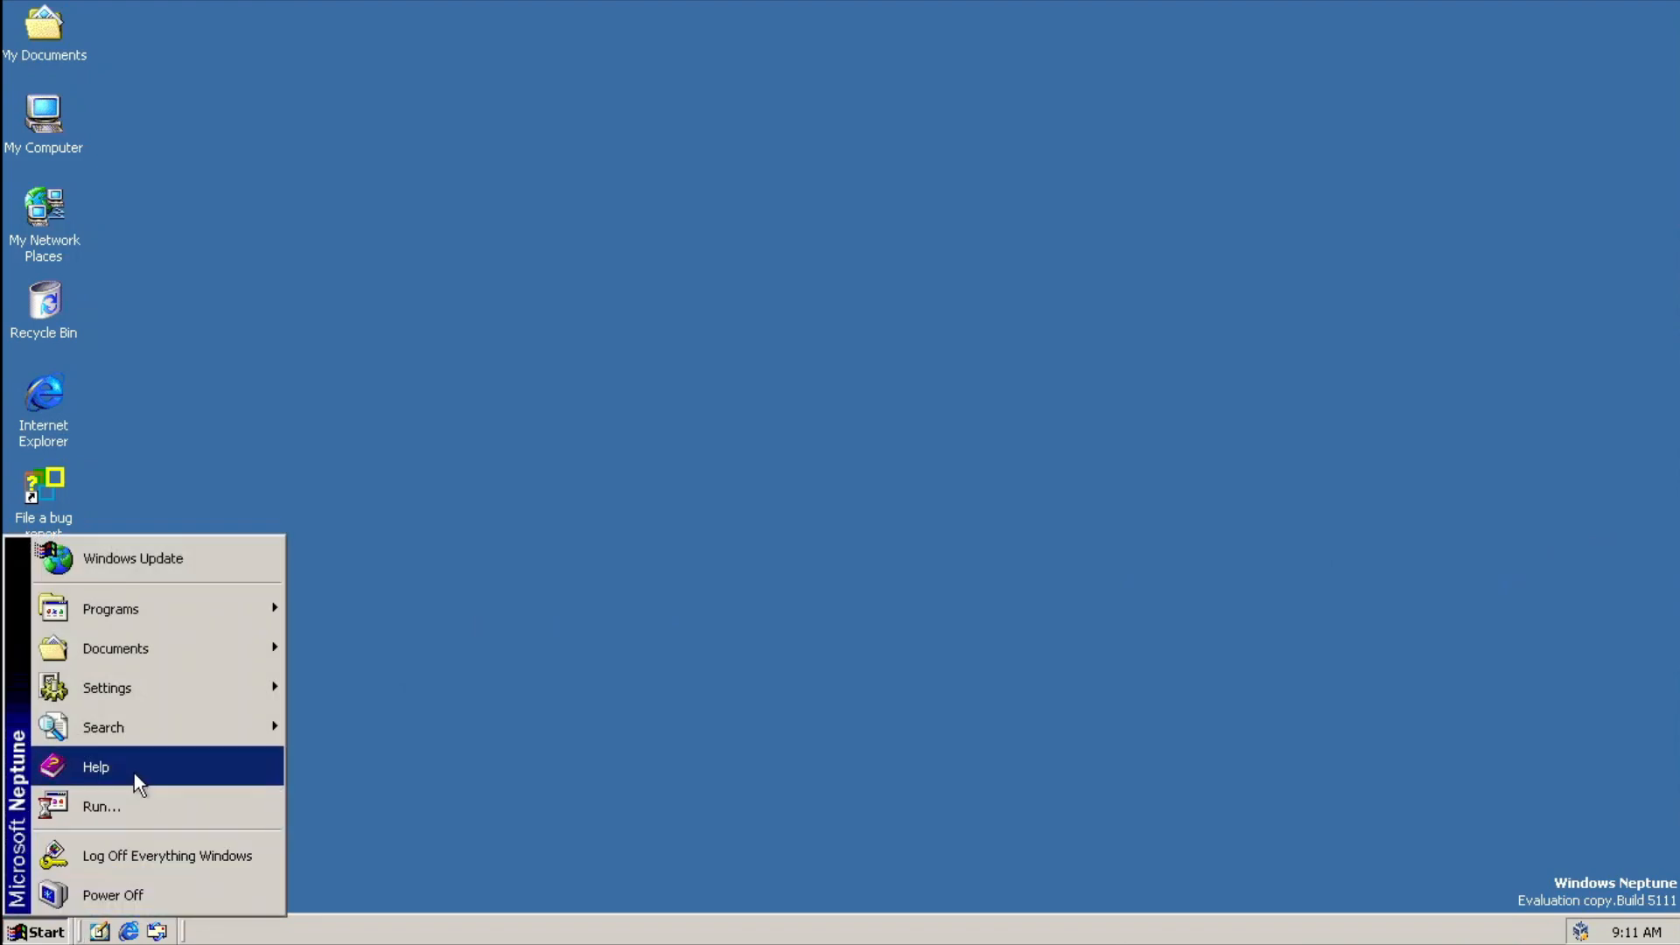
click(96, 766)
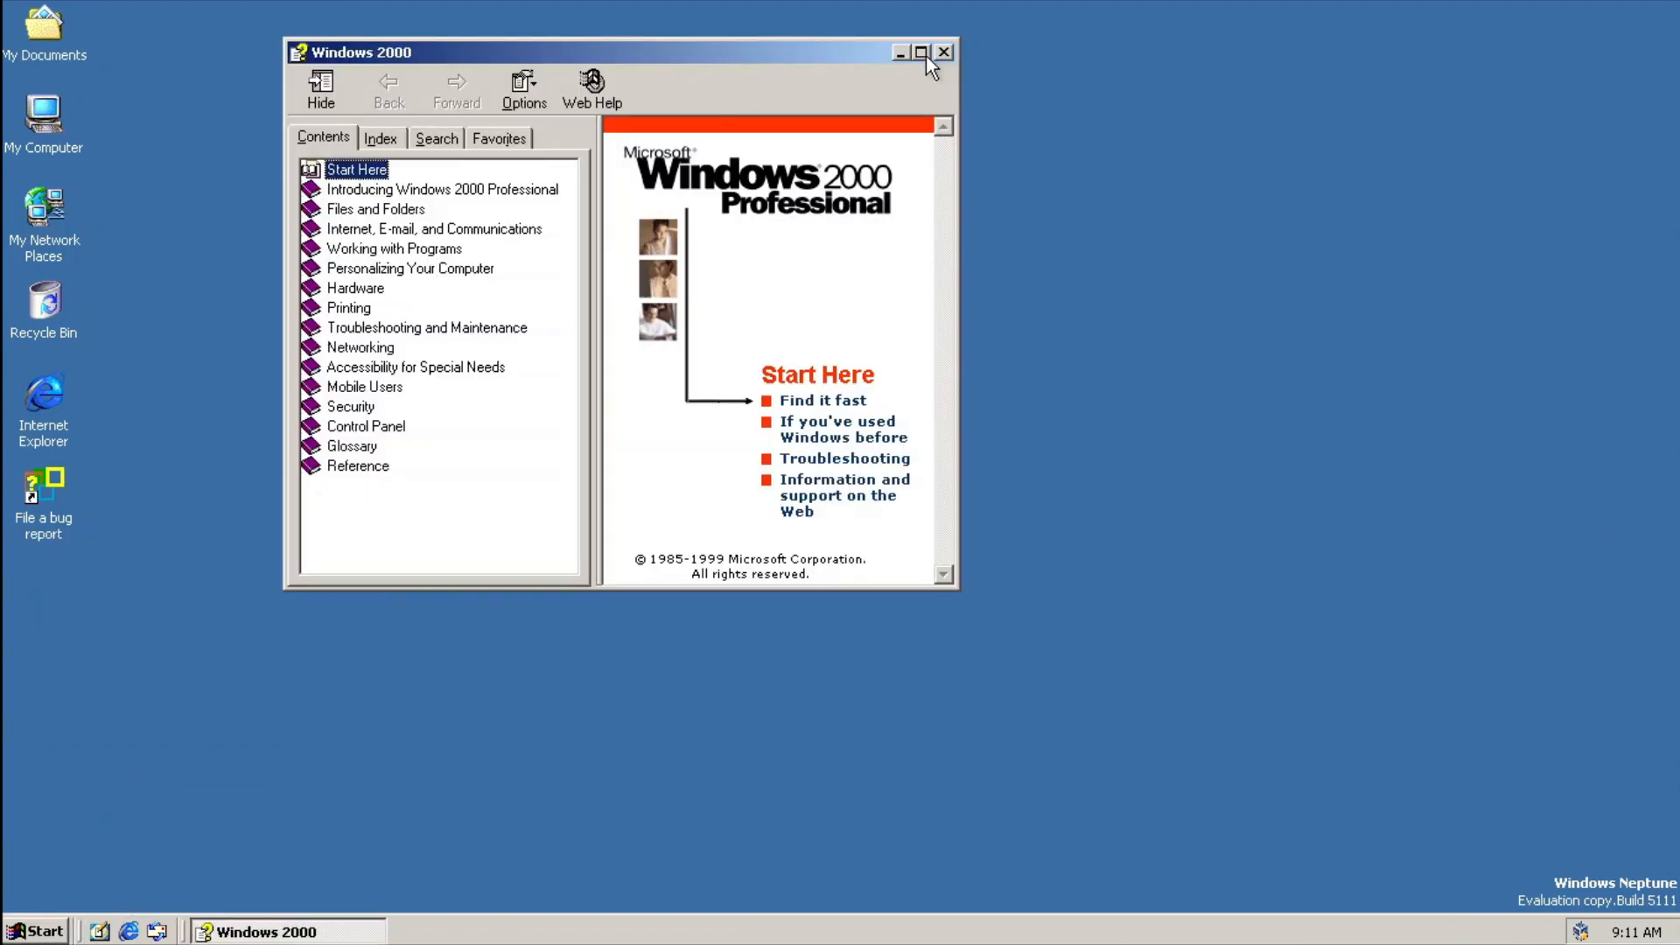
click(920, 51)
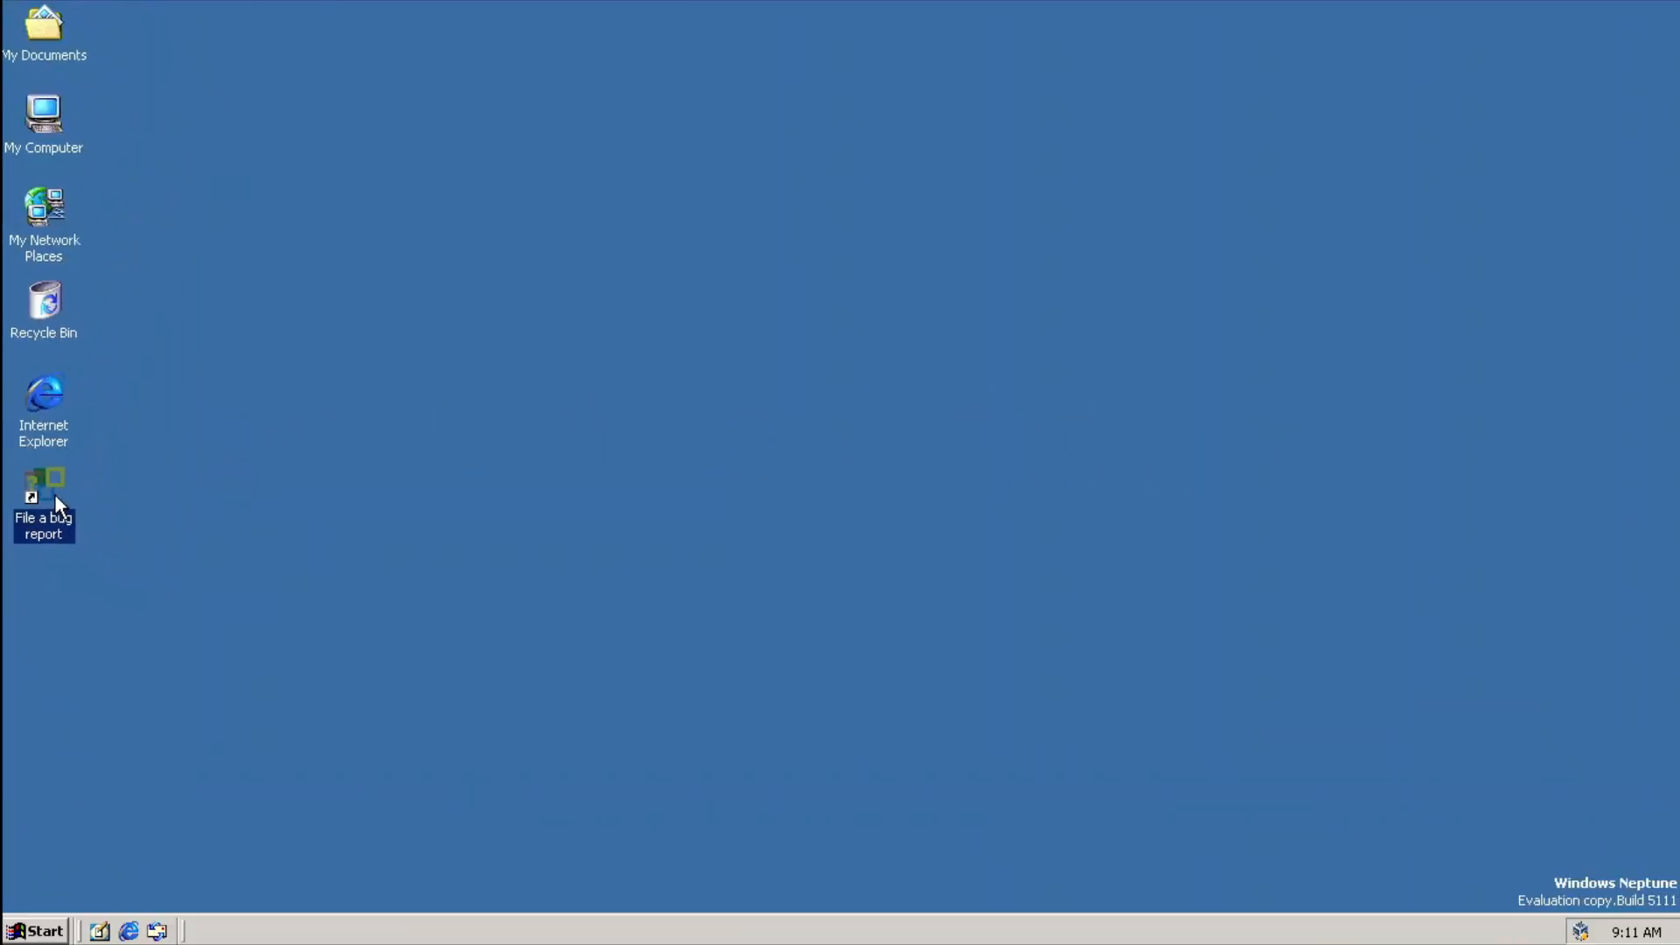
View the Neptune bug report form full screen, reading Sections I–IV down to Submit
double_click(43, 483)
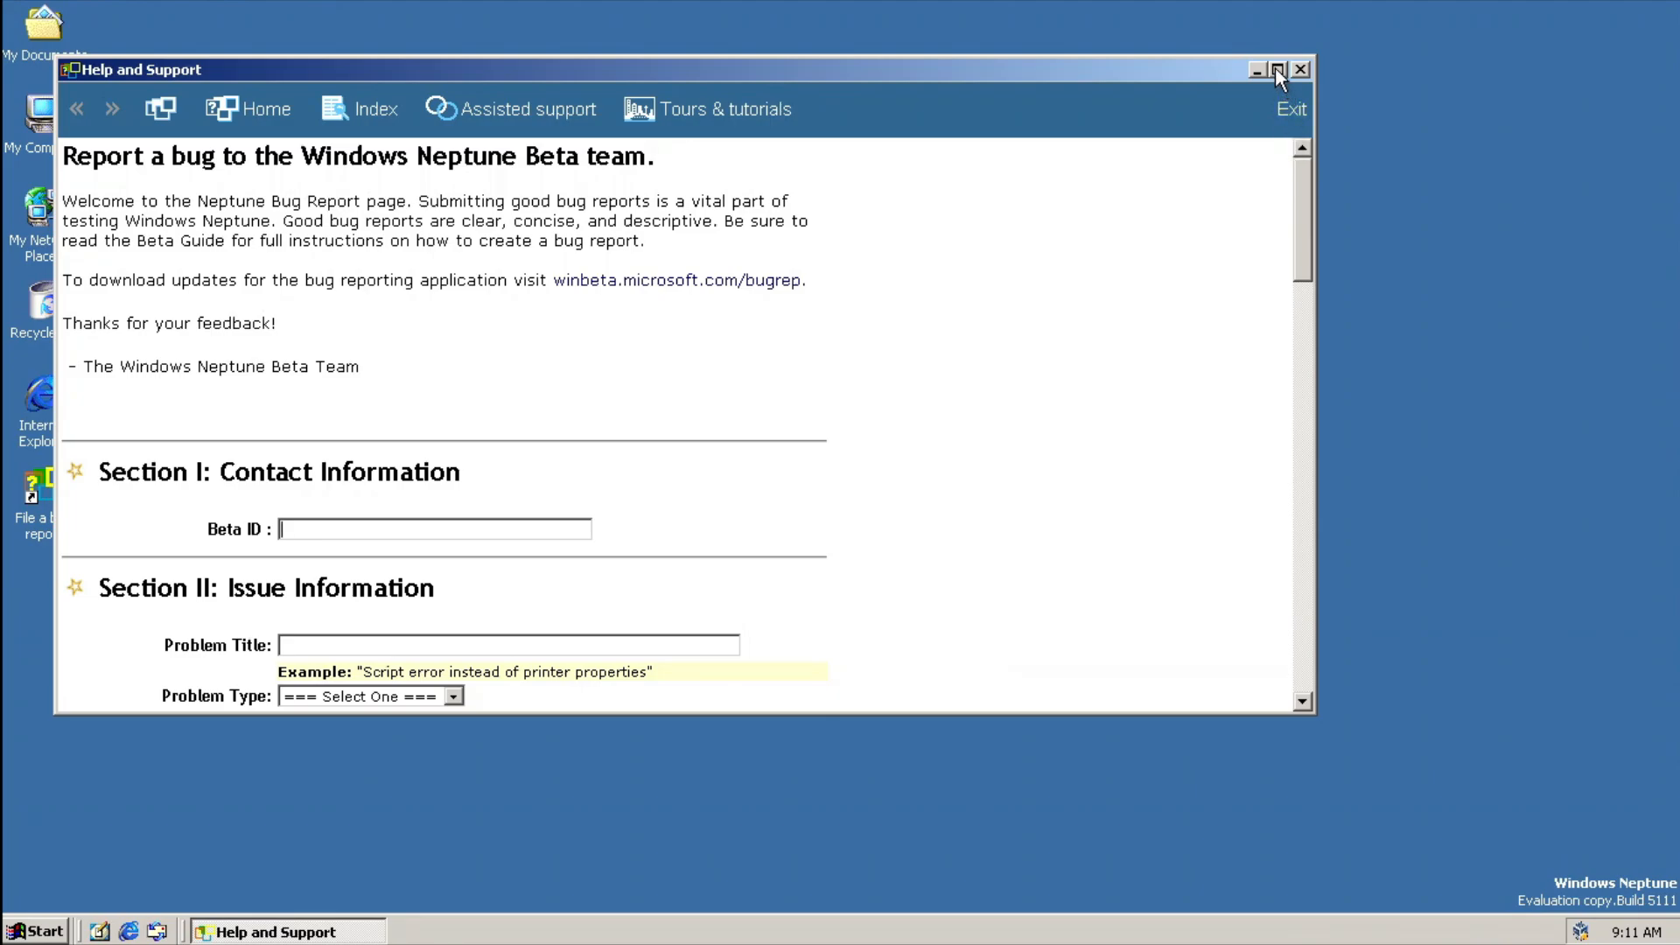
click(1275, 68)
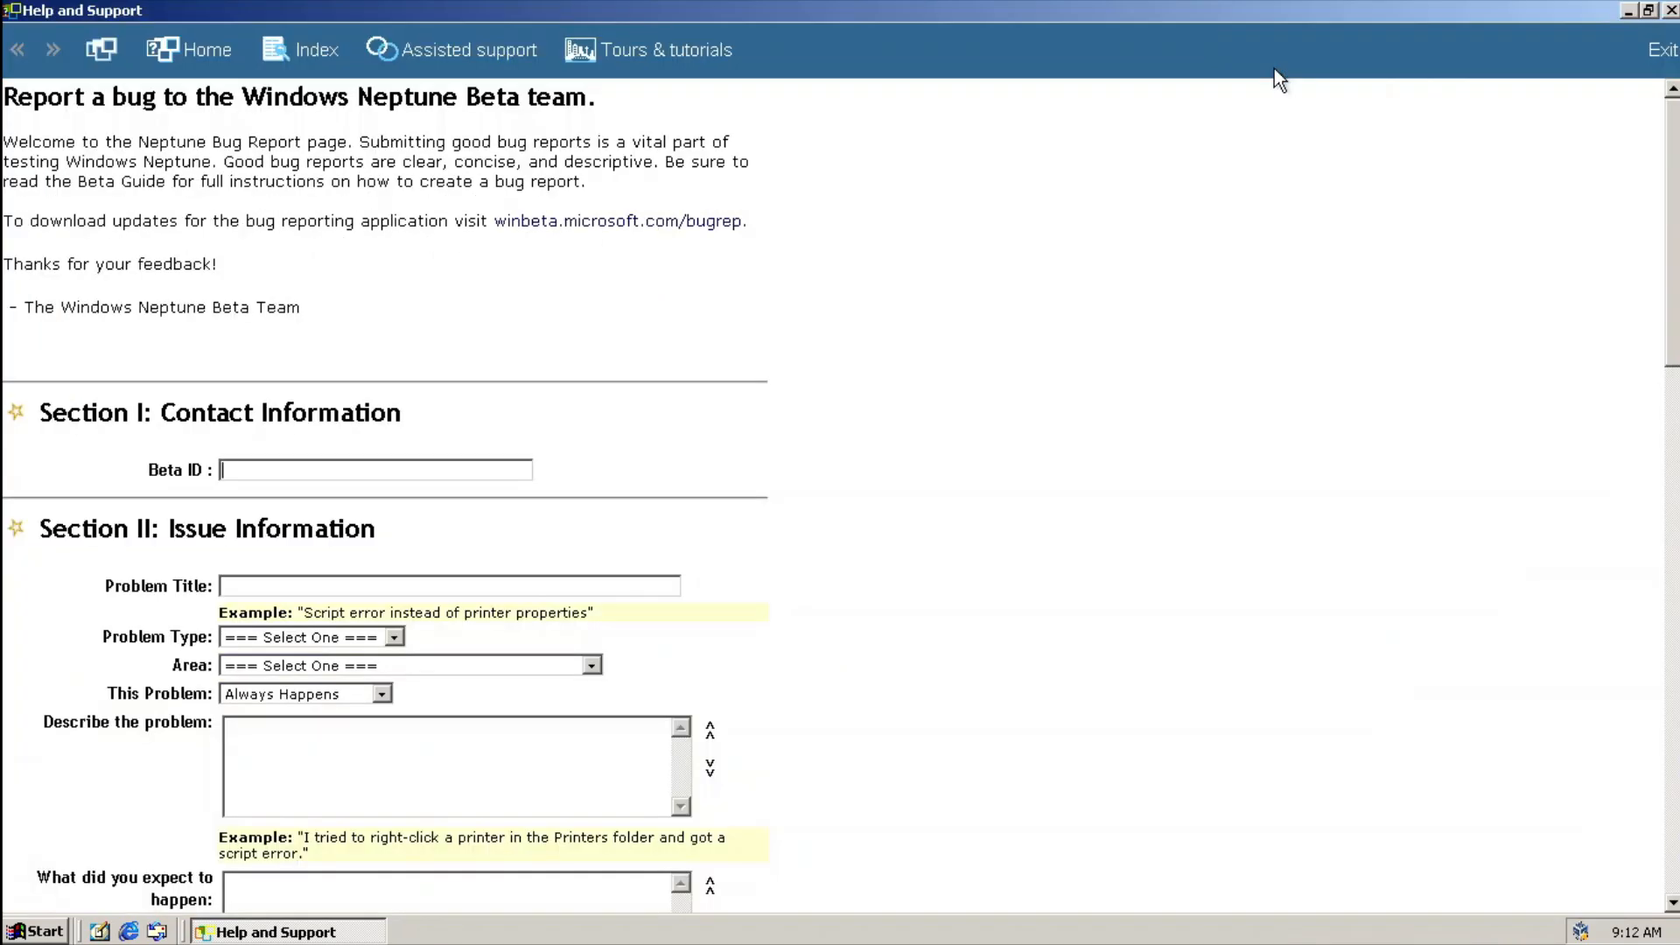
mouse_move(1404, 286)
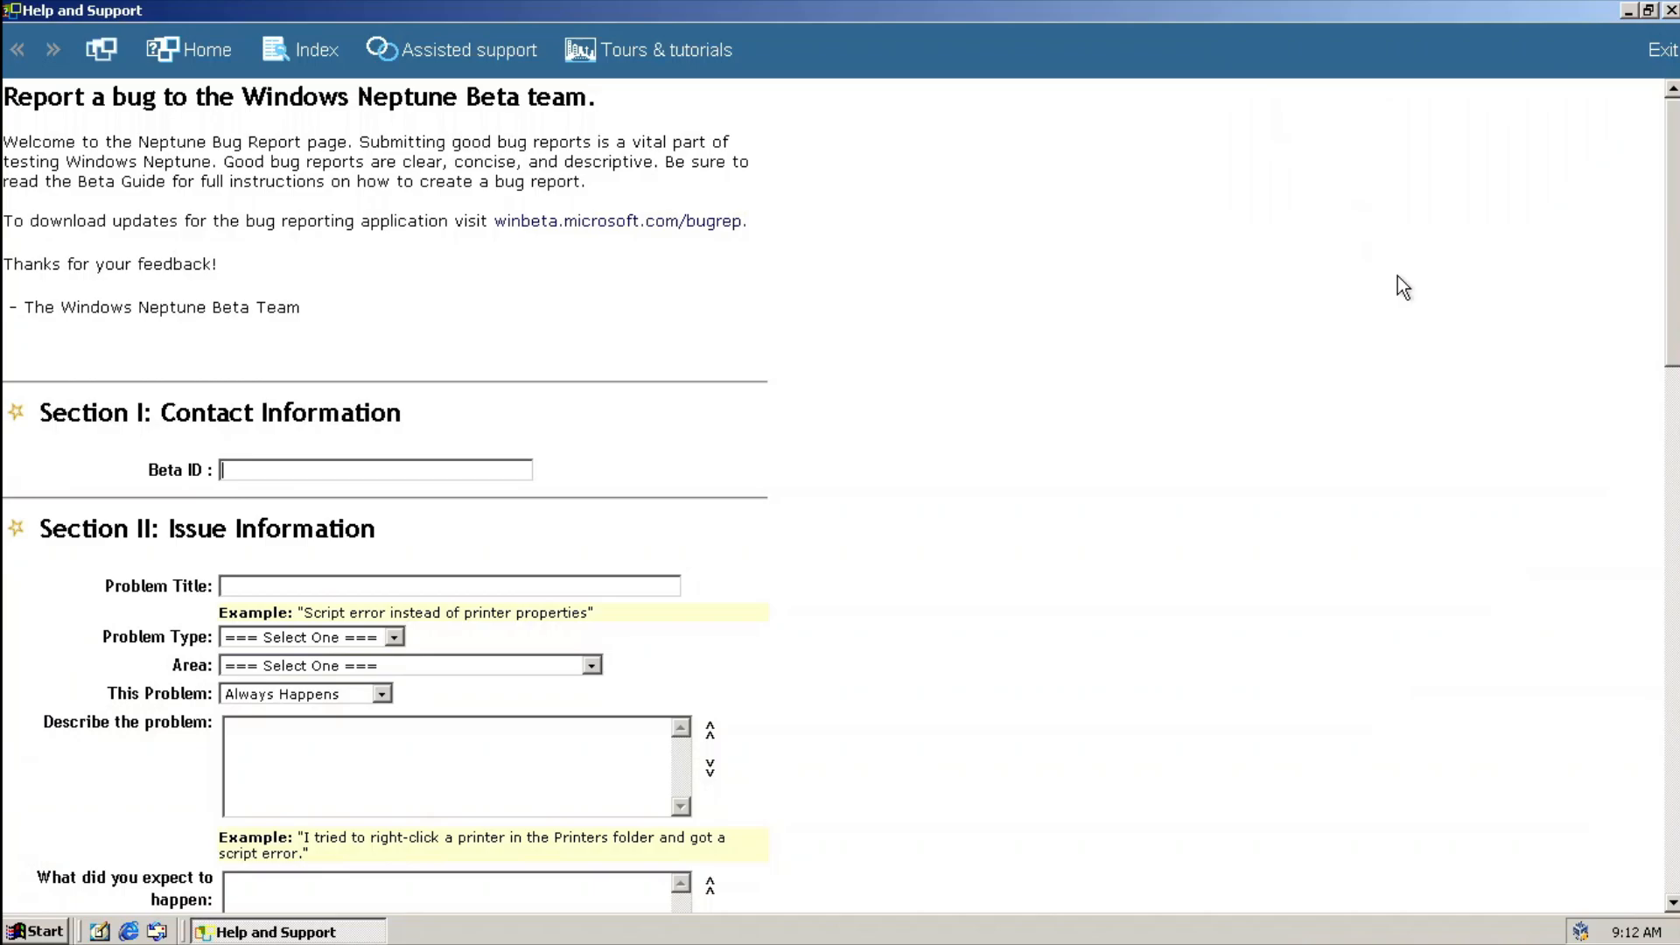
scroll(down, 3)
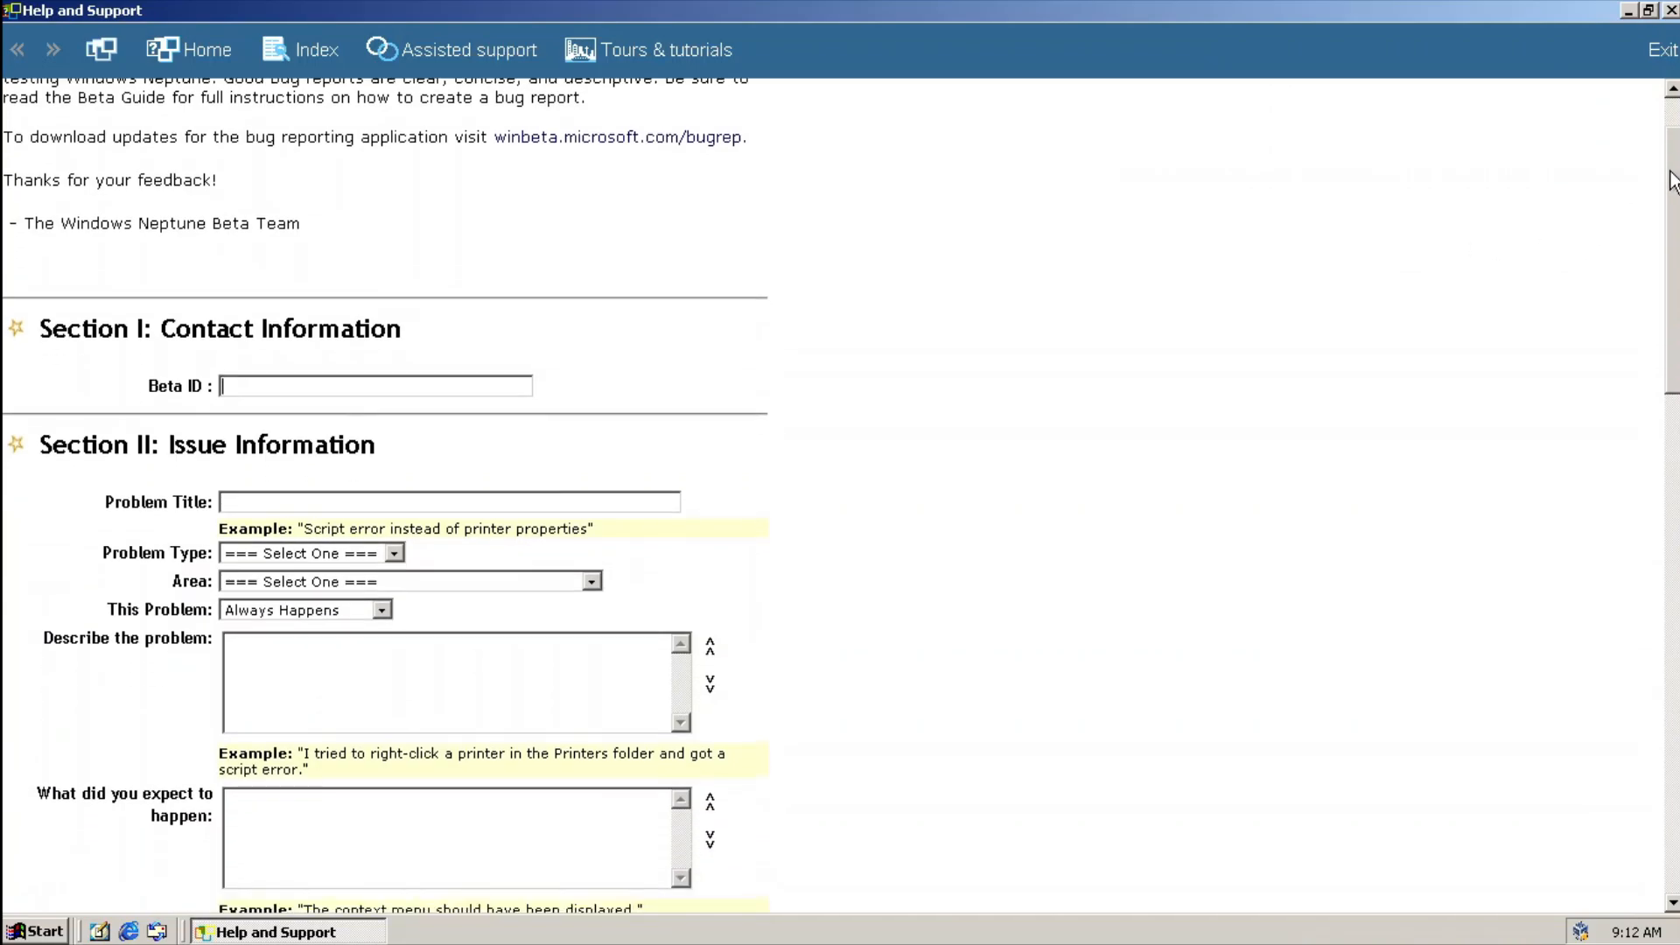
scroll(down, 3)
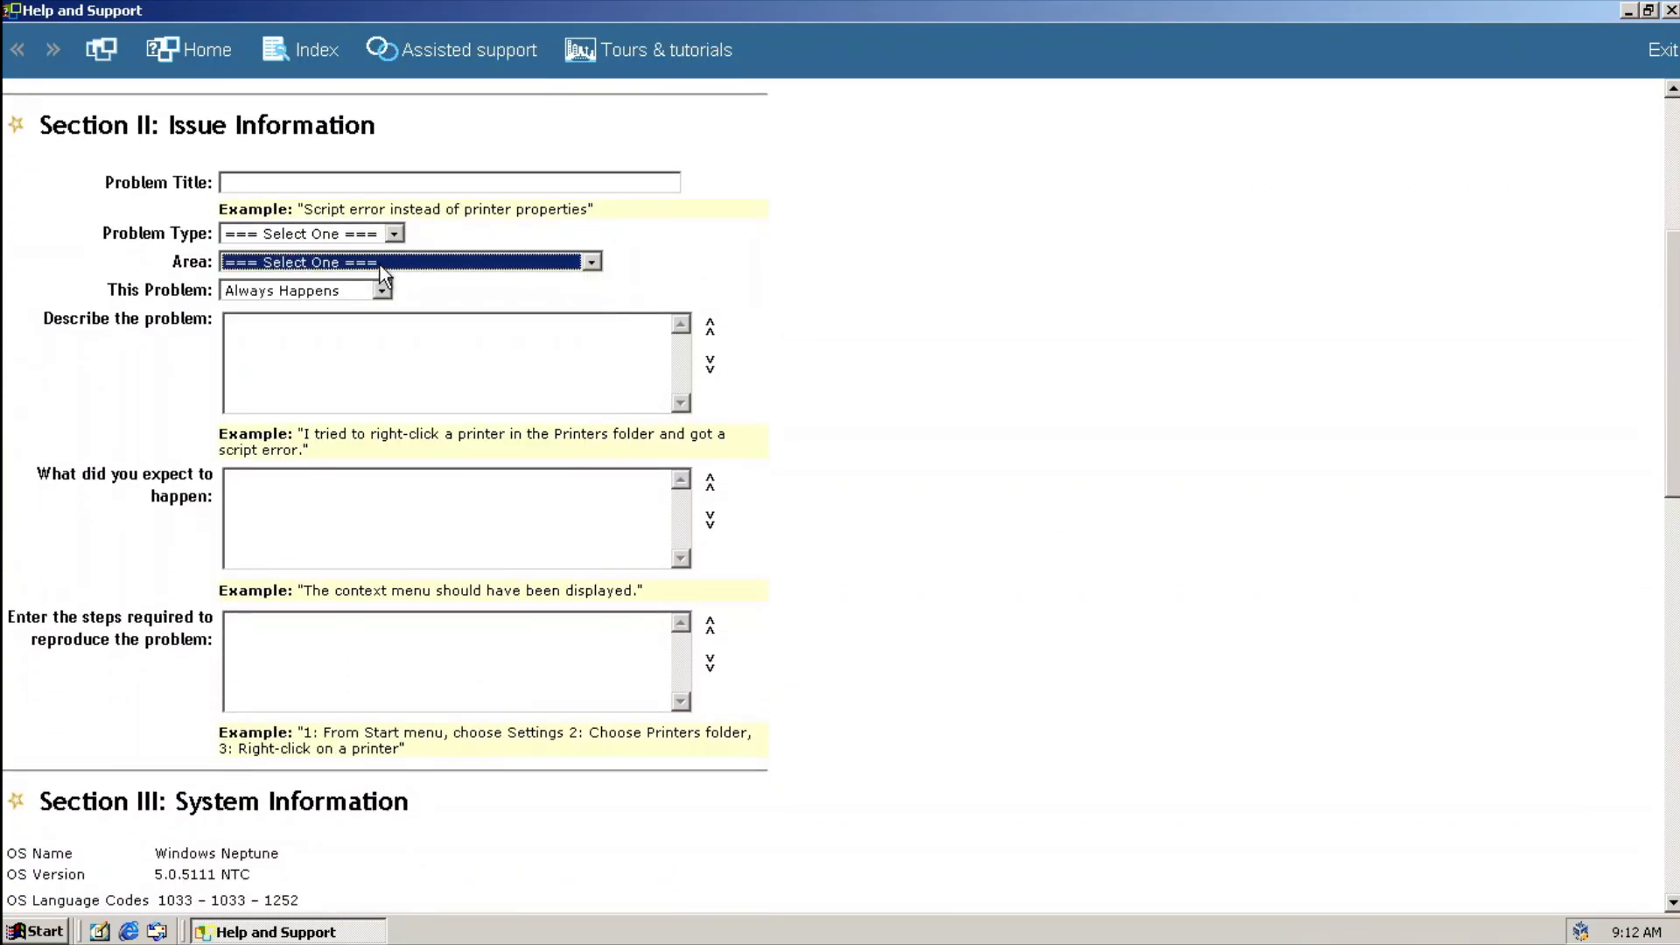
scroll(down, 3)
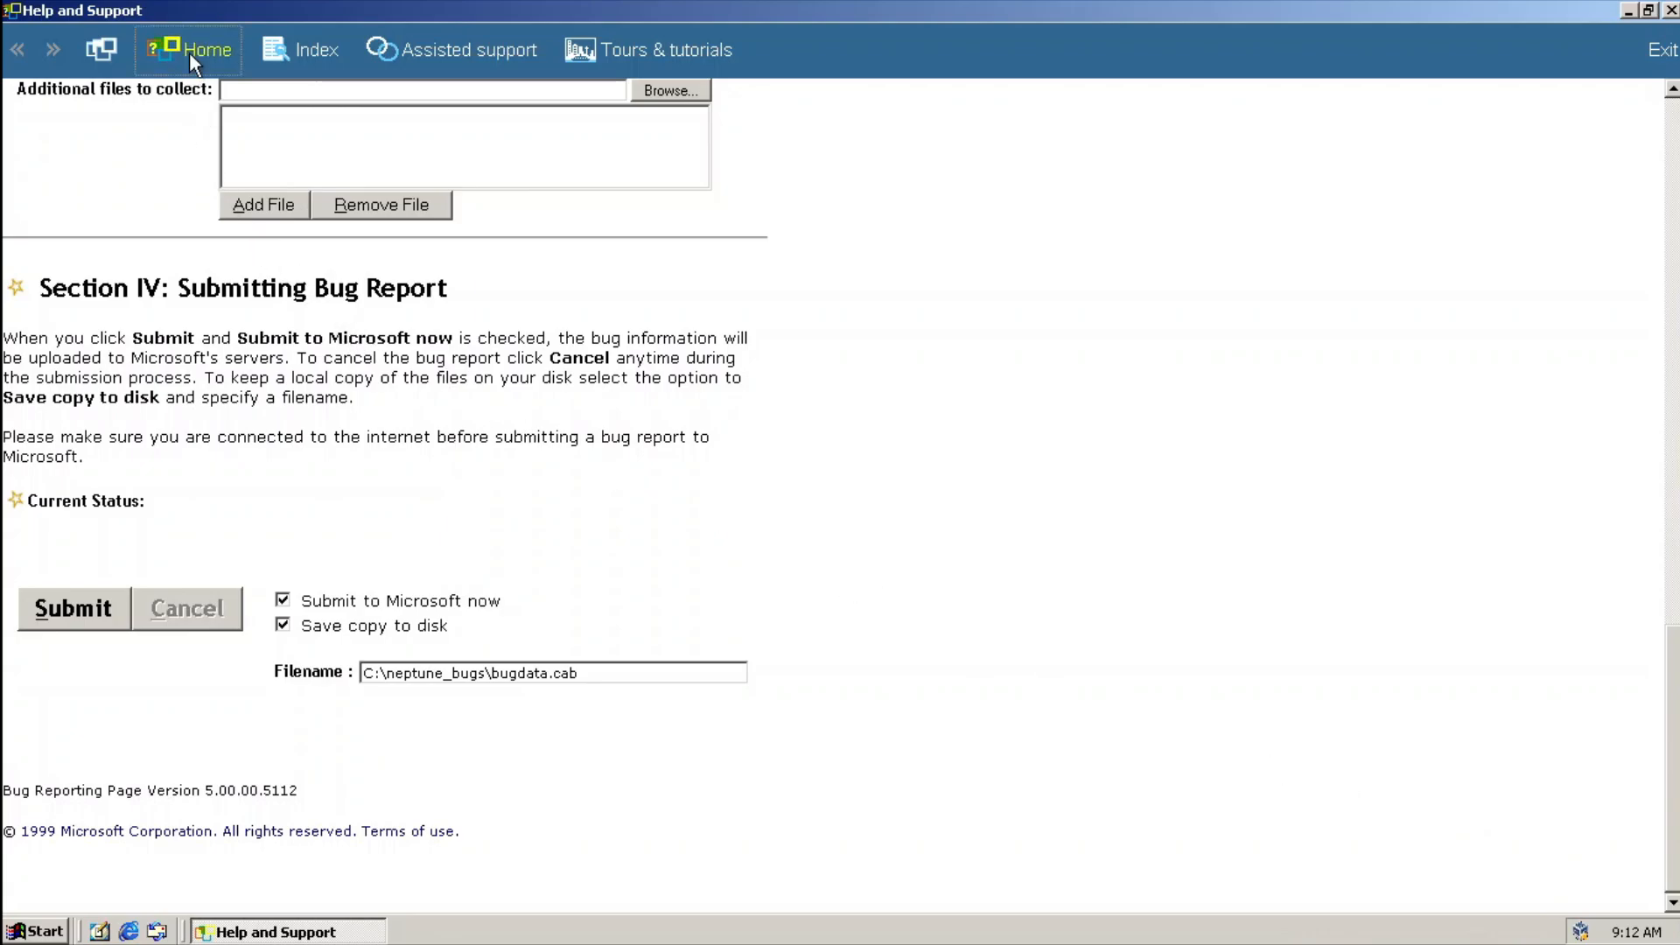
Visit the help home, Getting Started with Neptune, Index and Assisted support pages
click(199, 49)
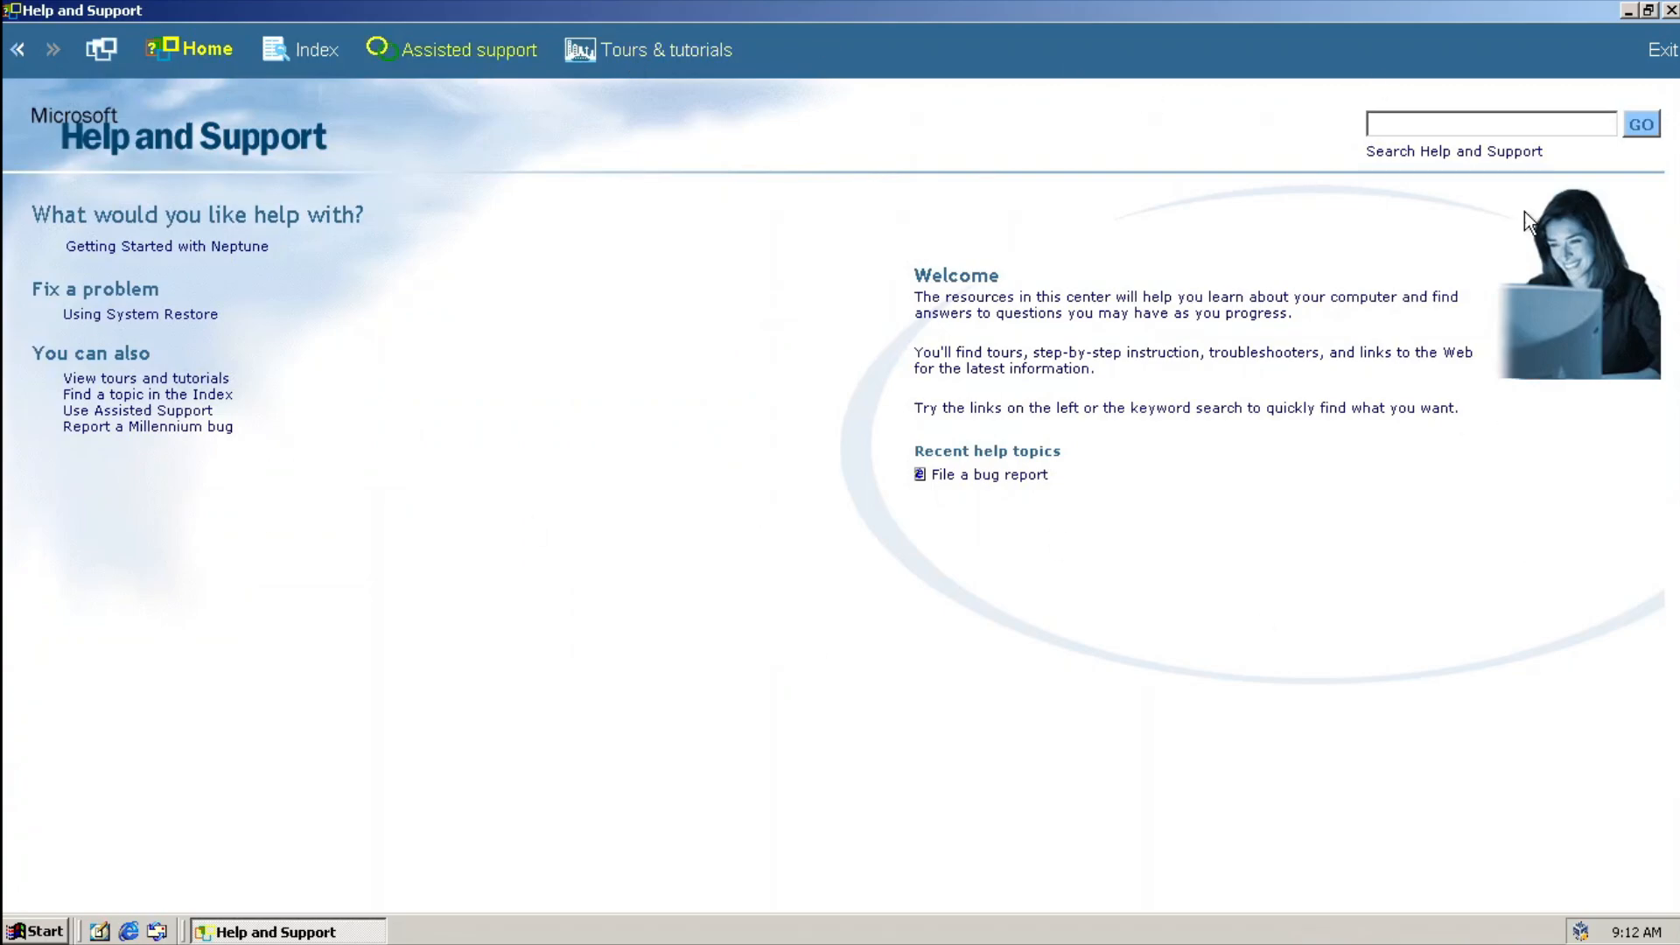
mouse_move(1394, 847)
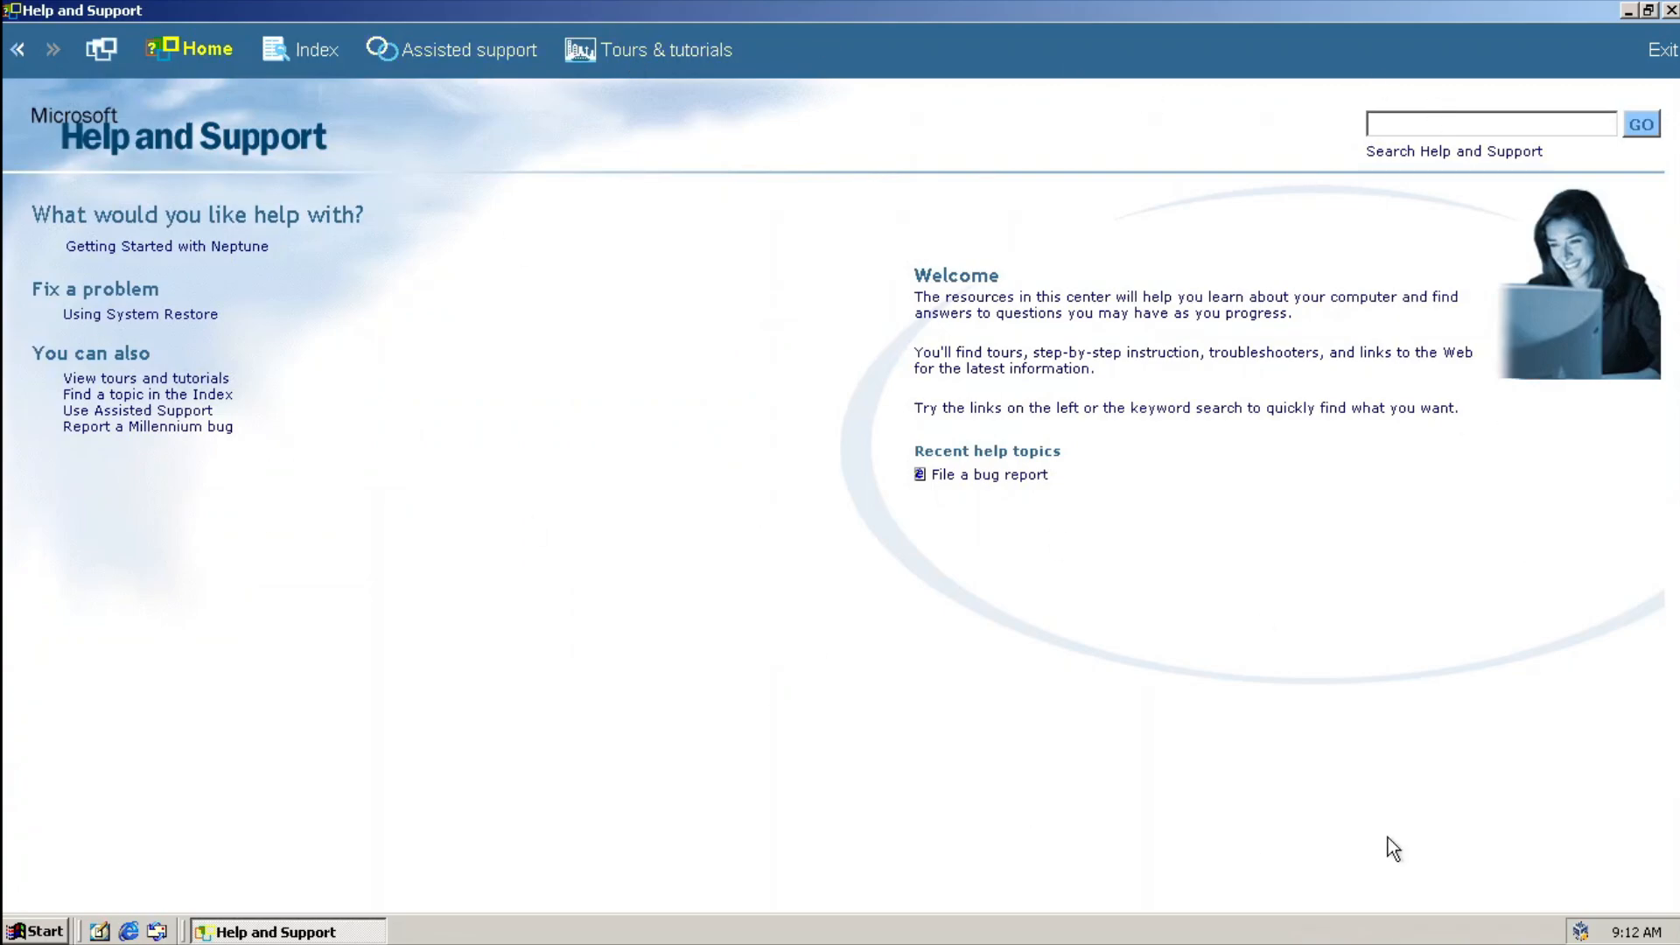
mouse_move(262, 266)
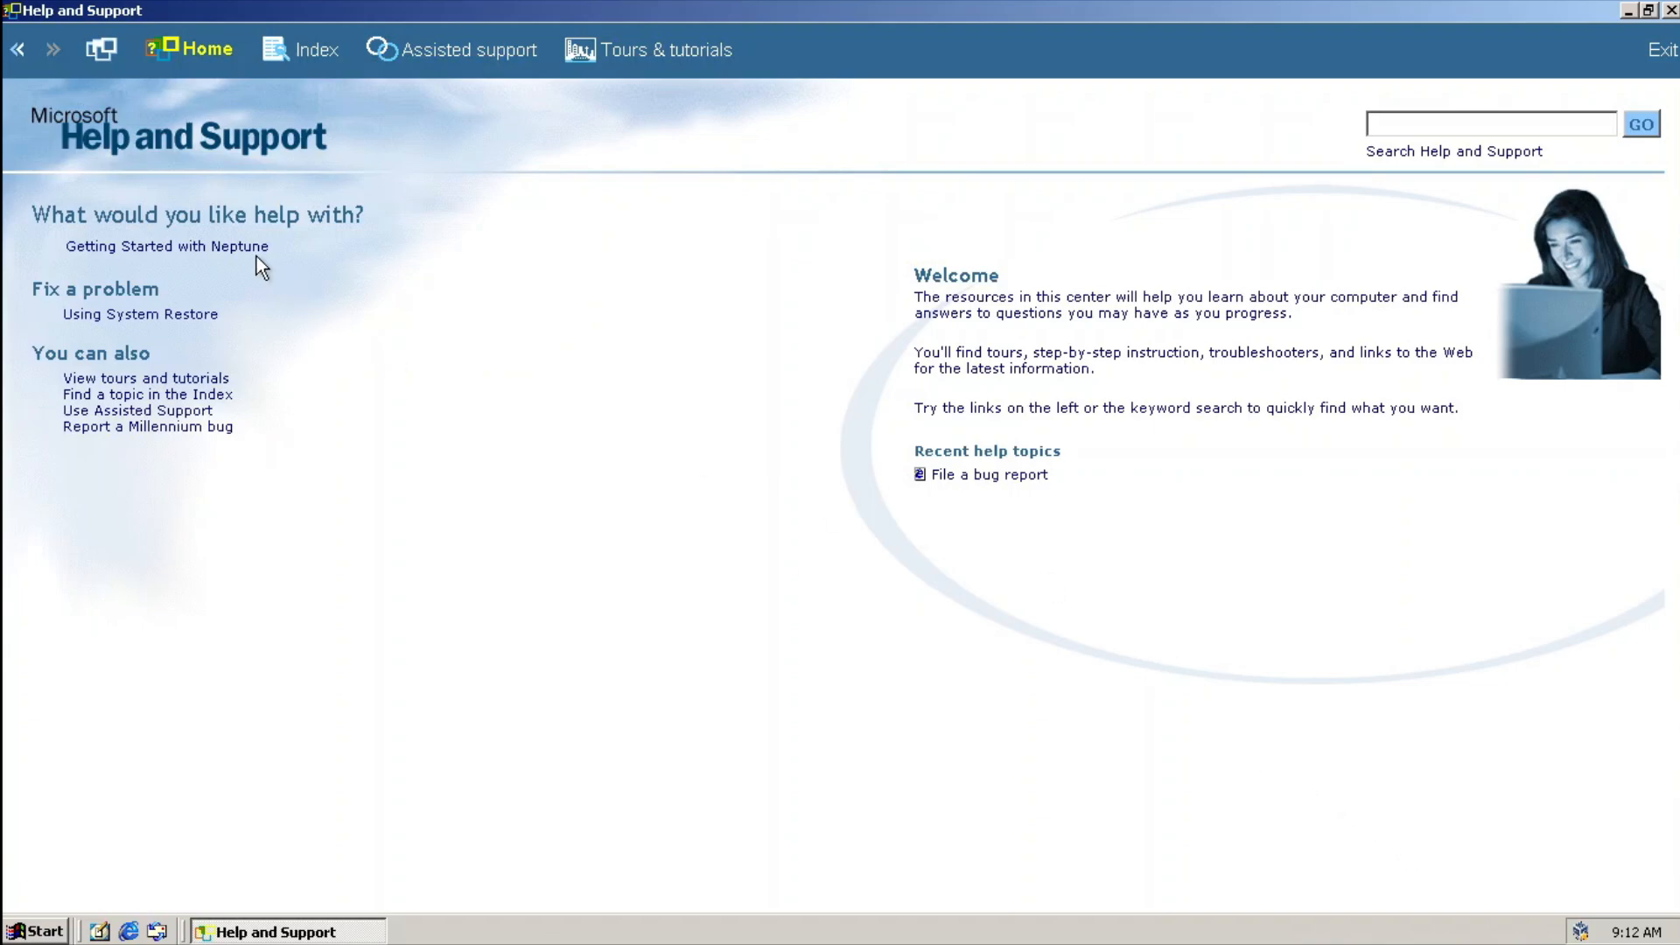
click(166, 245)
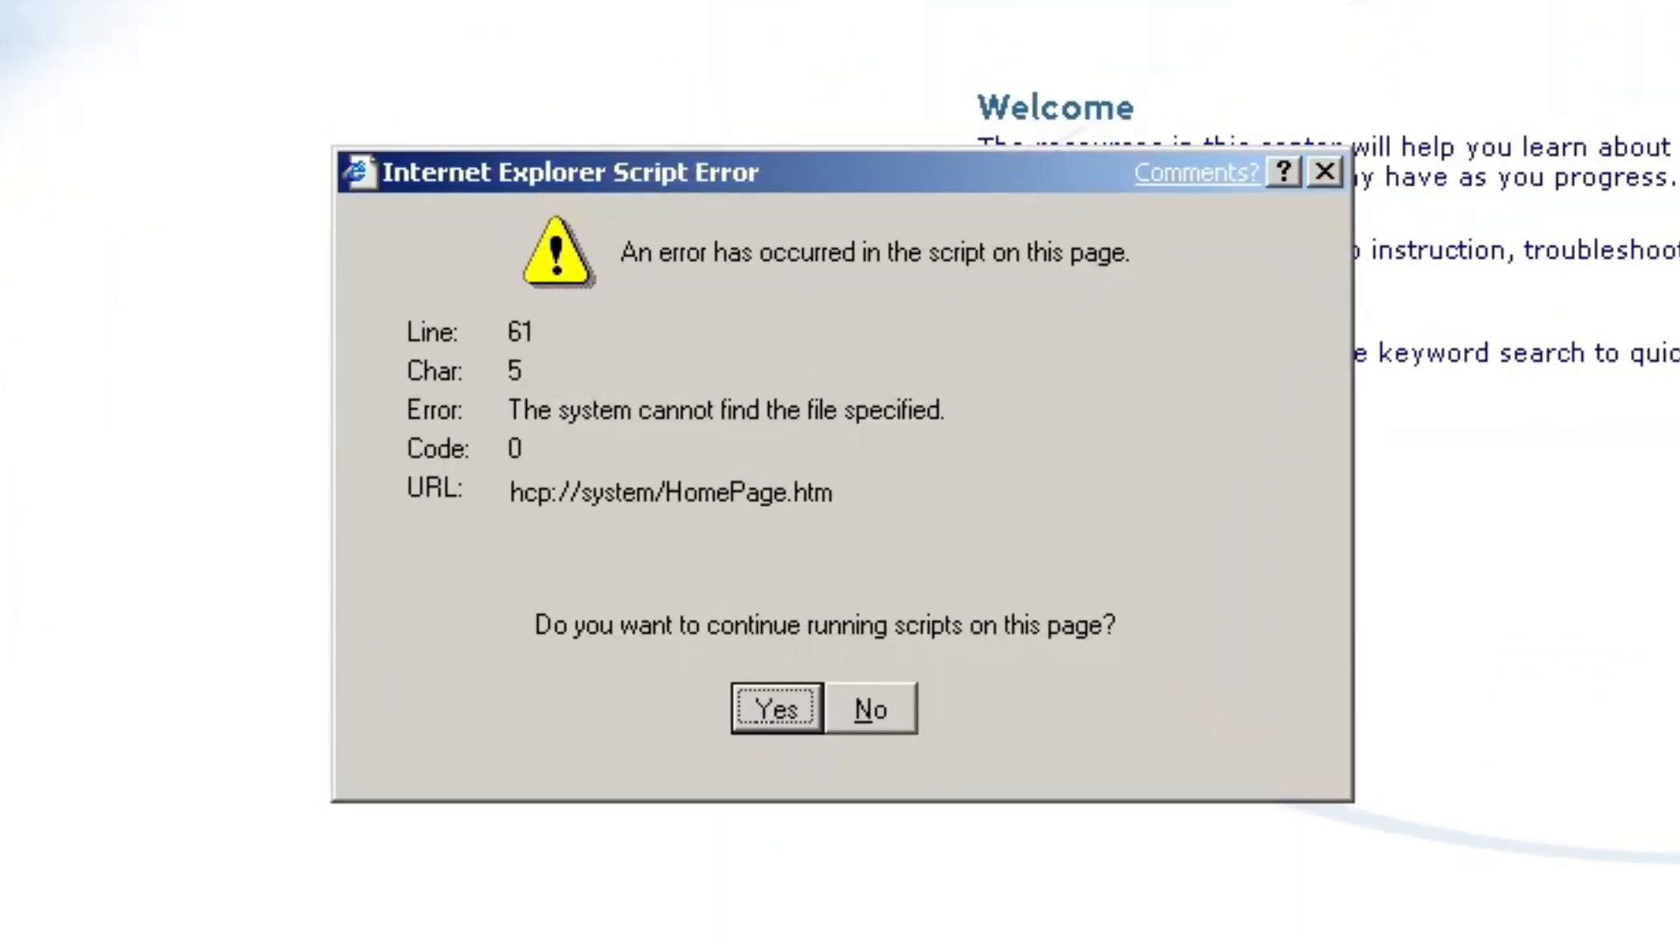
mouse_move(765, 811)
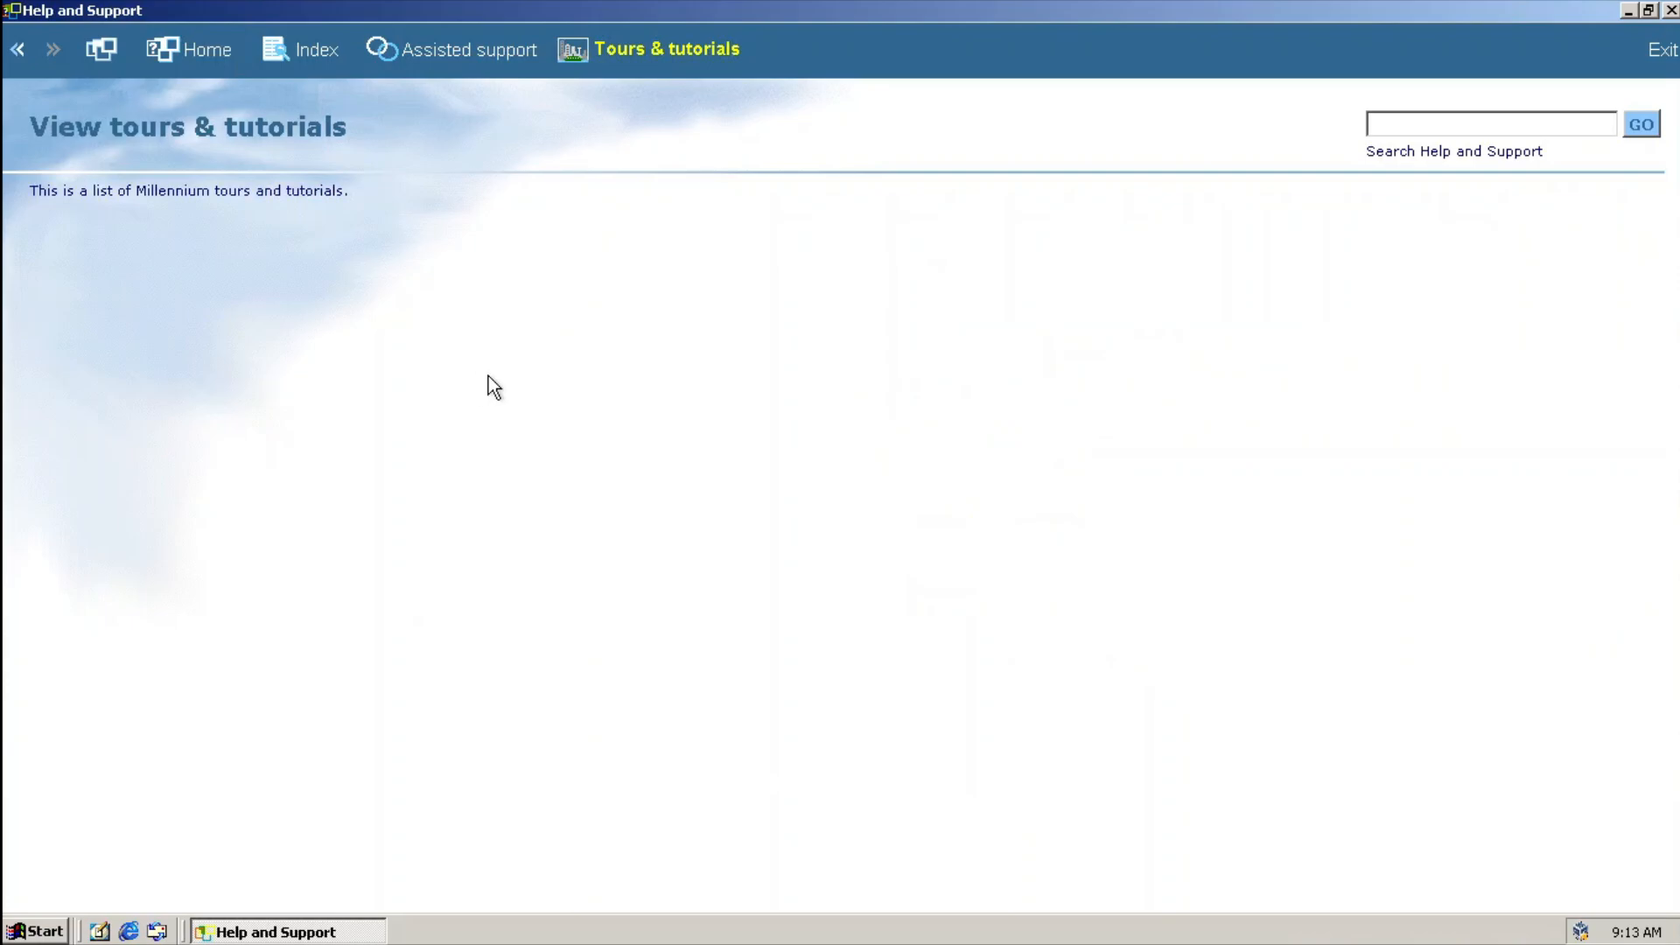
click(315, 49)
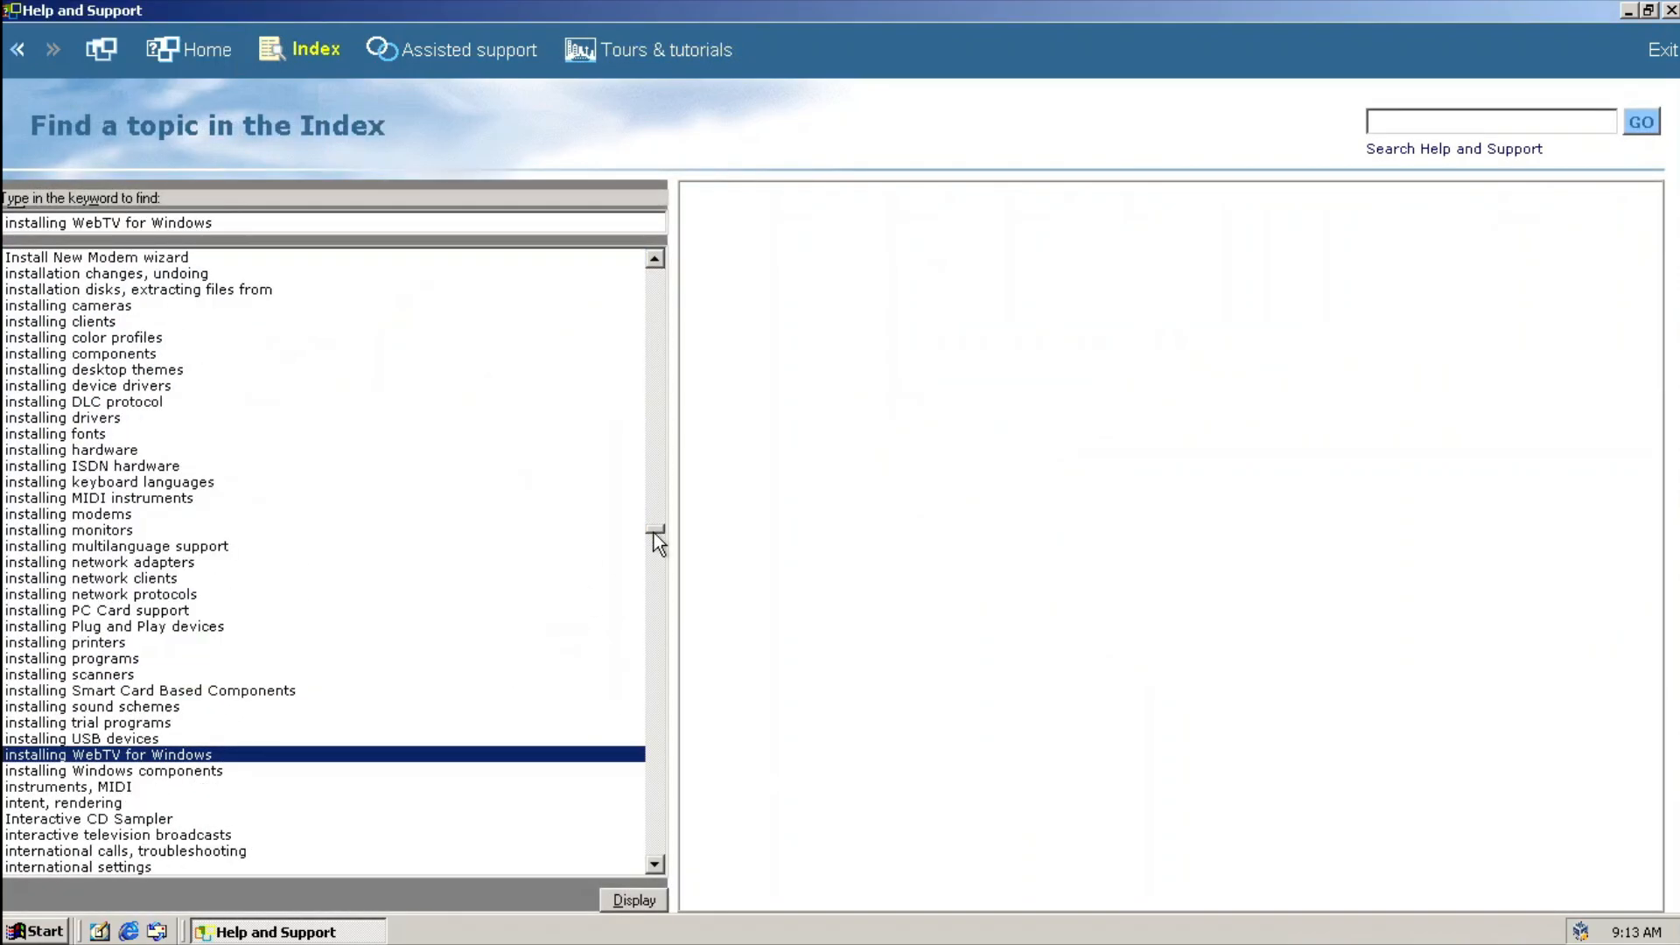
click(469, 49)
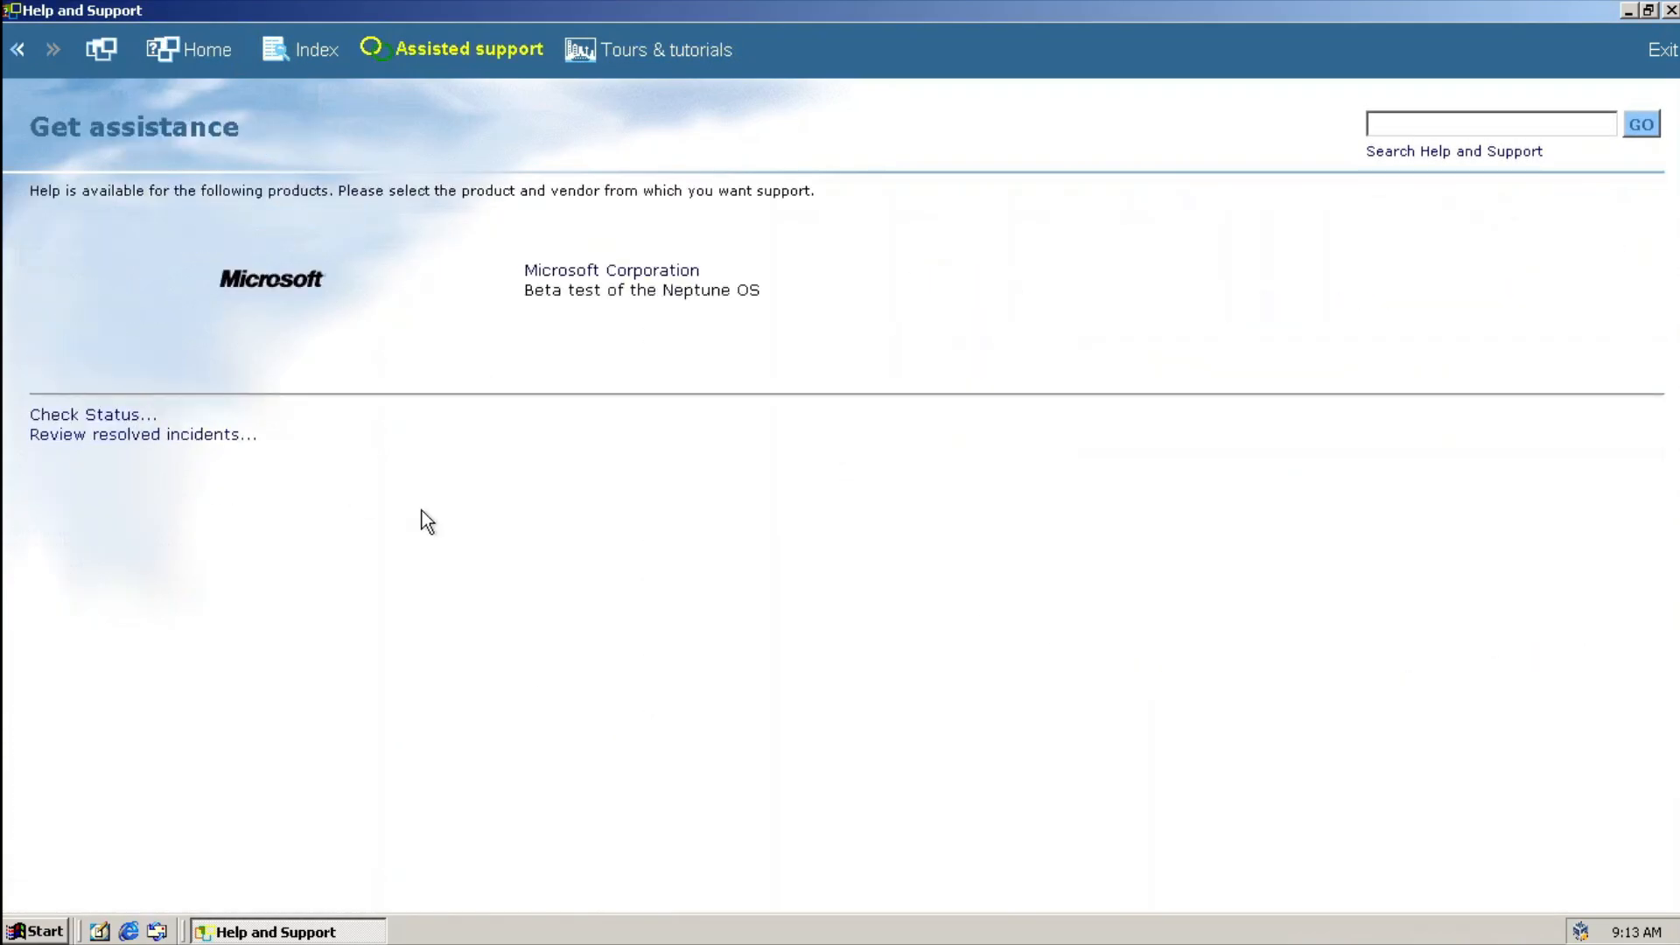
Visit the Report a Millennium bug page, returning to the help home page
click(206, 49)
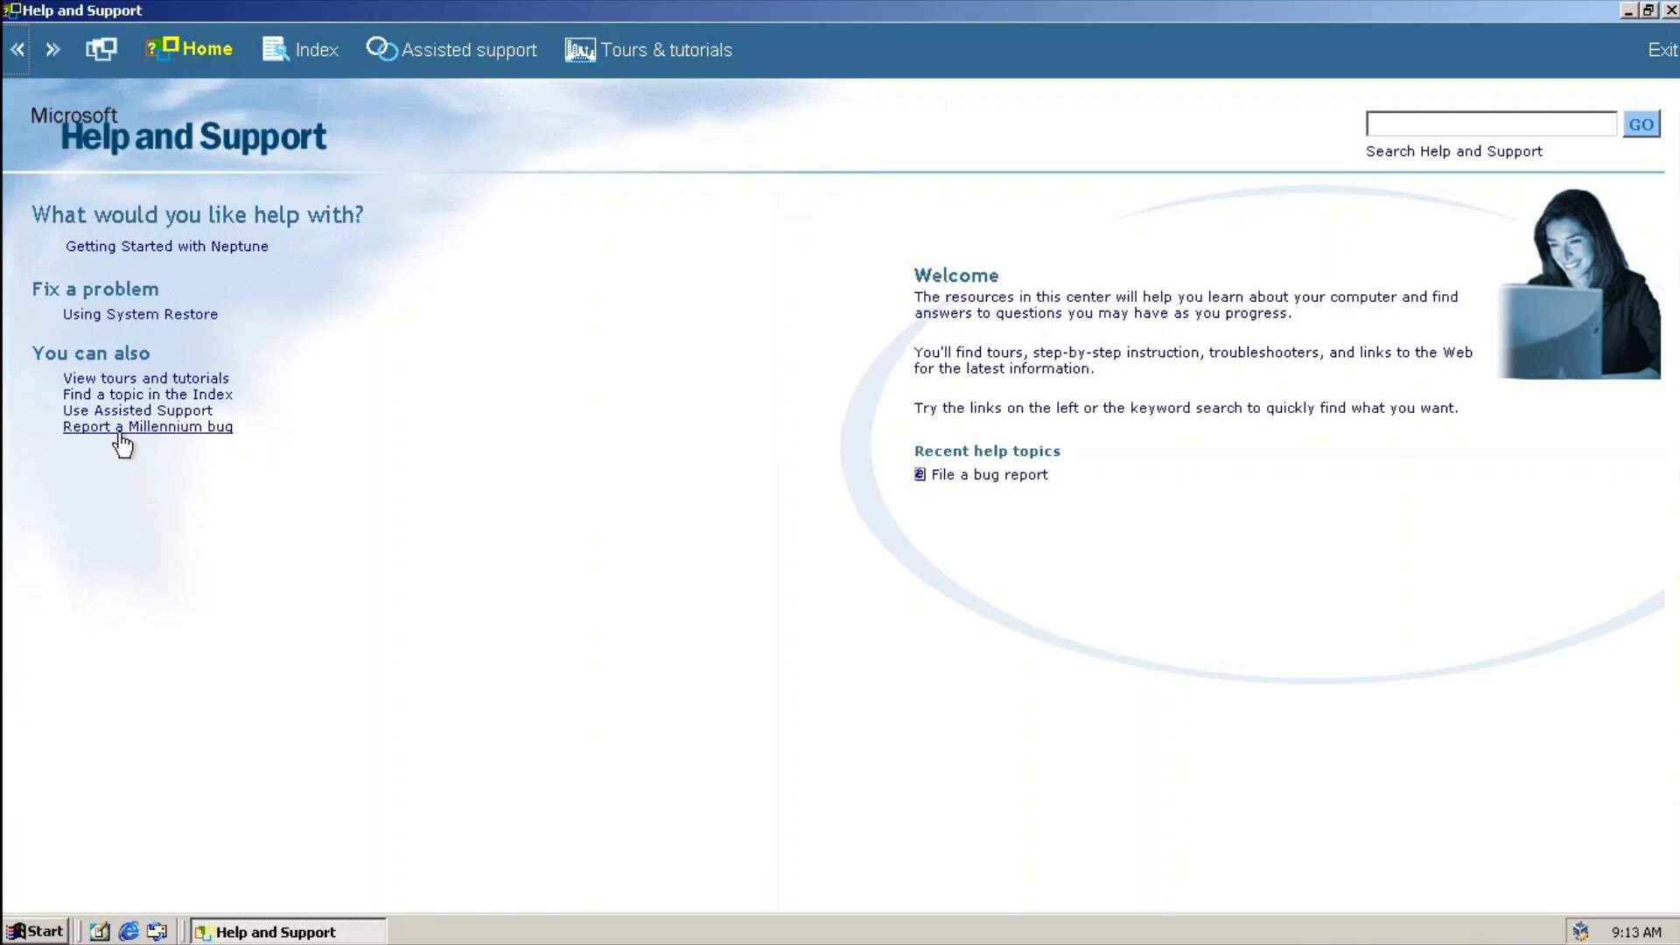
click(147, 425)
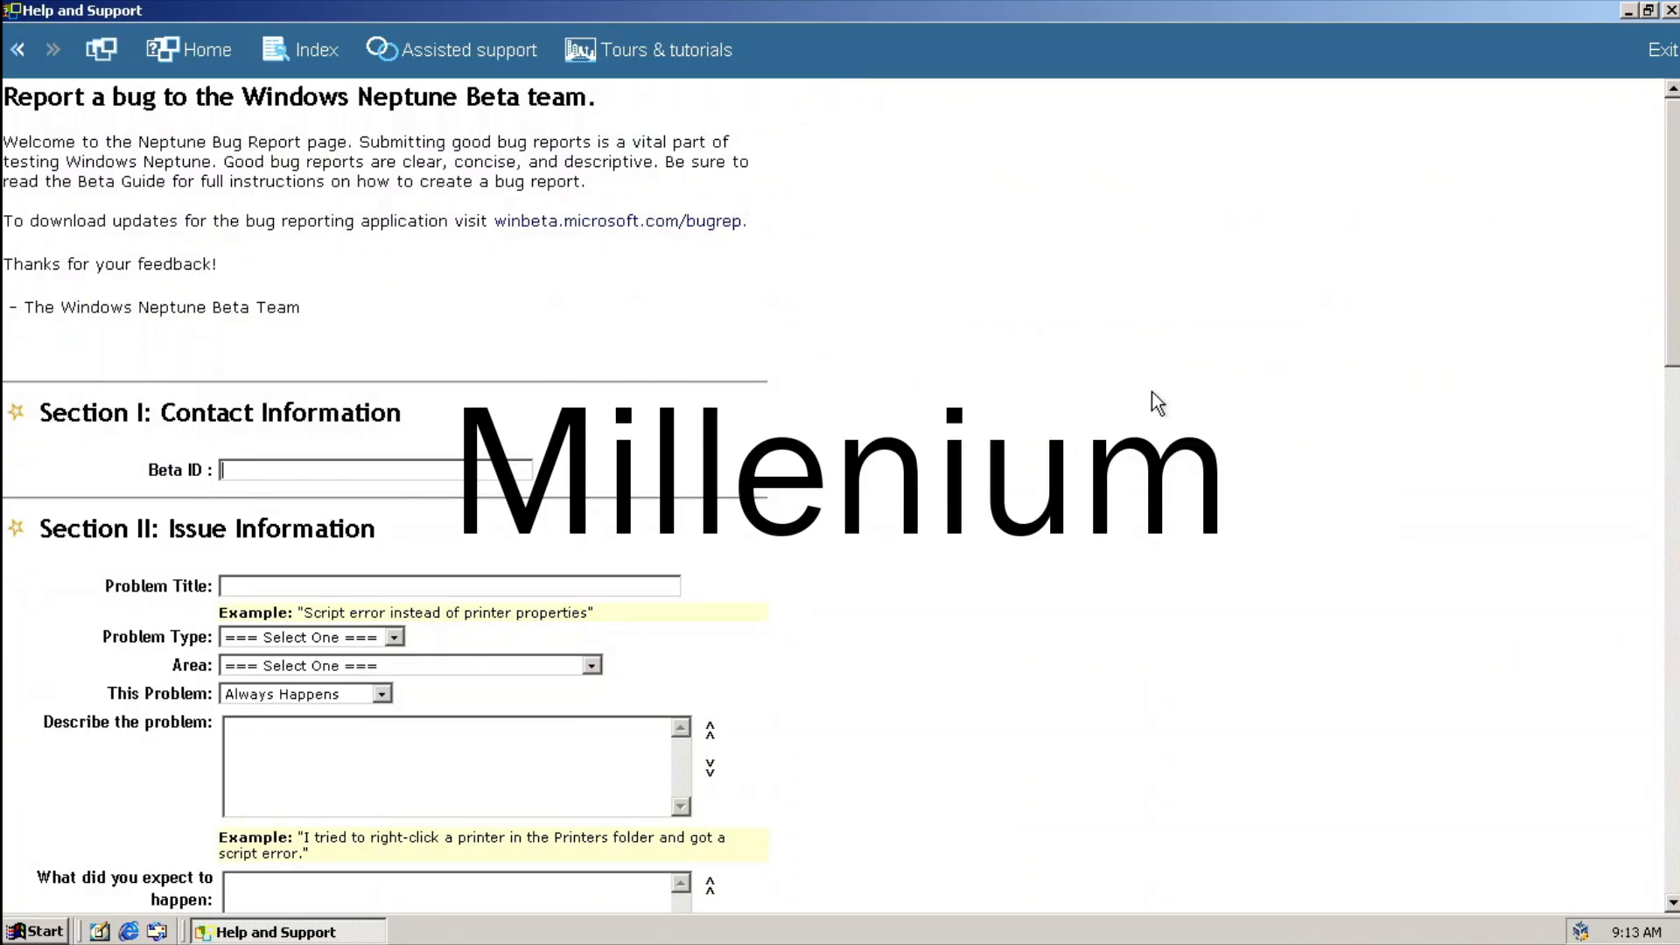
mouse_move(799, 73)
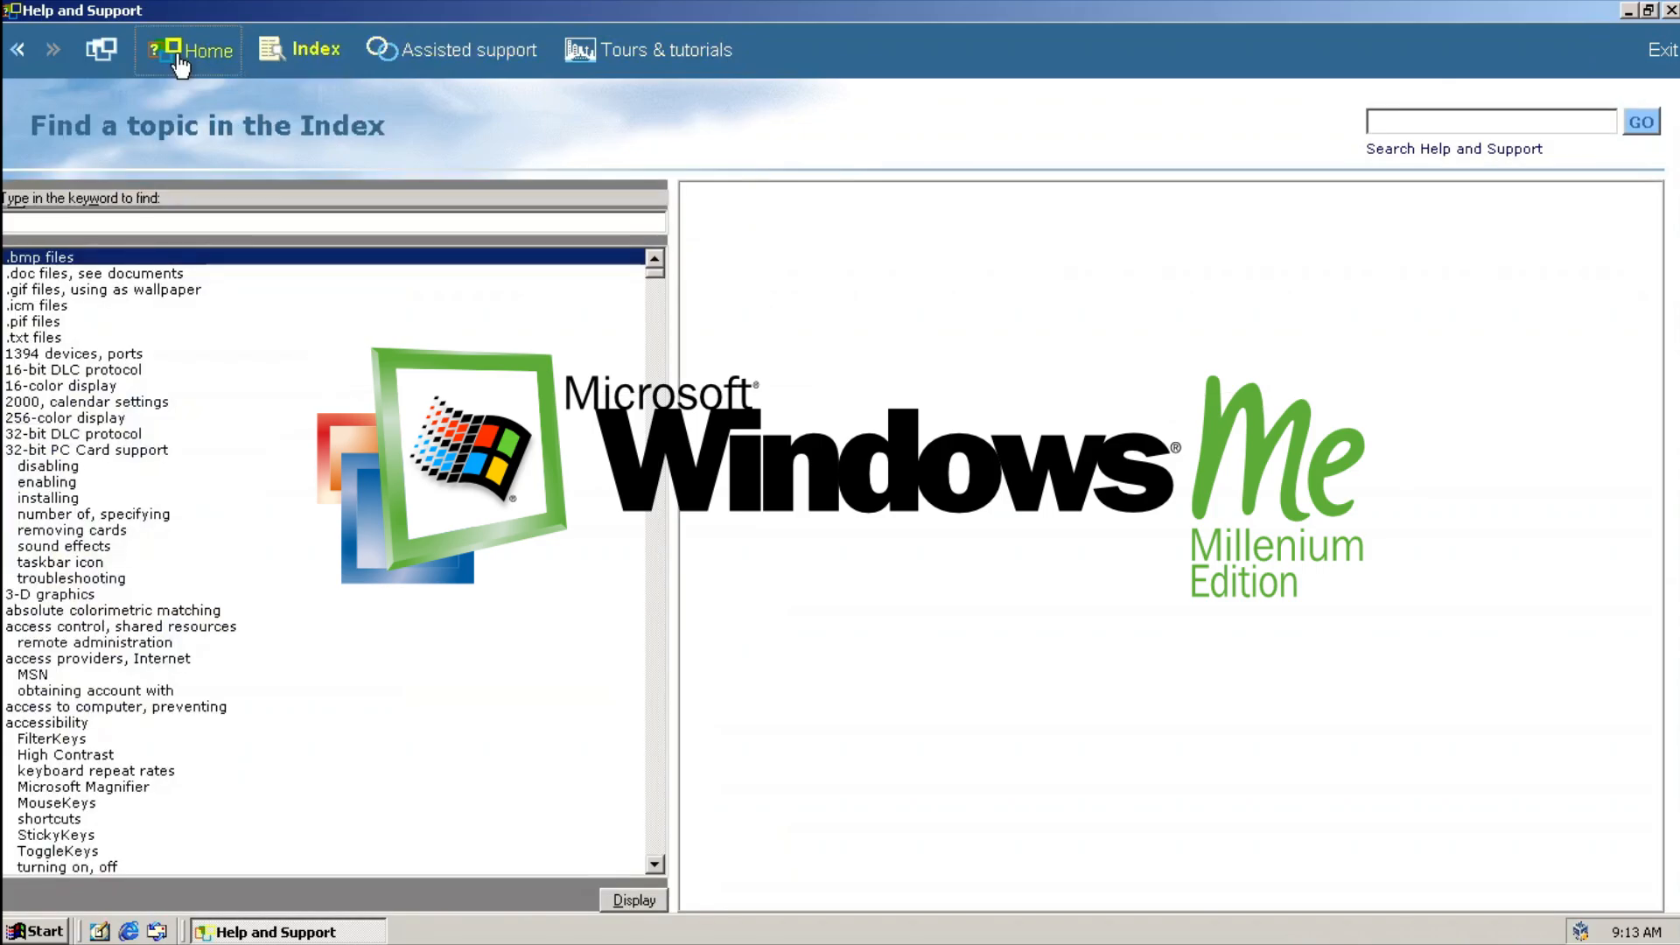
click(187, 49)
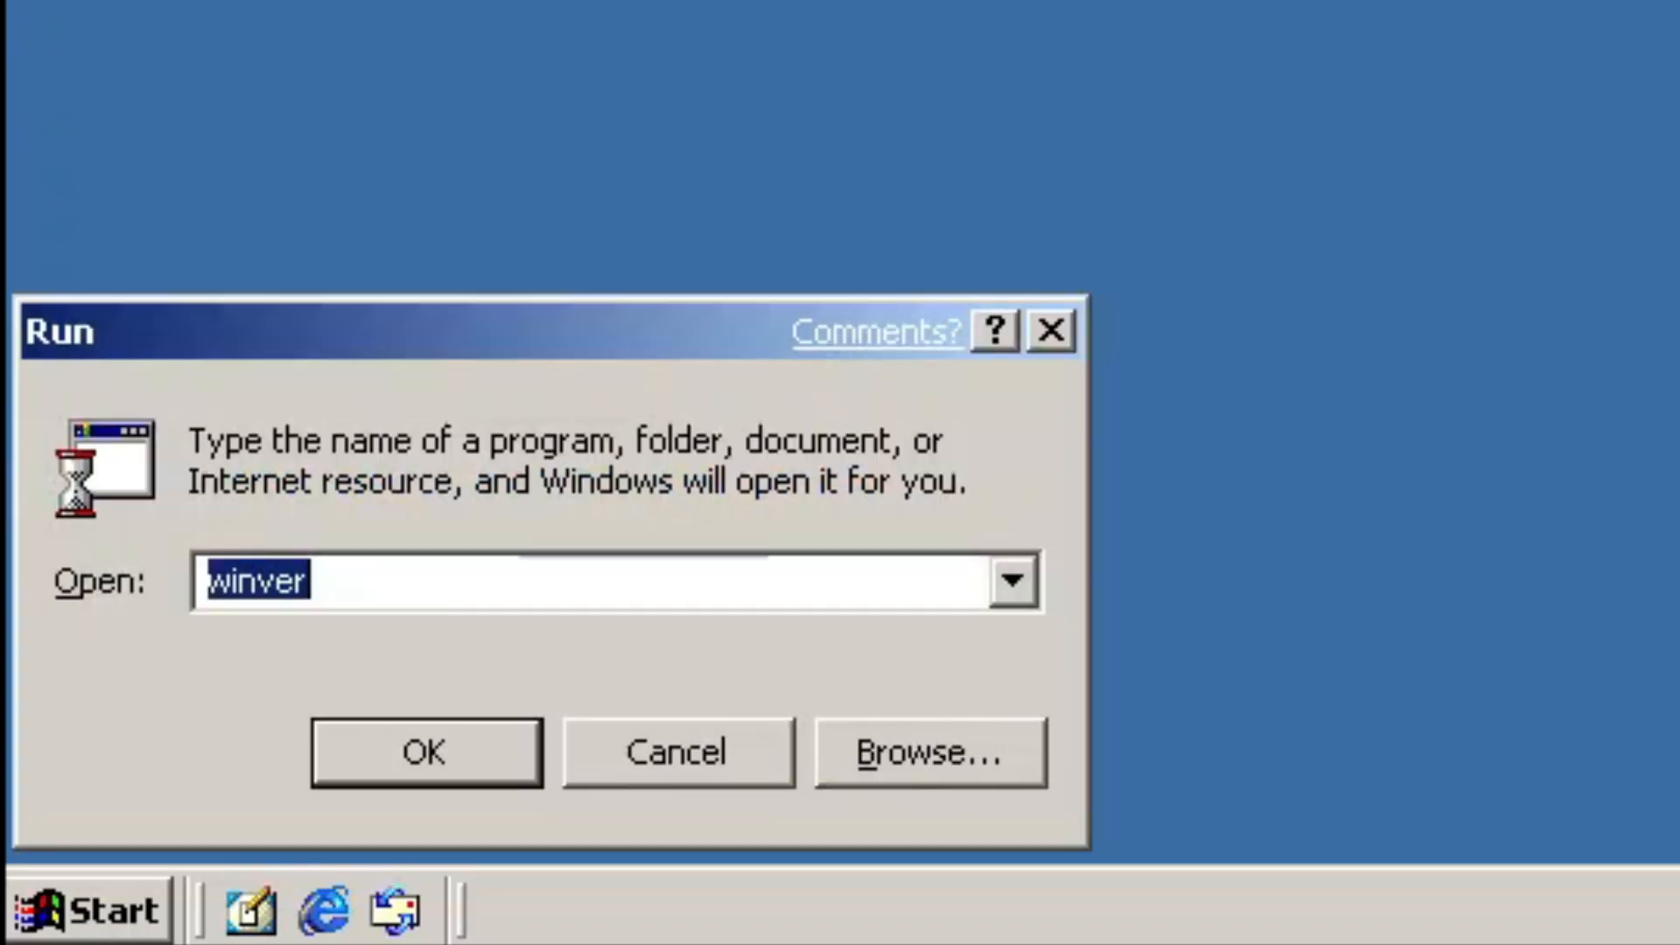
Launch the Keyring tool via Run and begin a new key entry
text(keyrin)
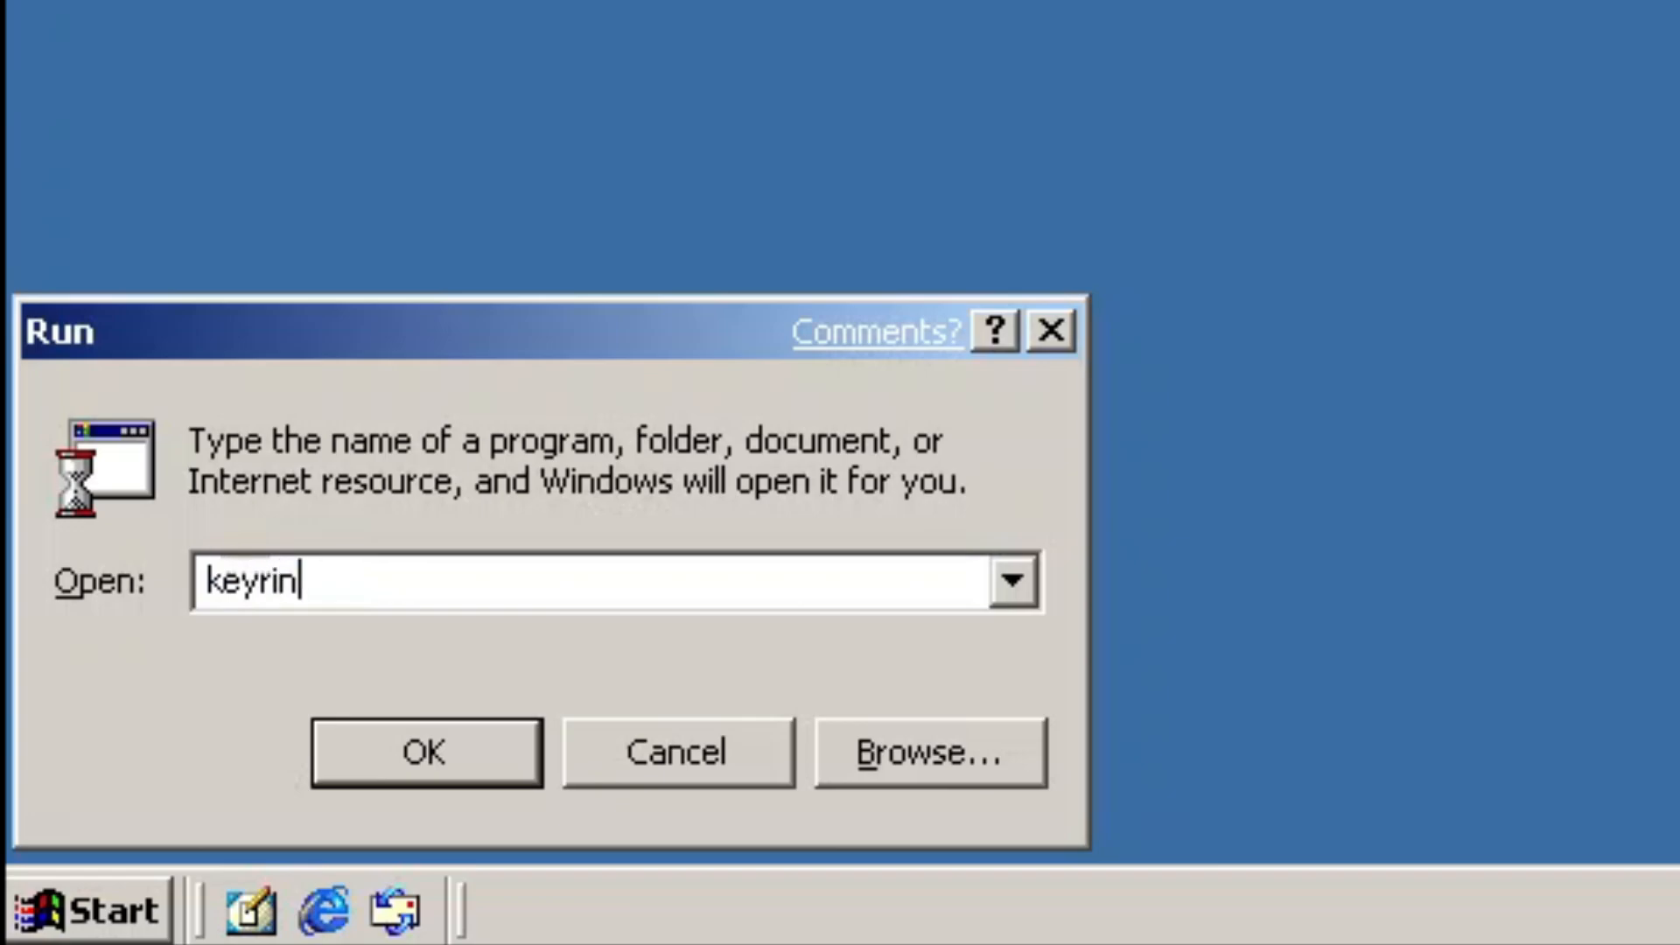
click(424, 751)
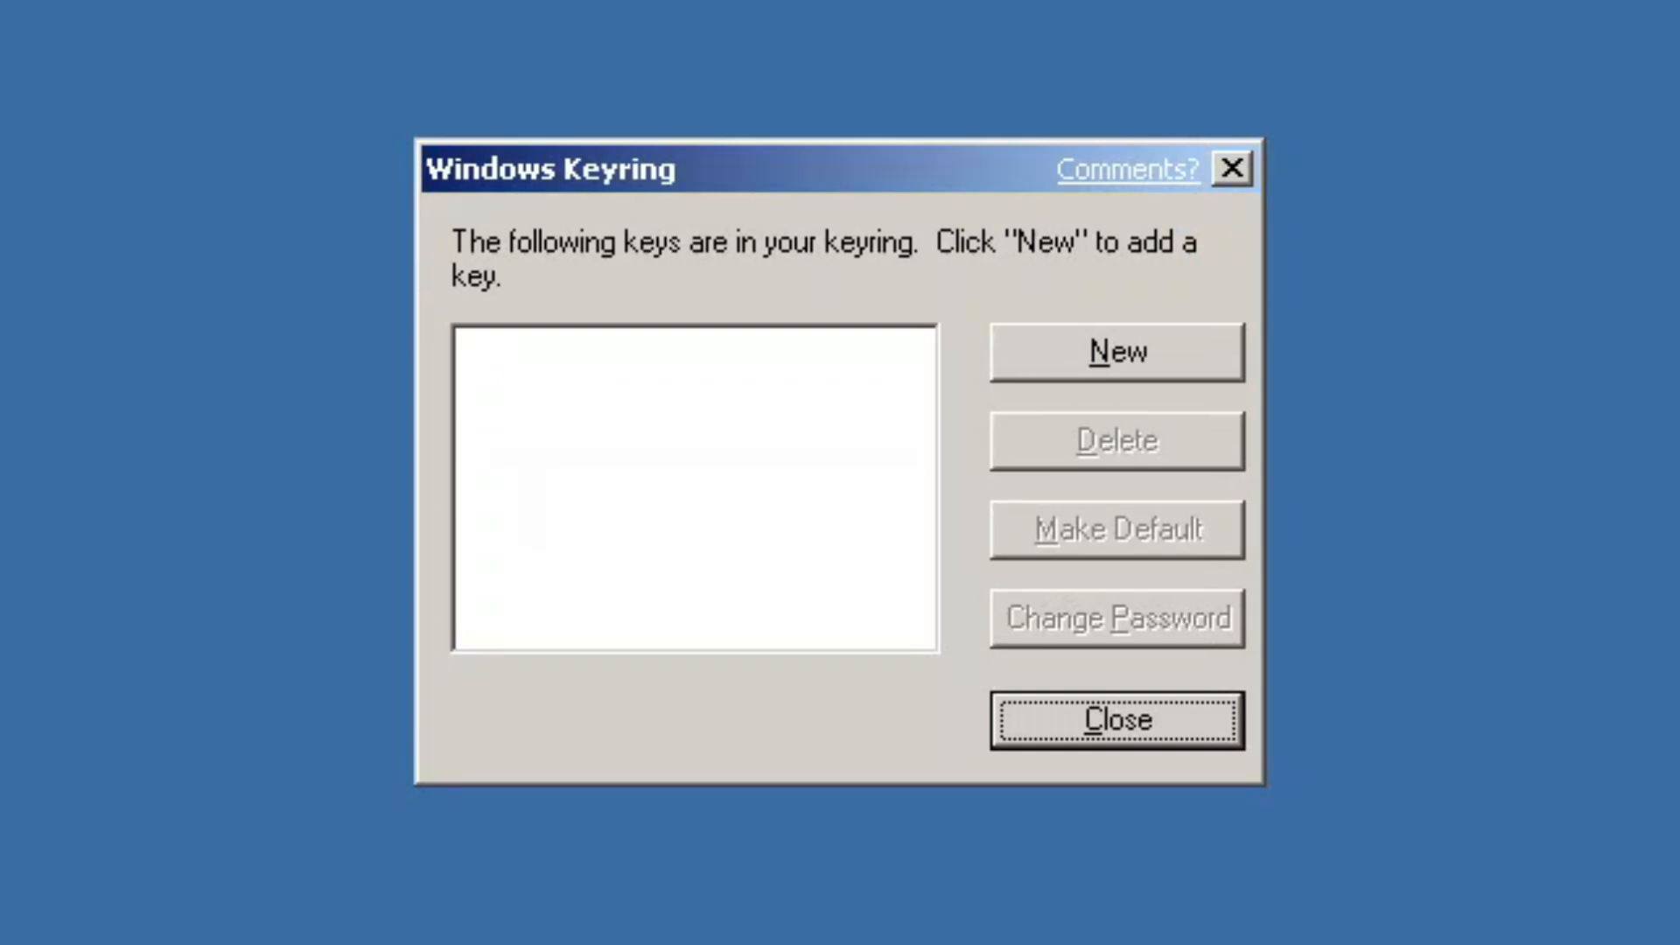
click(1115, 352)
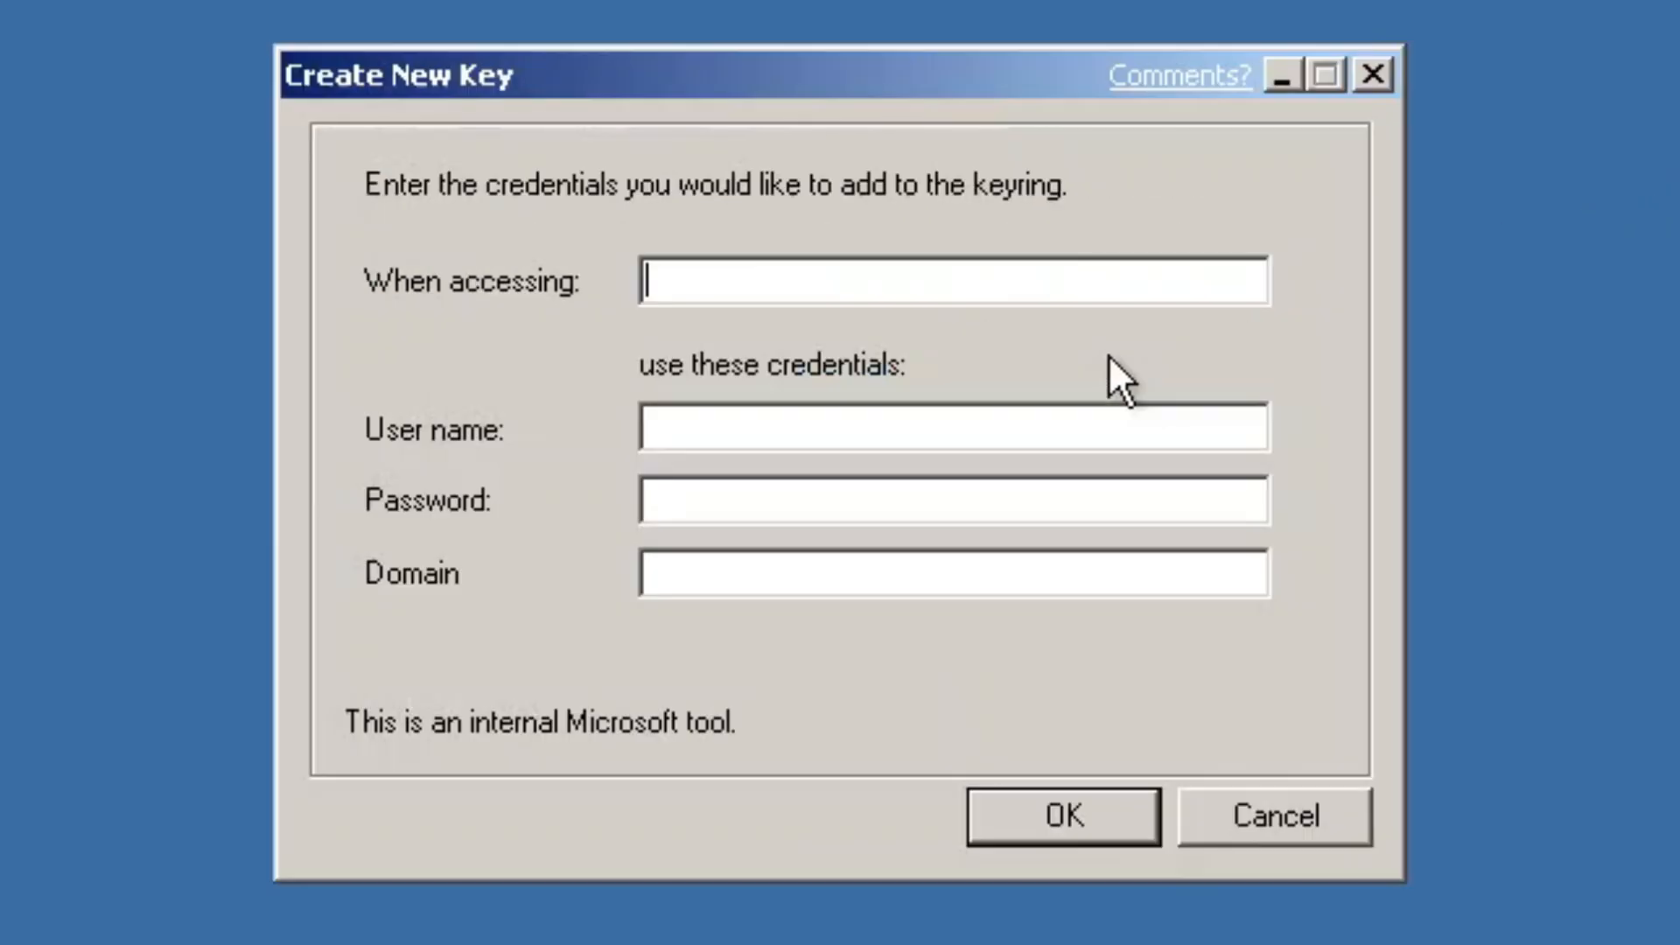
Fill in the google.com credential with password and domain accounts.google.com, then save it
text(Phil G)
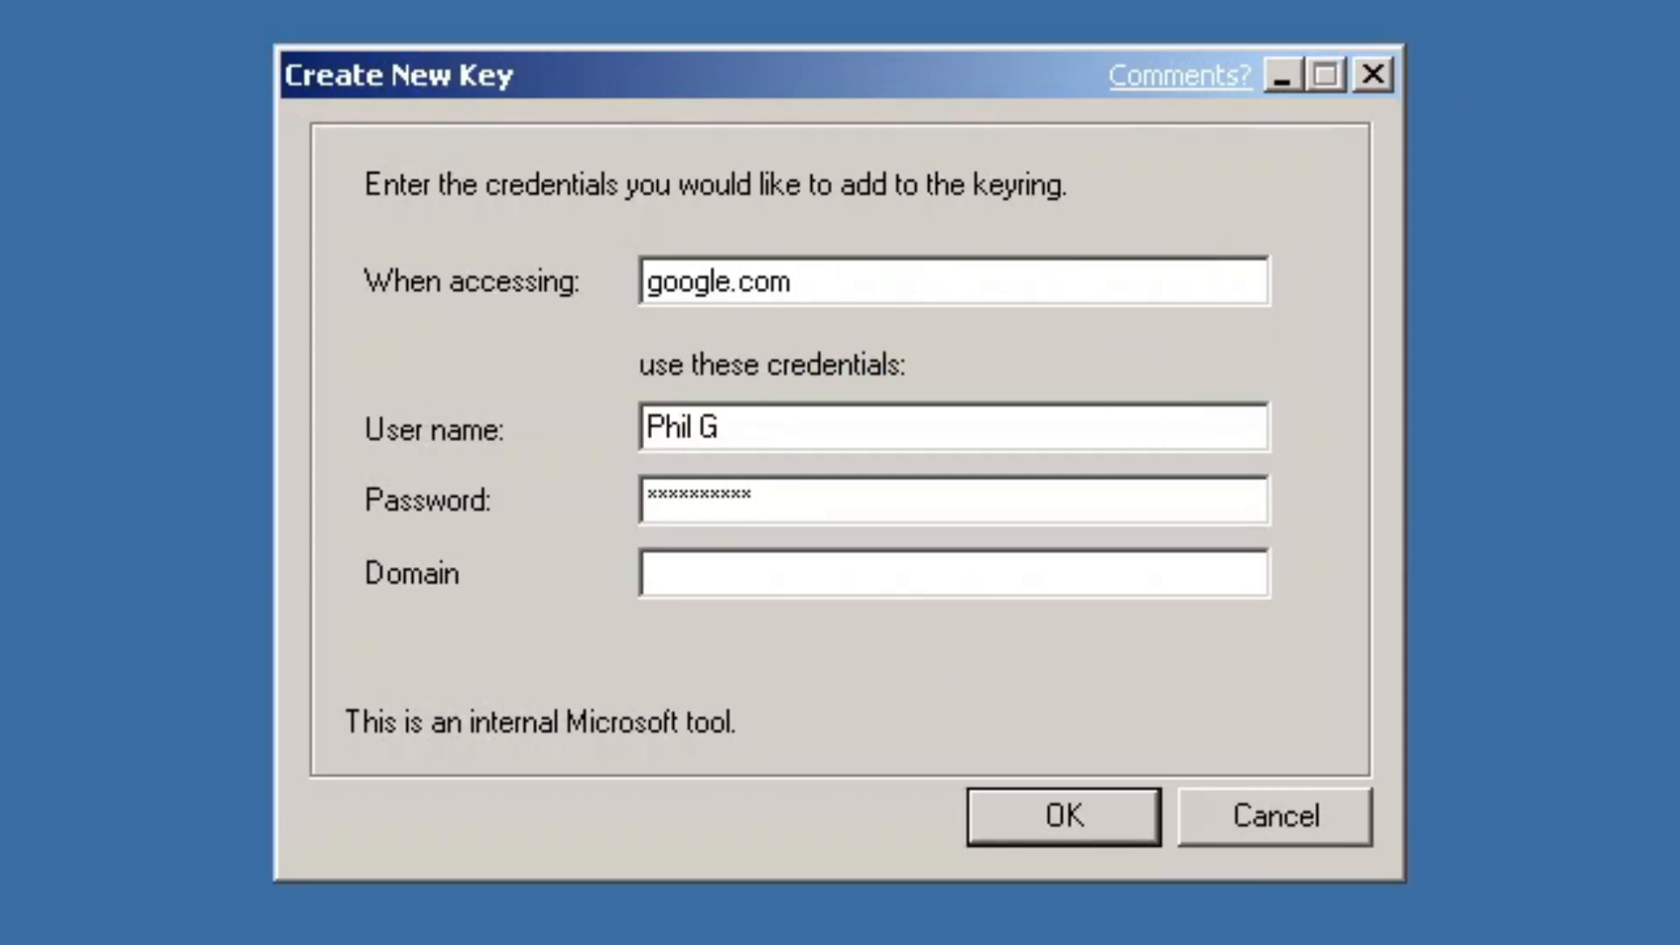
text(accounts.google.com)
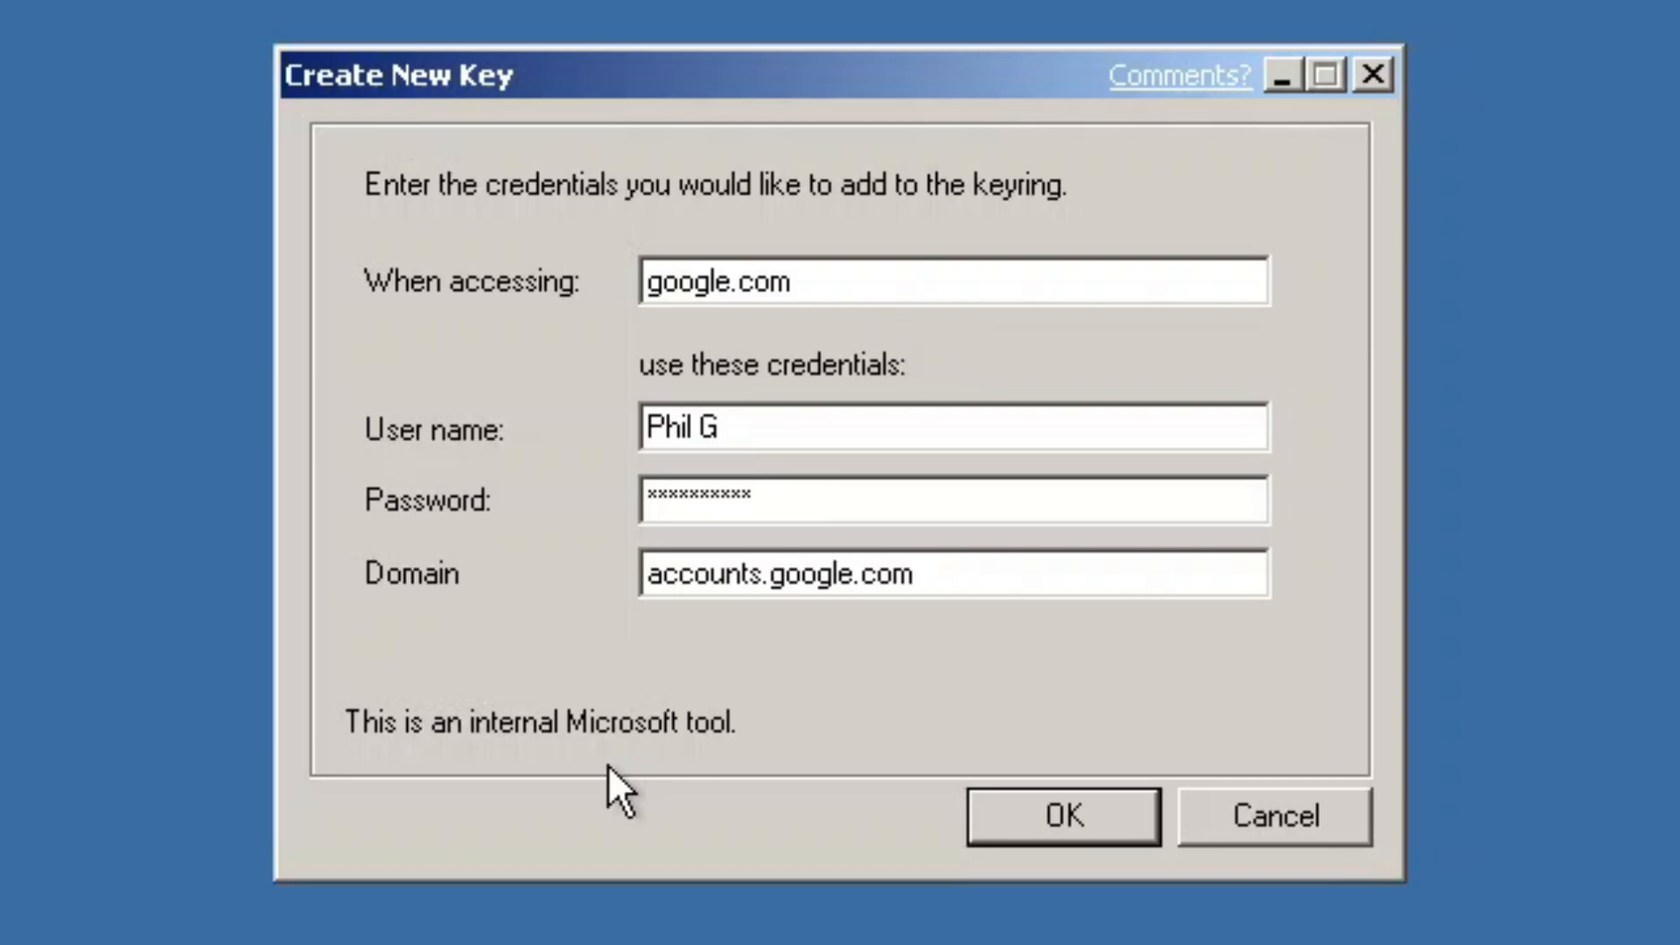
click(1060, 816)
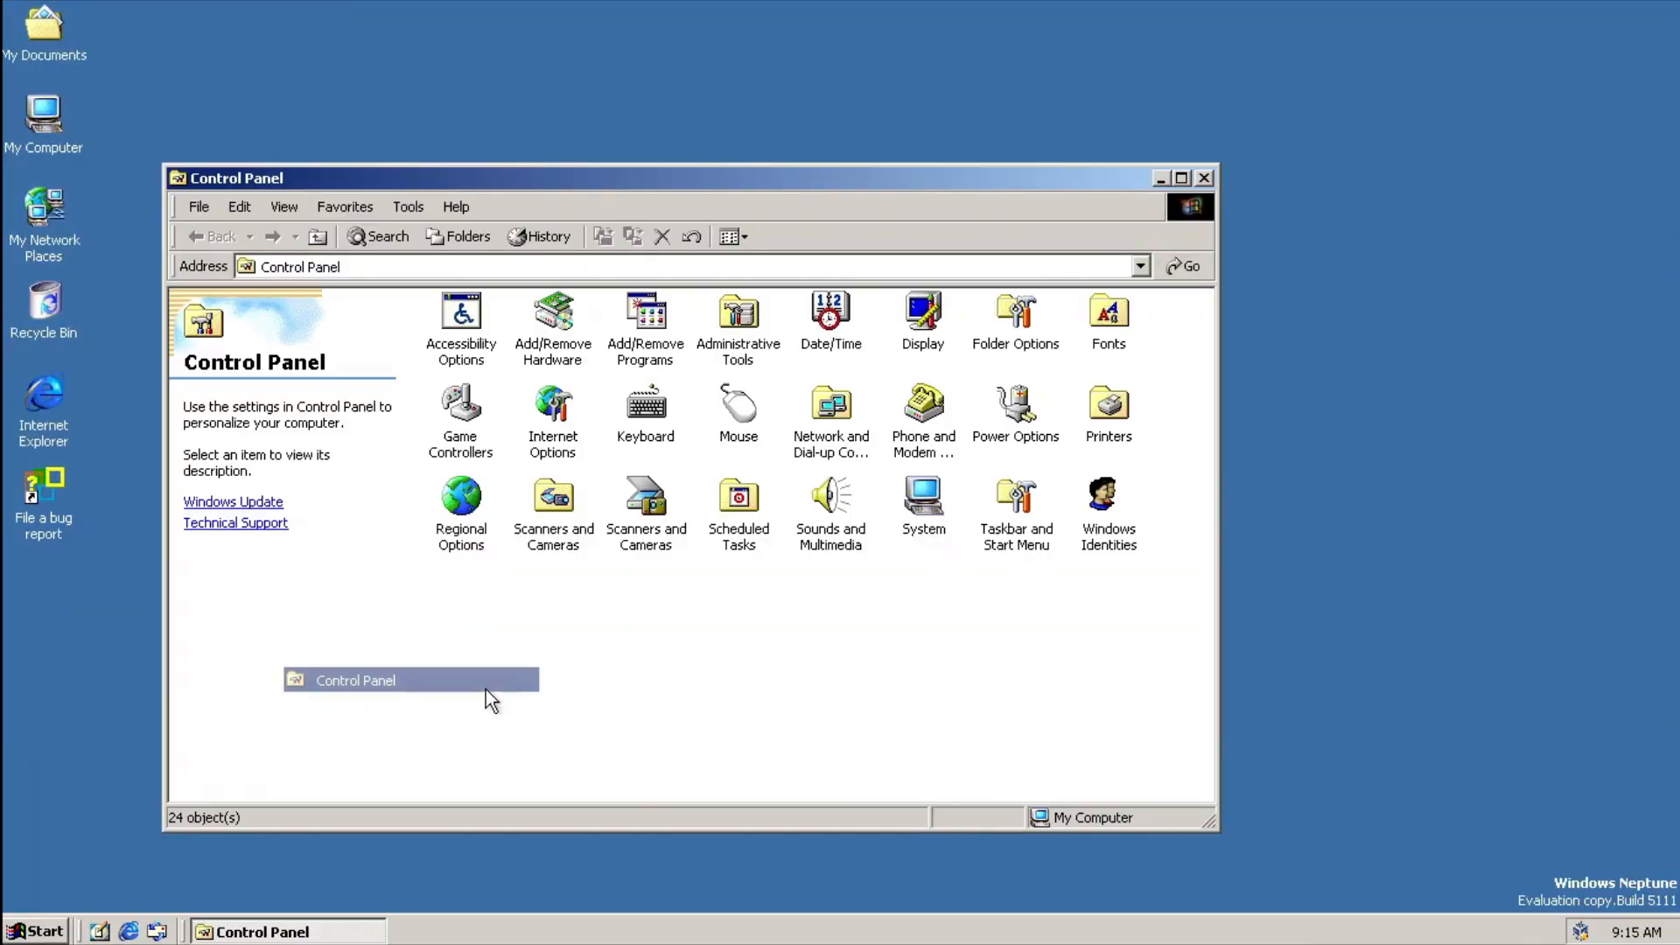
Maximize Control Panel and launch Windows Identities
click(1179, 178)
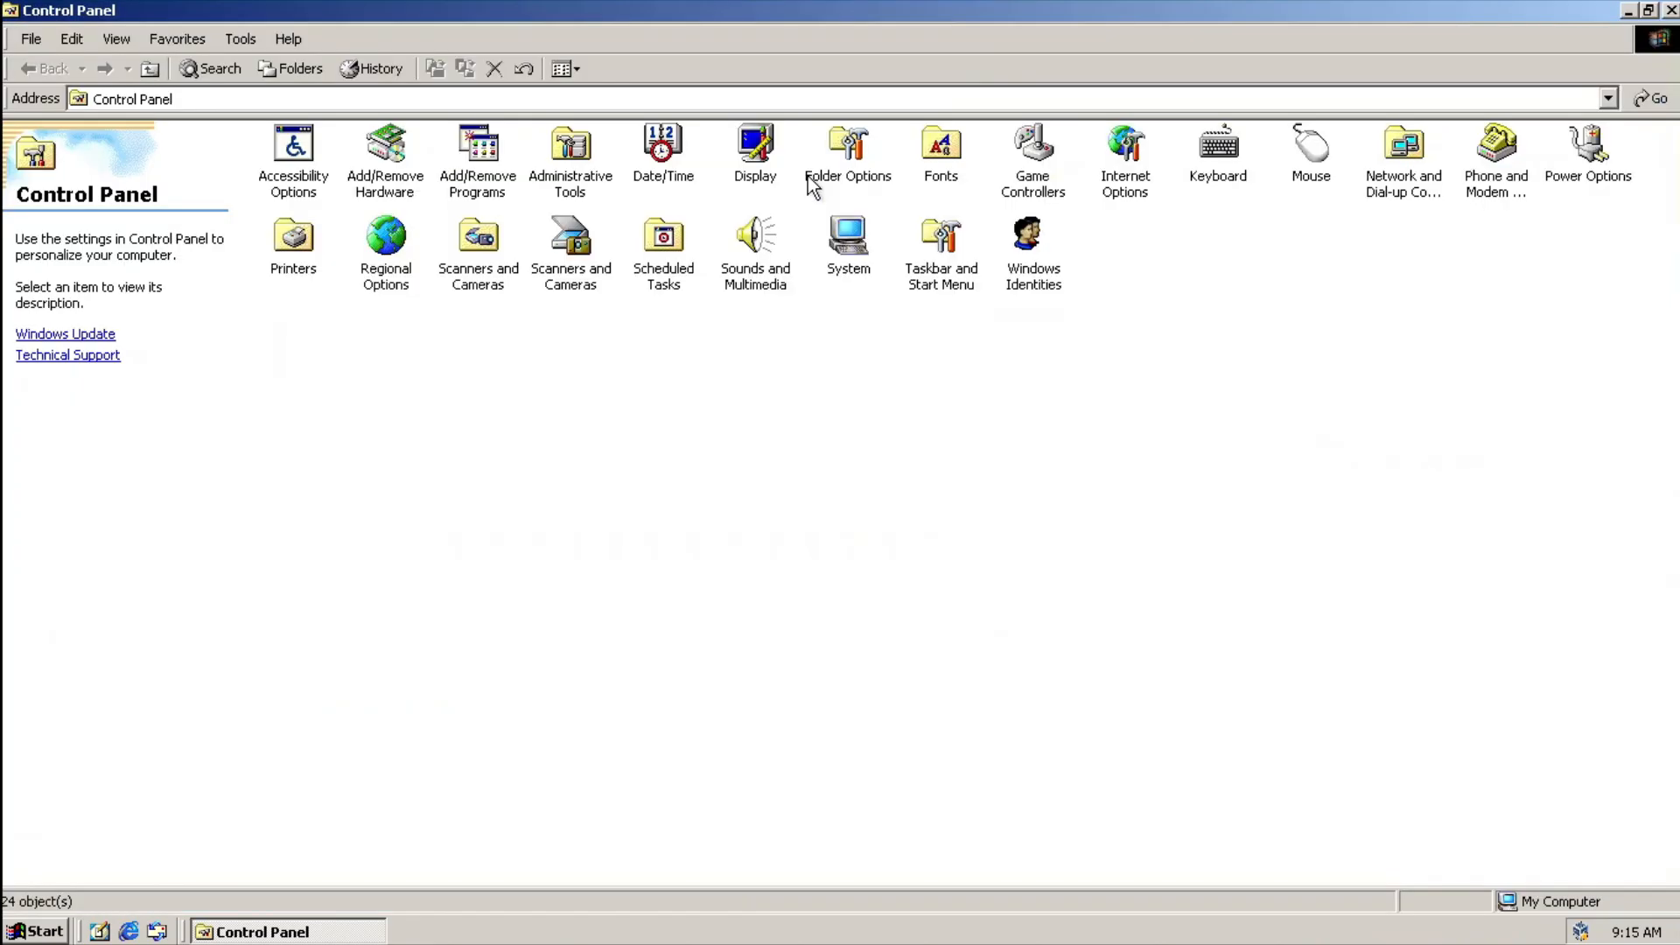
double_click(292, 143)
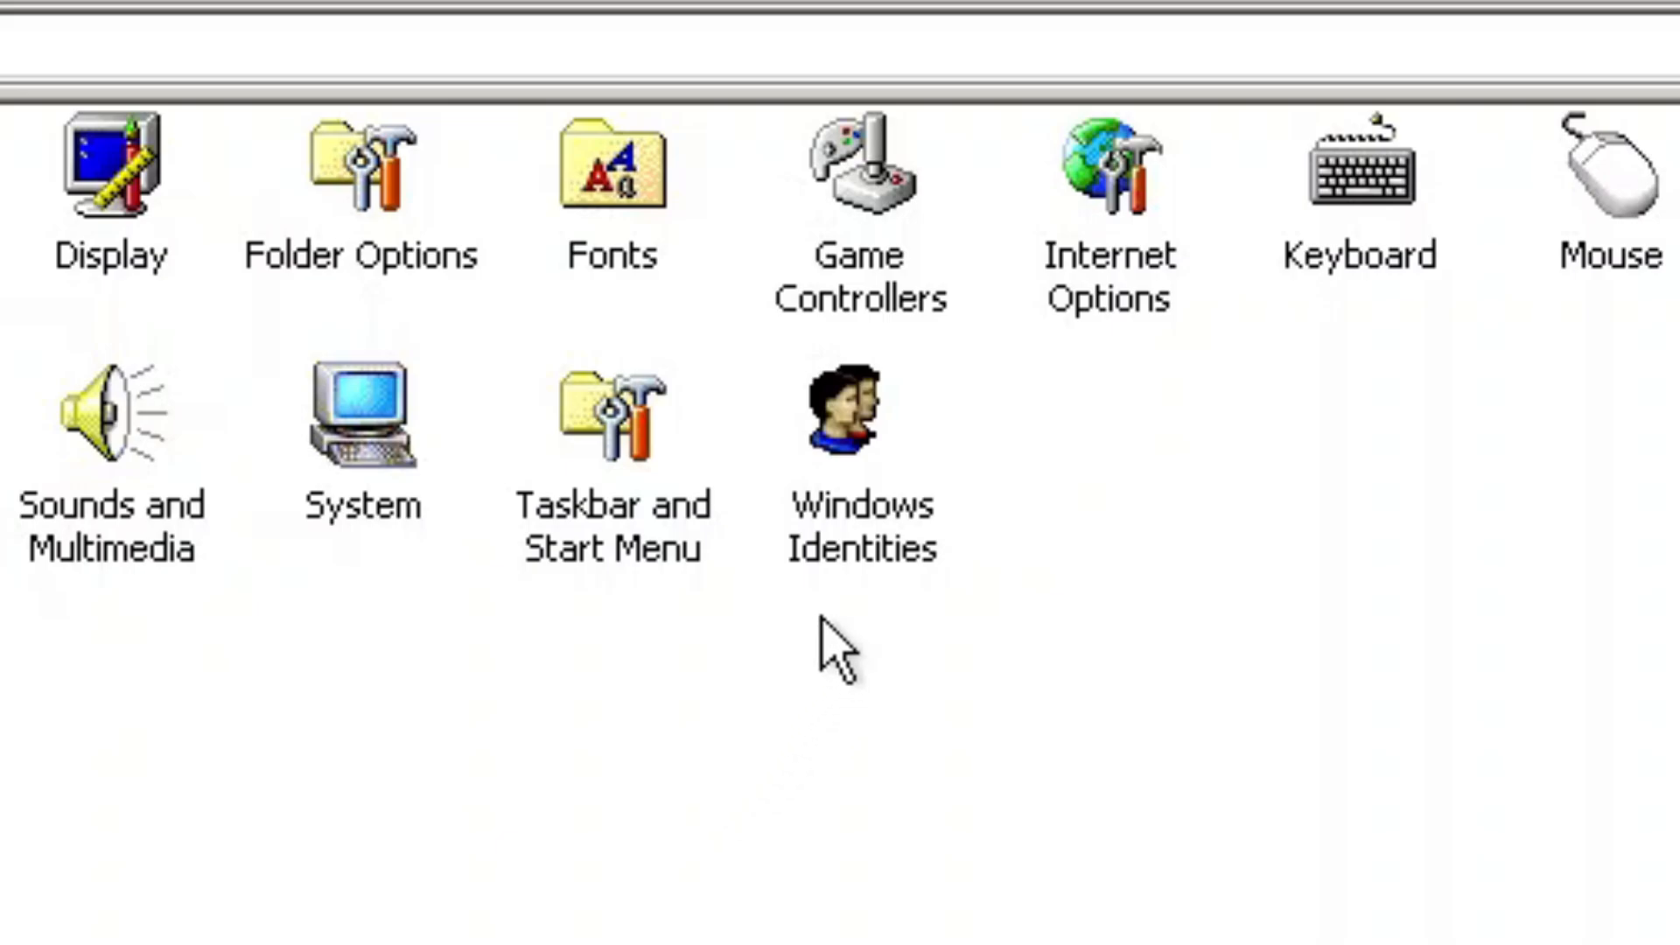
mouse_move(858, 568)
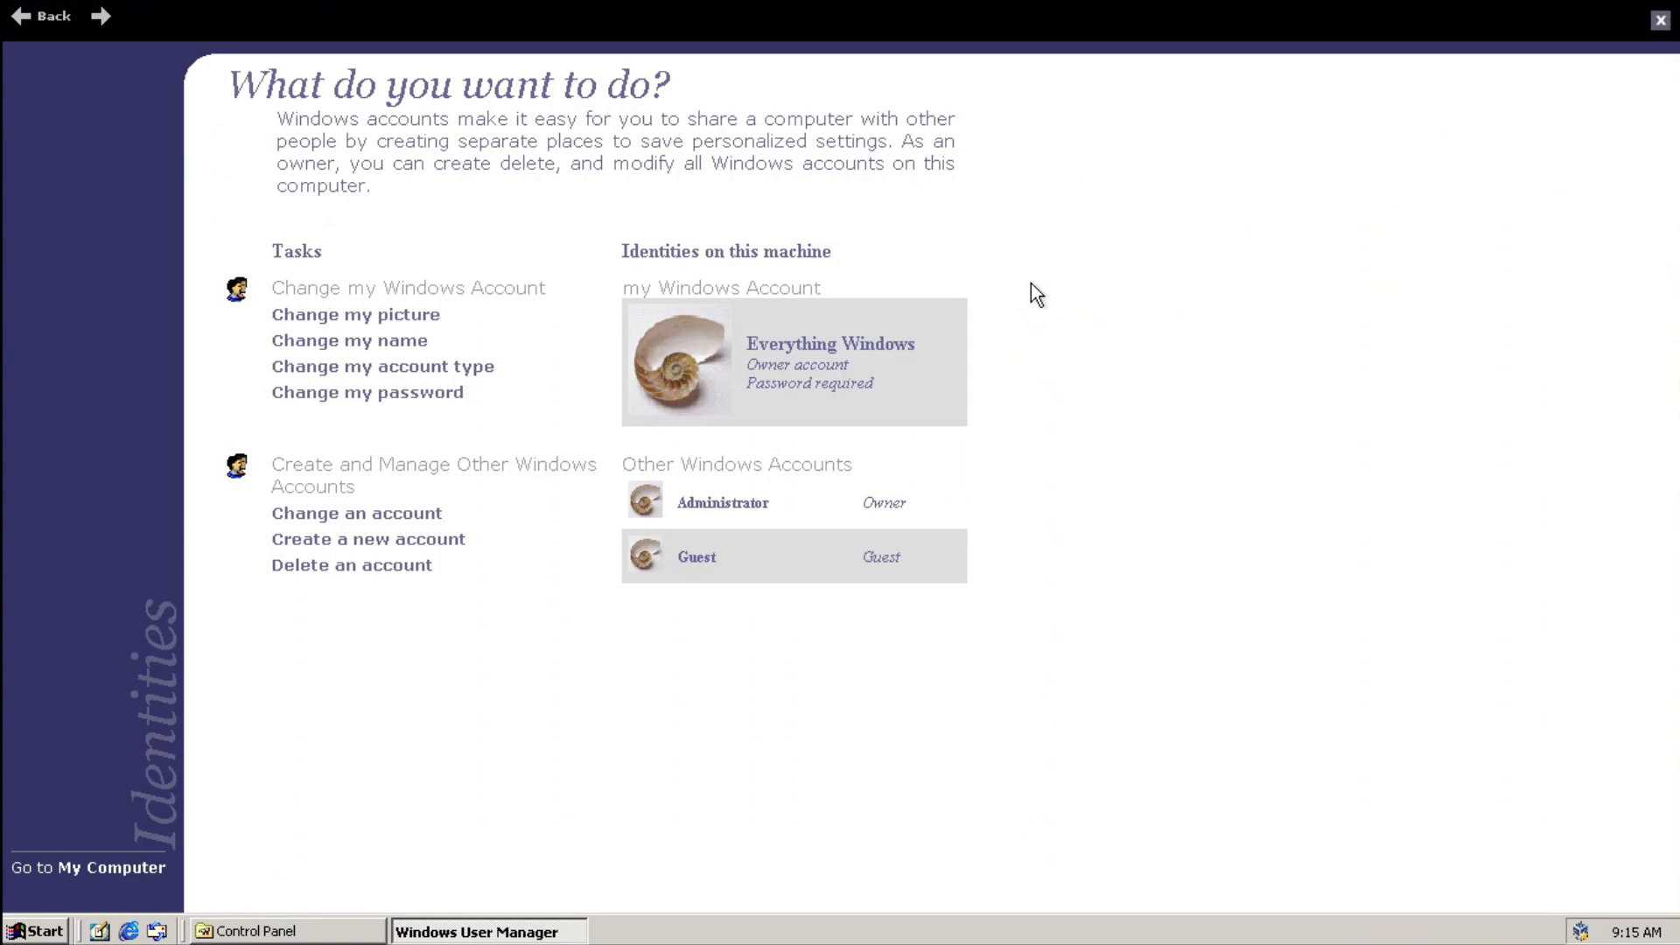
mouse_move(1331, 454)
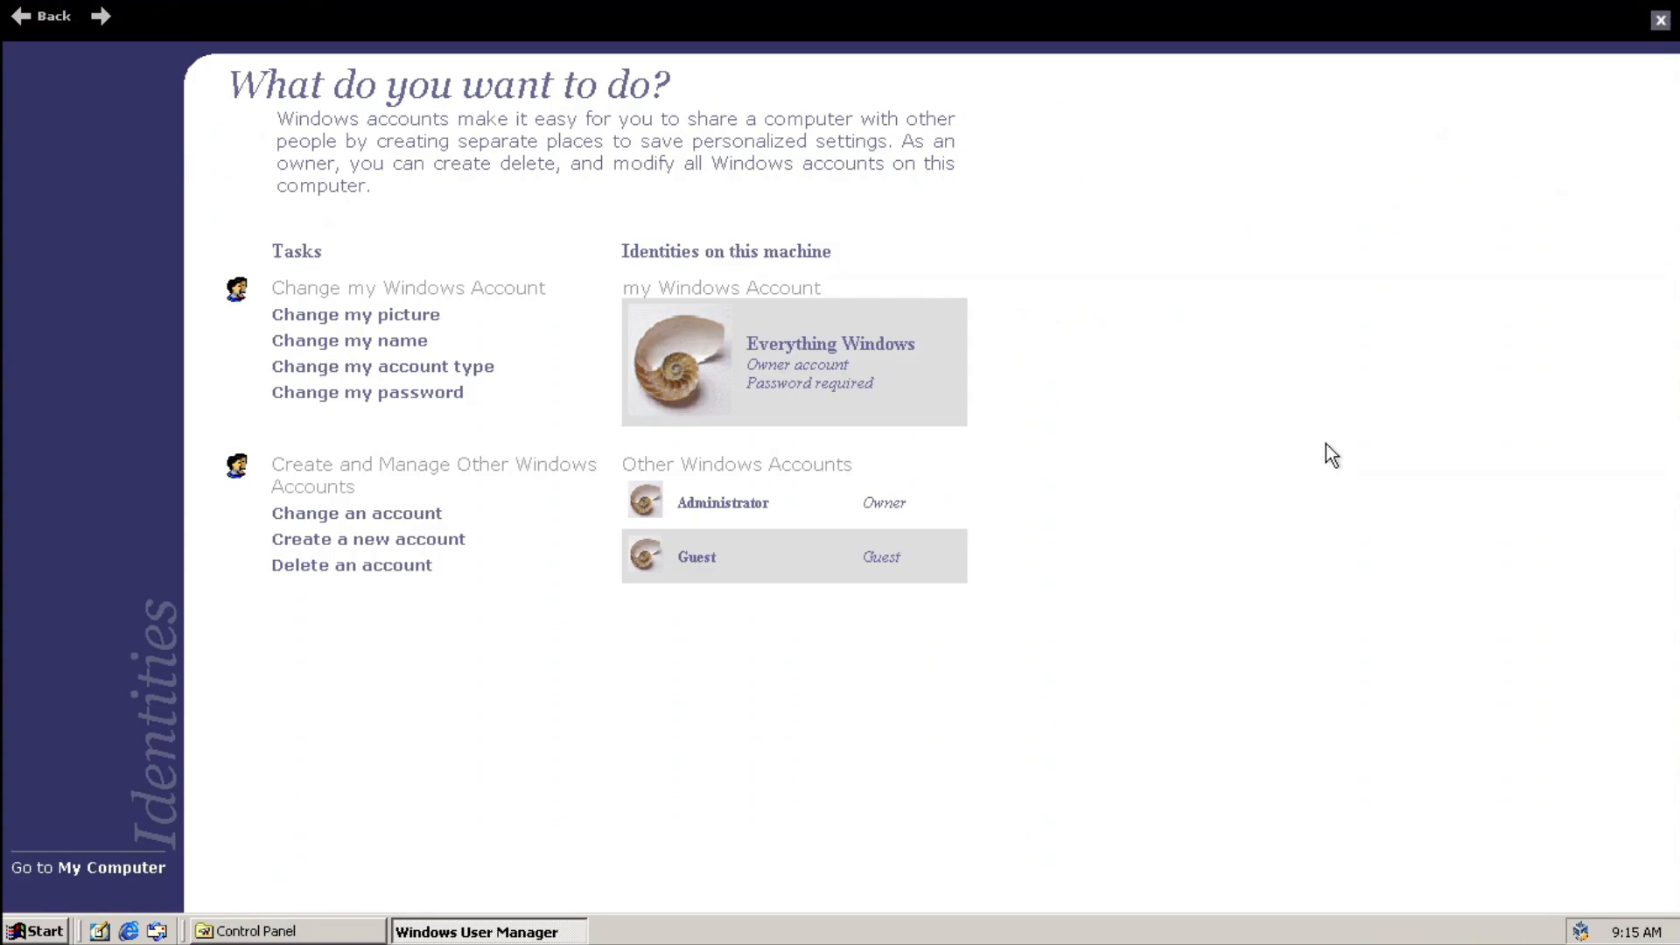
mouse_move(1326, 414)
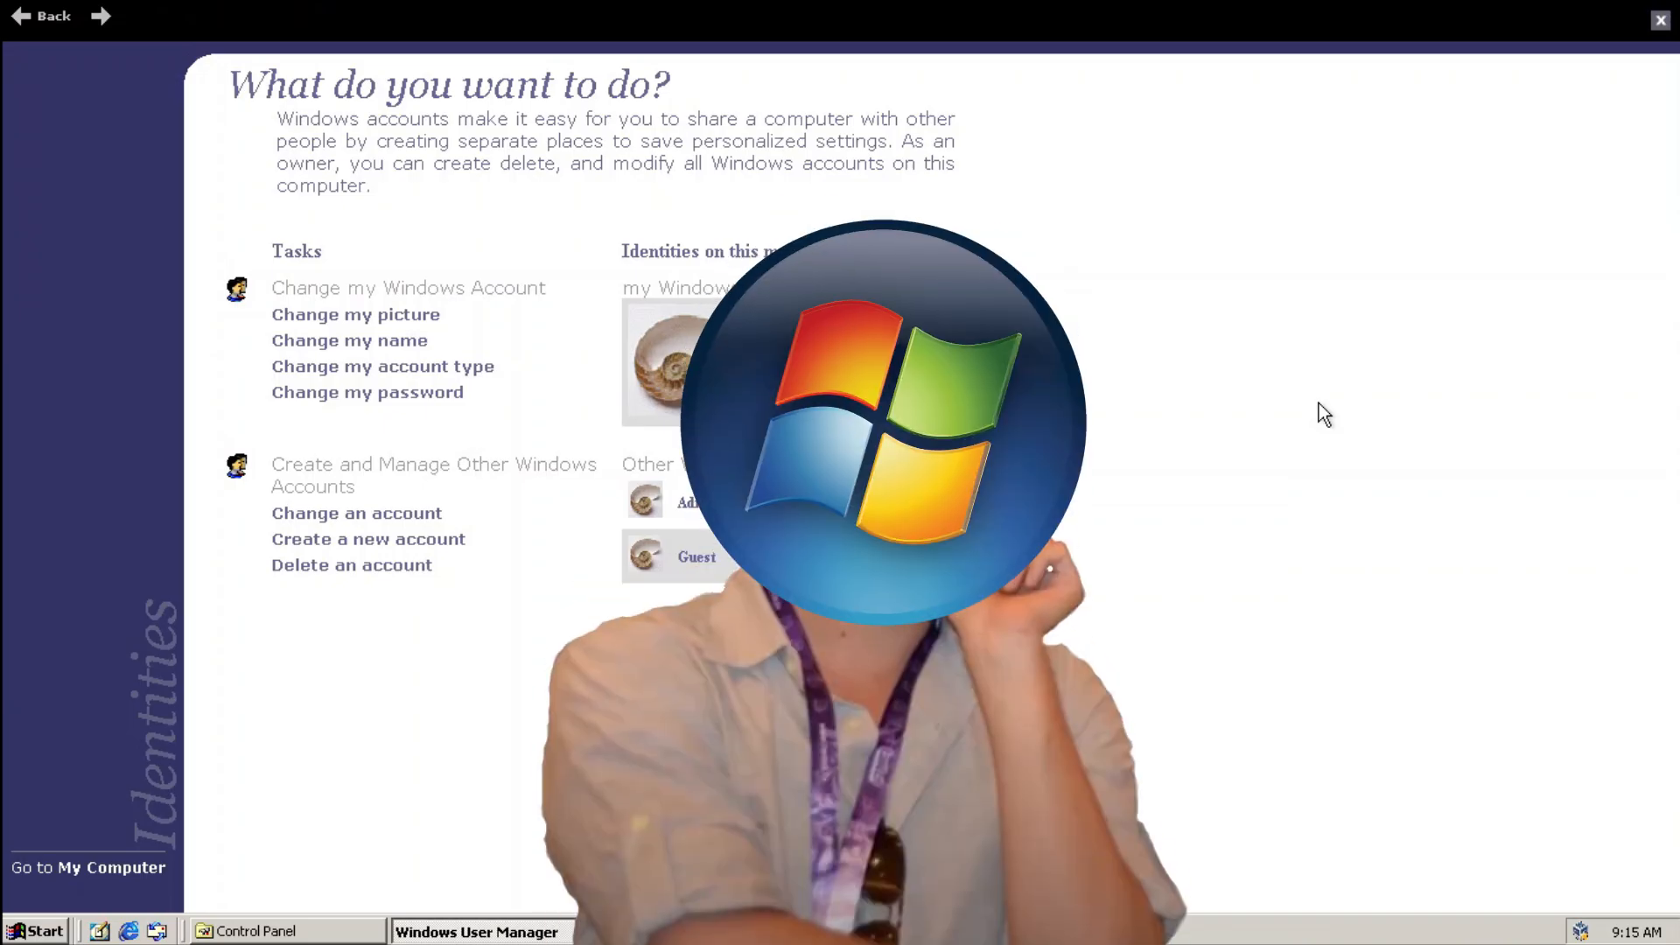
Start changing my own account type in Windows User Manager
click(354, 315)
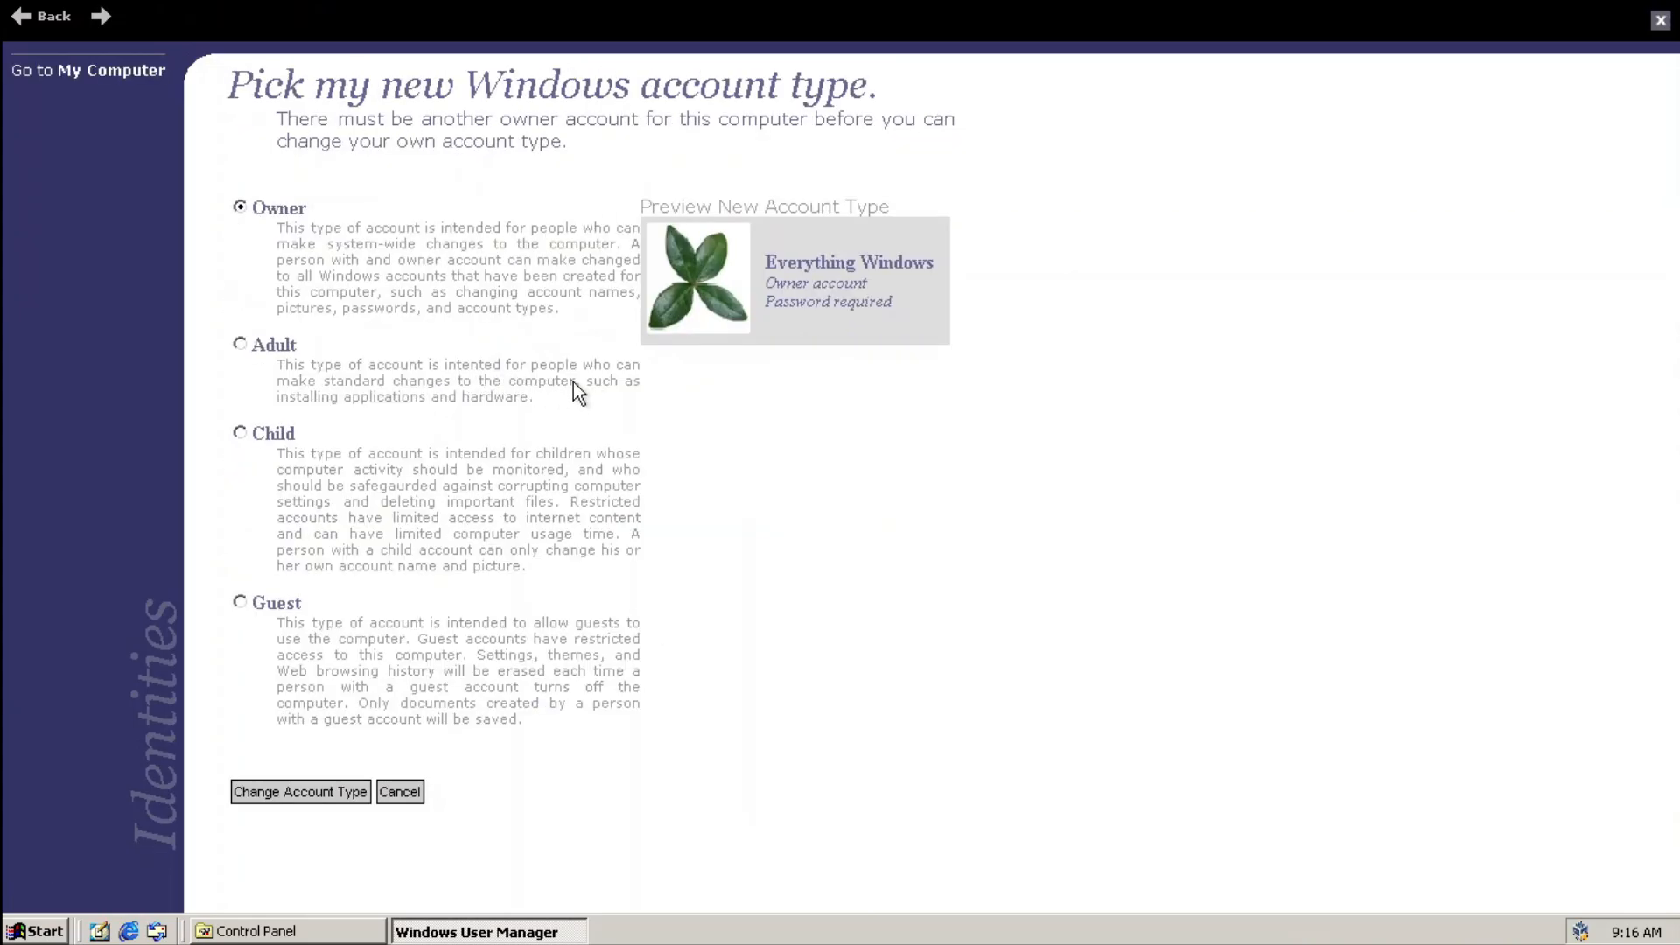
mouse_move(939, 442)
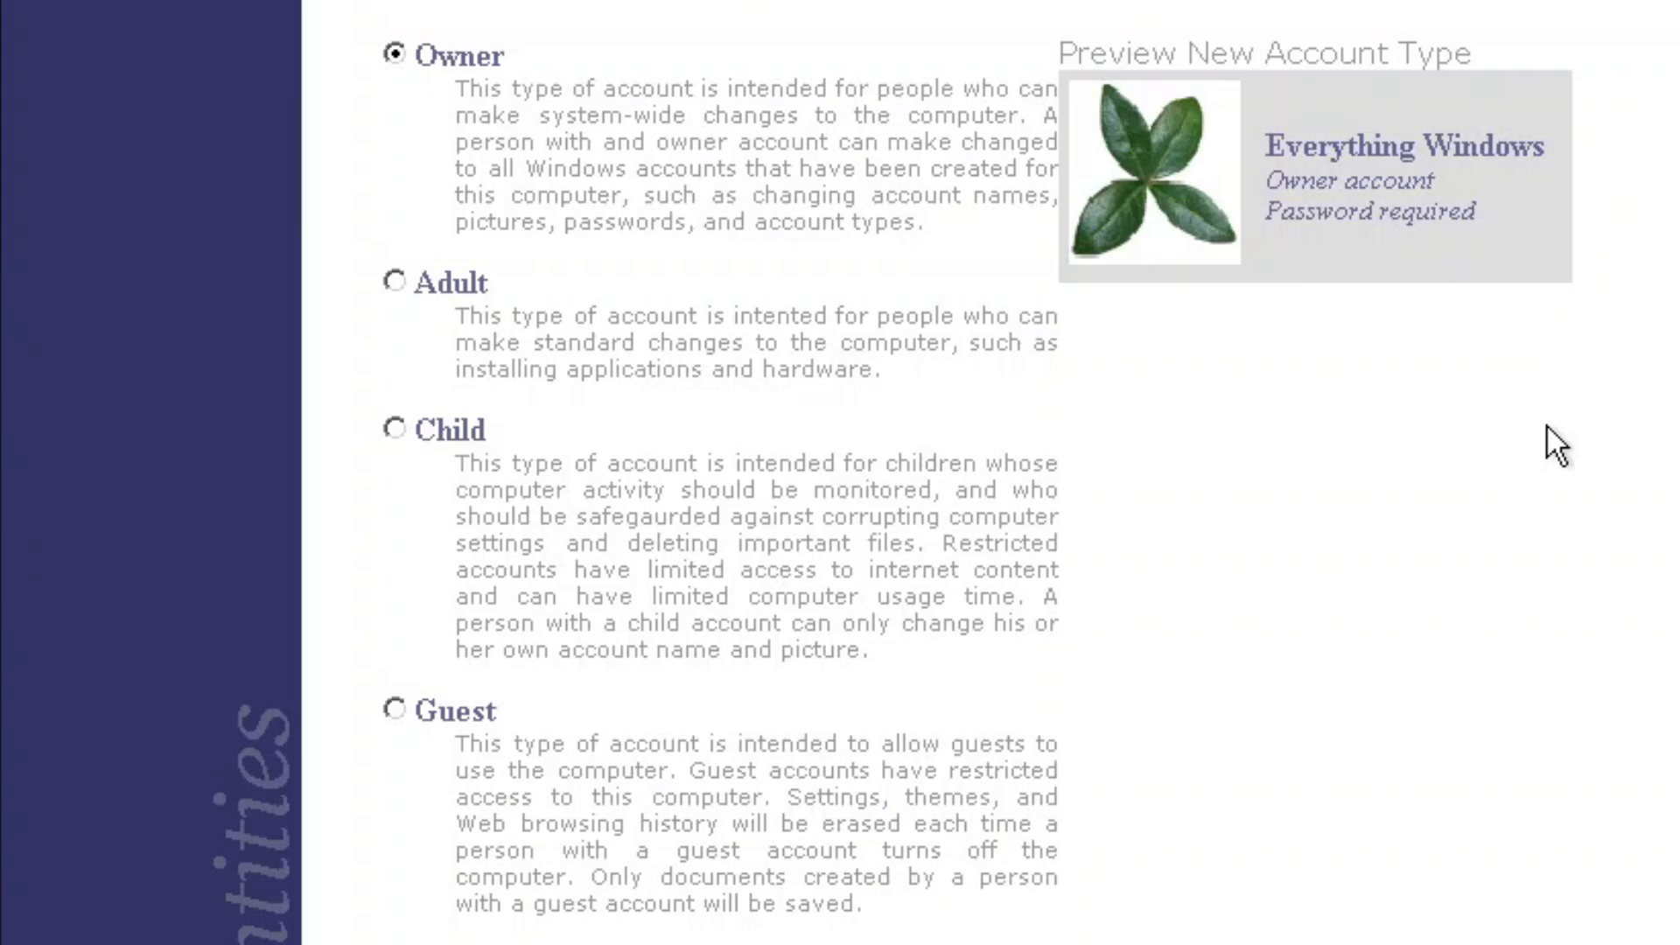
Keep Owner as the account type and move on to creating a new account
click(458, 54)
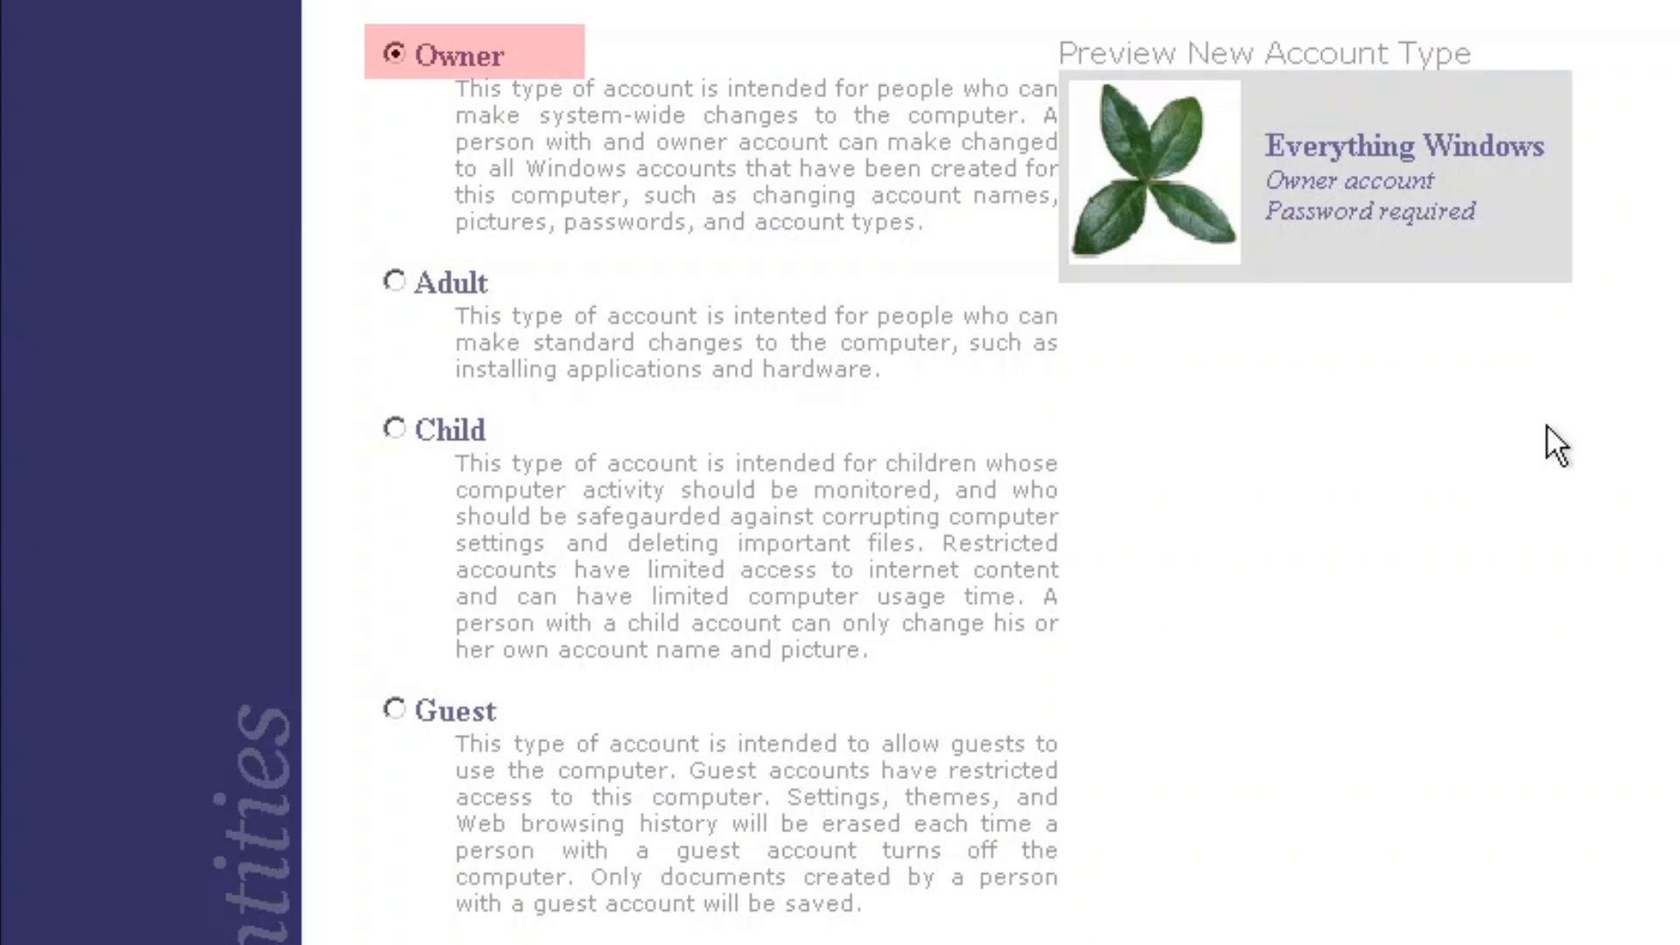
click(454, 711)
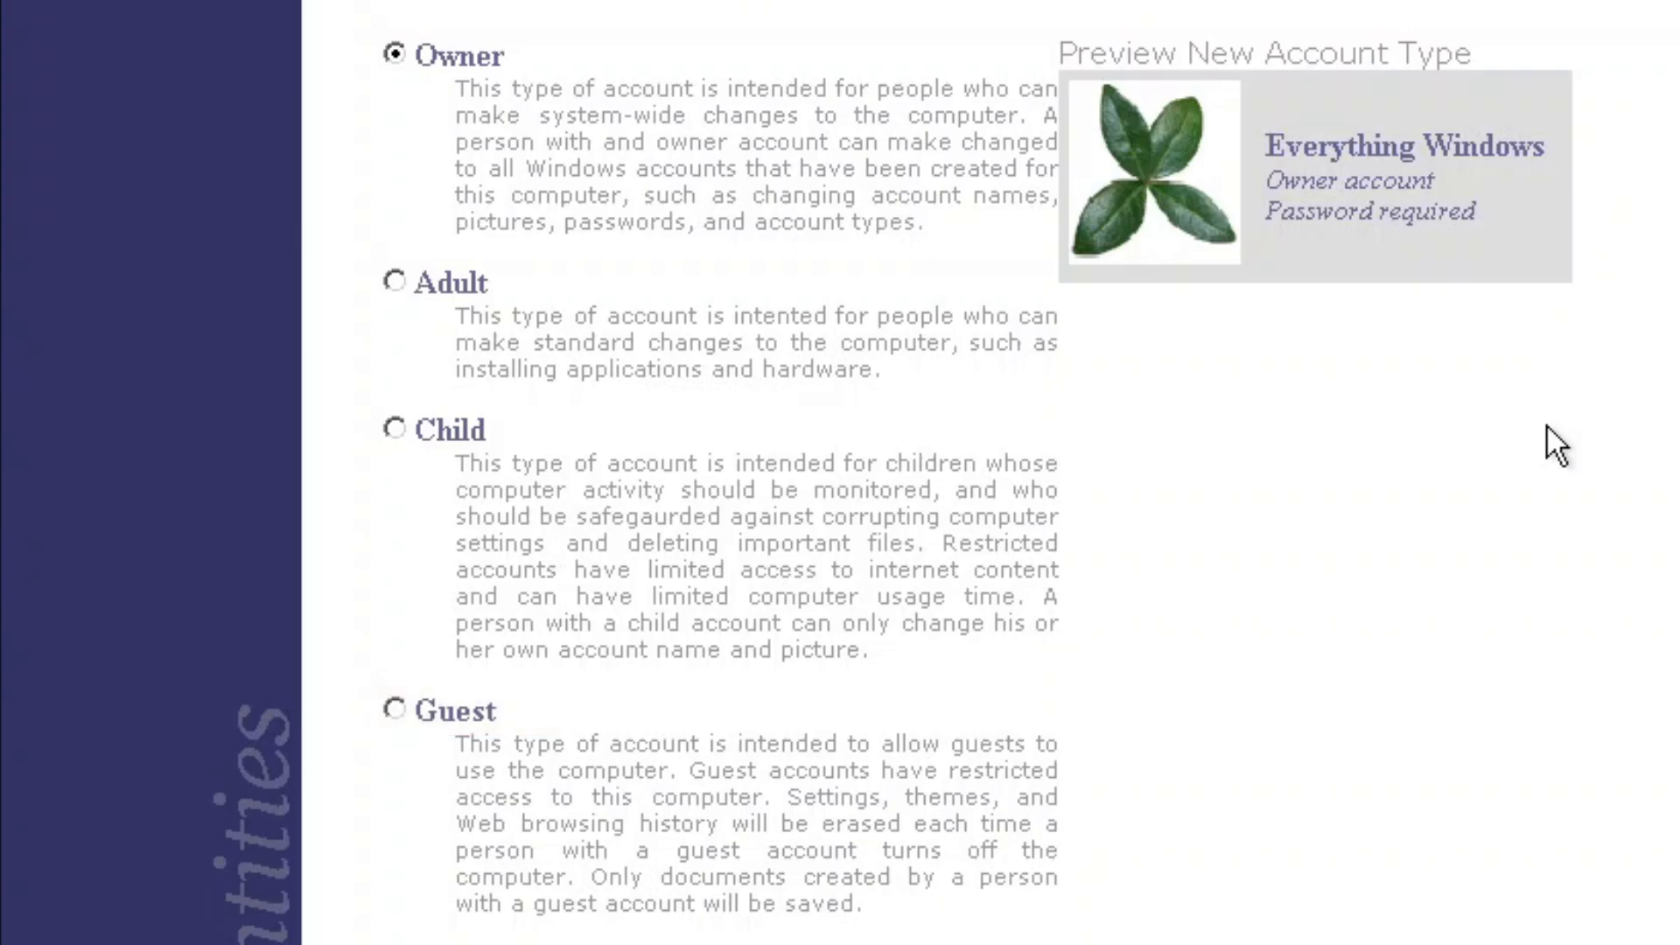
scroll(down, 3)
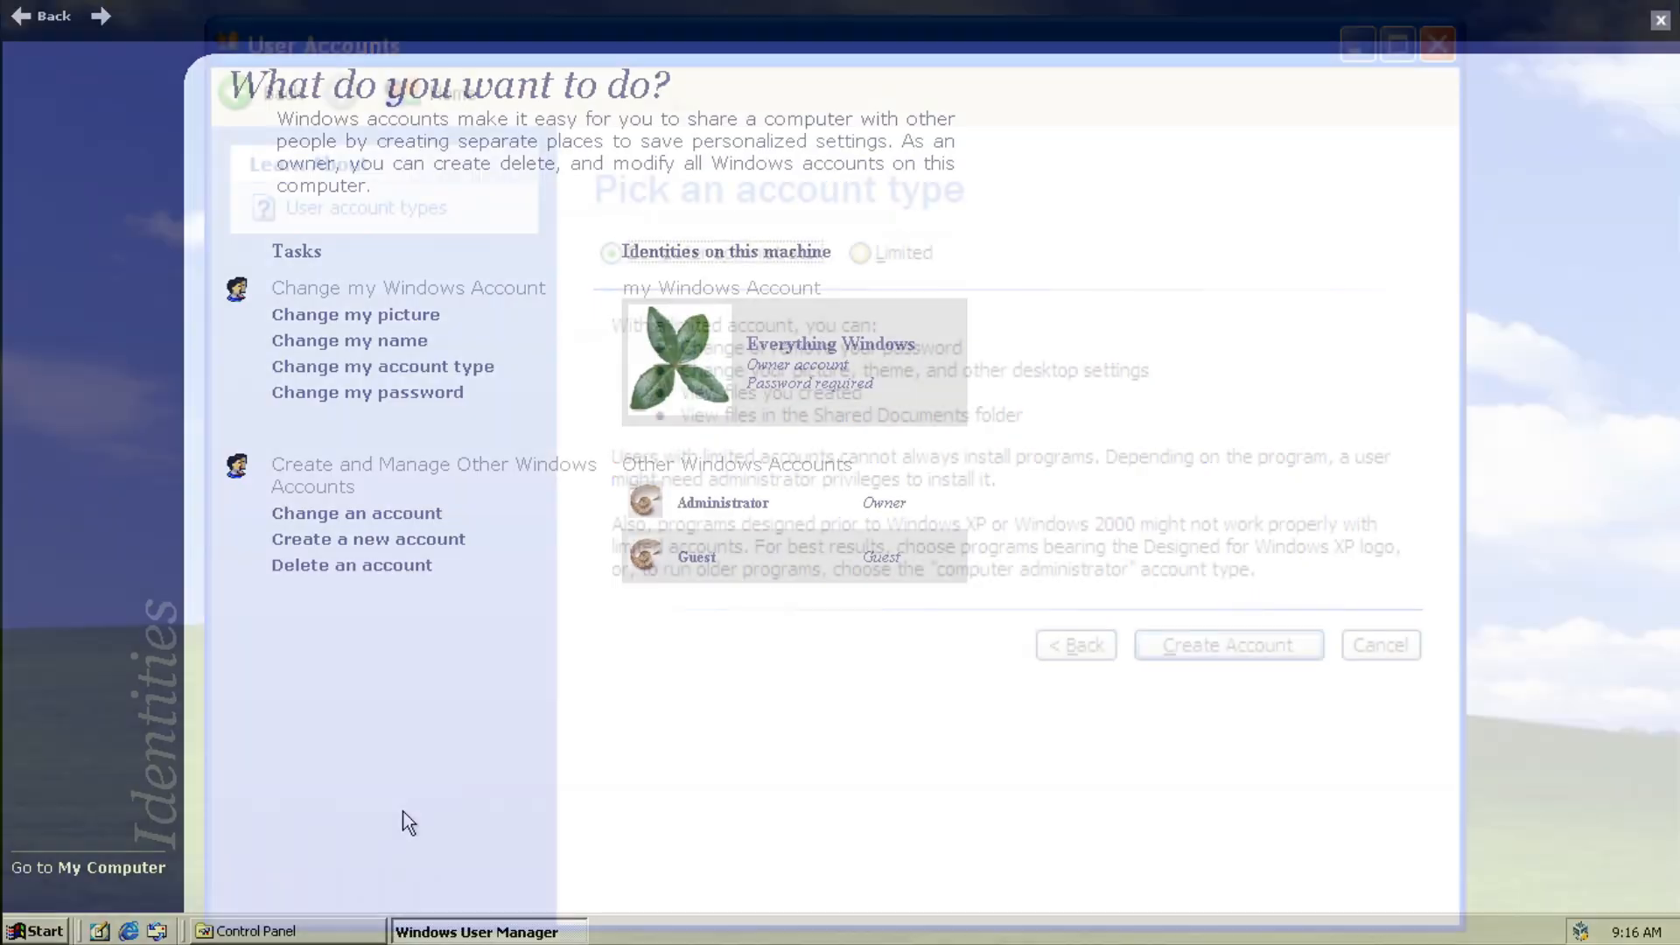
Create the child account named Nothing Windows and finish back at Control Panel
text(No)
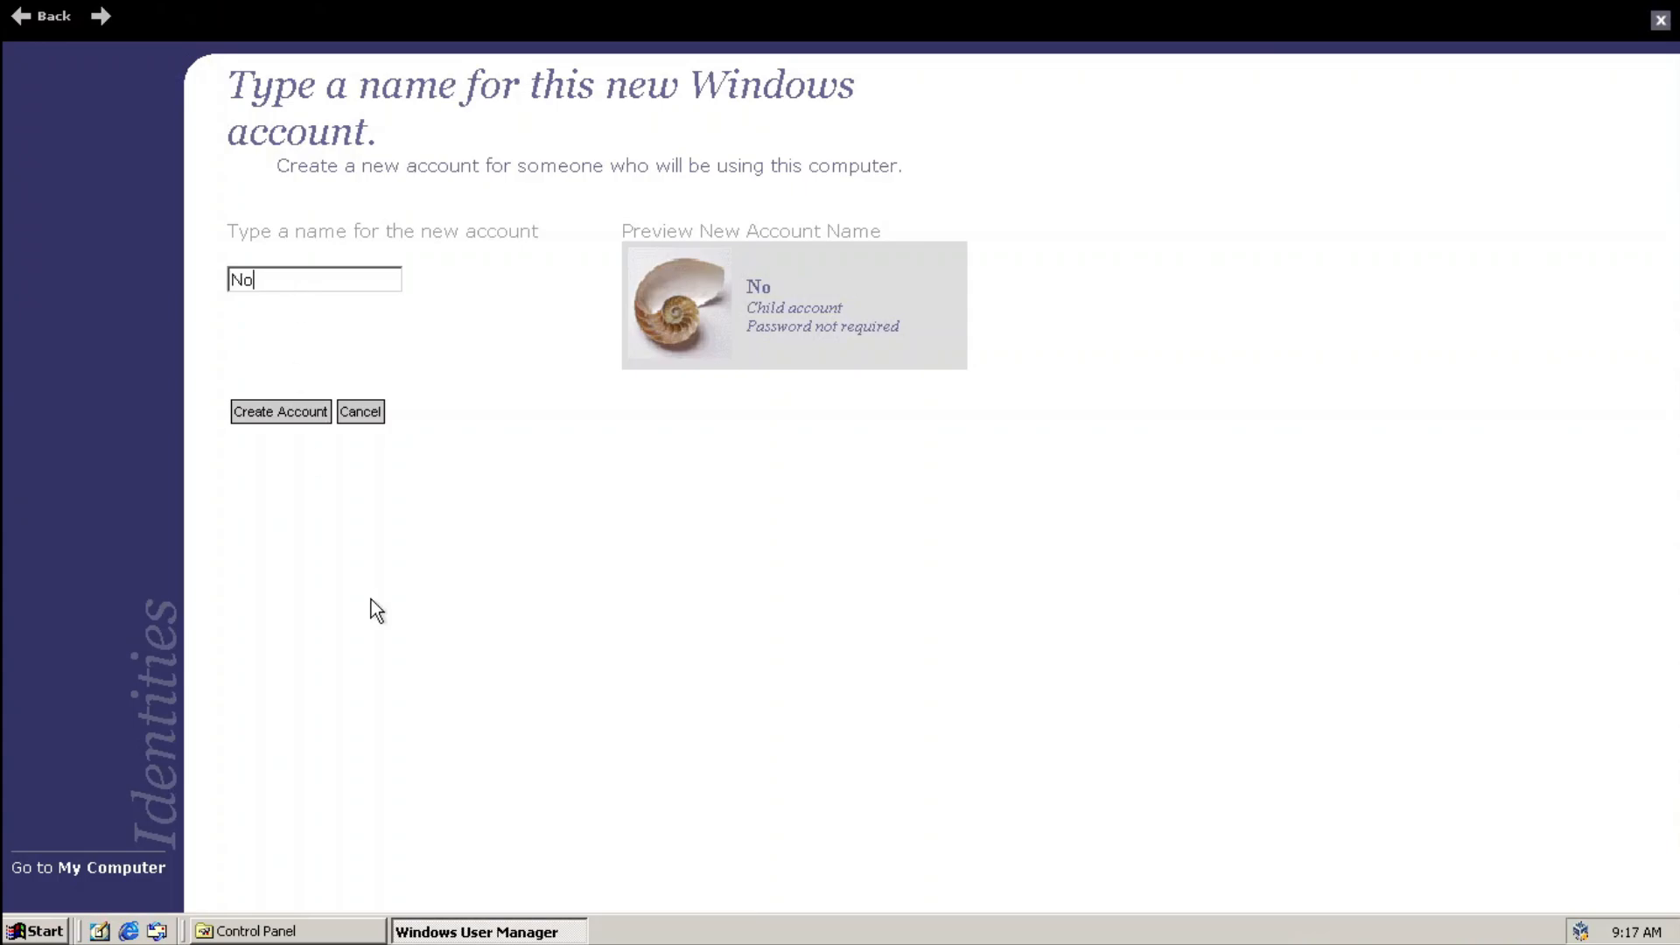
click(280, 411)
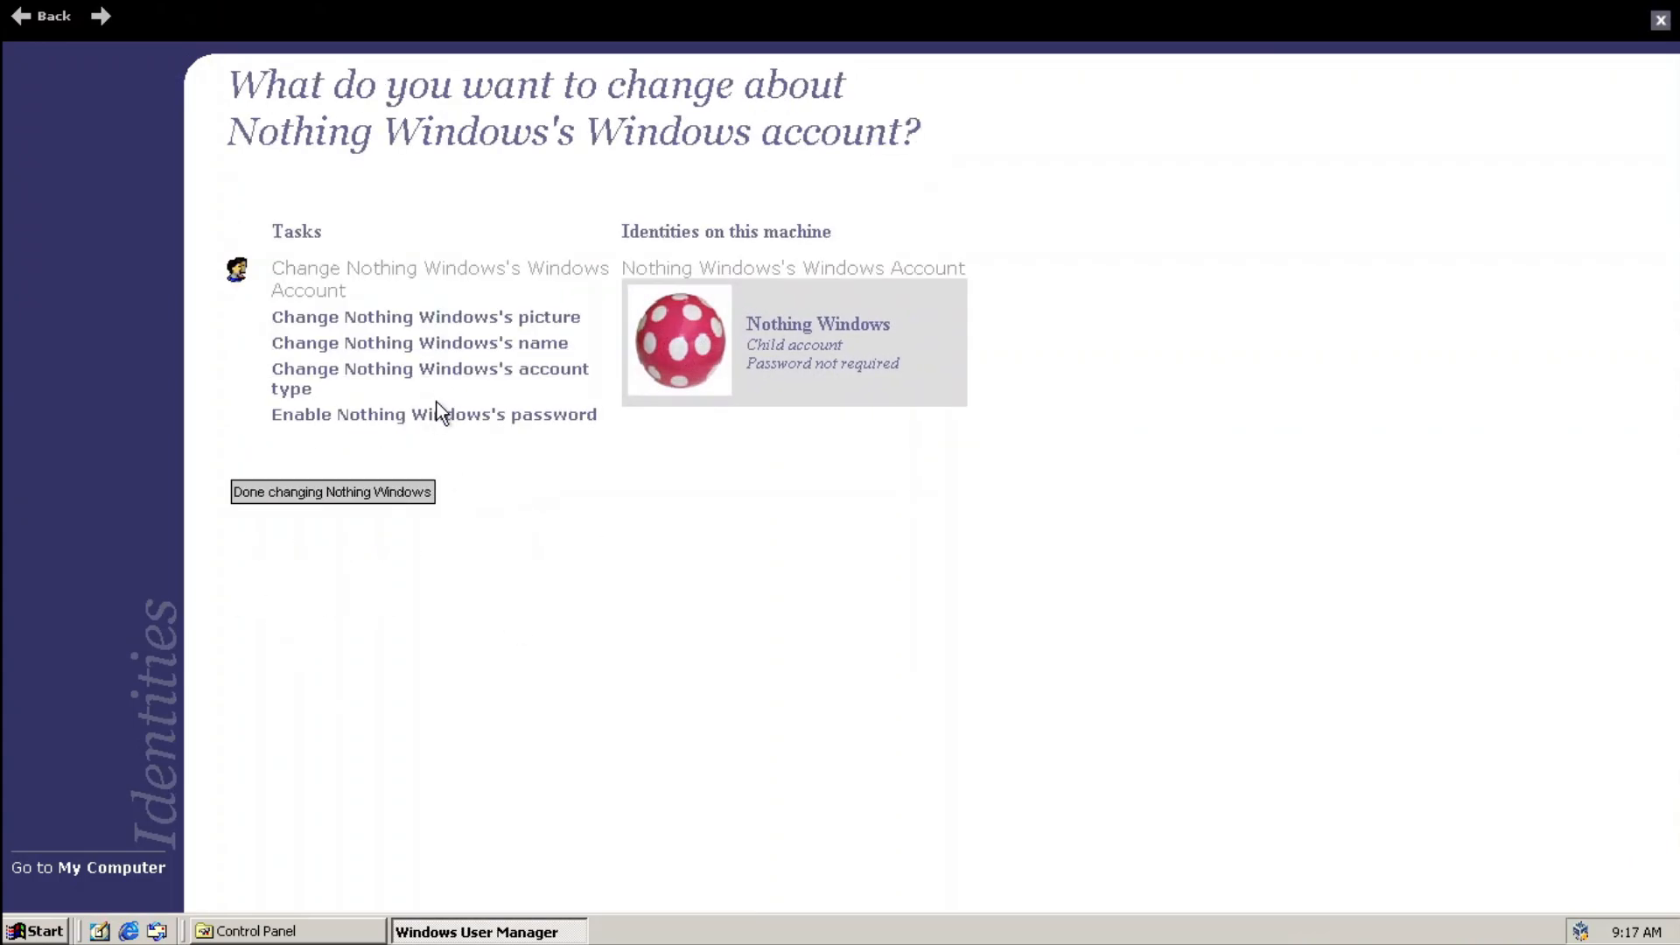
click(331, 491)
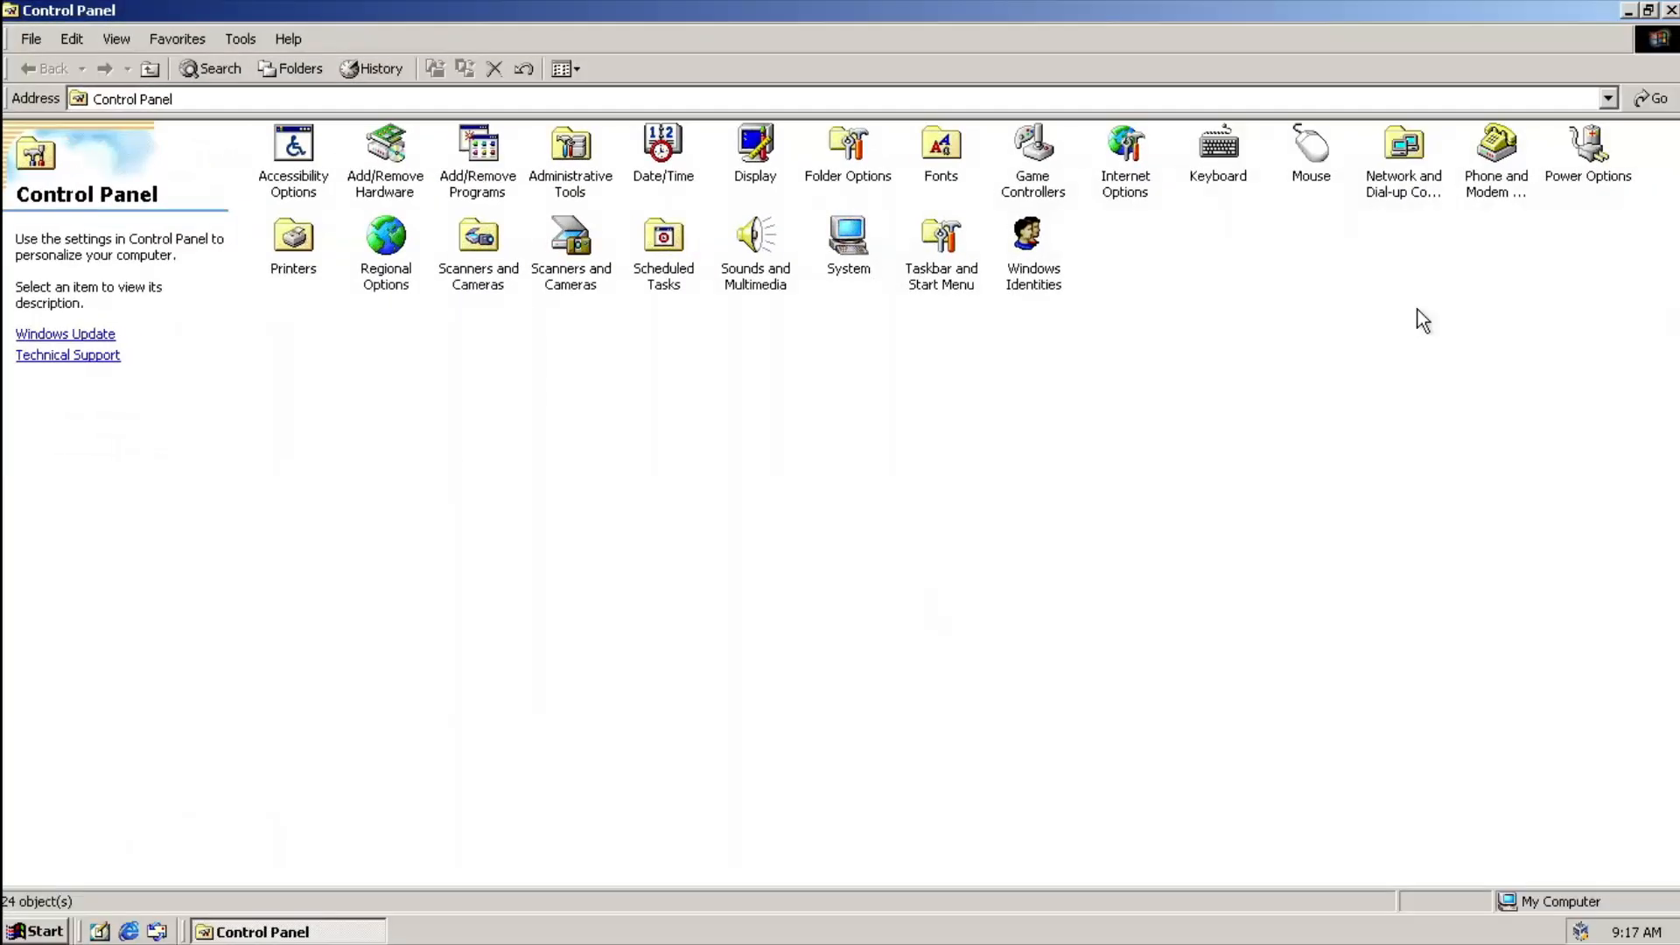
View the Power Off page of Power Options, then enter keyring in the Run dialog
double_click(1587, 145)
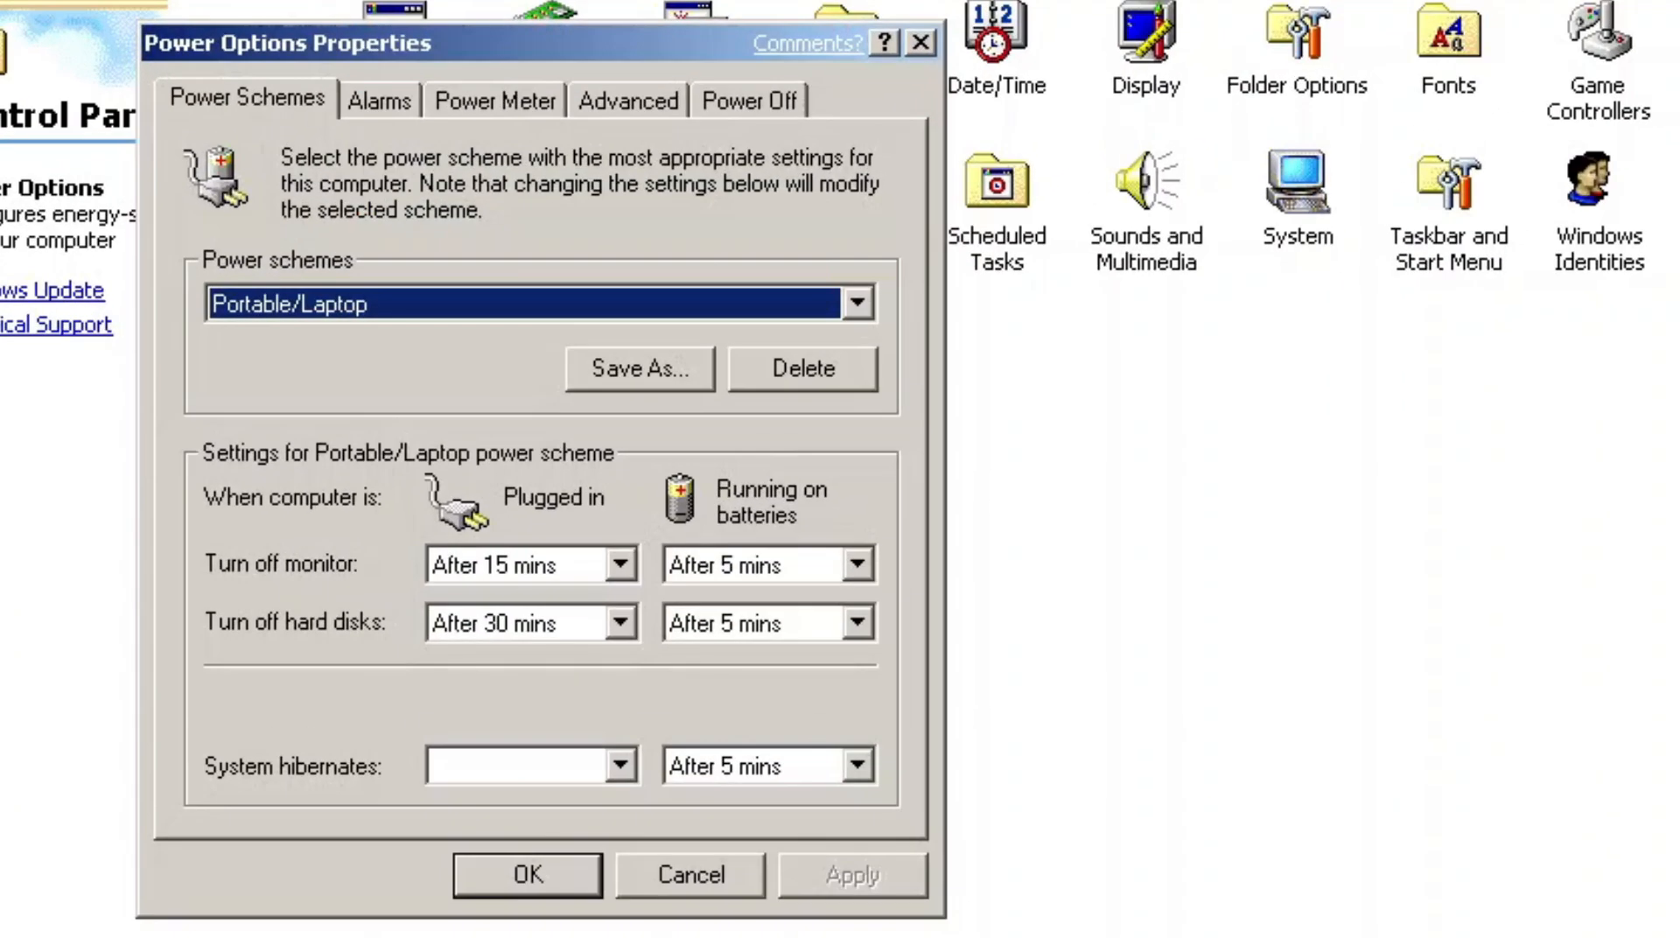
mouse_move(993, 216)
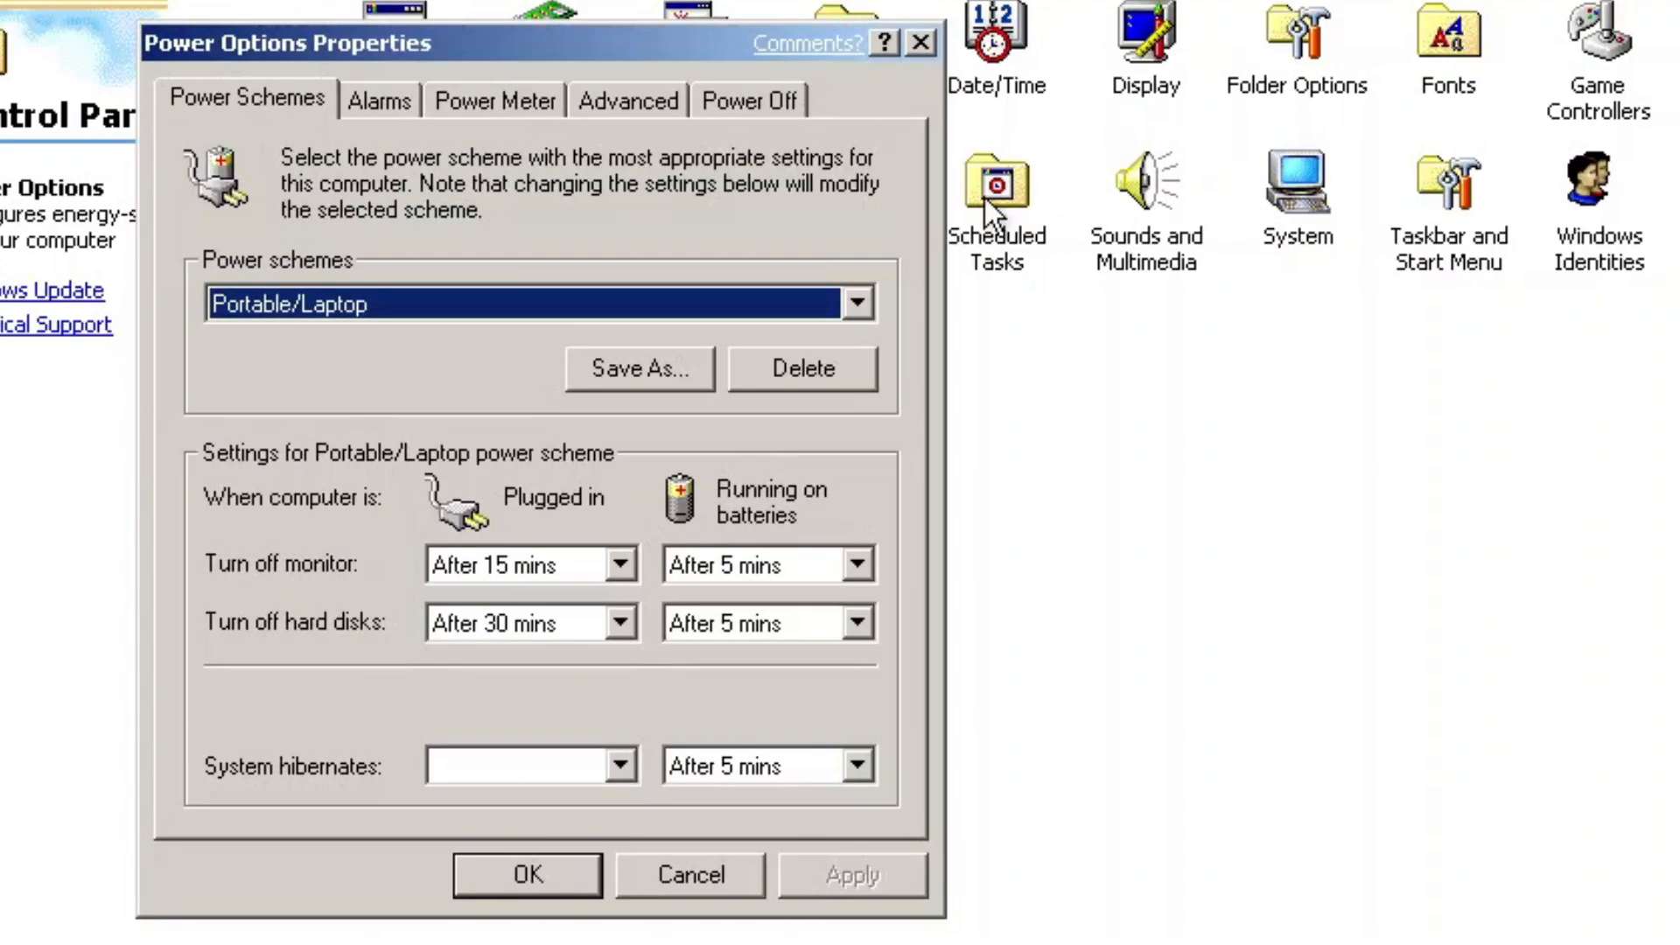
click(746, 99)
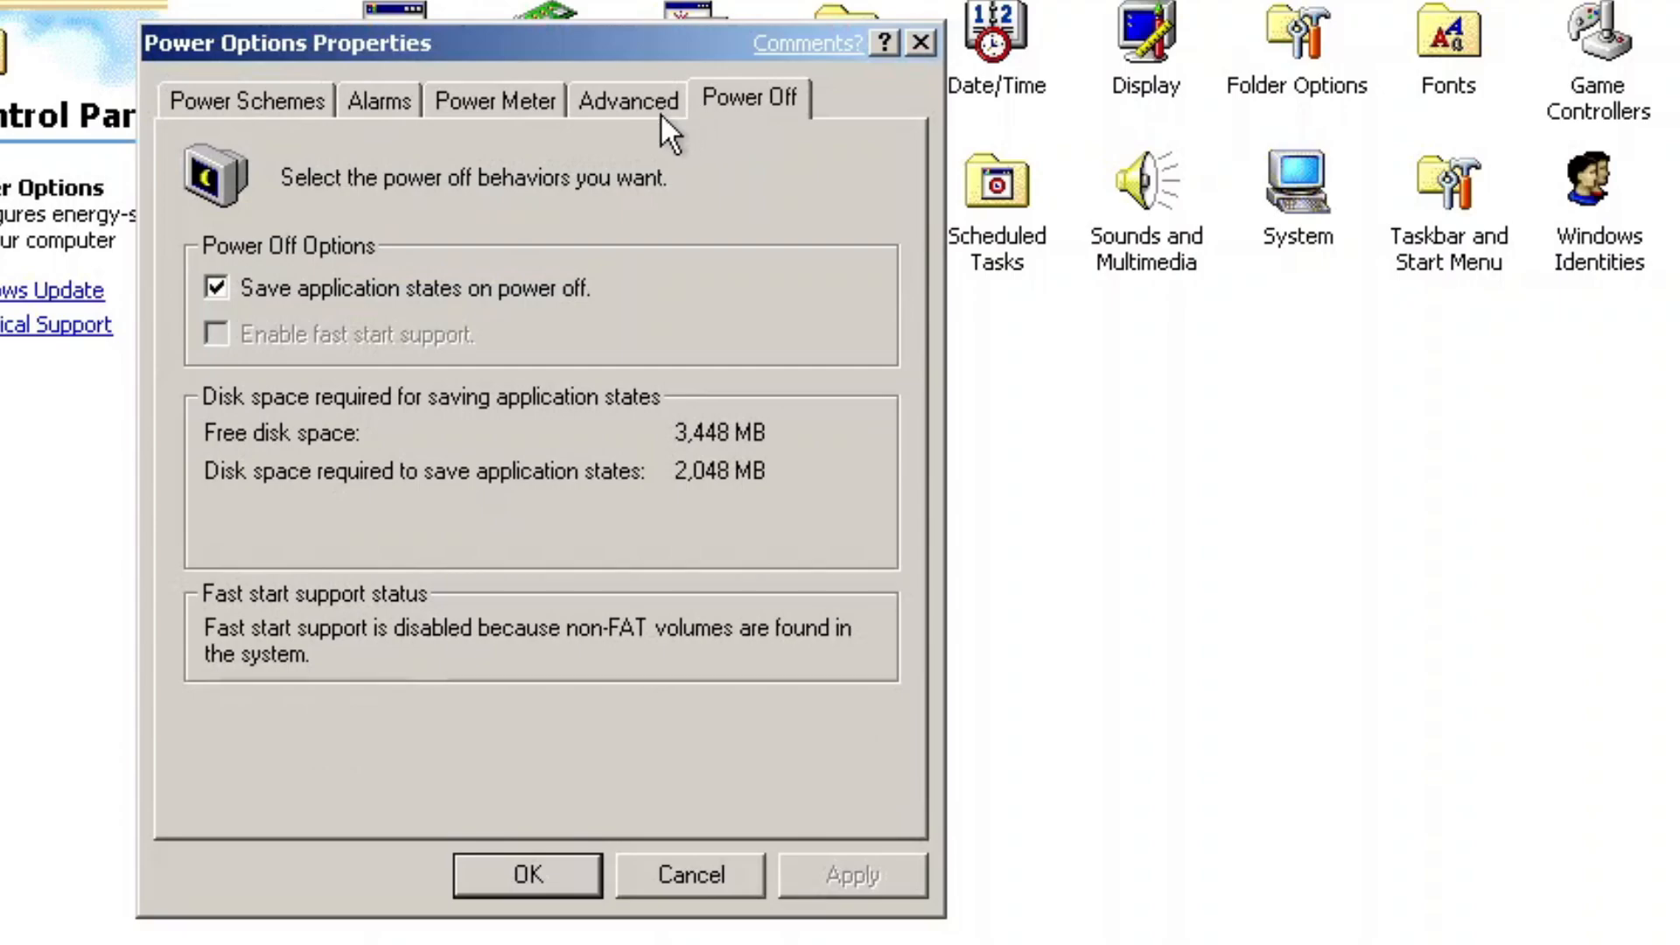
mouse_move(546, 391)
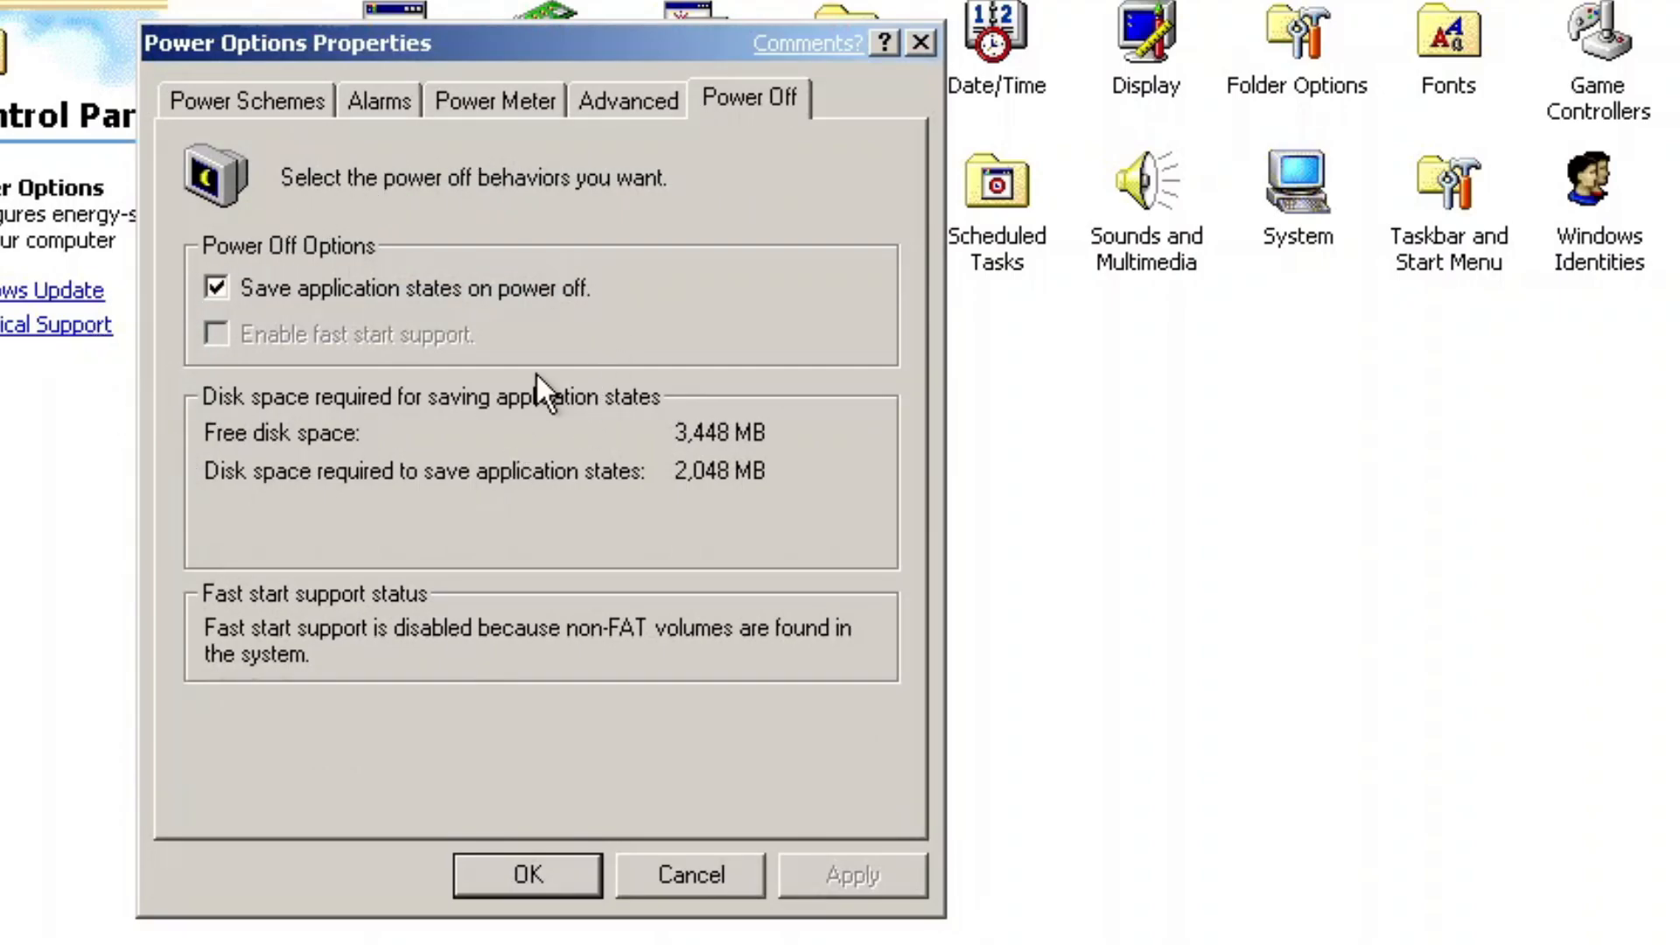
mouse_move(305, 461)
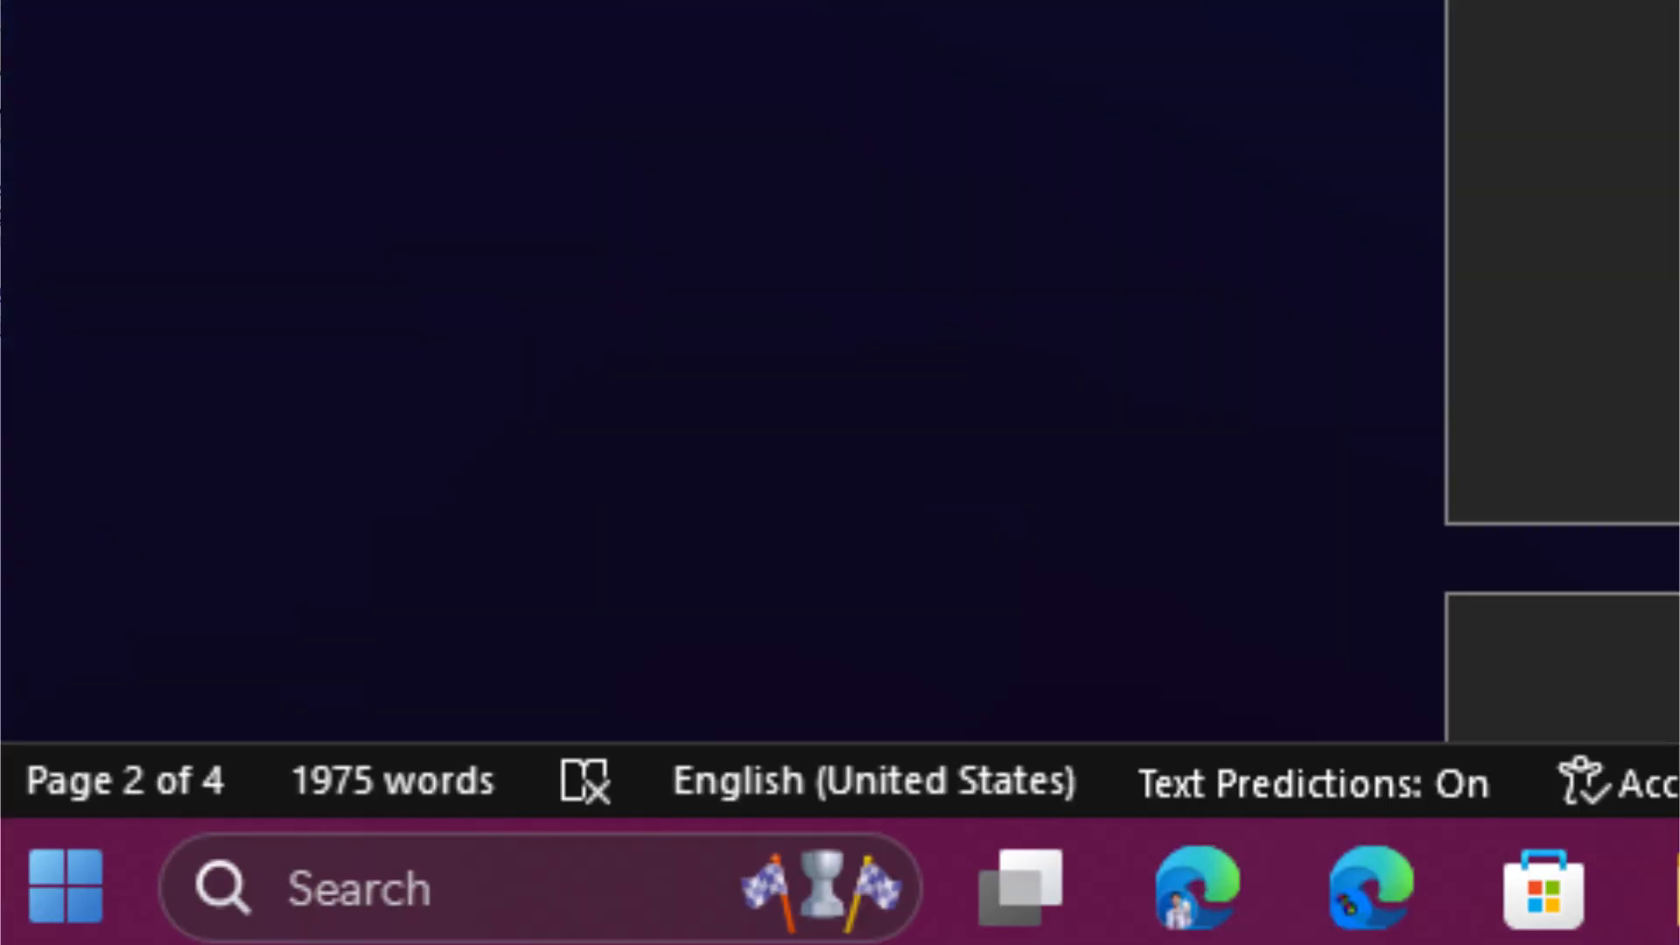
text(keyring)
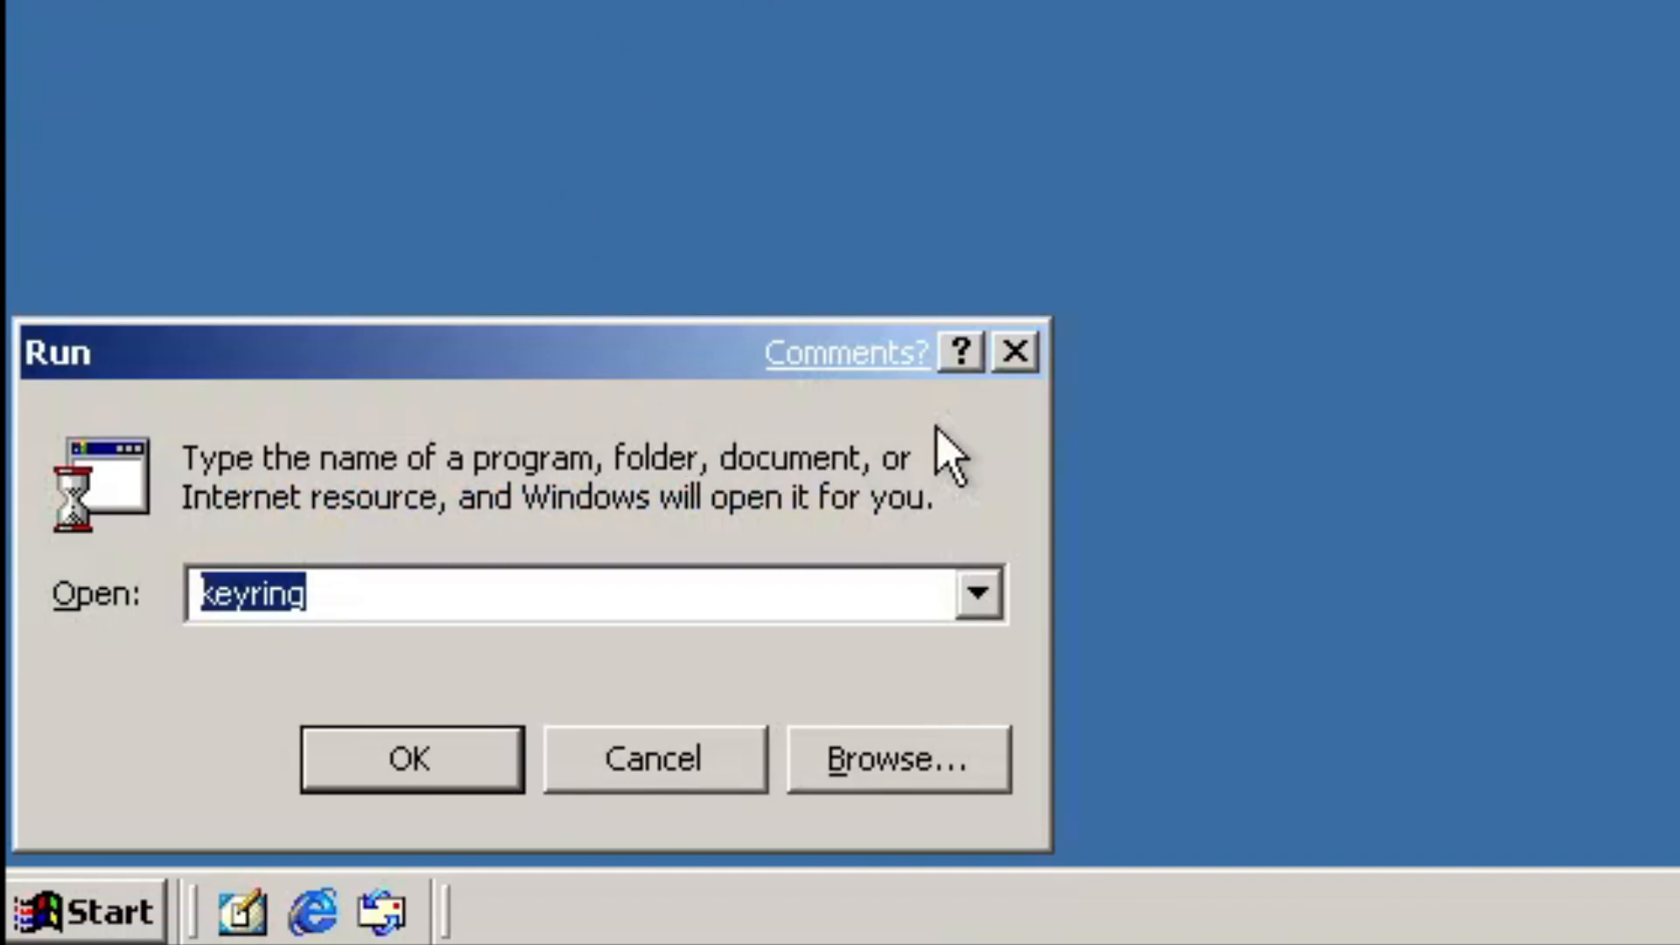
mouse_move(788, 434)
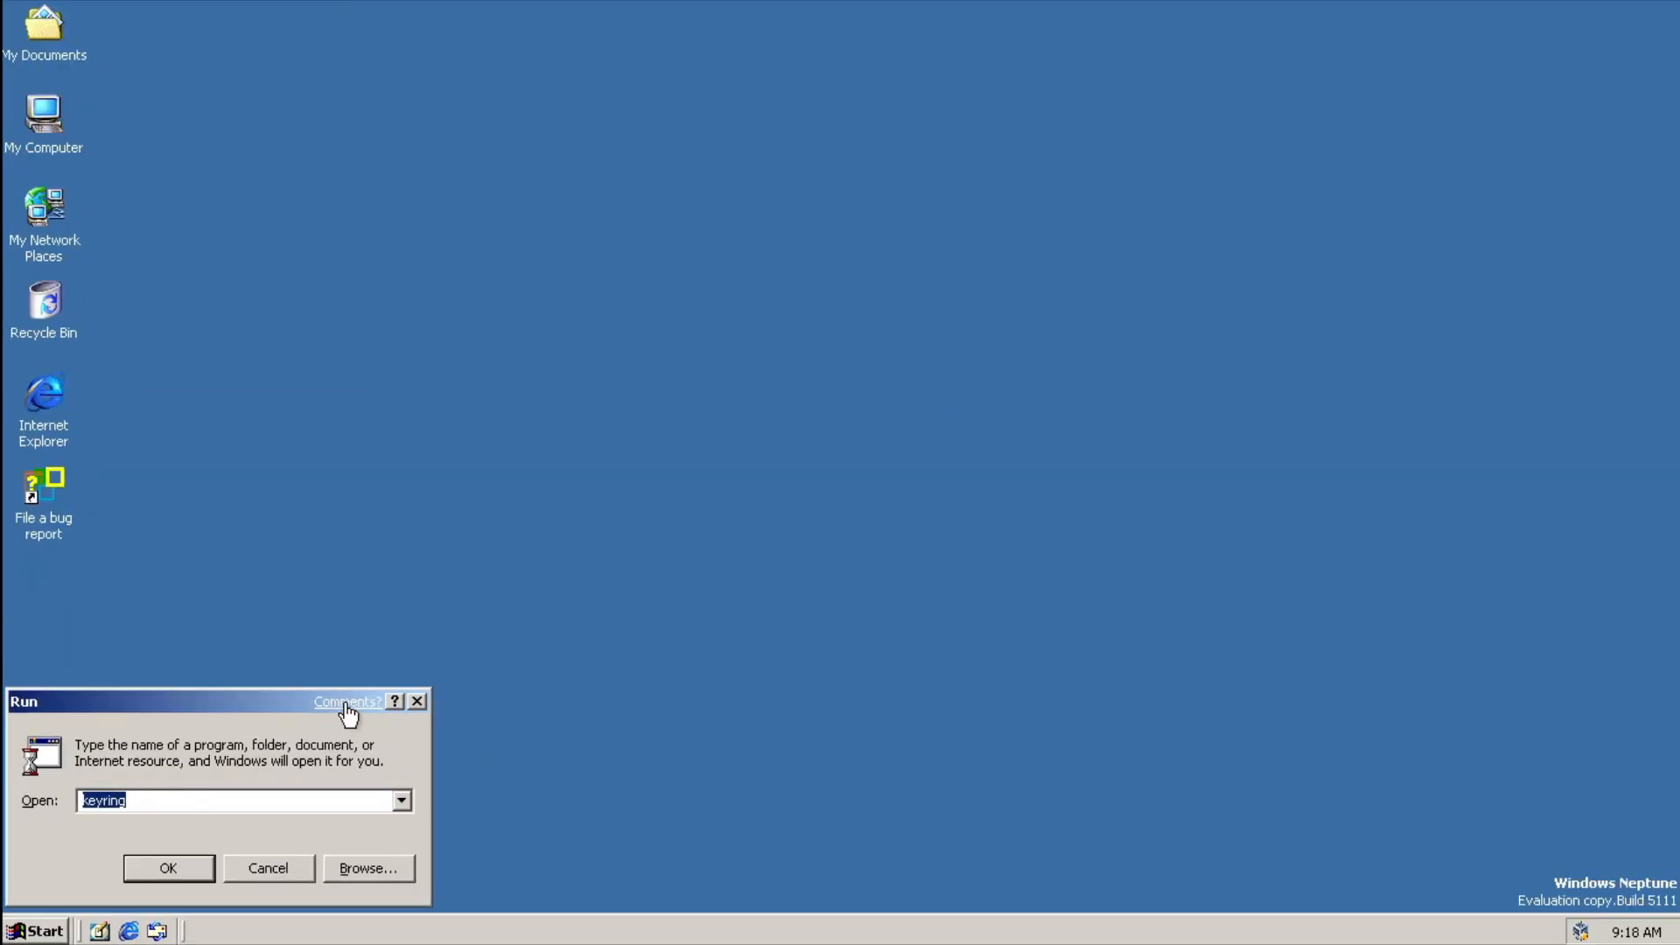
Rate the Run window Intolerable for lots of people with comment 'This is just a testing and nothing special'
click(347, 701)
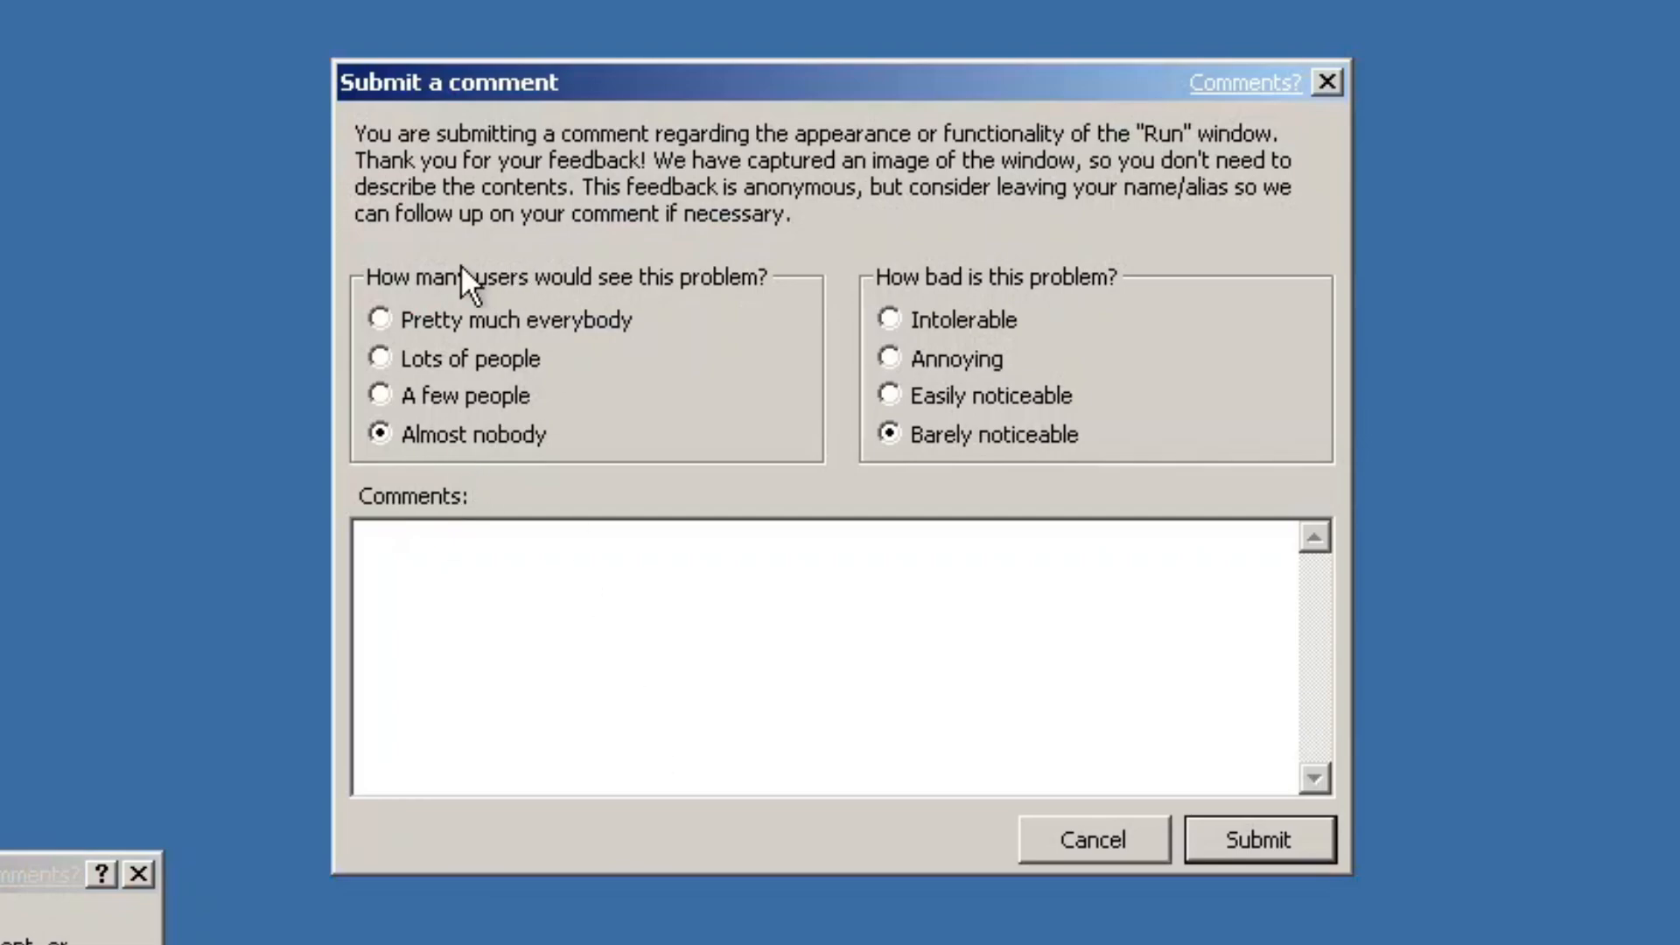
click(891, 320)
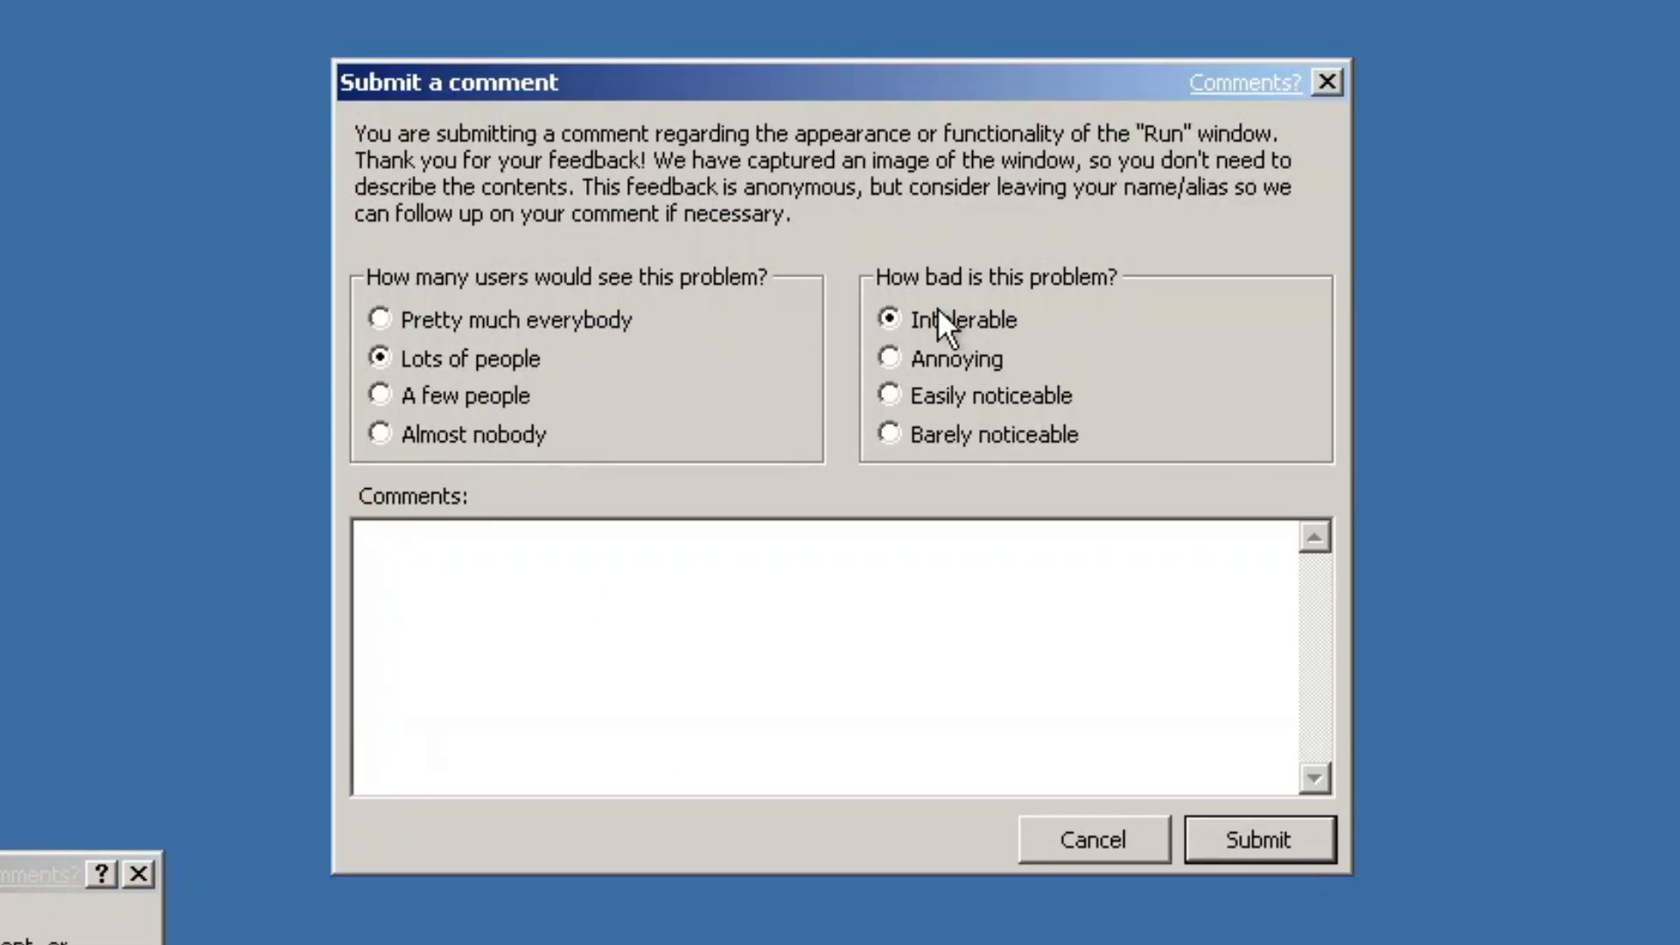
text(This is just a testi)
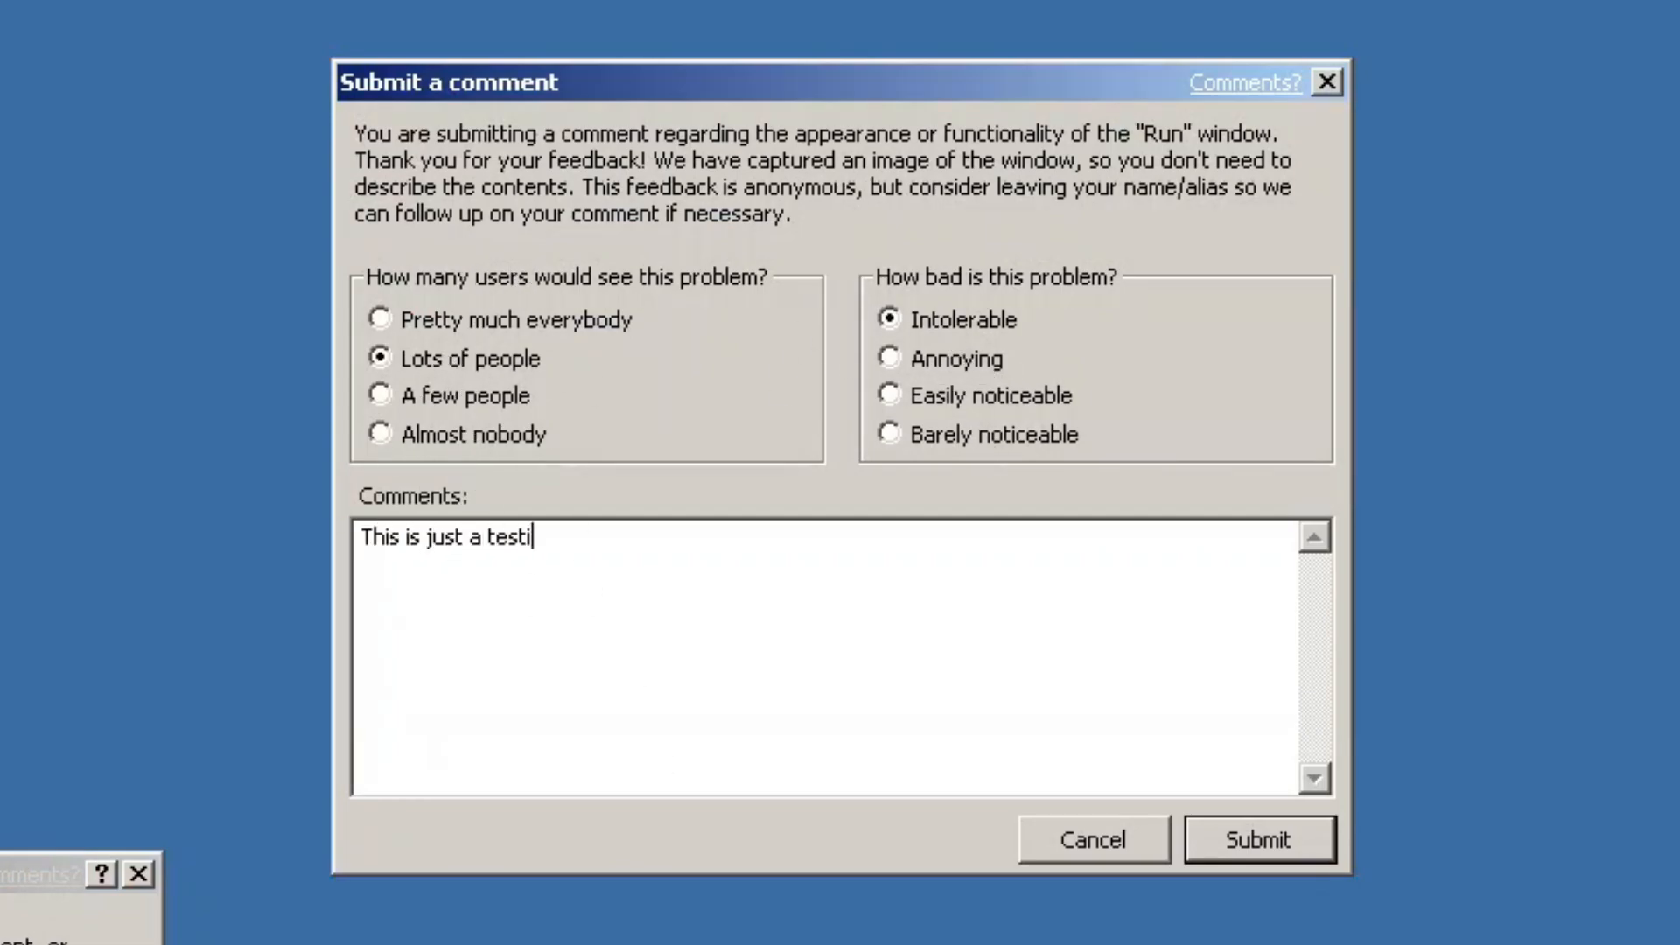
text(ng and nothing special)
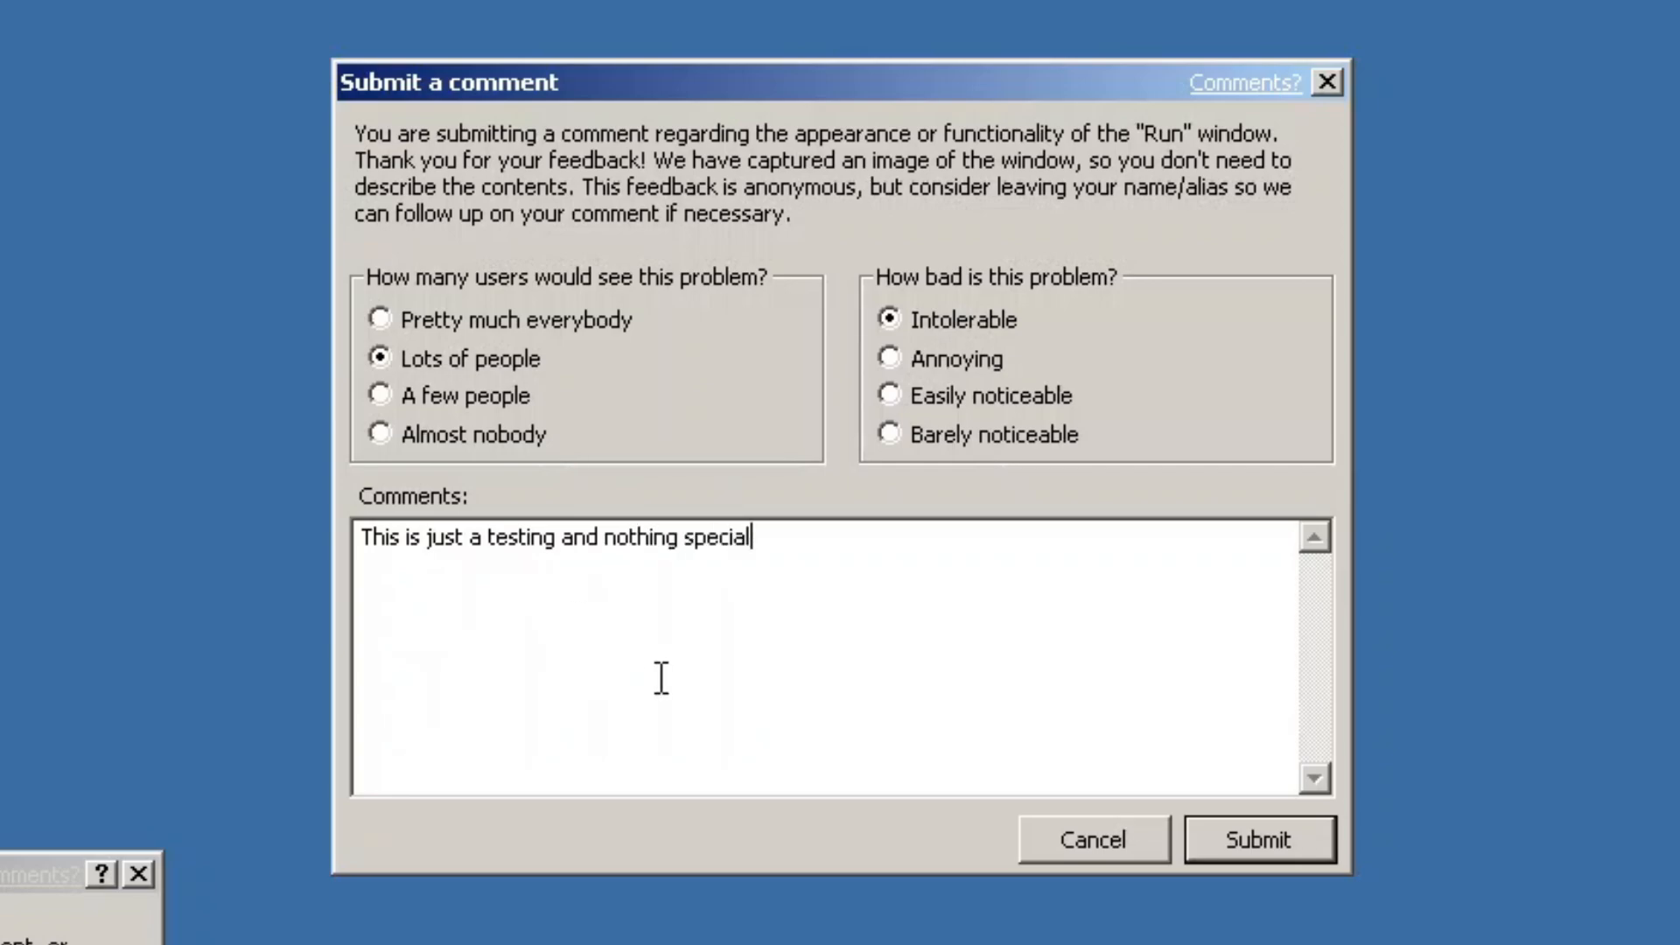
mouse_move(991, 443)
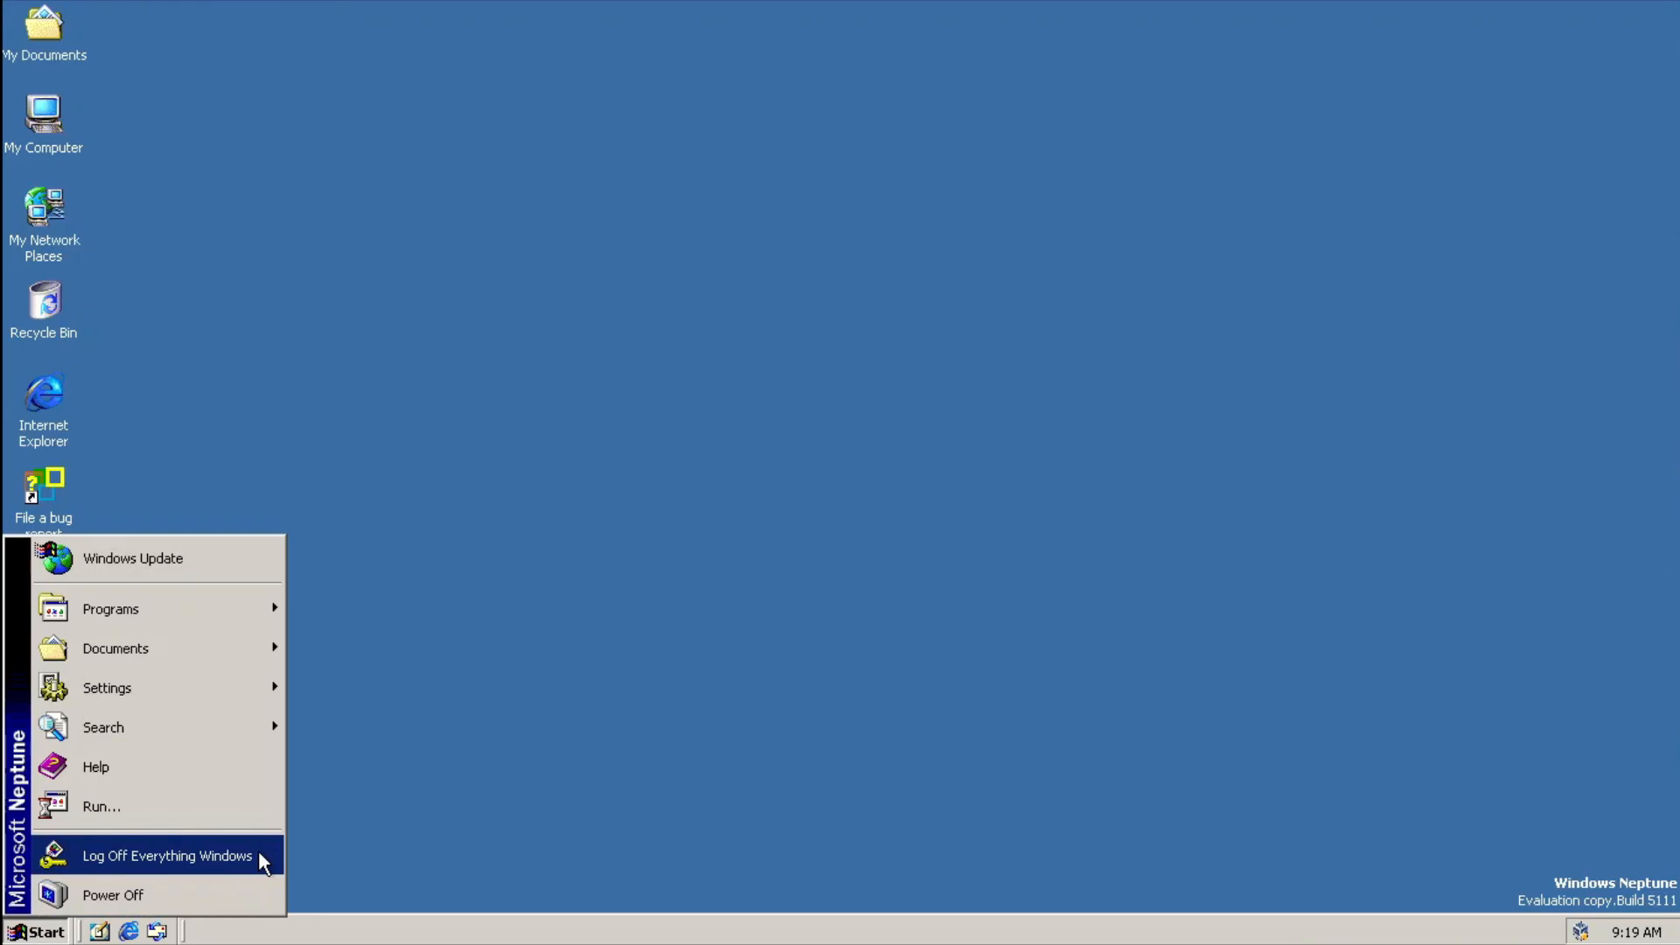
Log off Everything Windows and restart the computer from the Welcome screen
click(167, 855)
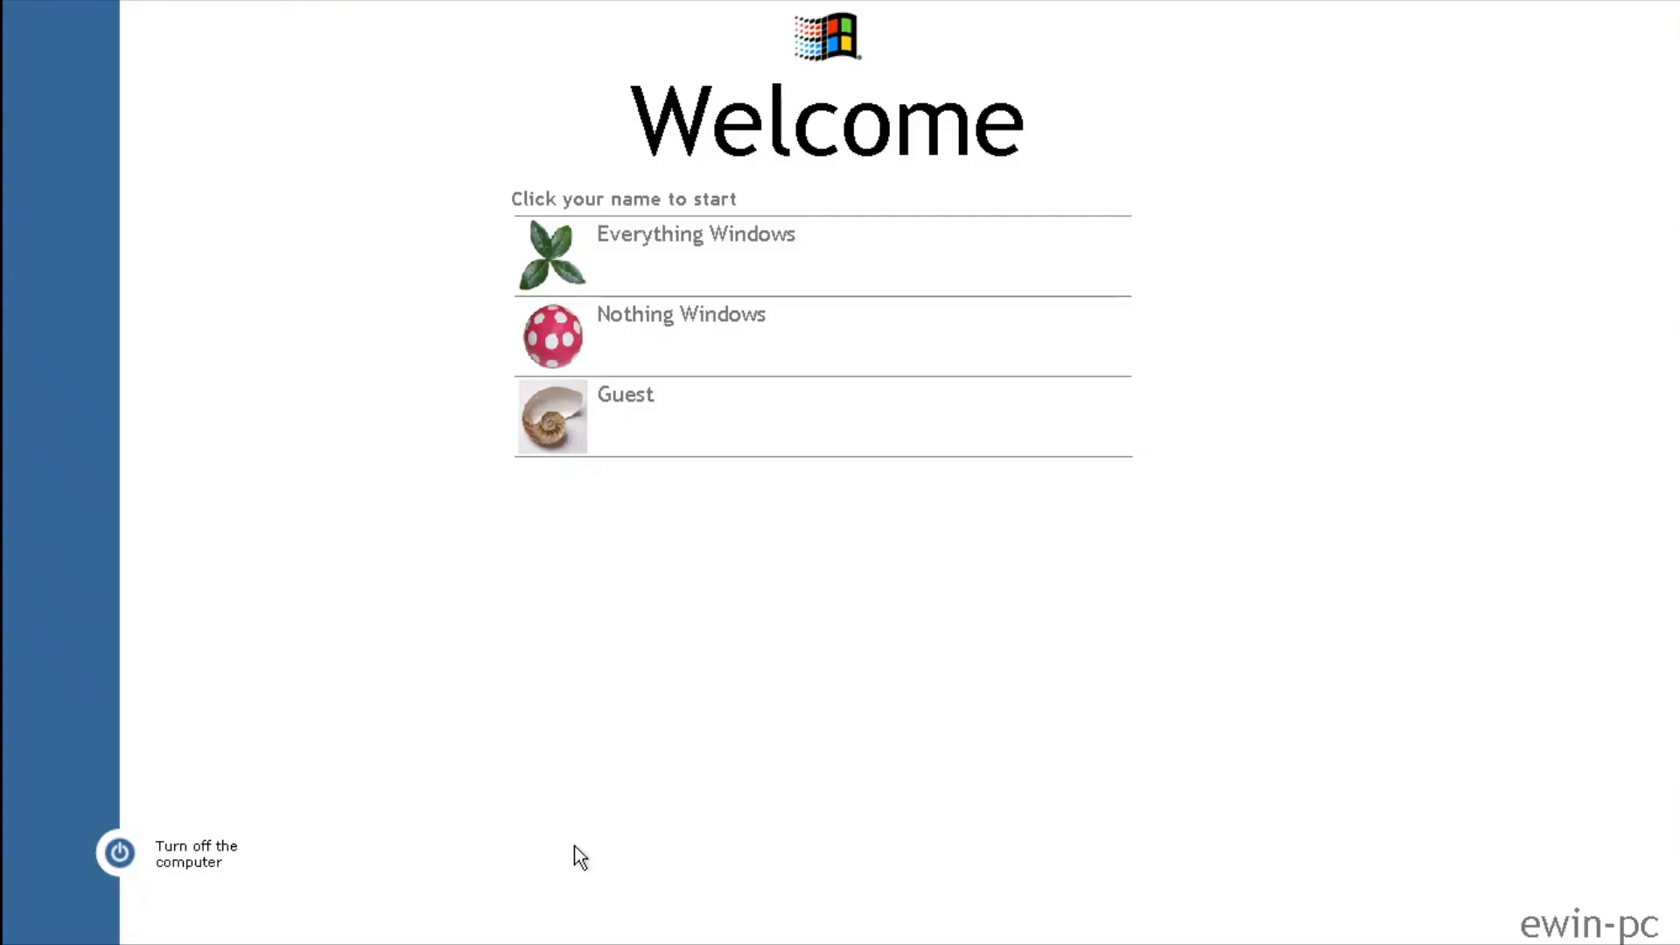
mouse_move(951, 855)
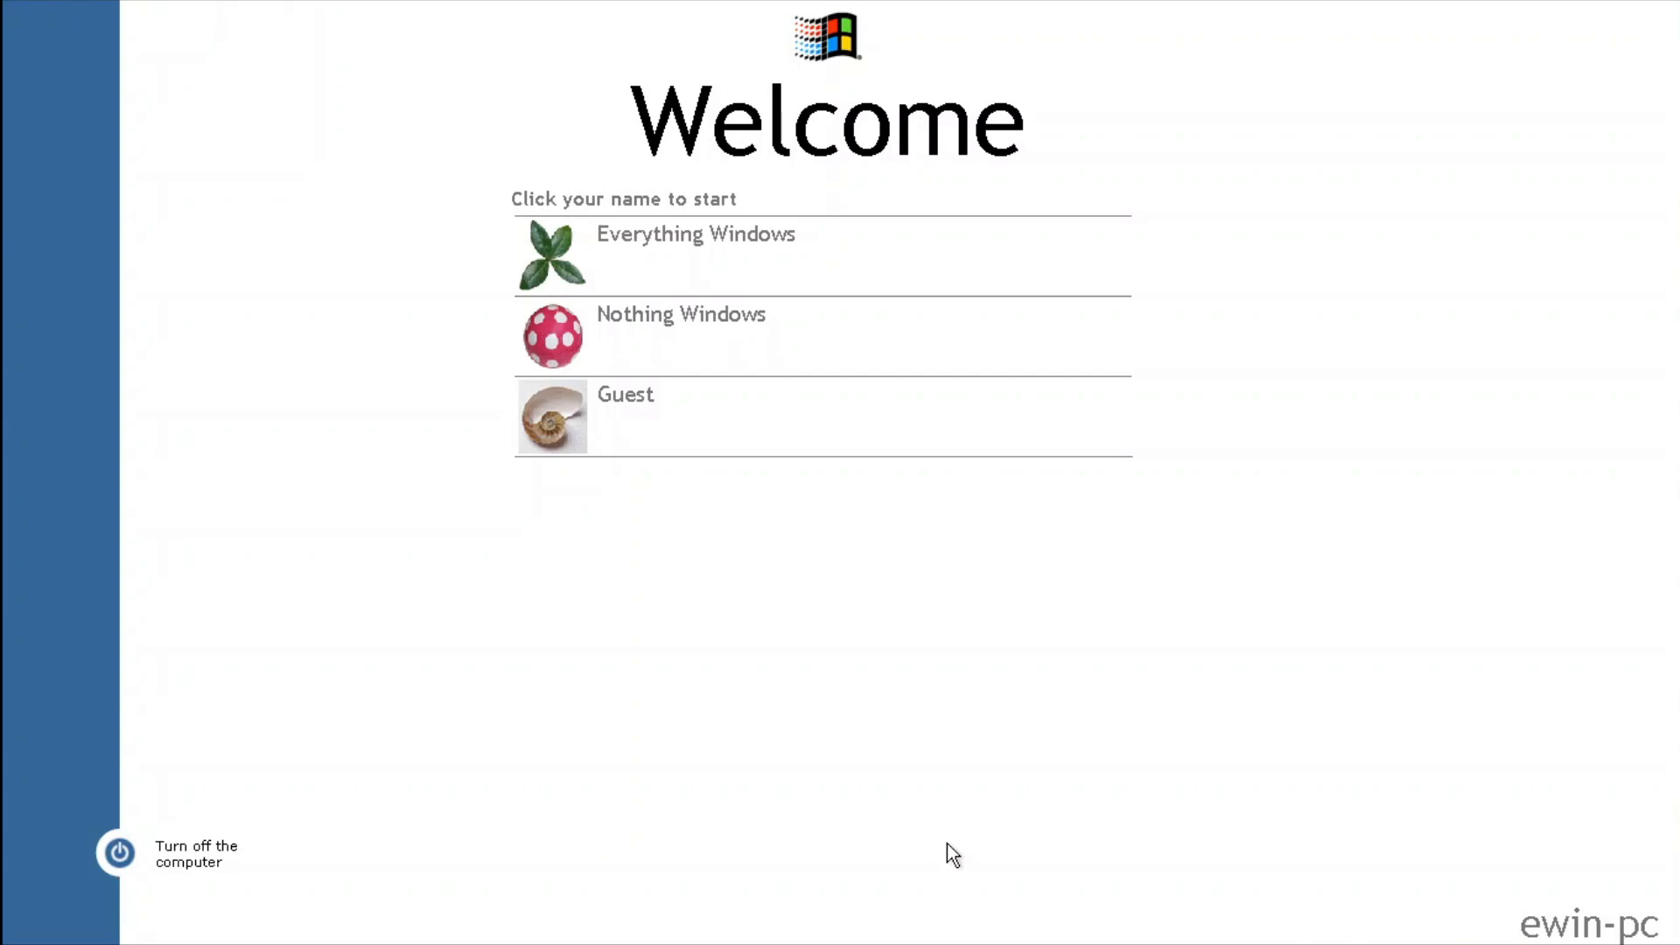
click(118, 853)
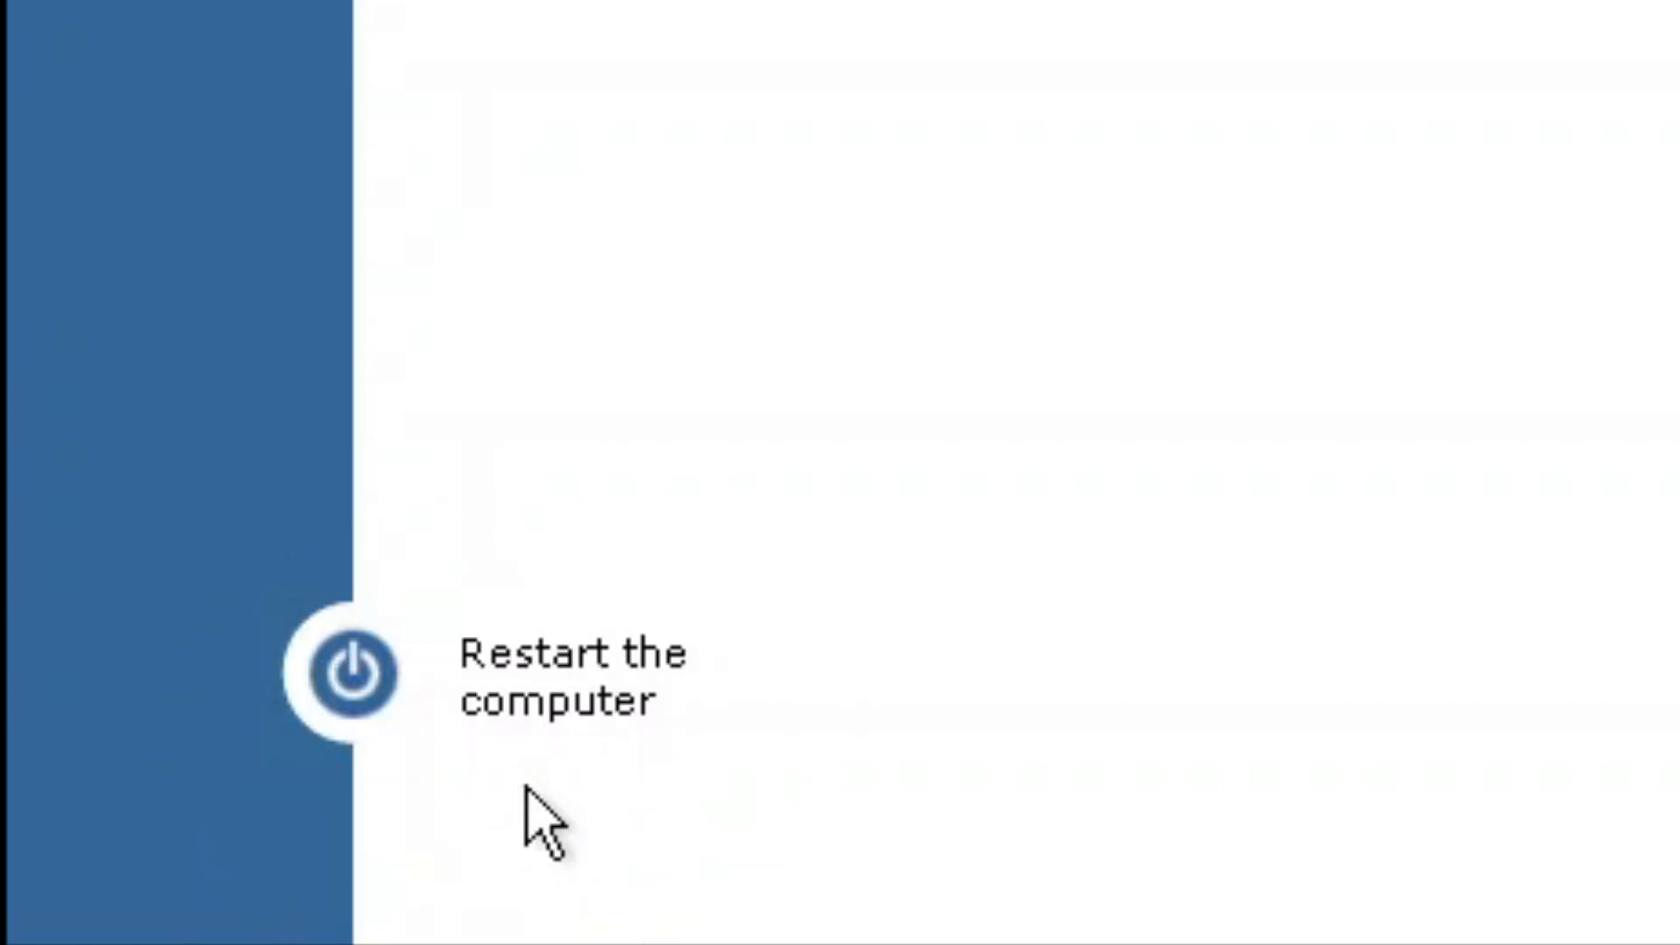
click(348, 673)
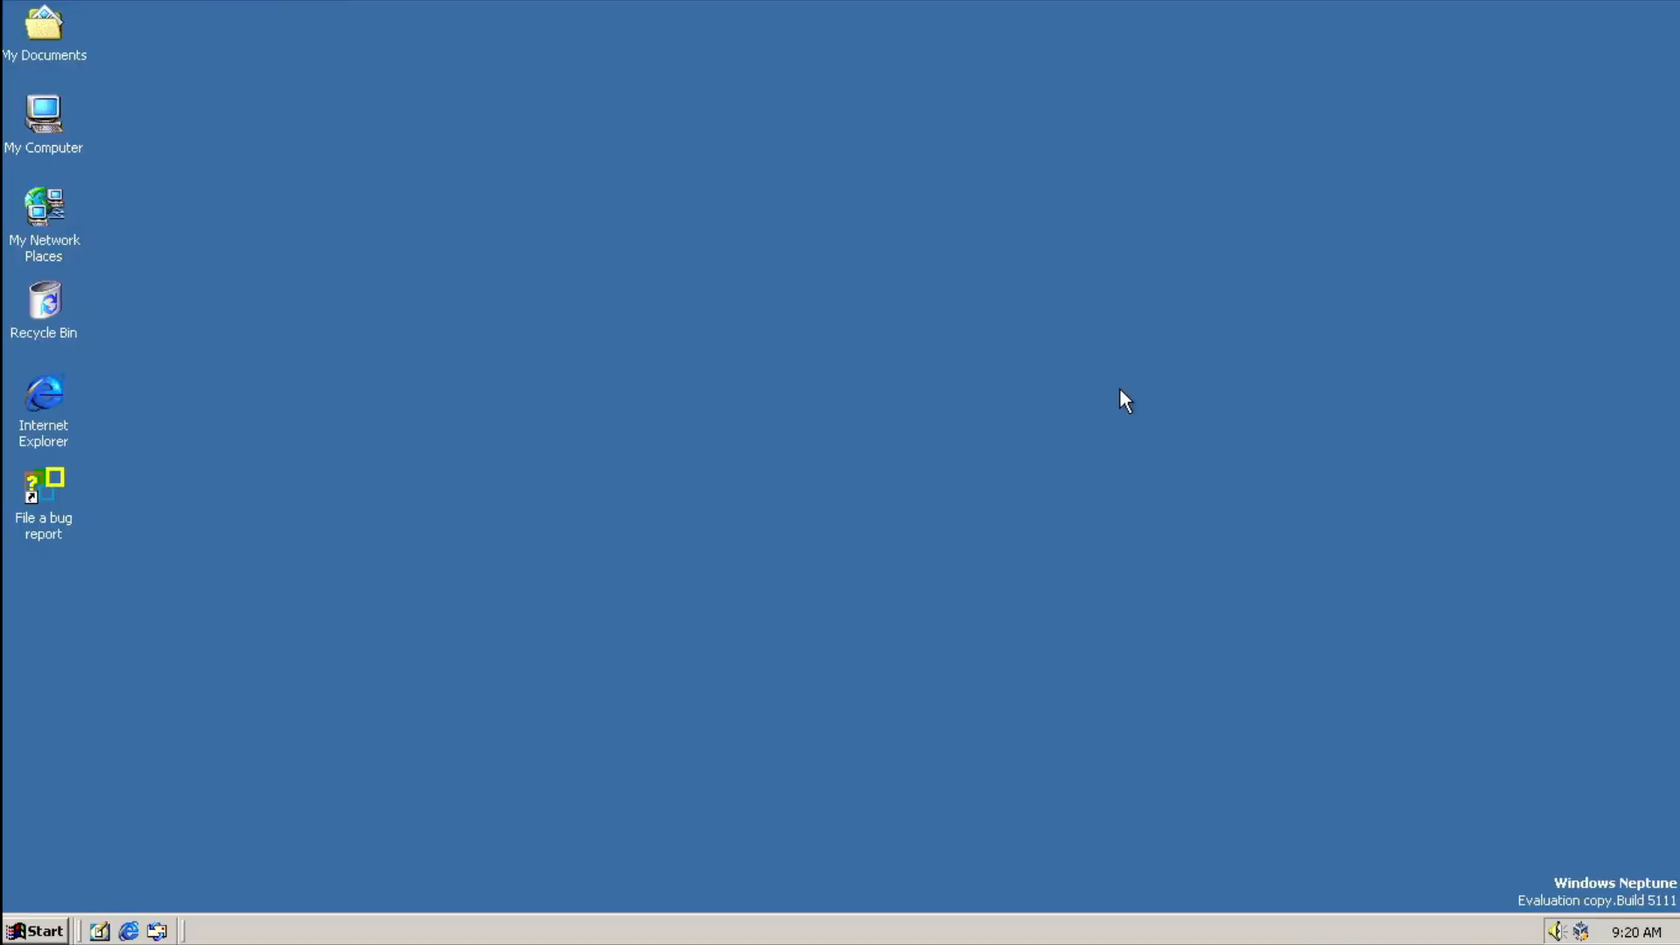
Browse into the system32 folder and reveal its files
double_click(43, 111)
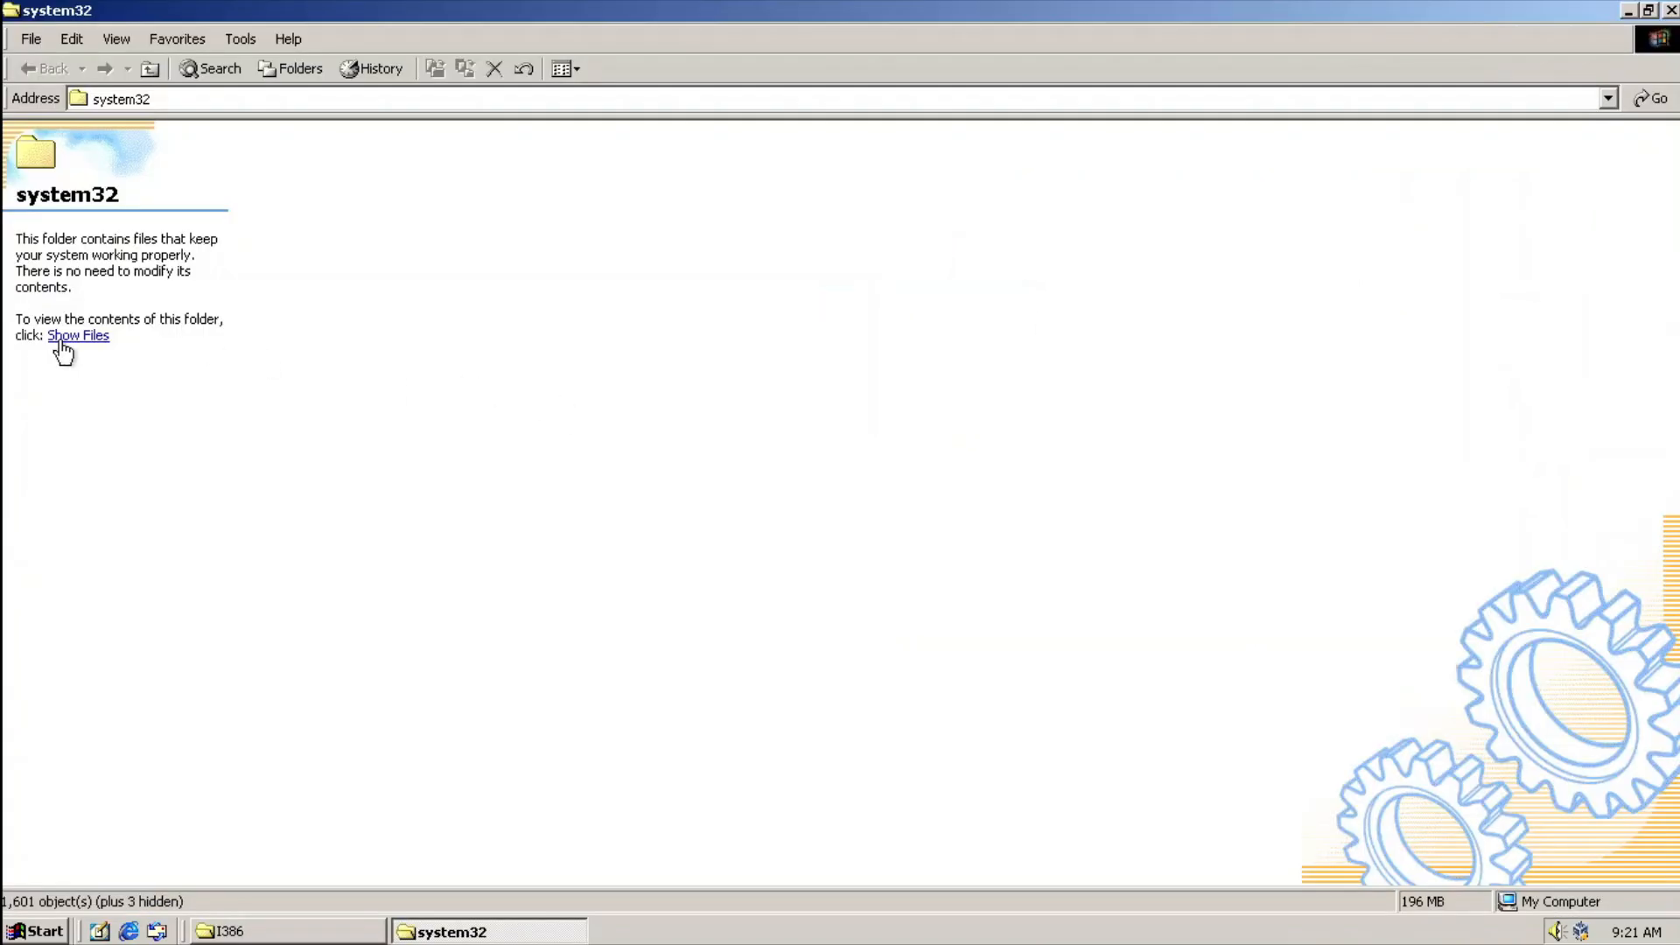
click(77, 335)
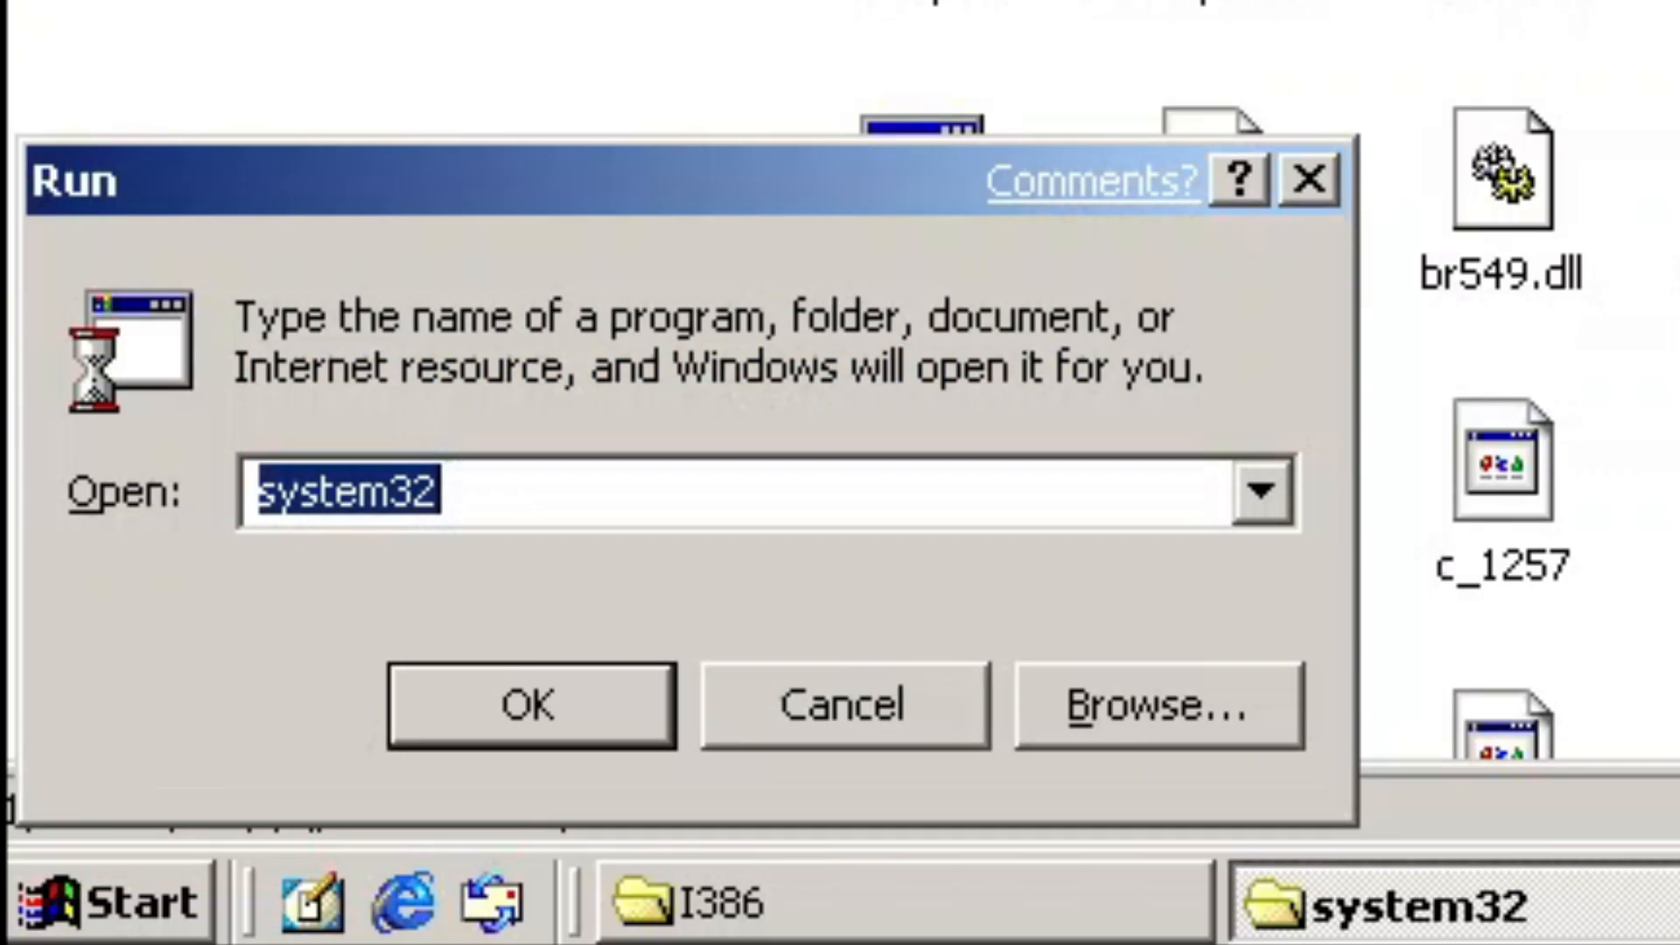
Run the regsvr32 accore library registration command
text(regsvr32)
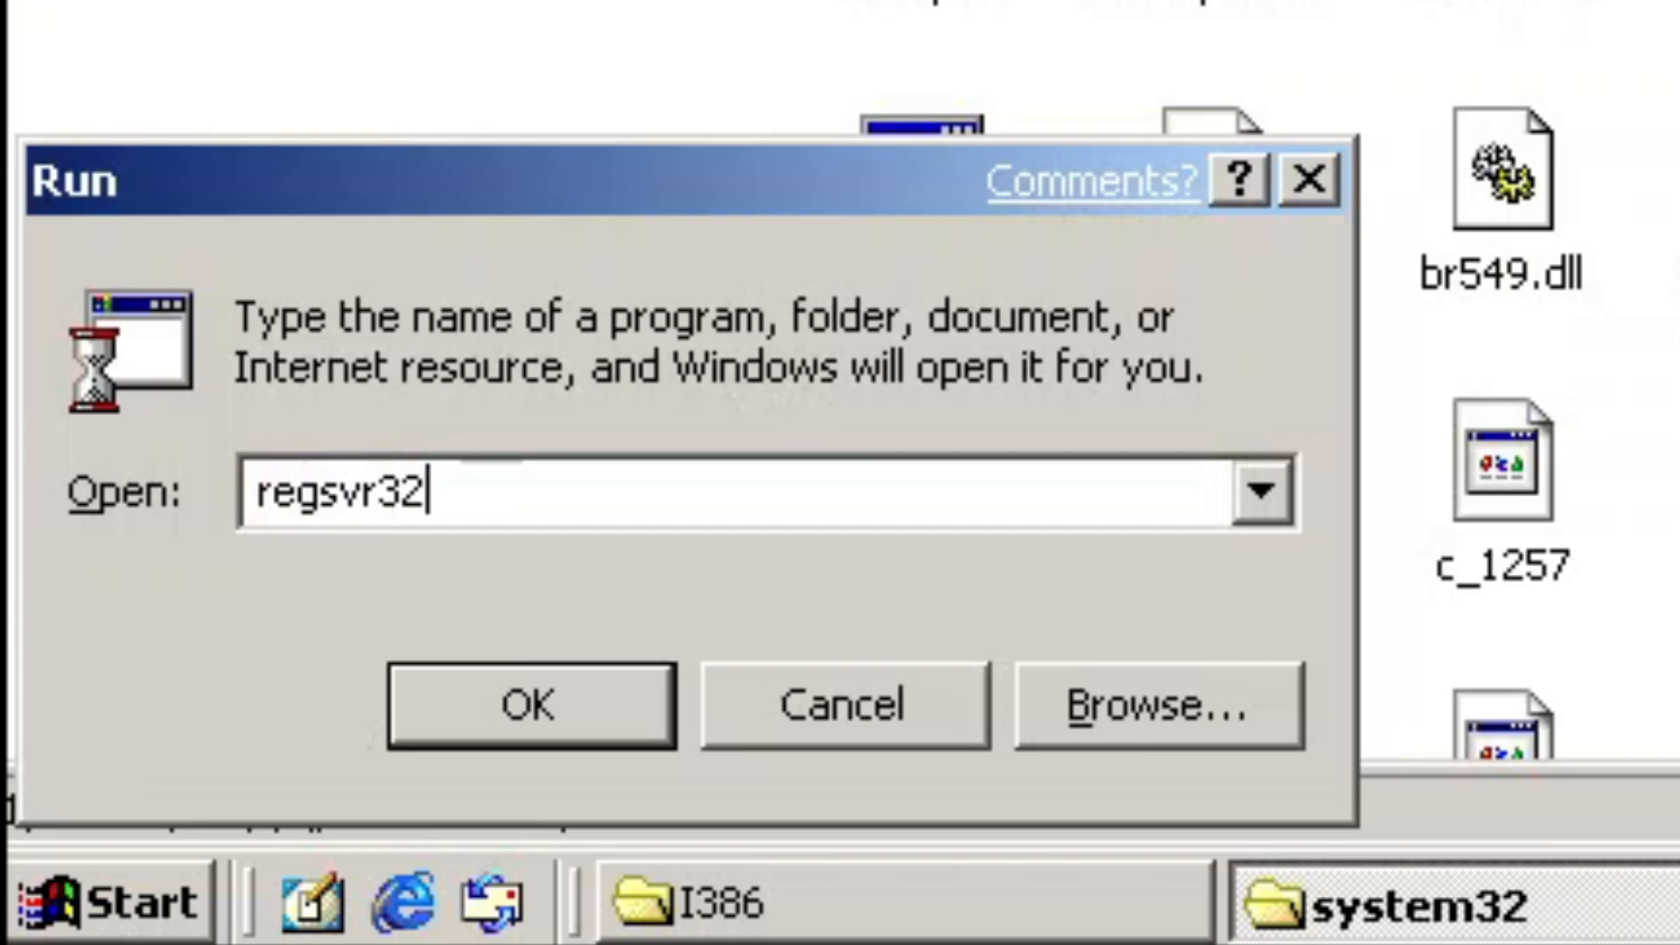
text(accore.)
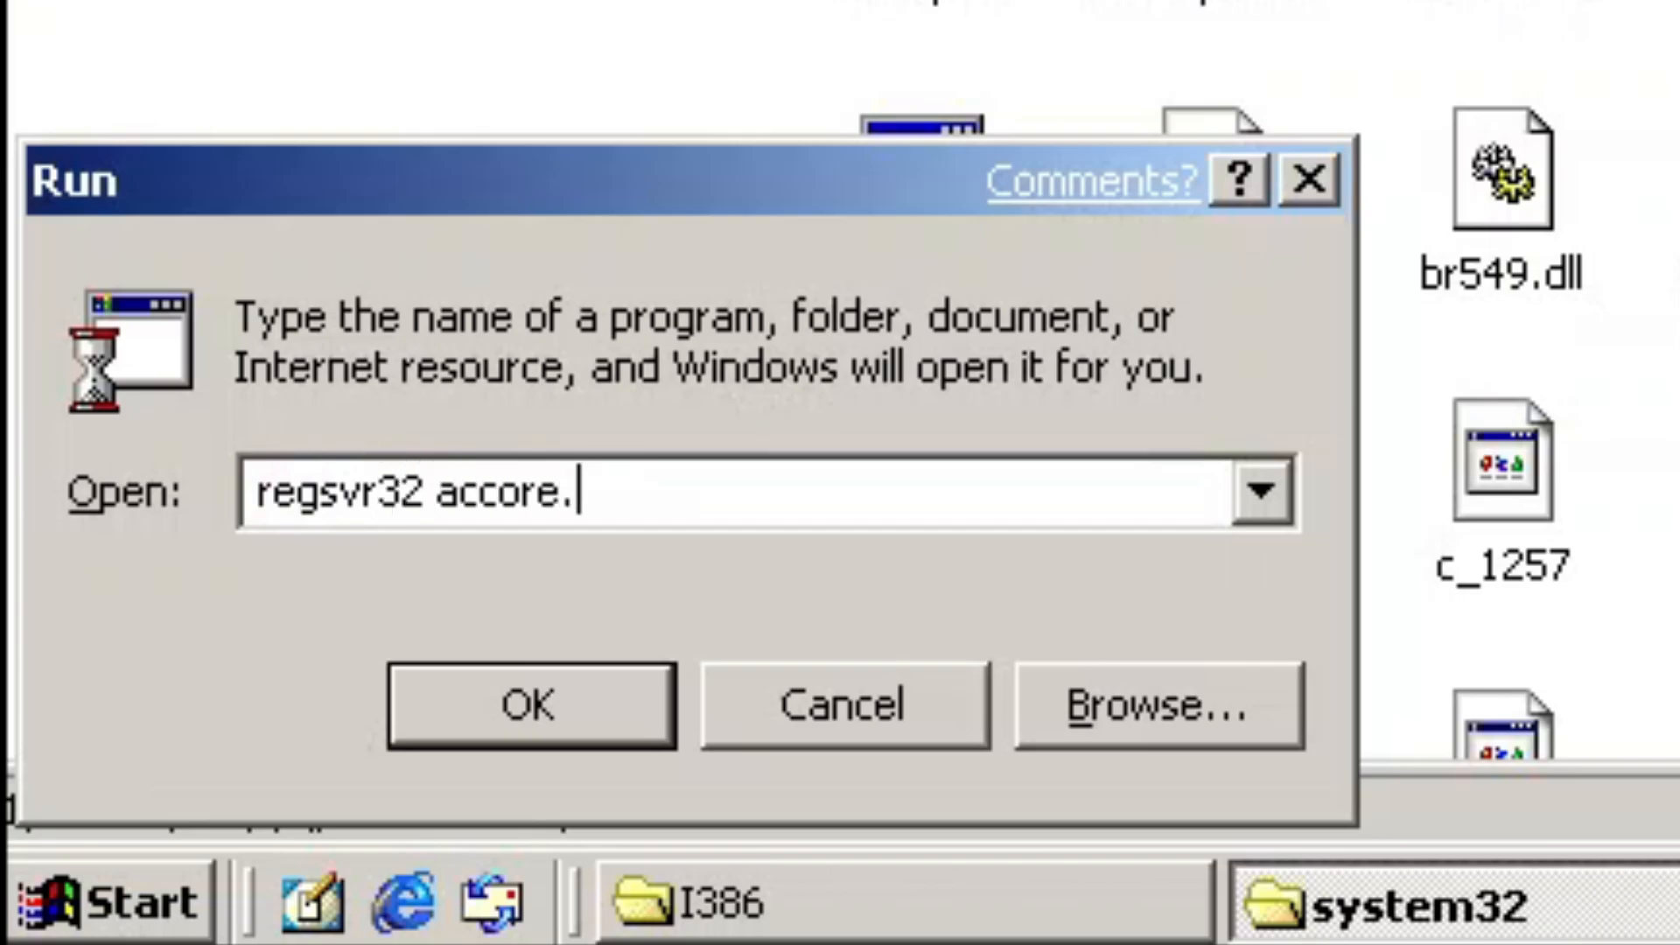
click(531, 705)
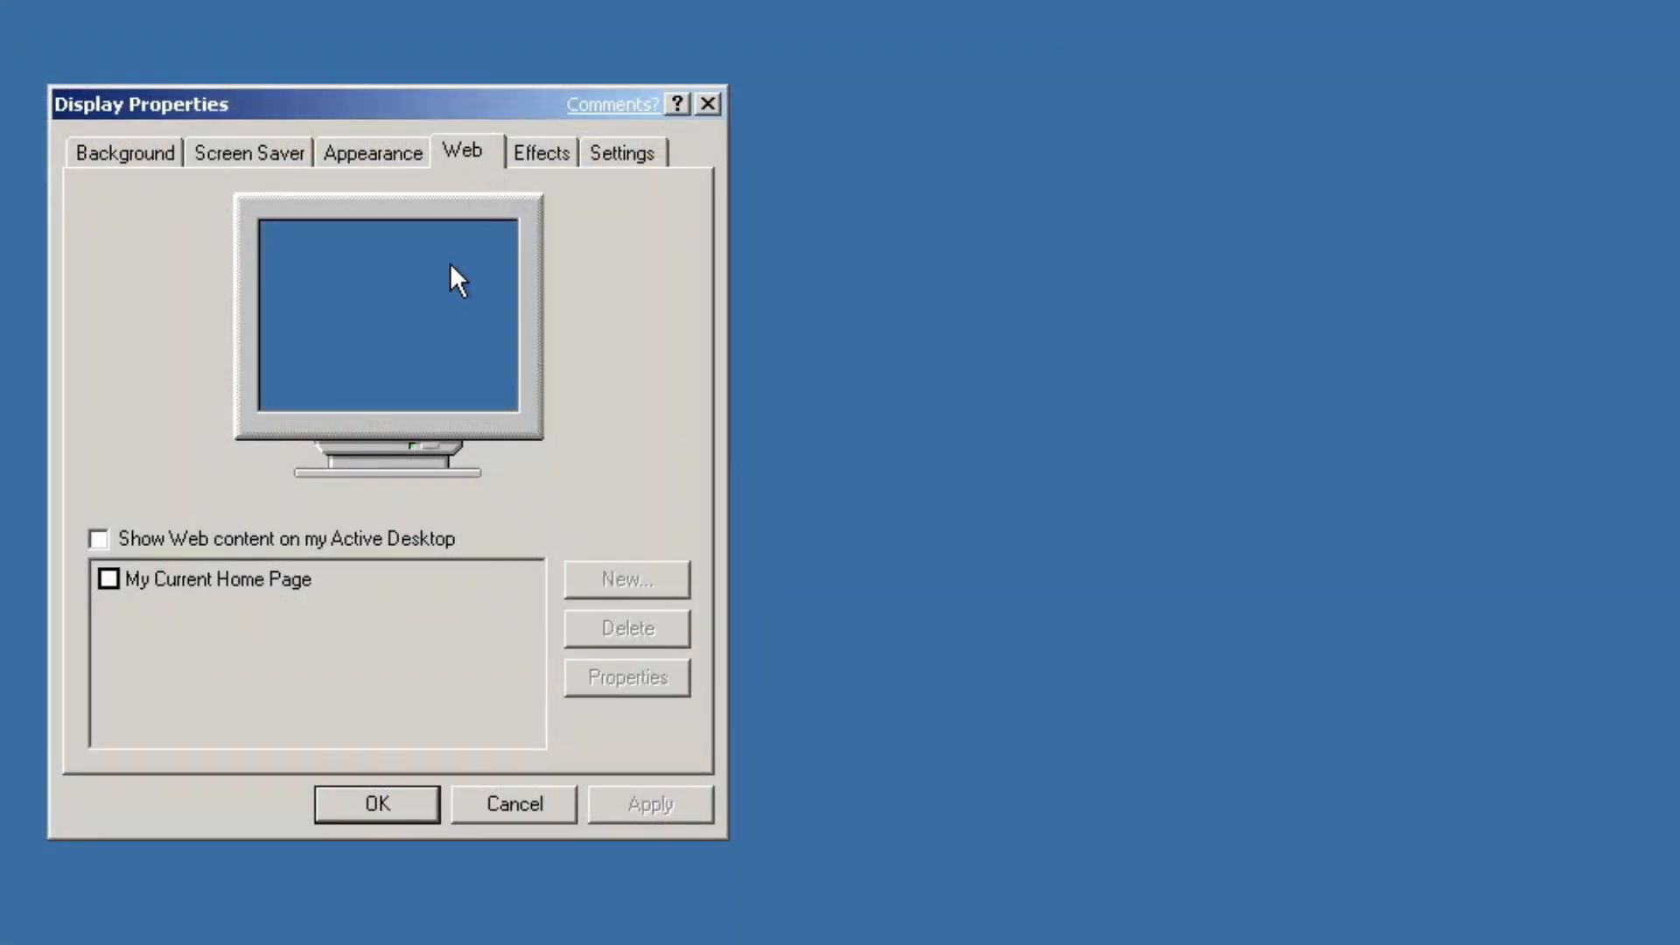
Add StartPage start.htm as an Active Desktop web item and confirm Display Properties
click(626, 579)
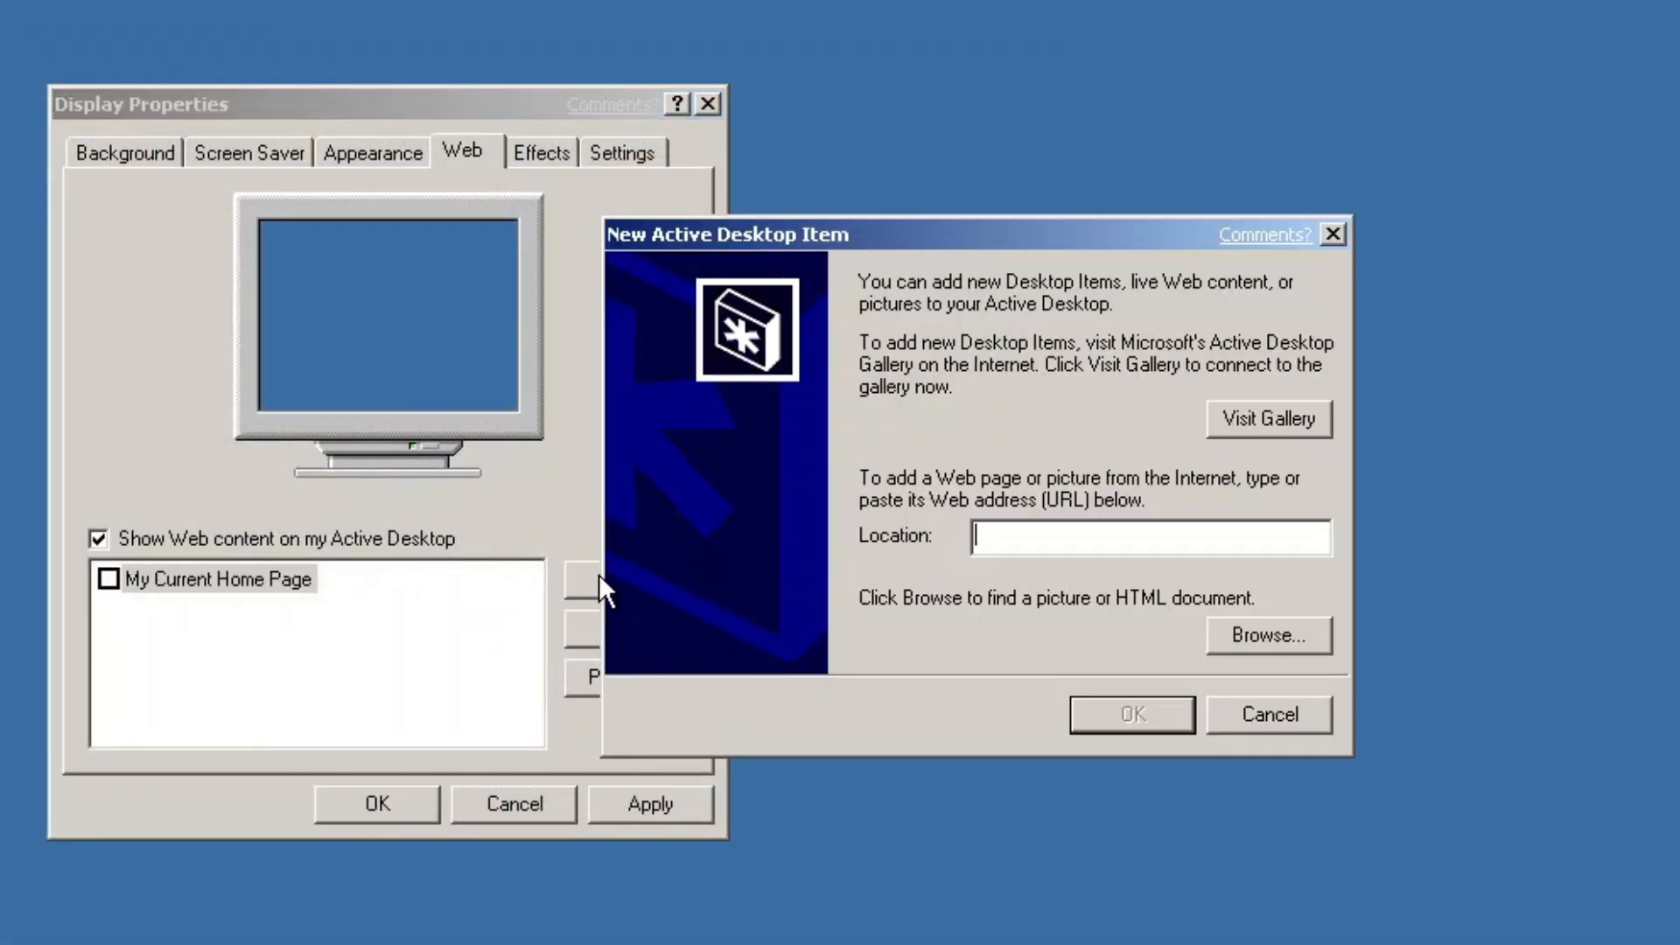
click(1268, 635)
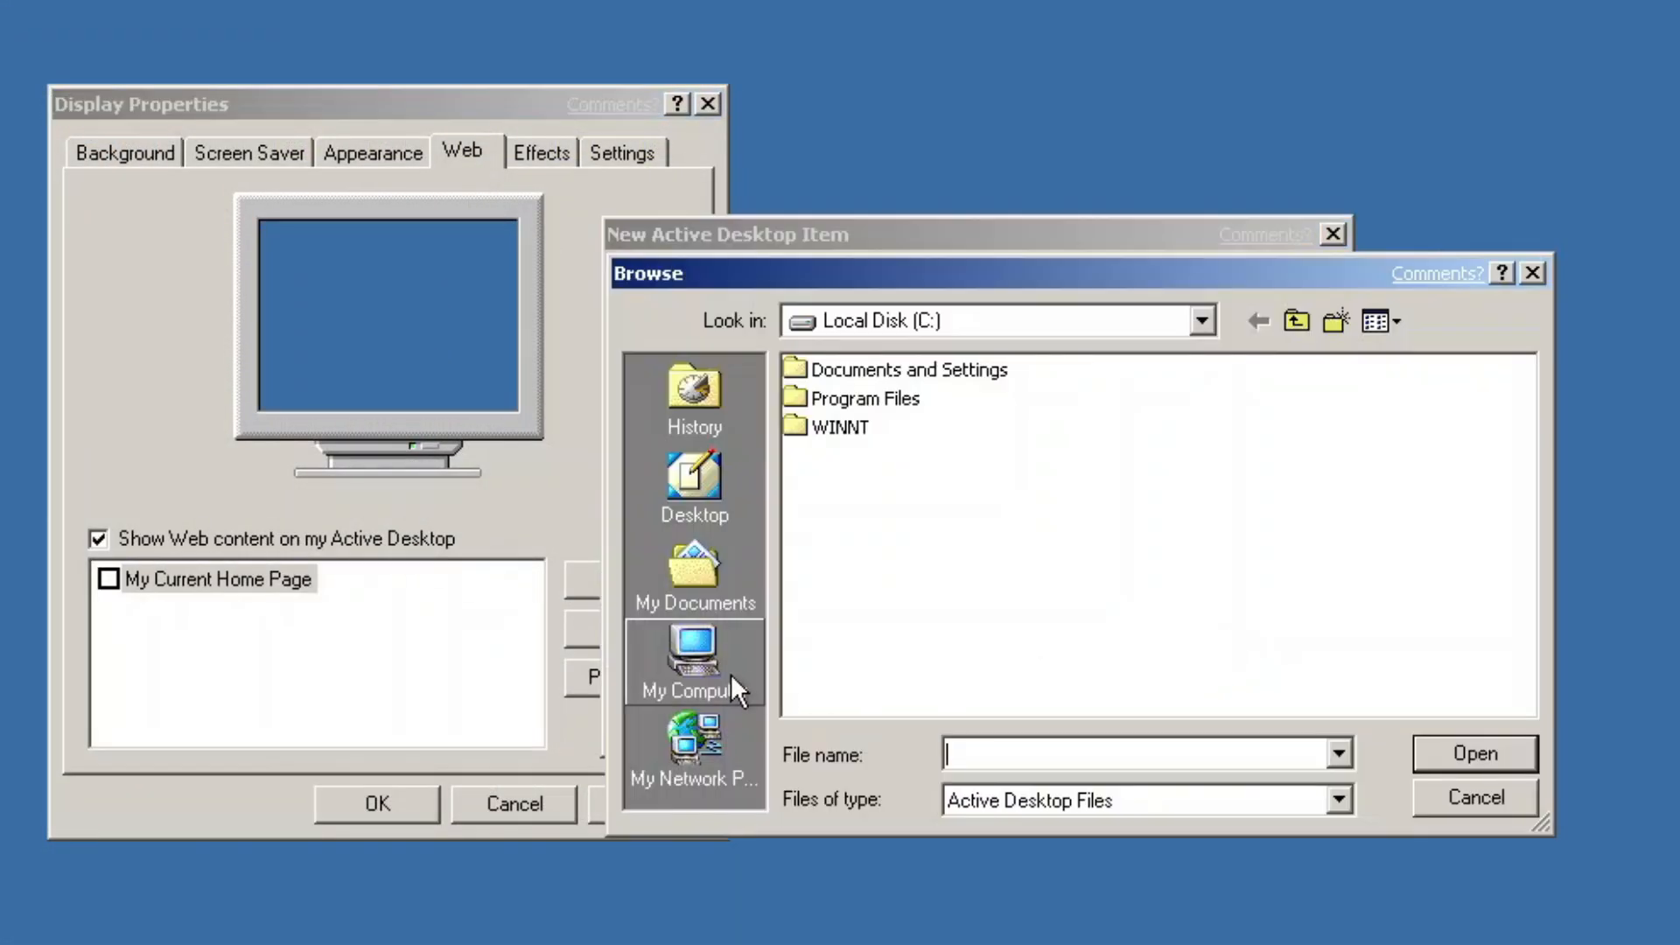
double_click(837, 425)
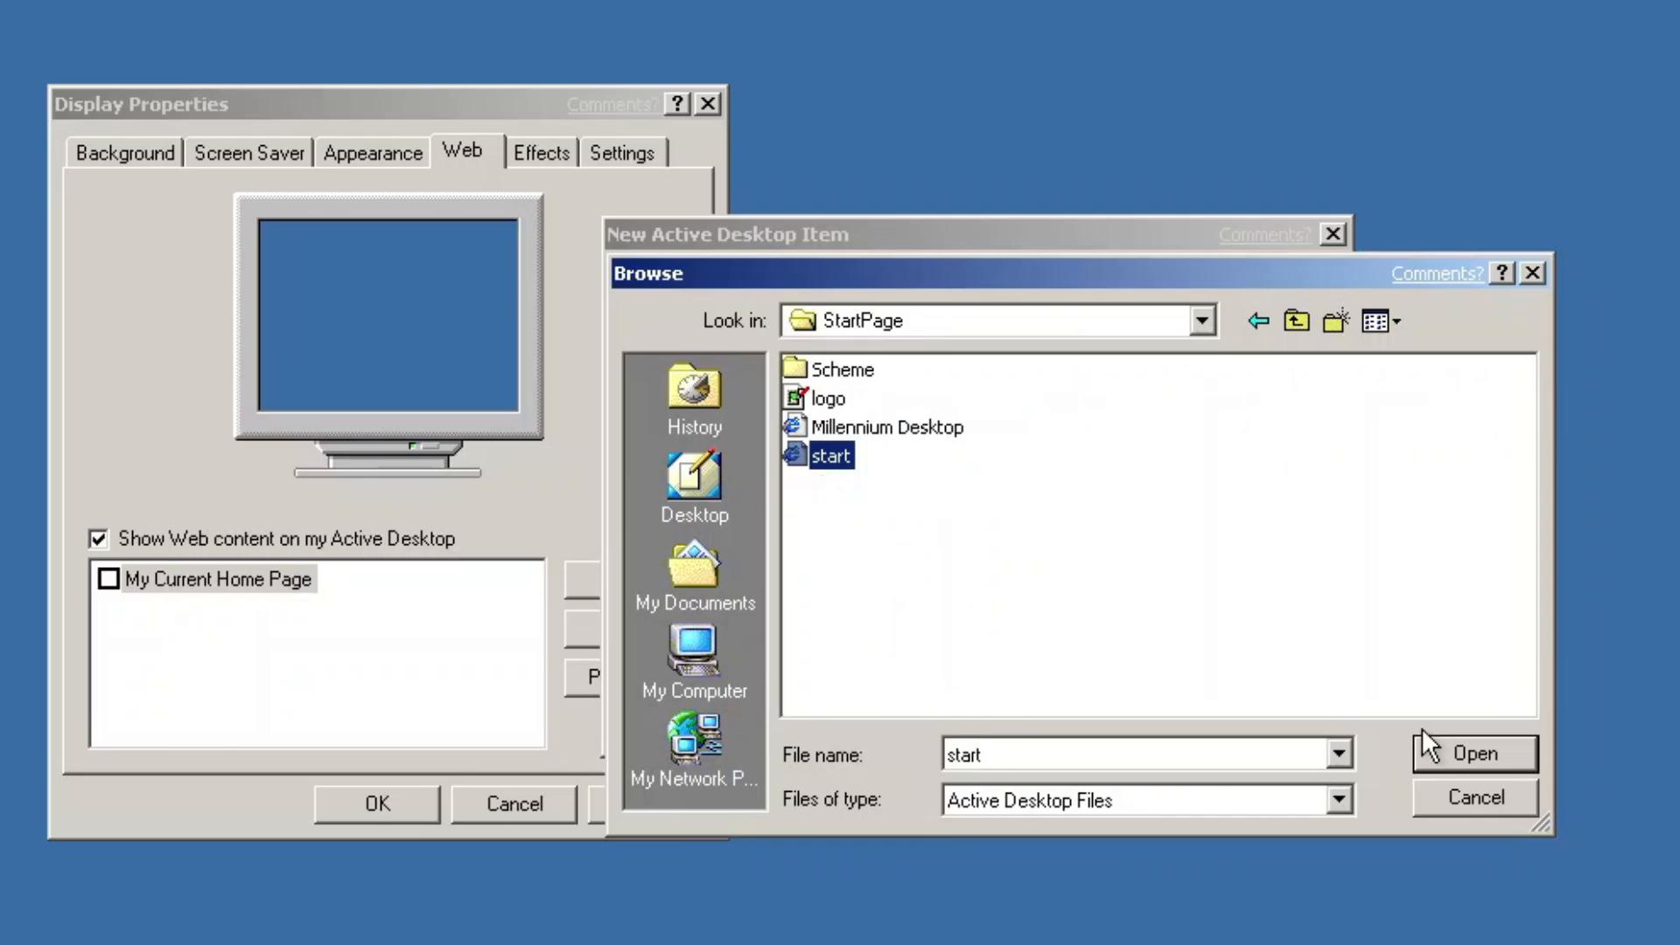
click(1473, 752)
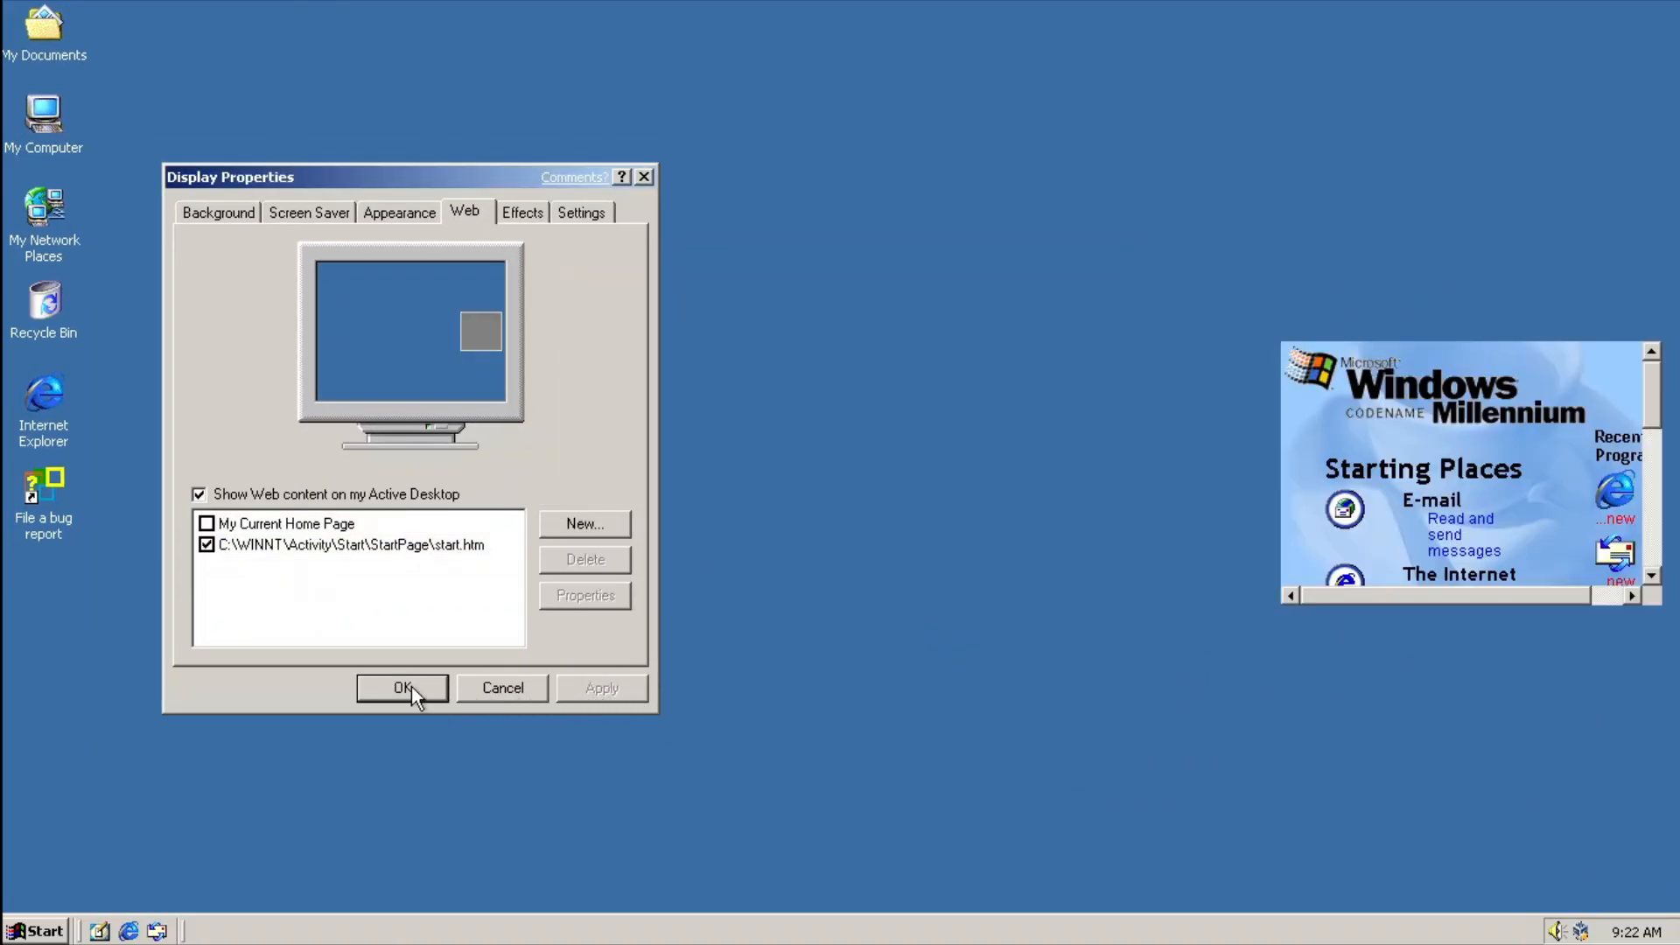
click(402, 688)
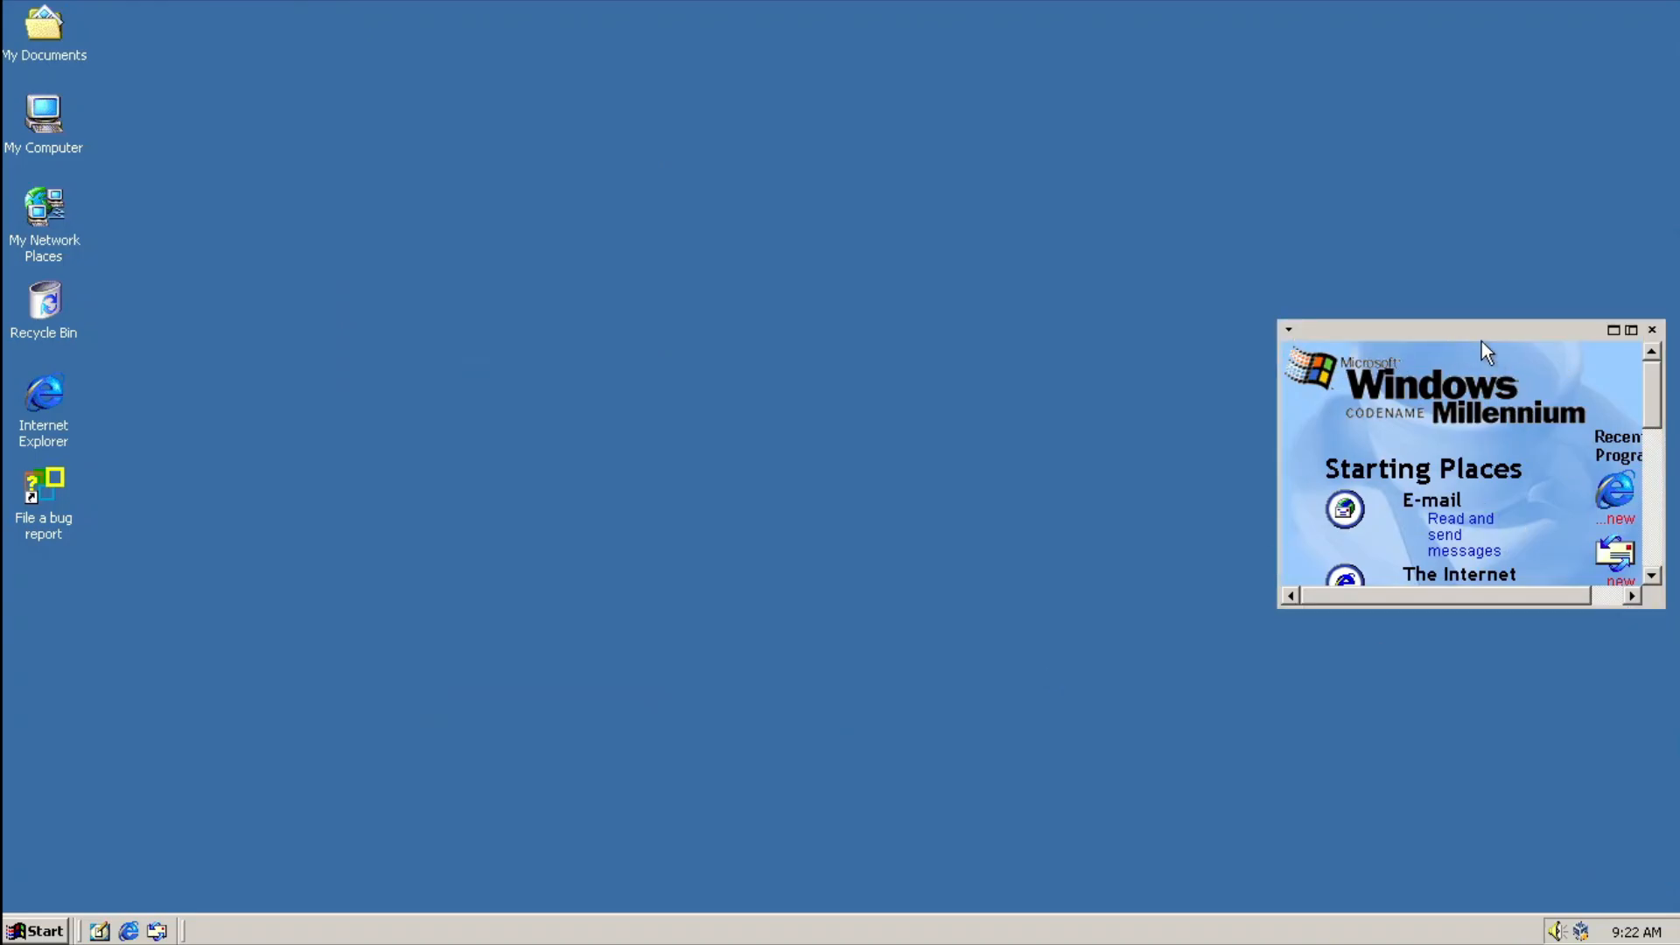
Centre the Starting Places page and enlarge it to fill the desktop
drag(1487, 350, 825, 340)
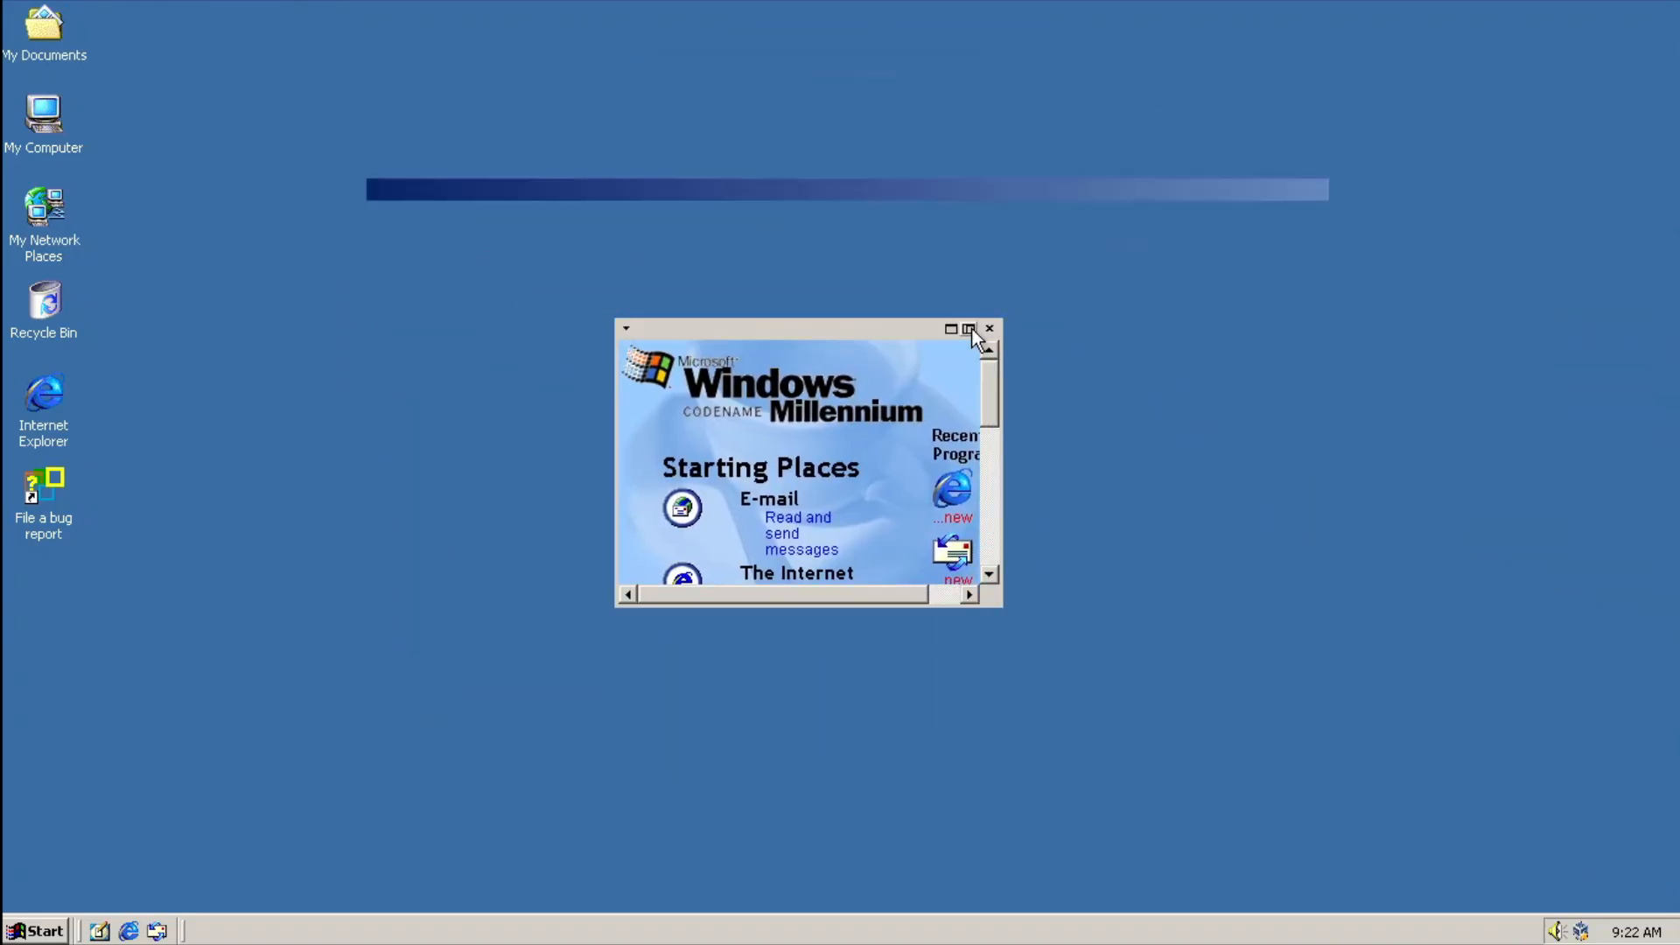
click(968, 329)
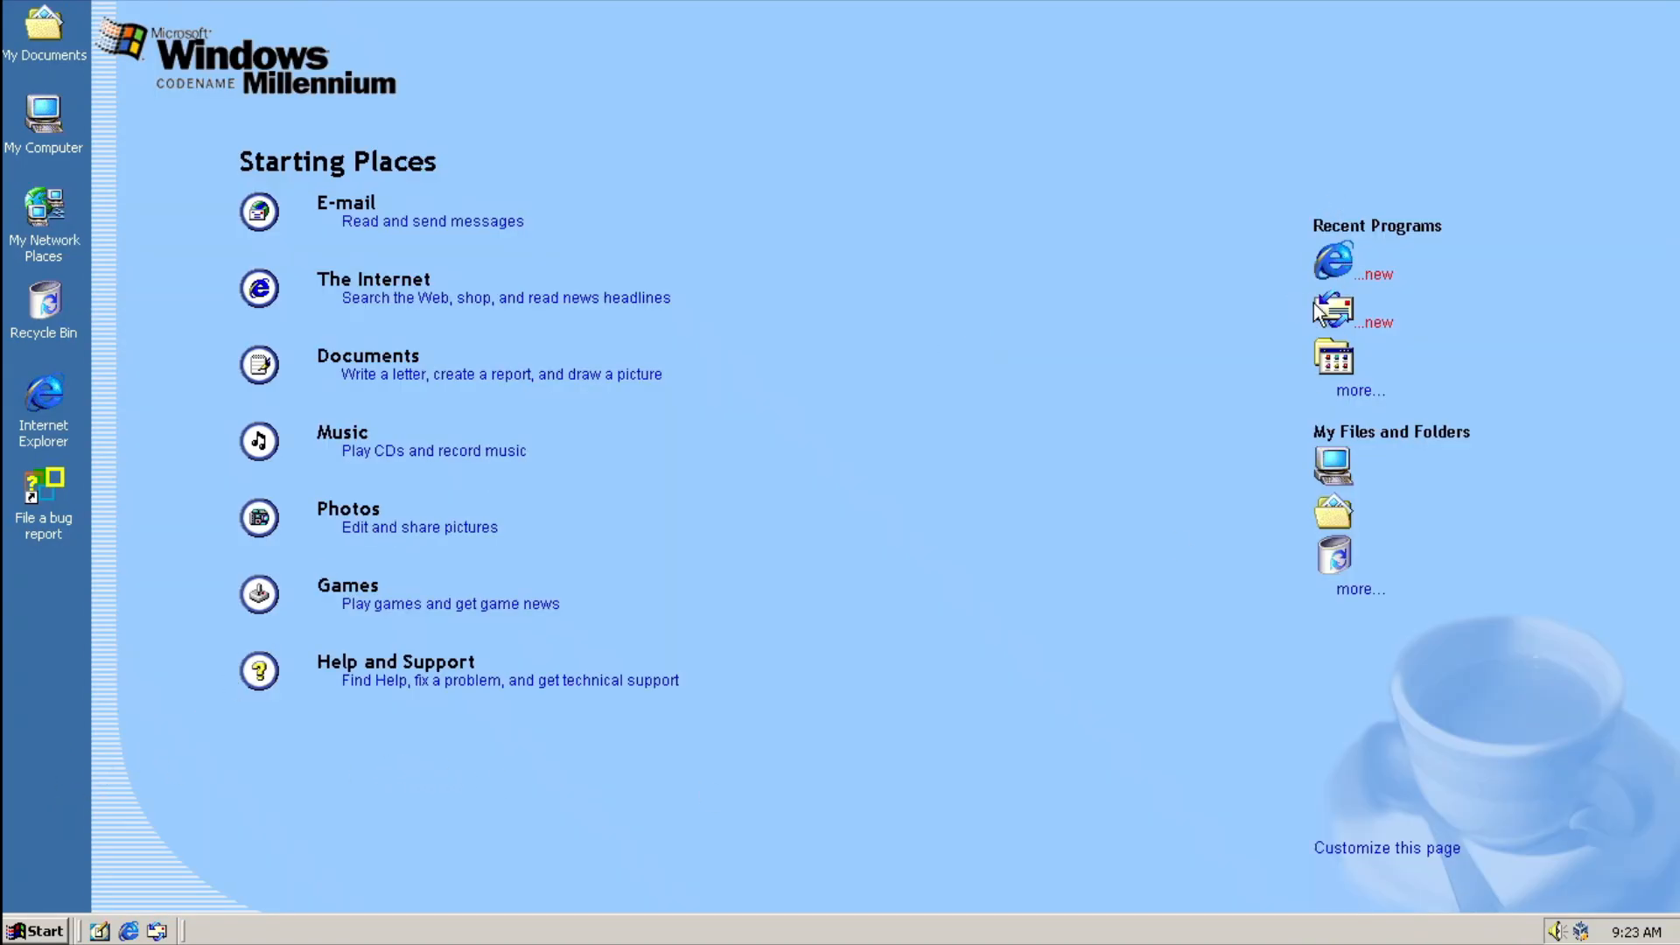
mouse_move(1254, 313)
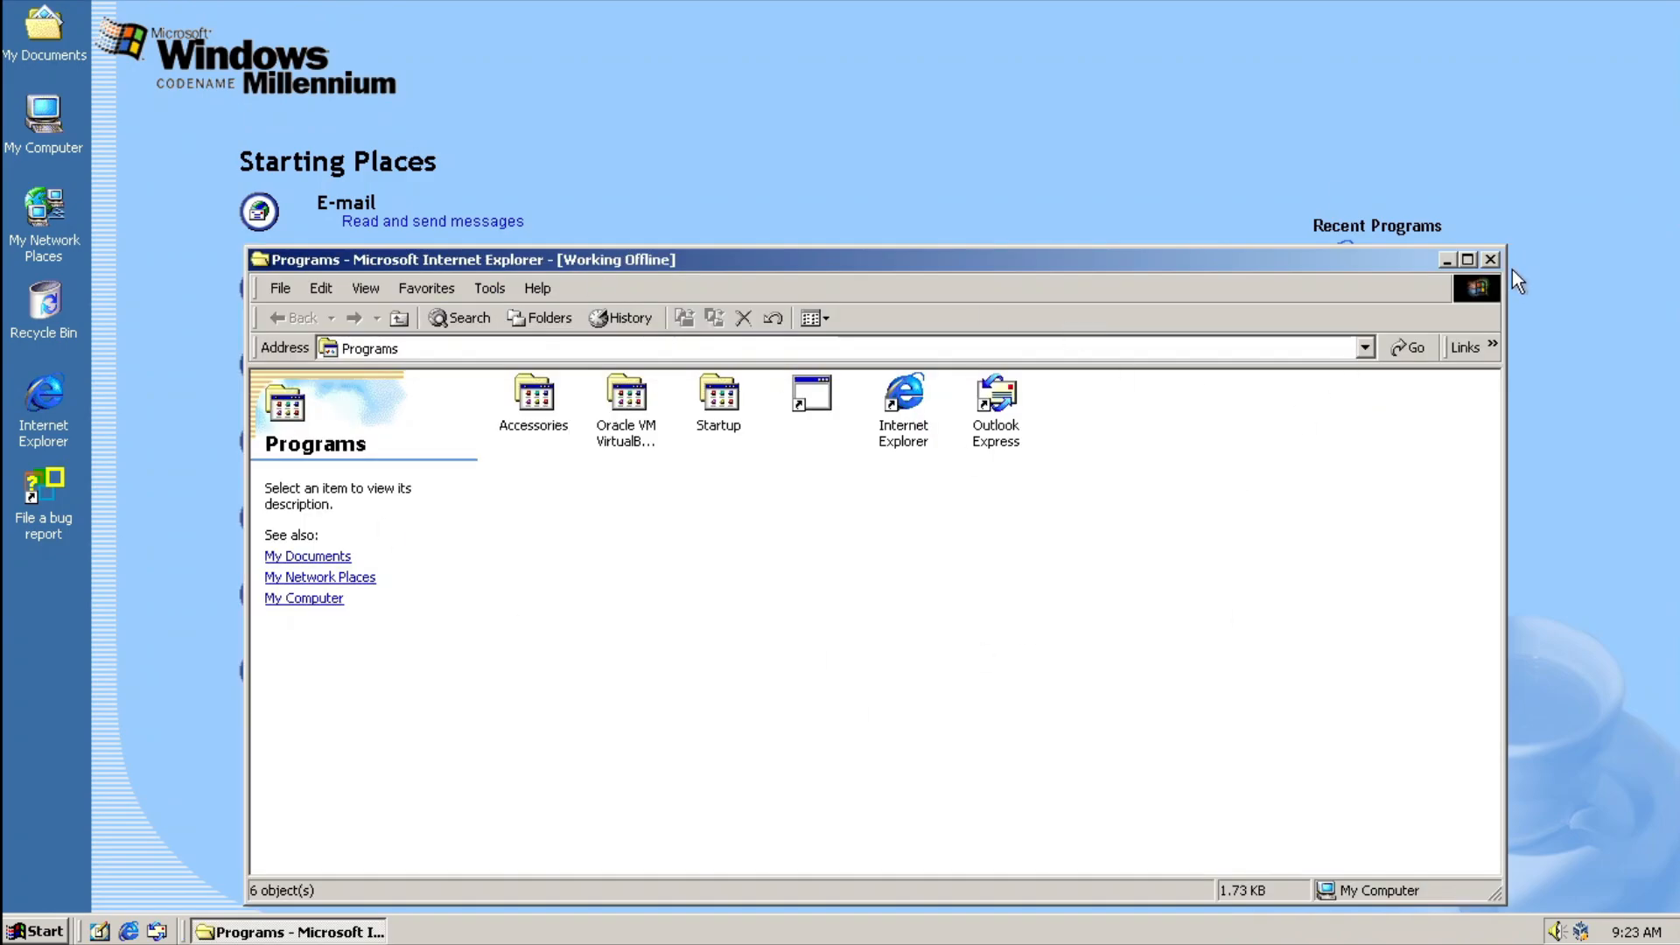
click(1490, 259)
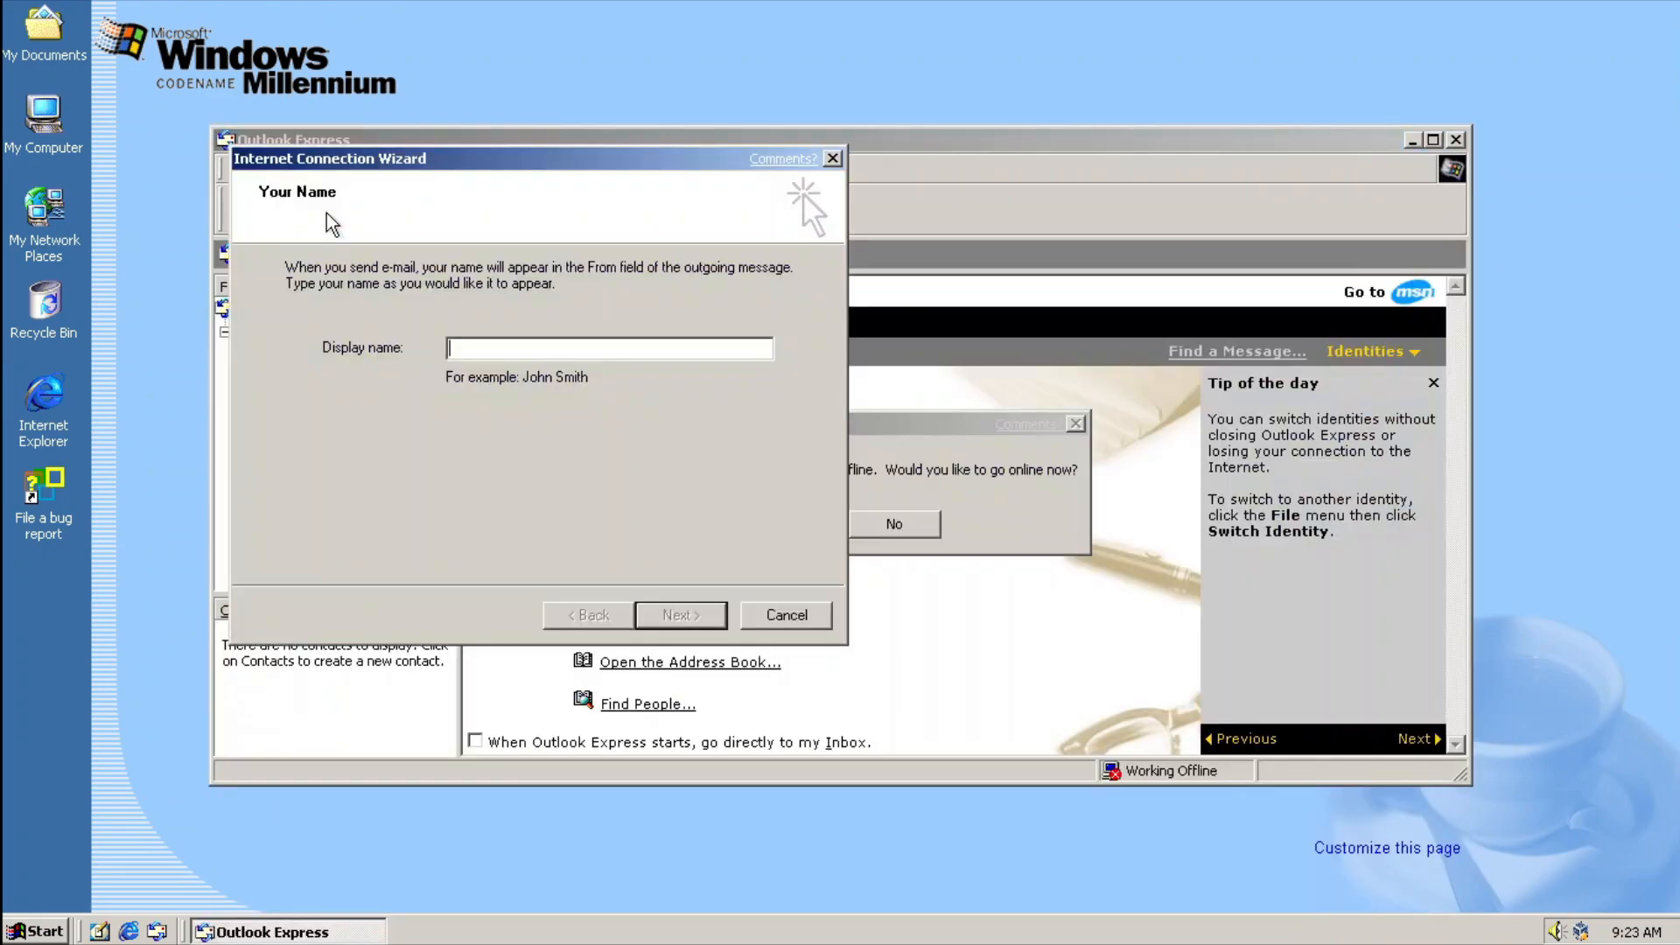
Try the Internet, Photos and Help and Support links, dismissing the offline and photoctr.exe errors
click(786, 614)
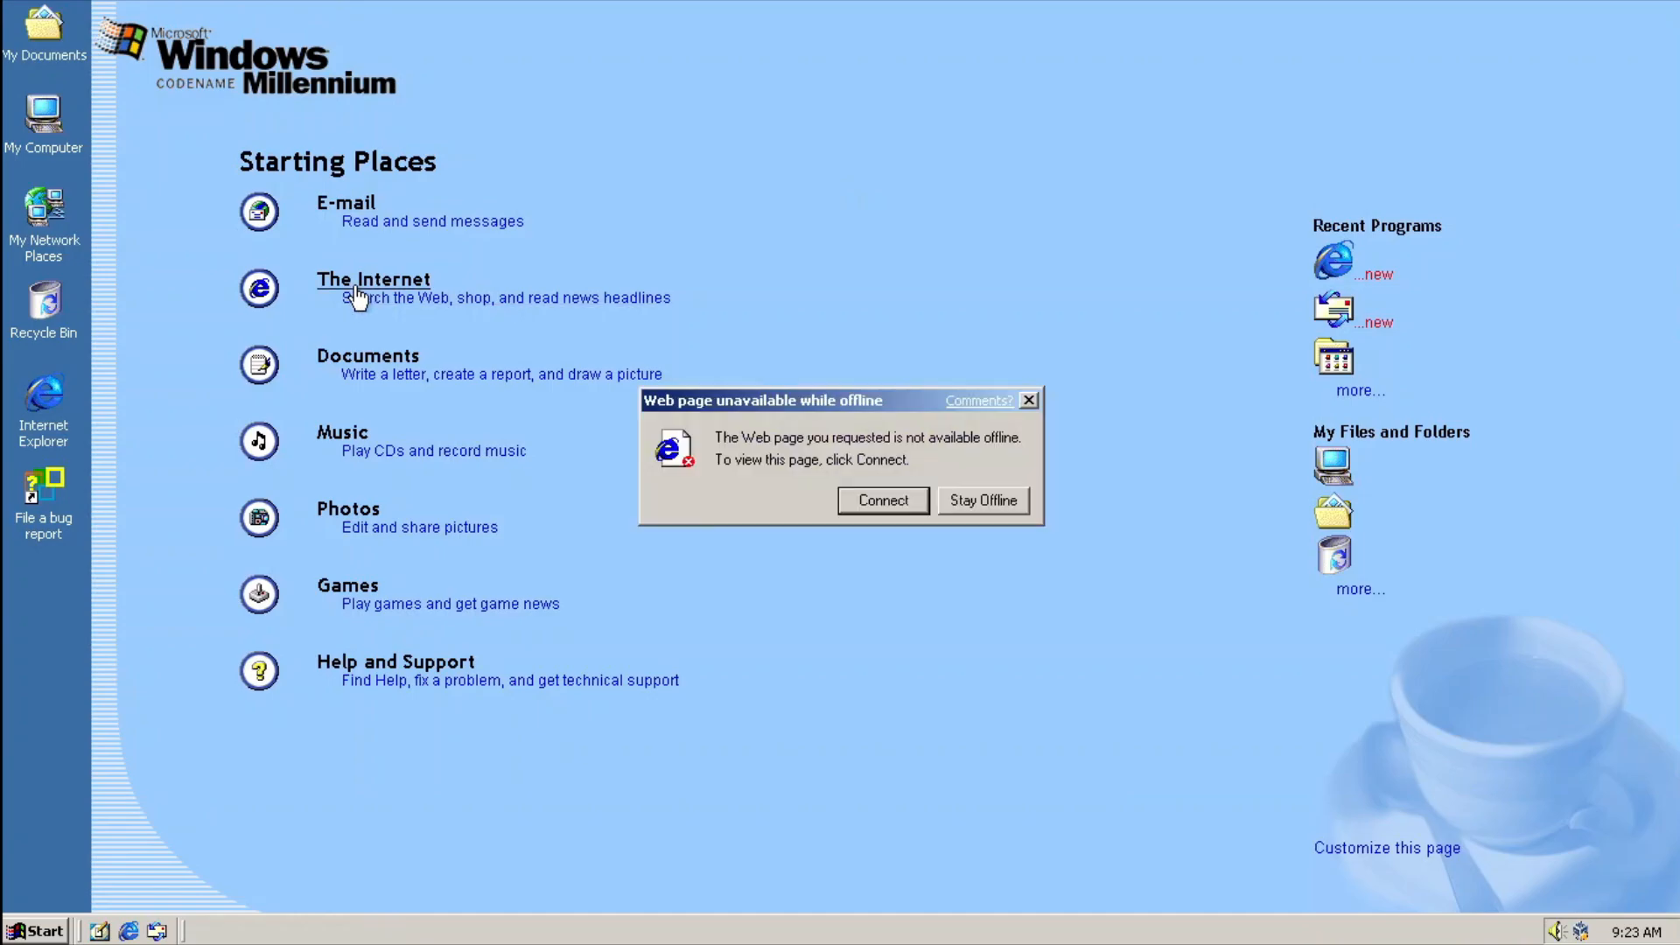
click(982, 501)
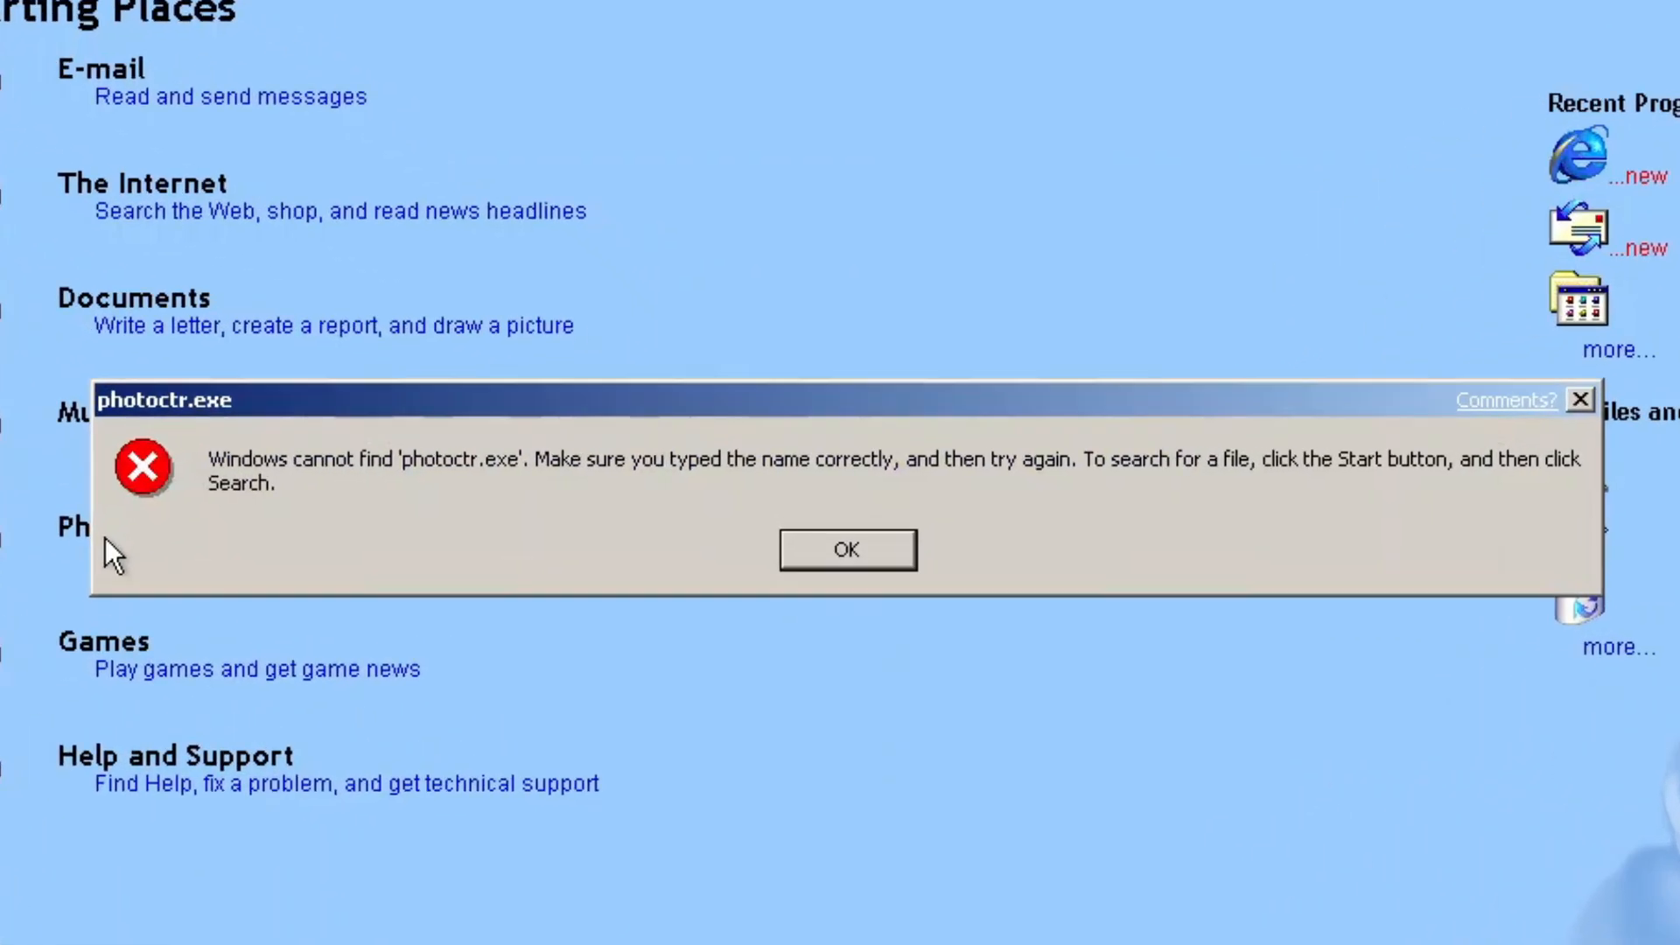
click(846, 549)
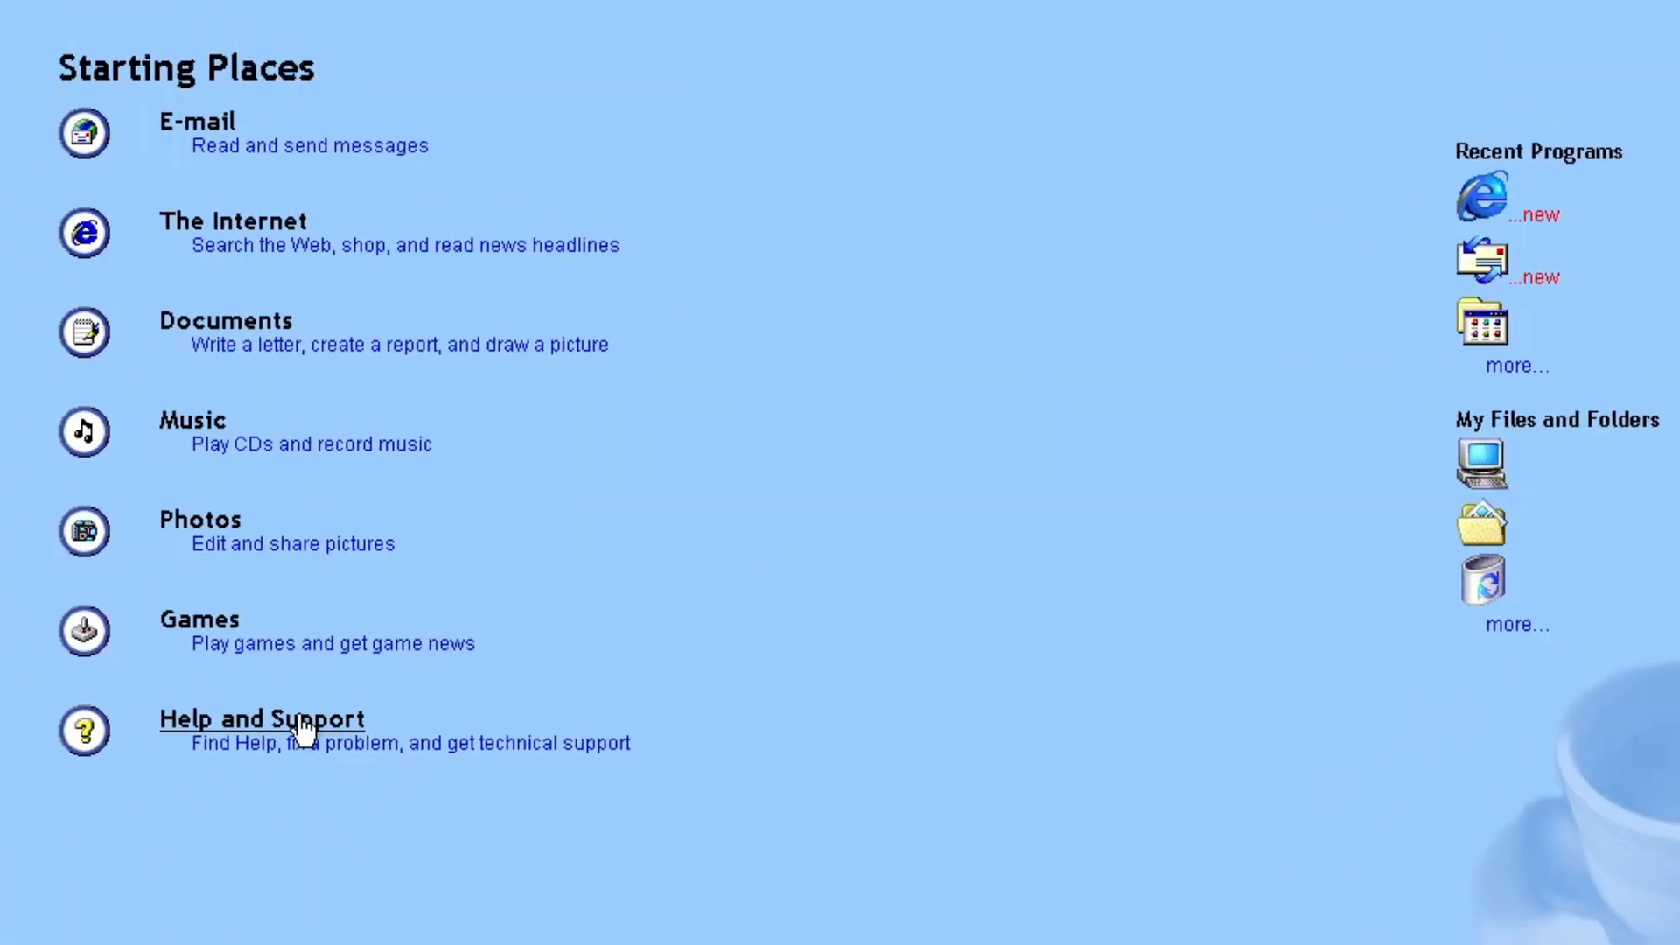
click(261, 719)
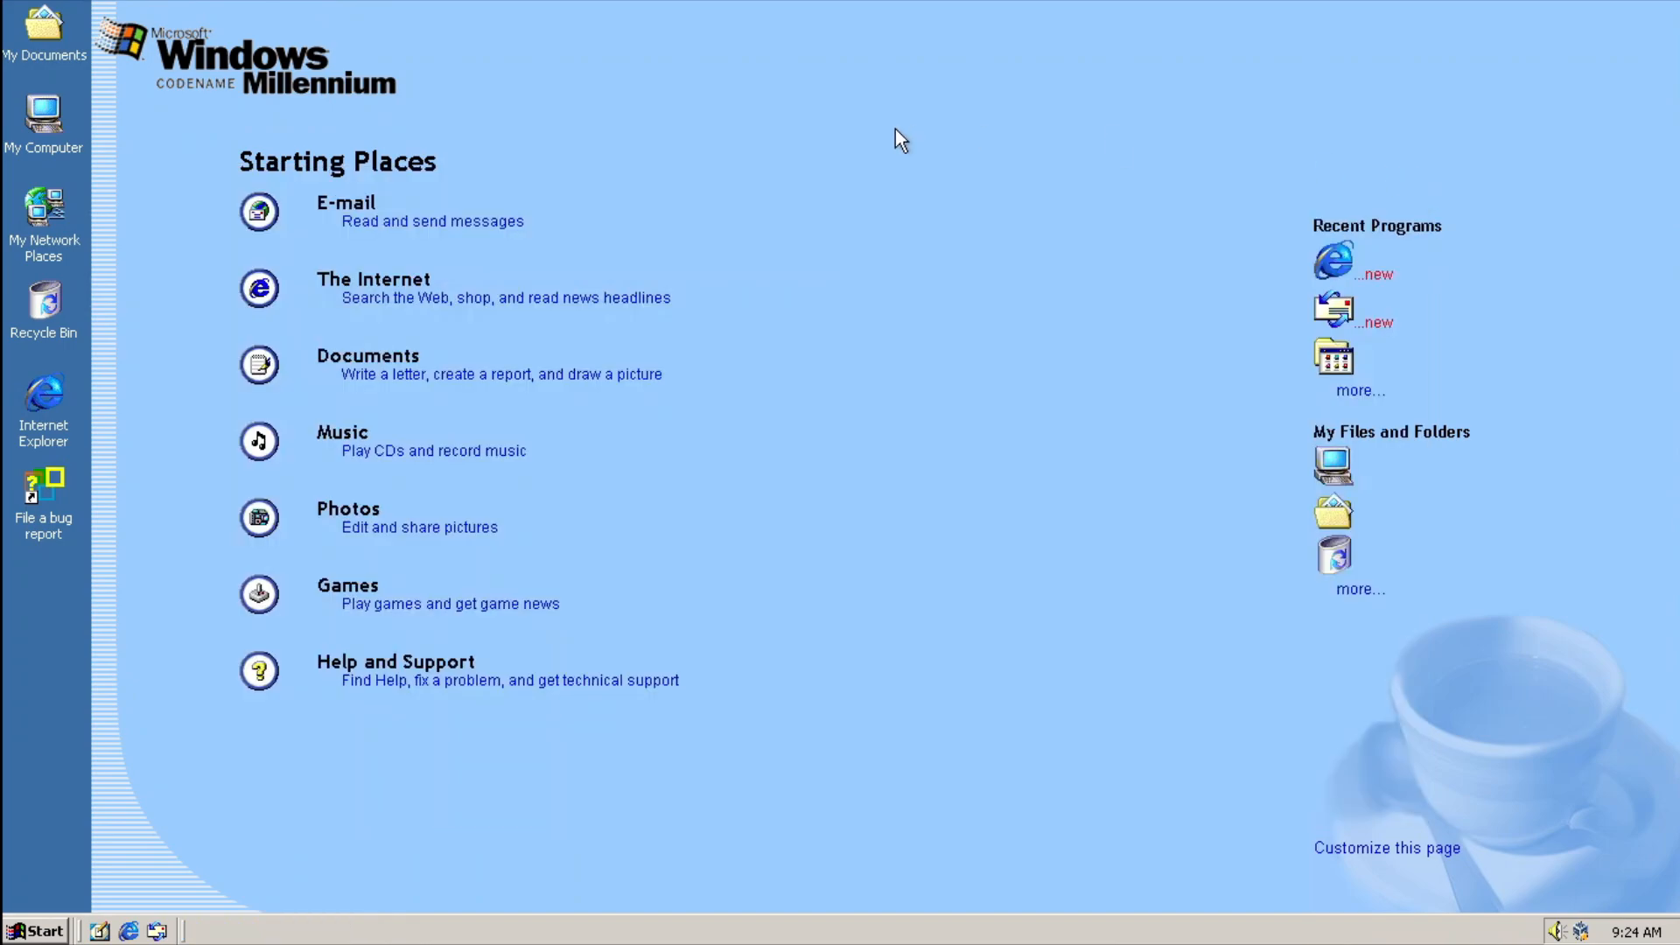
mouse_move(1386, 848)
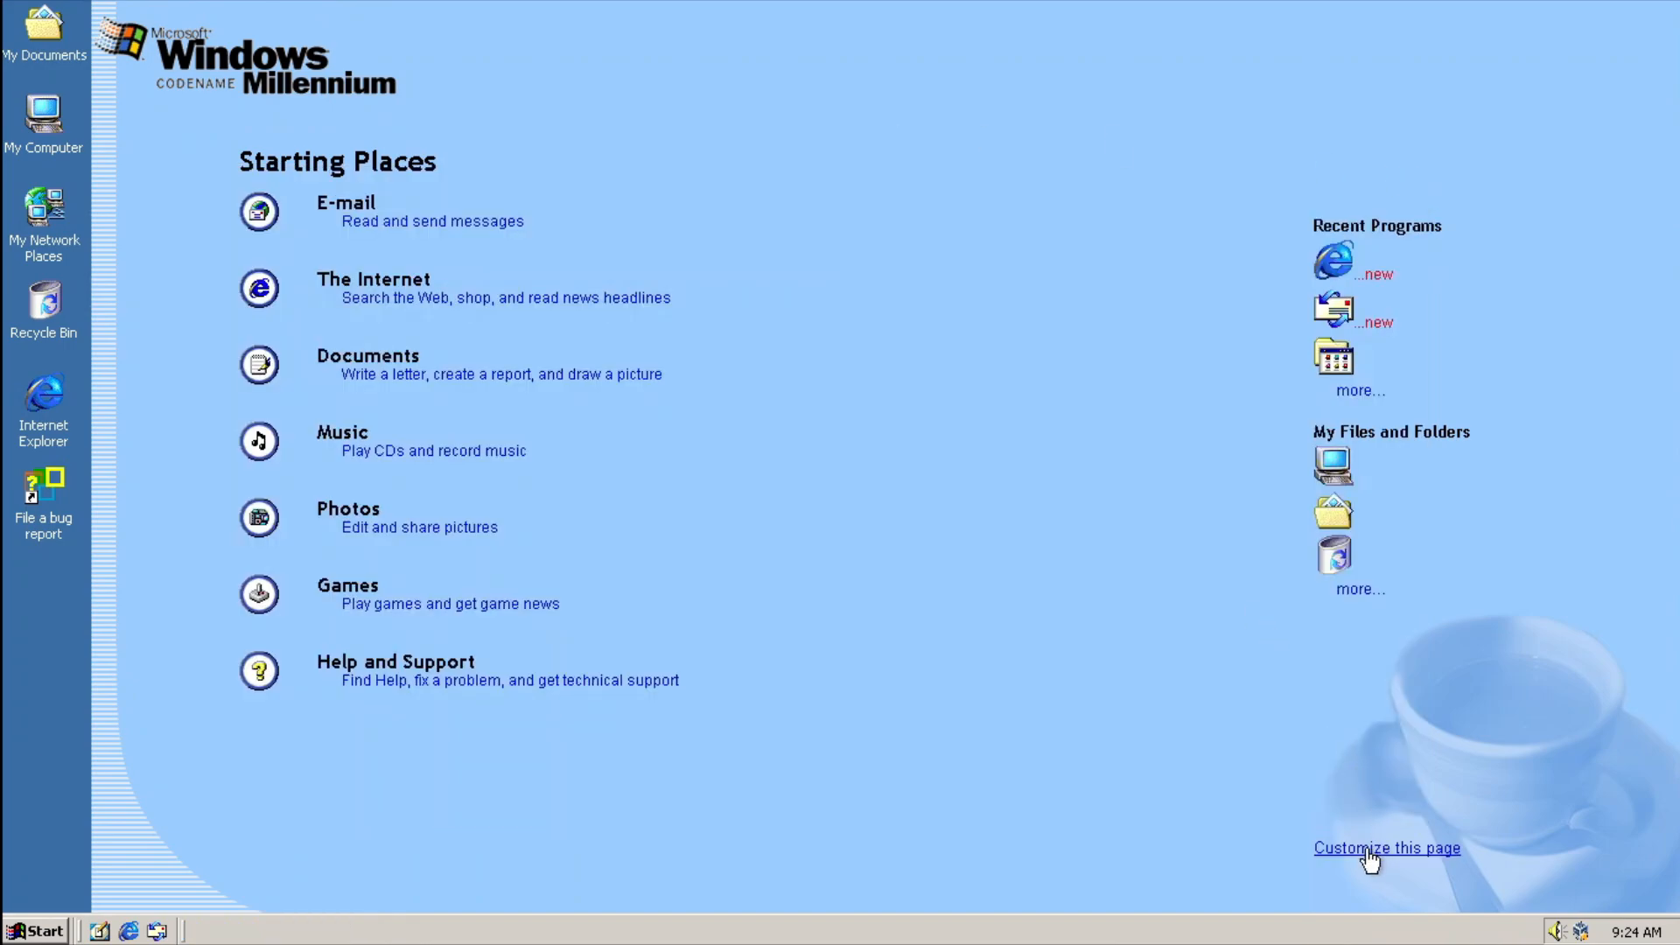
Customize the Starting Places page, choose the Jump theme and save it
click(1385, 848)
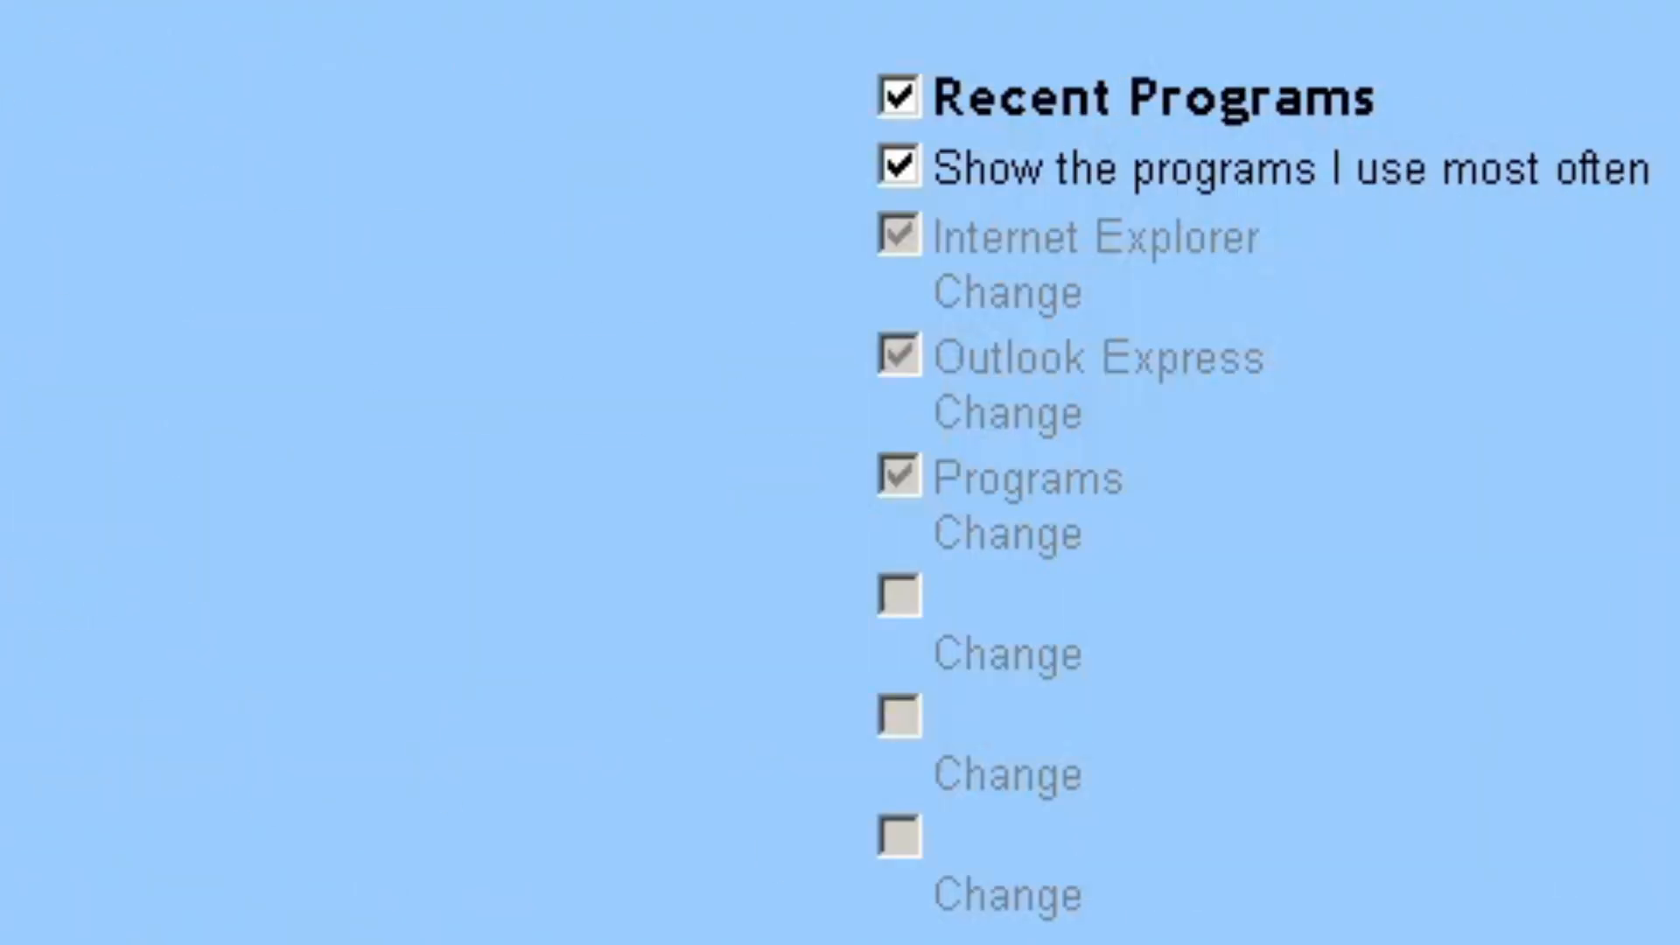
scroll(down, 3)
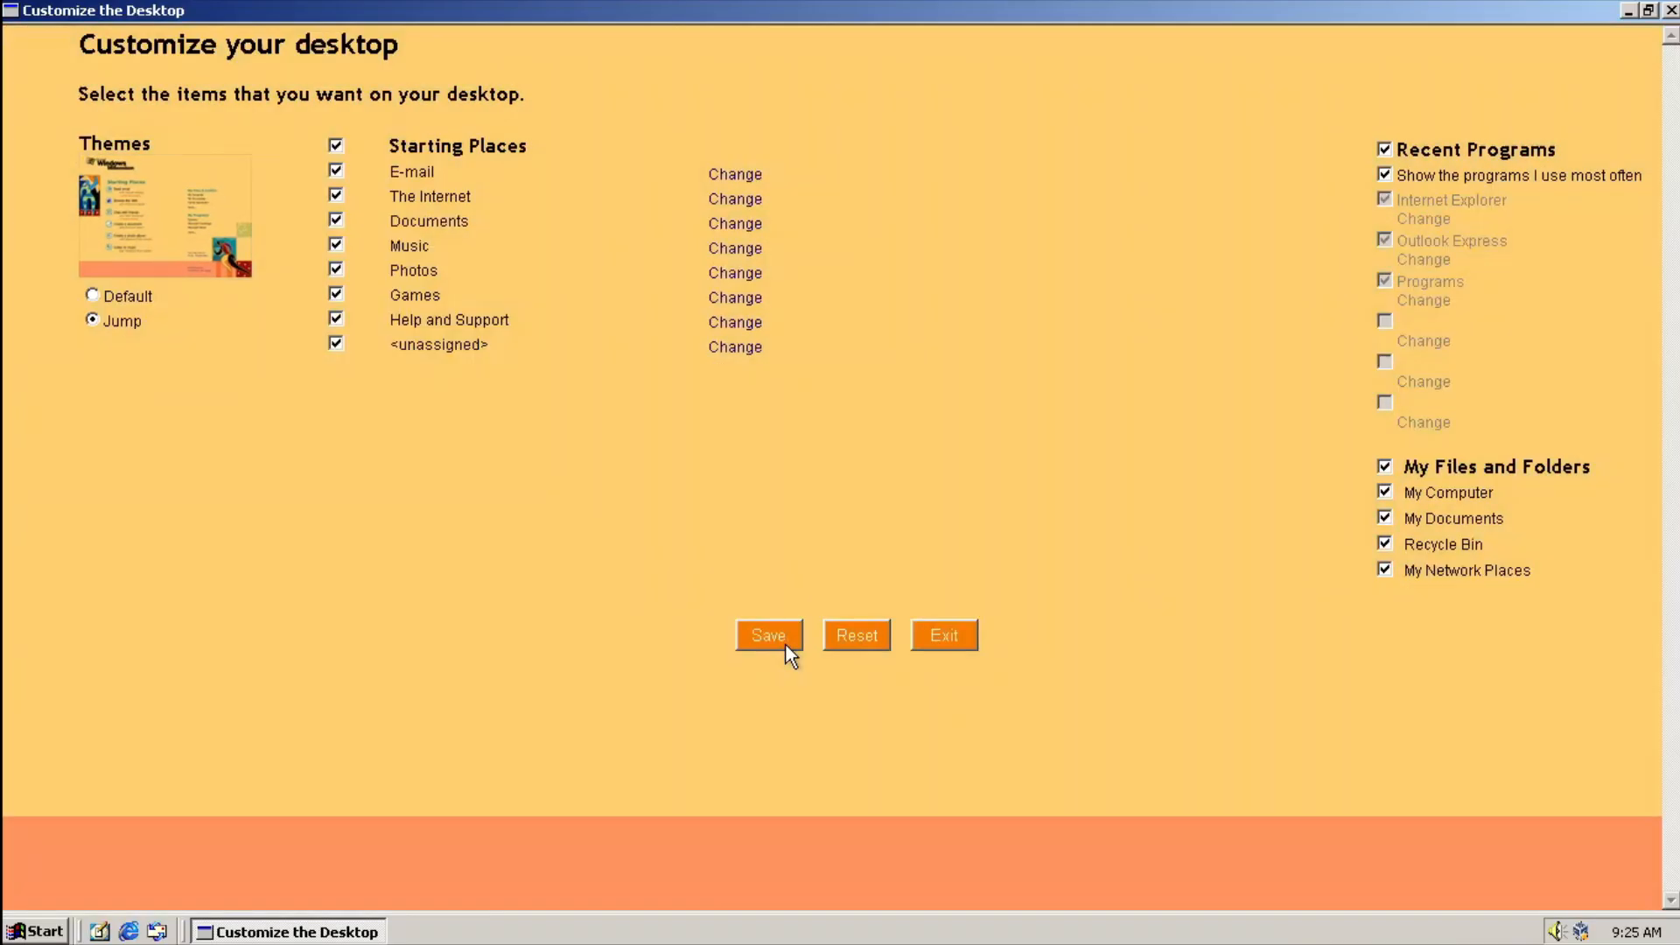
click(768, 634)
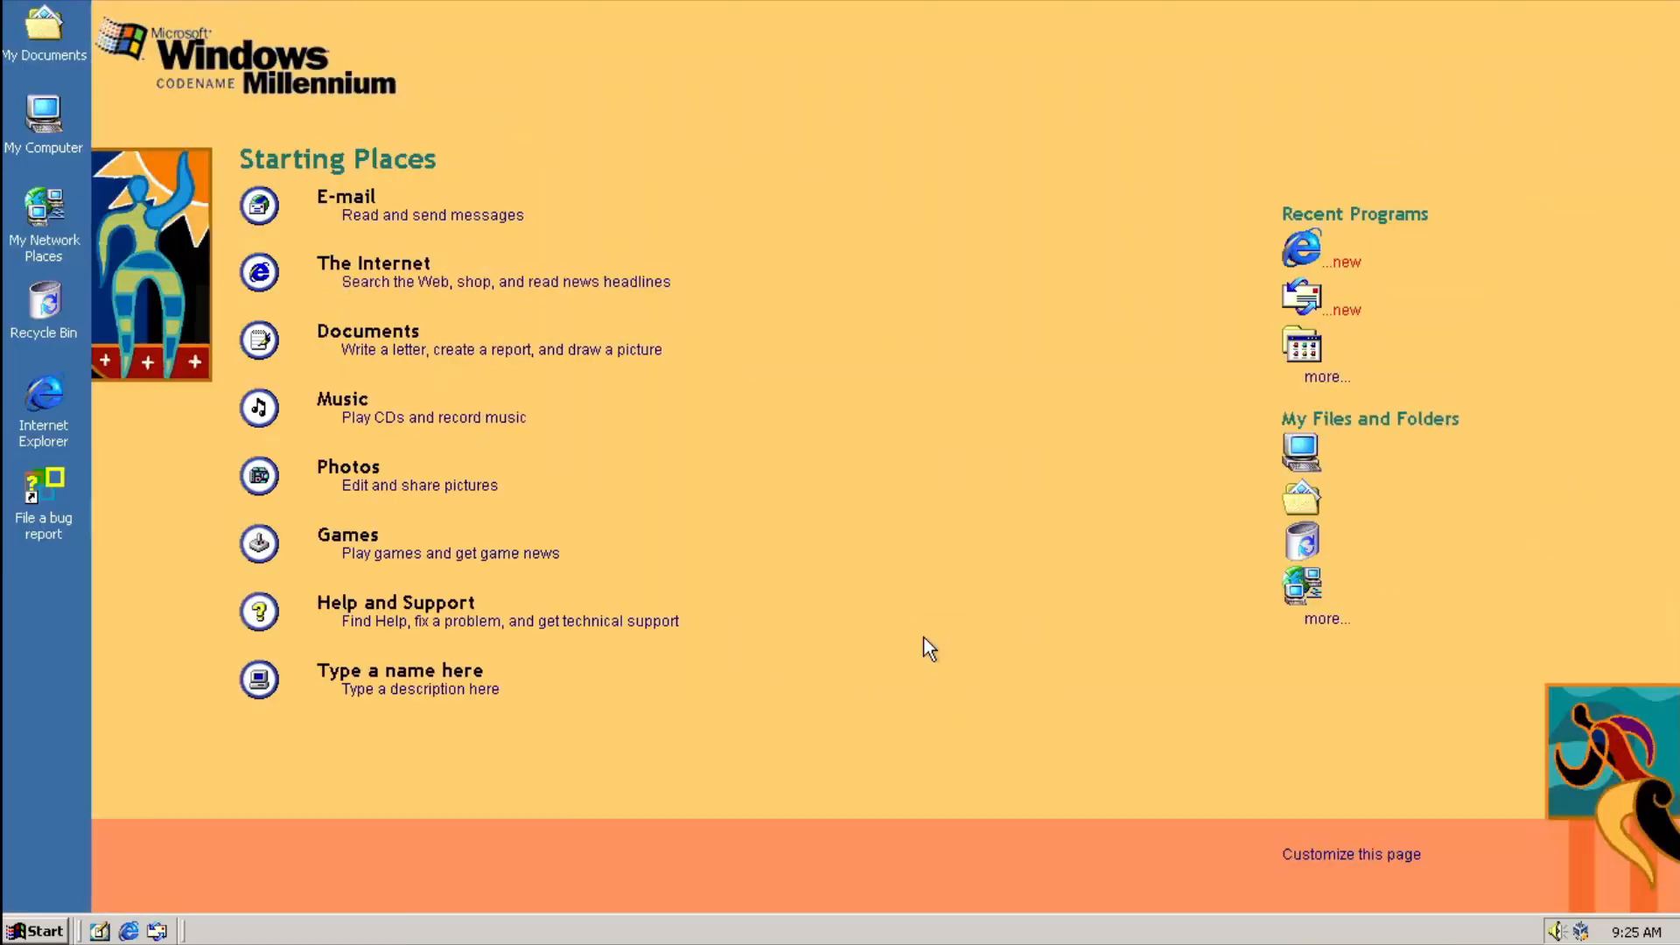
mouse_move(1023, 769)
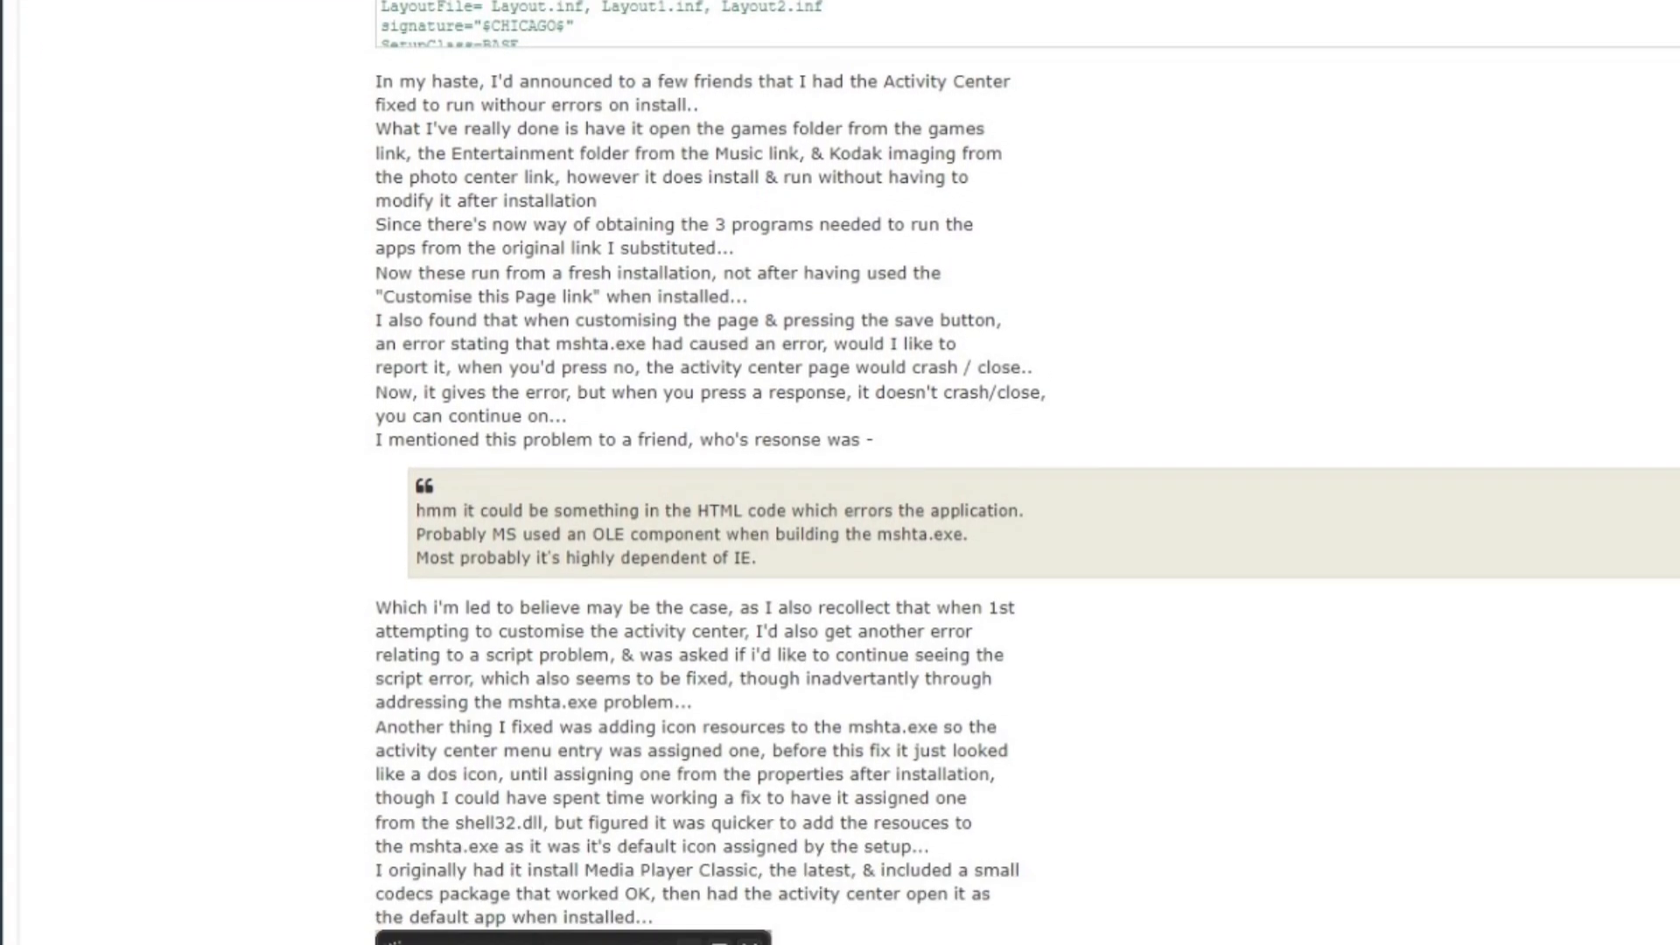
scroll(down, 3)
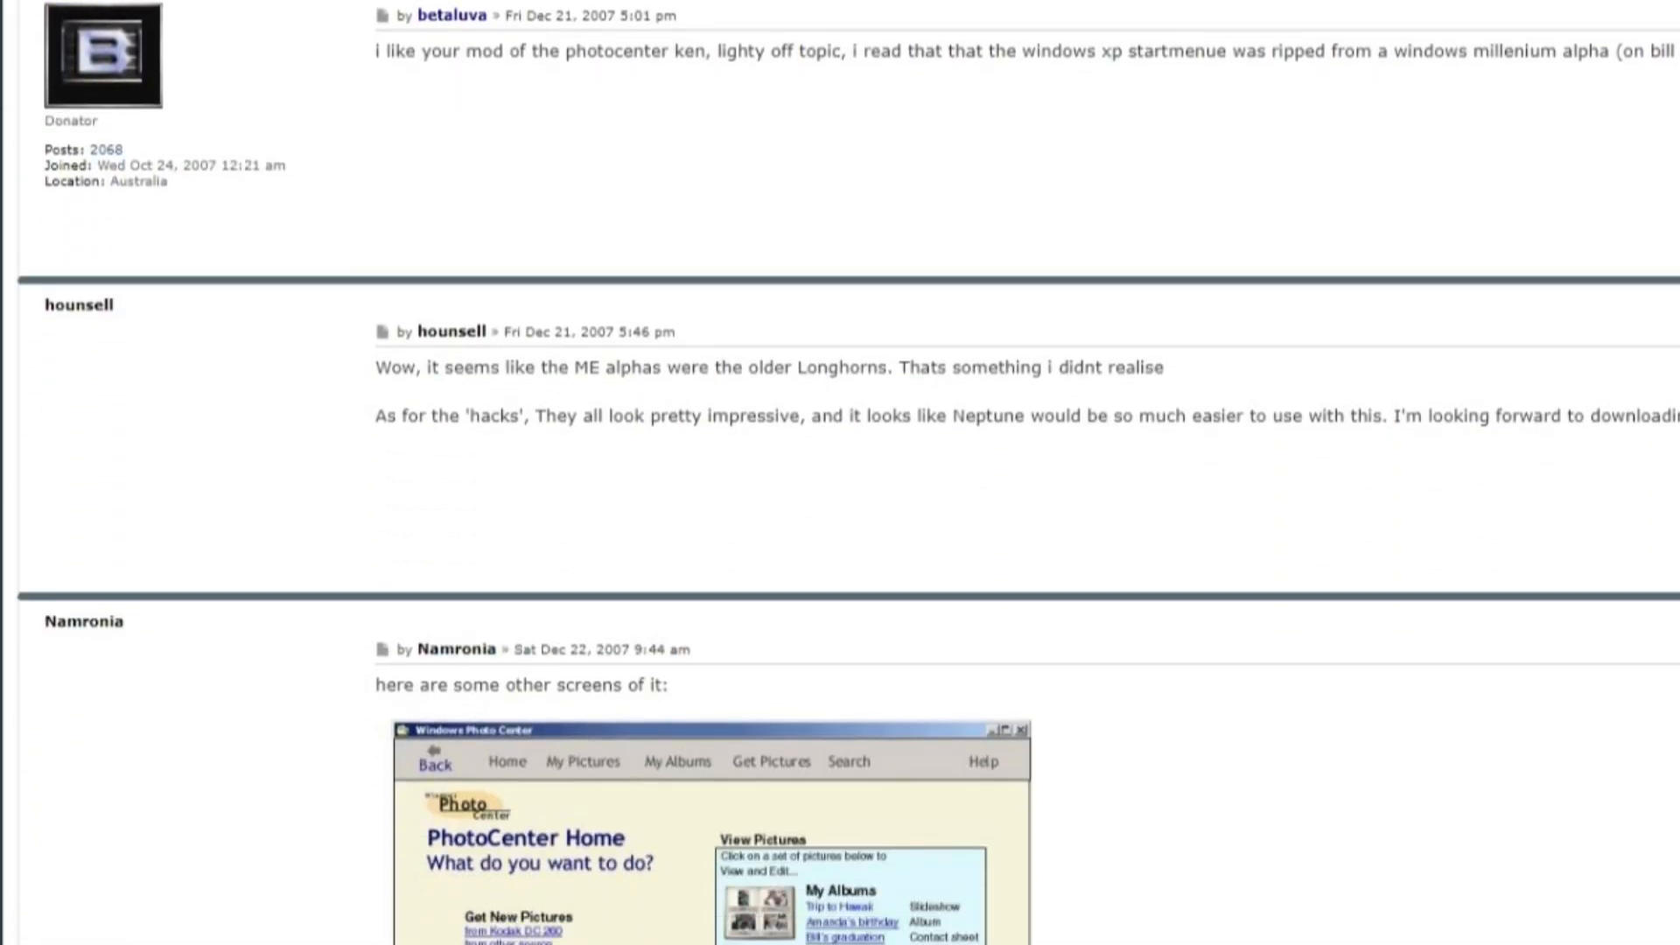
scroll(down, 3)
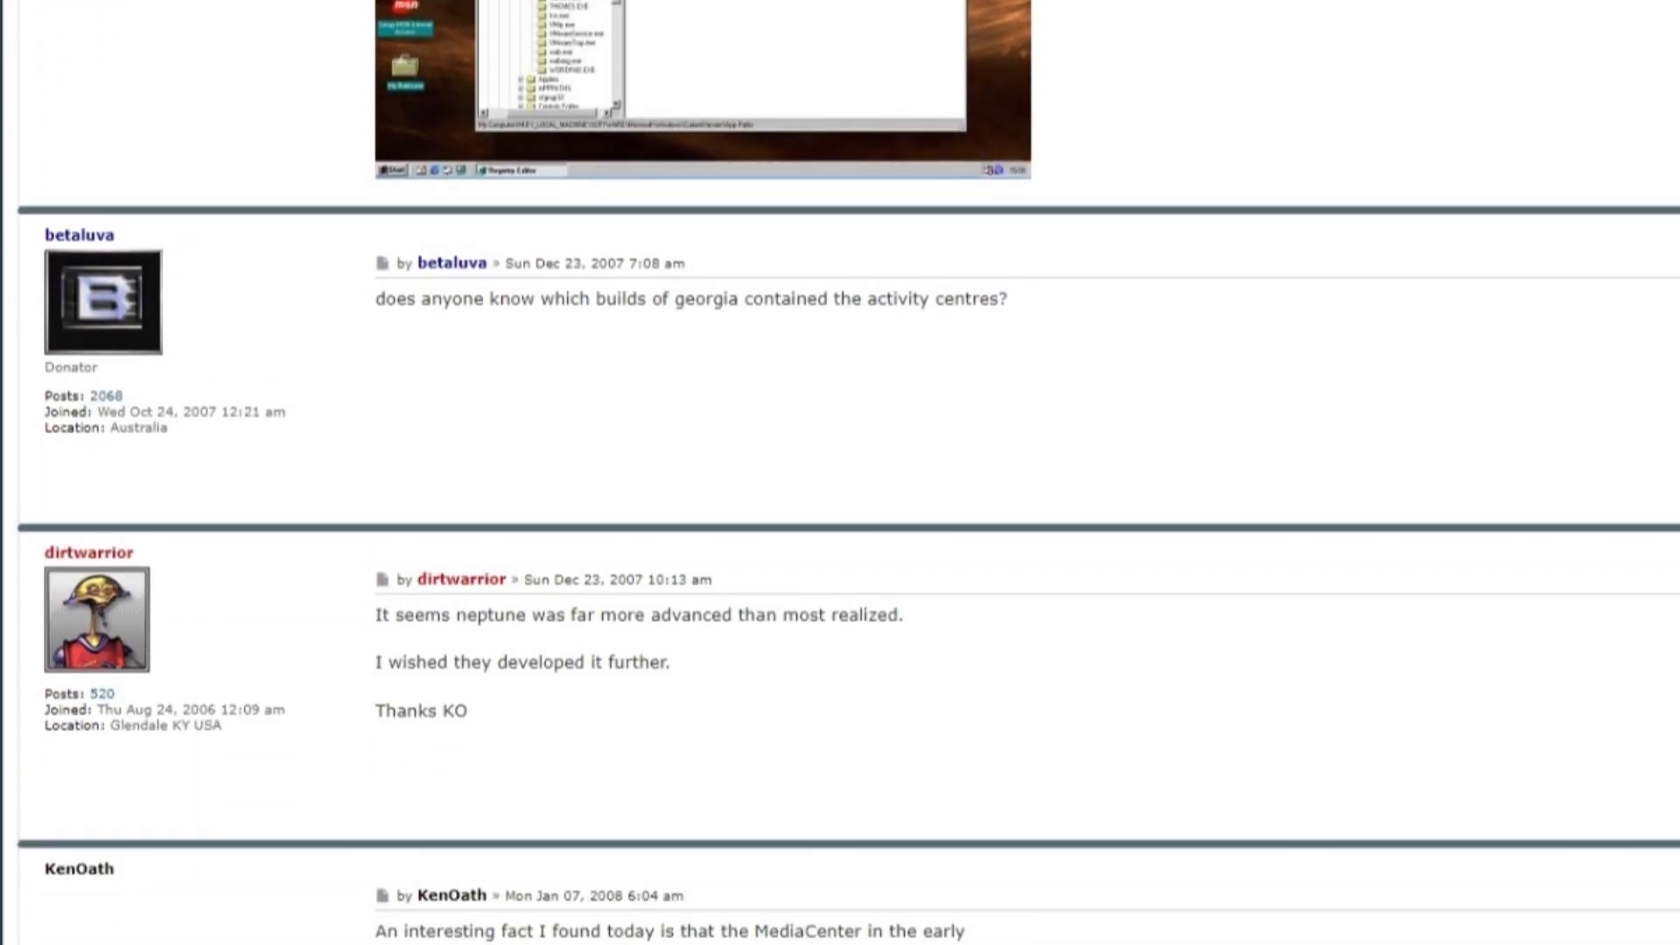
scroll(down, 3)
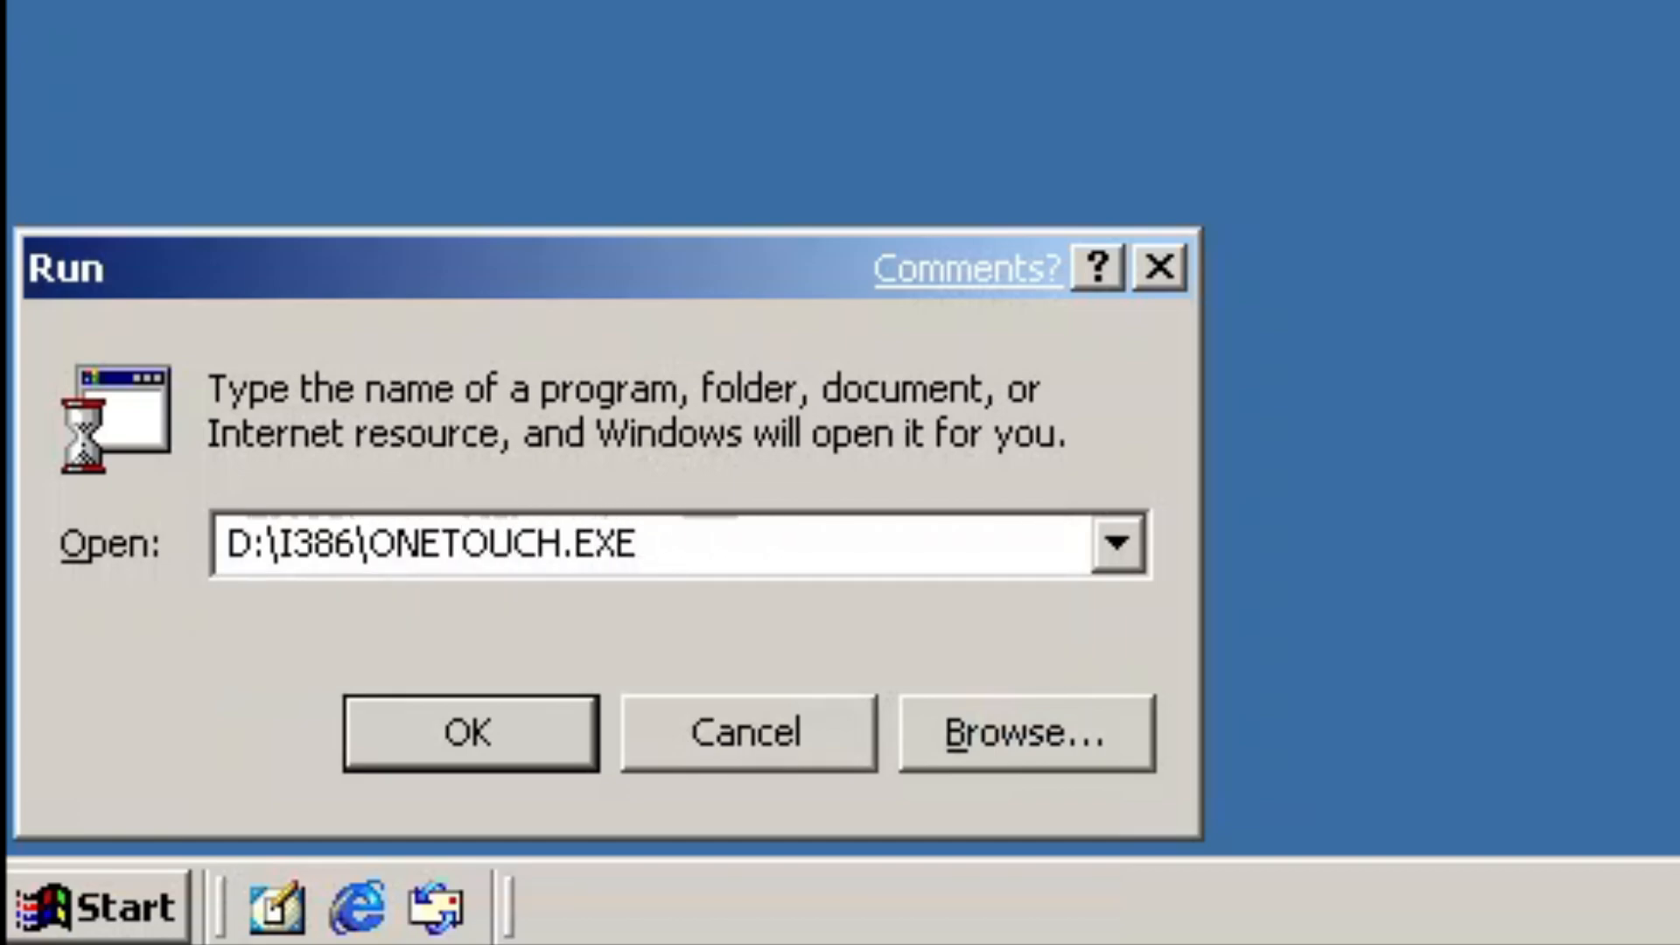
Run D:\I386\ONETOUCH.EXE from the install disc and proceed in Neptune Core Setup
click(468, 734)
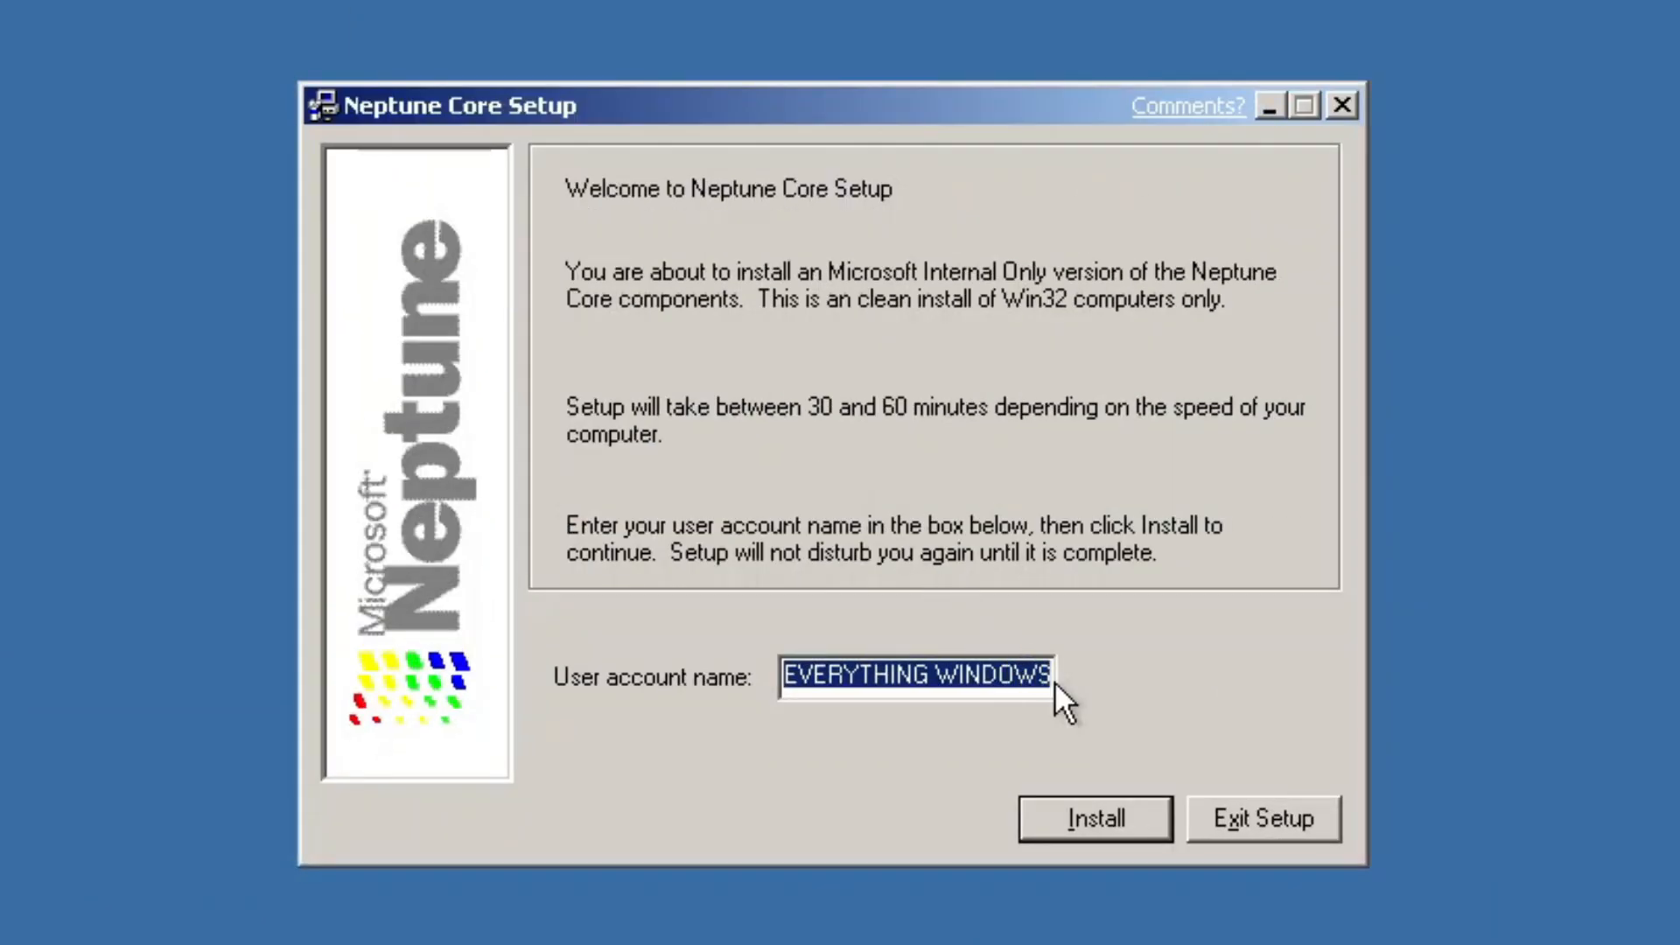
click(1094, 817)
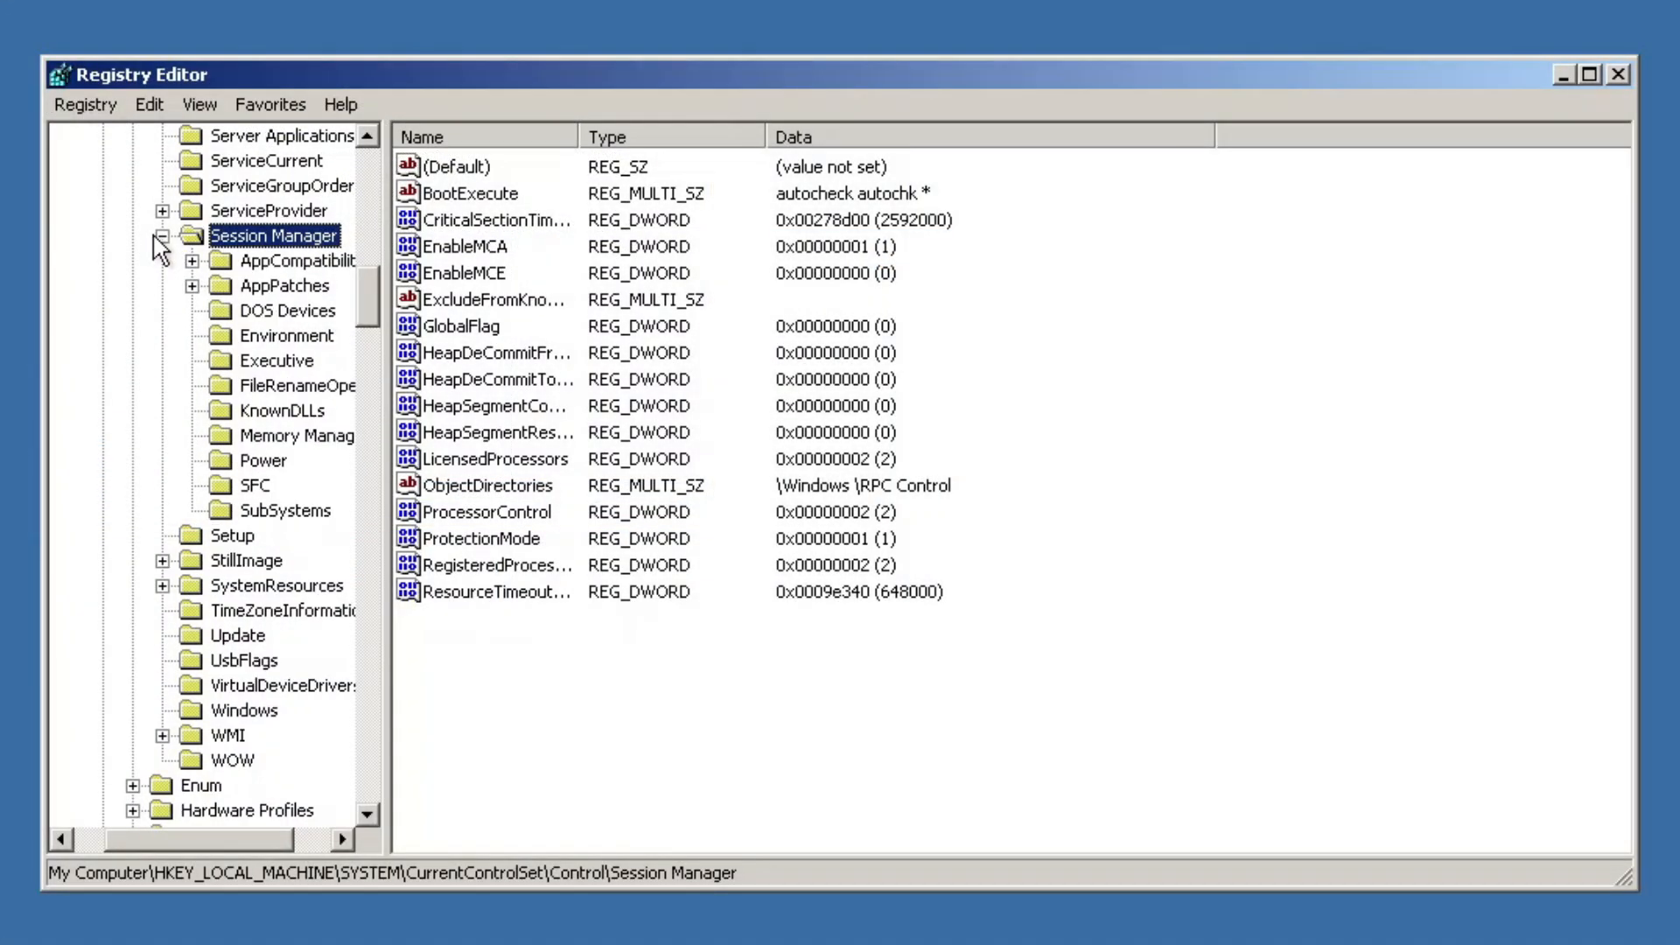
Under Session Manager\Memory Management, add a new DWORD value named with 'Prefet'
click(311, 435)
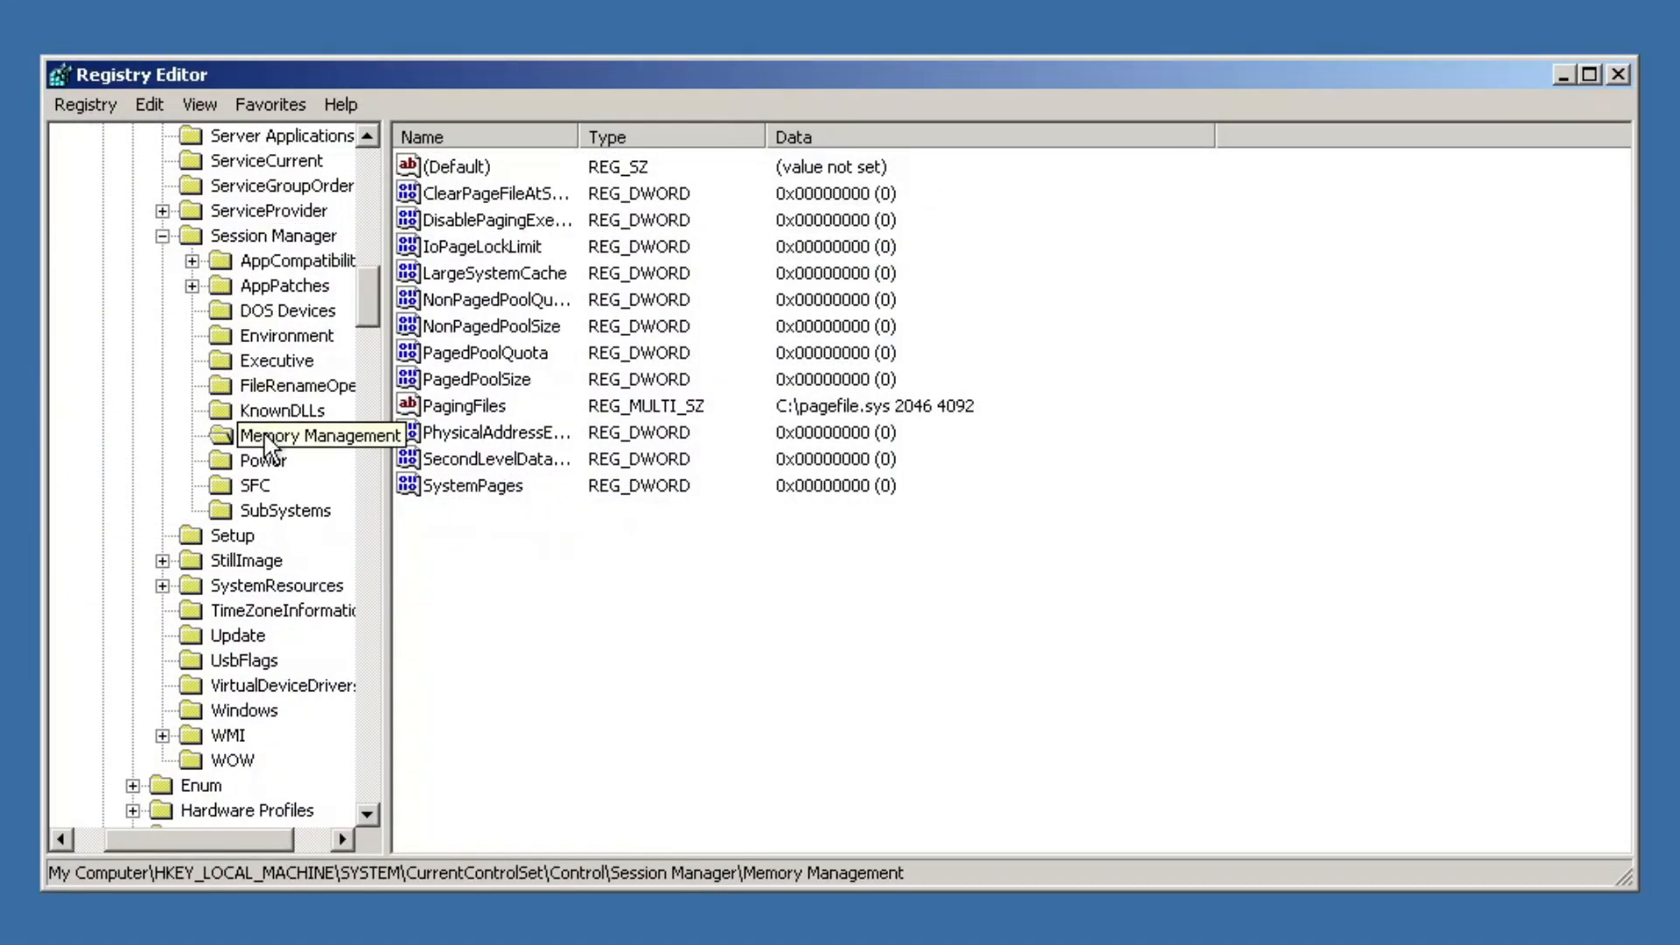
click(450, 166)
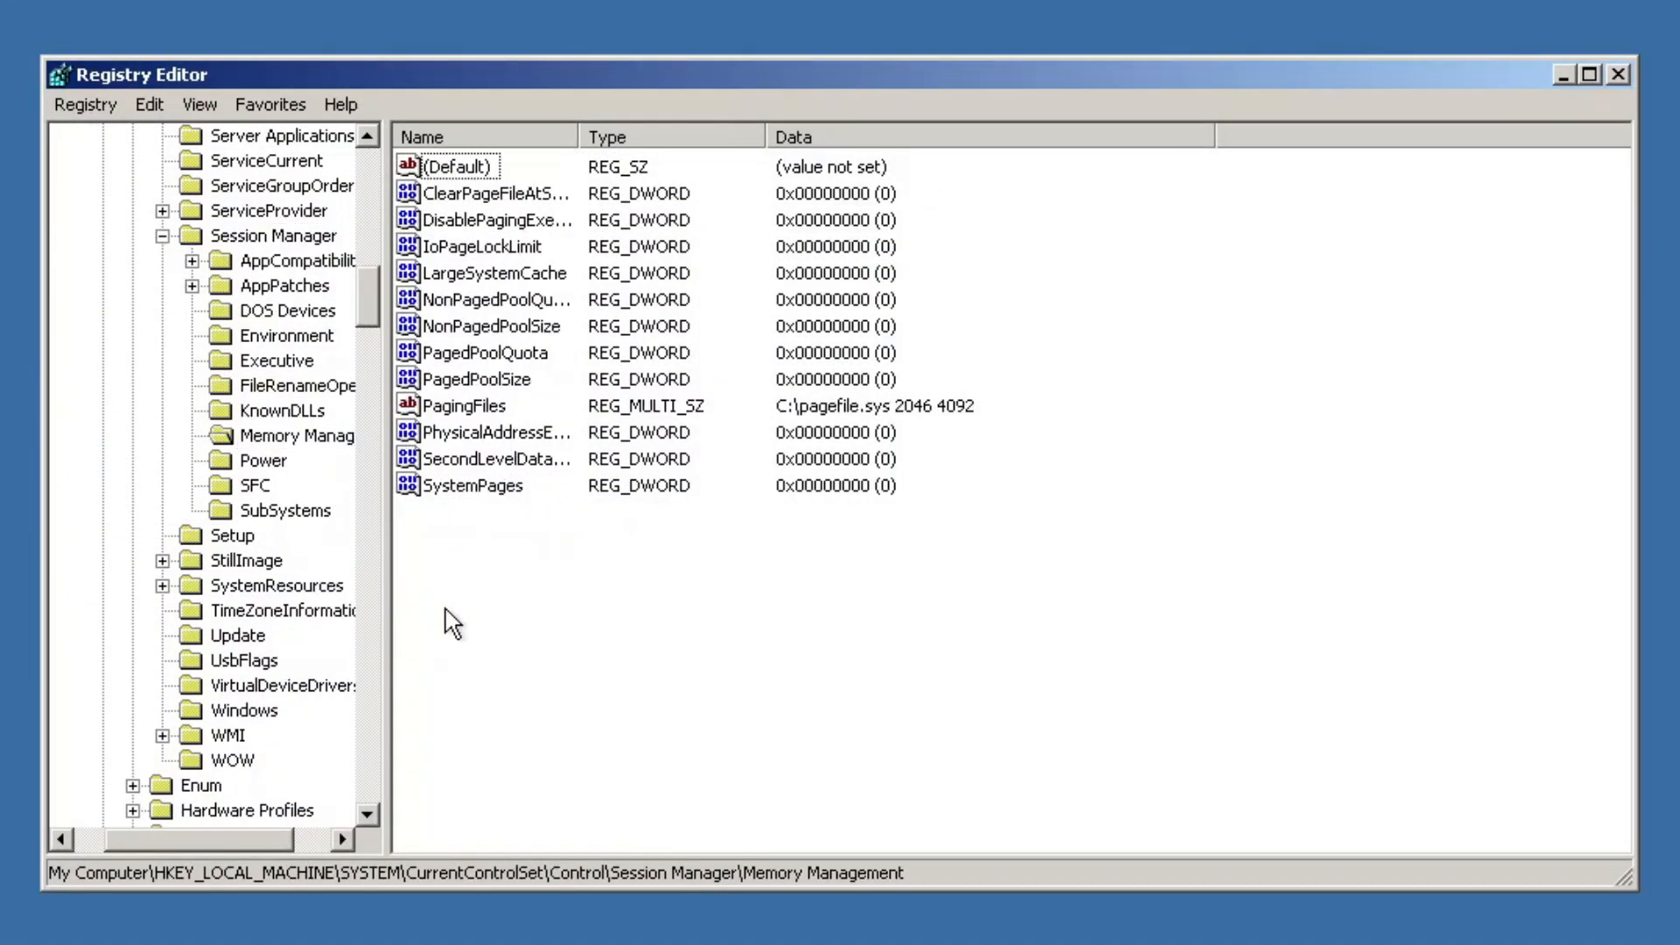
right_click(450, 622)
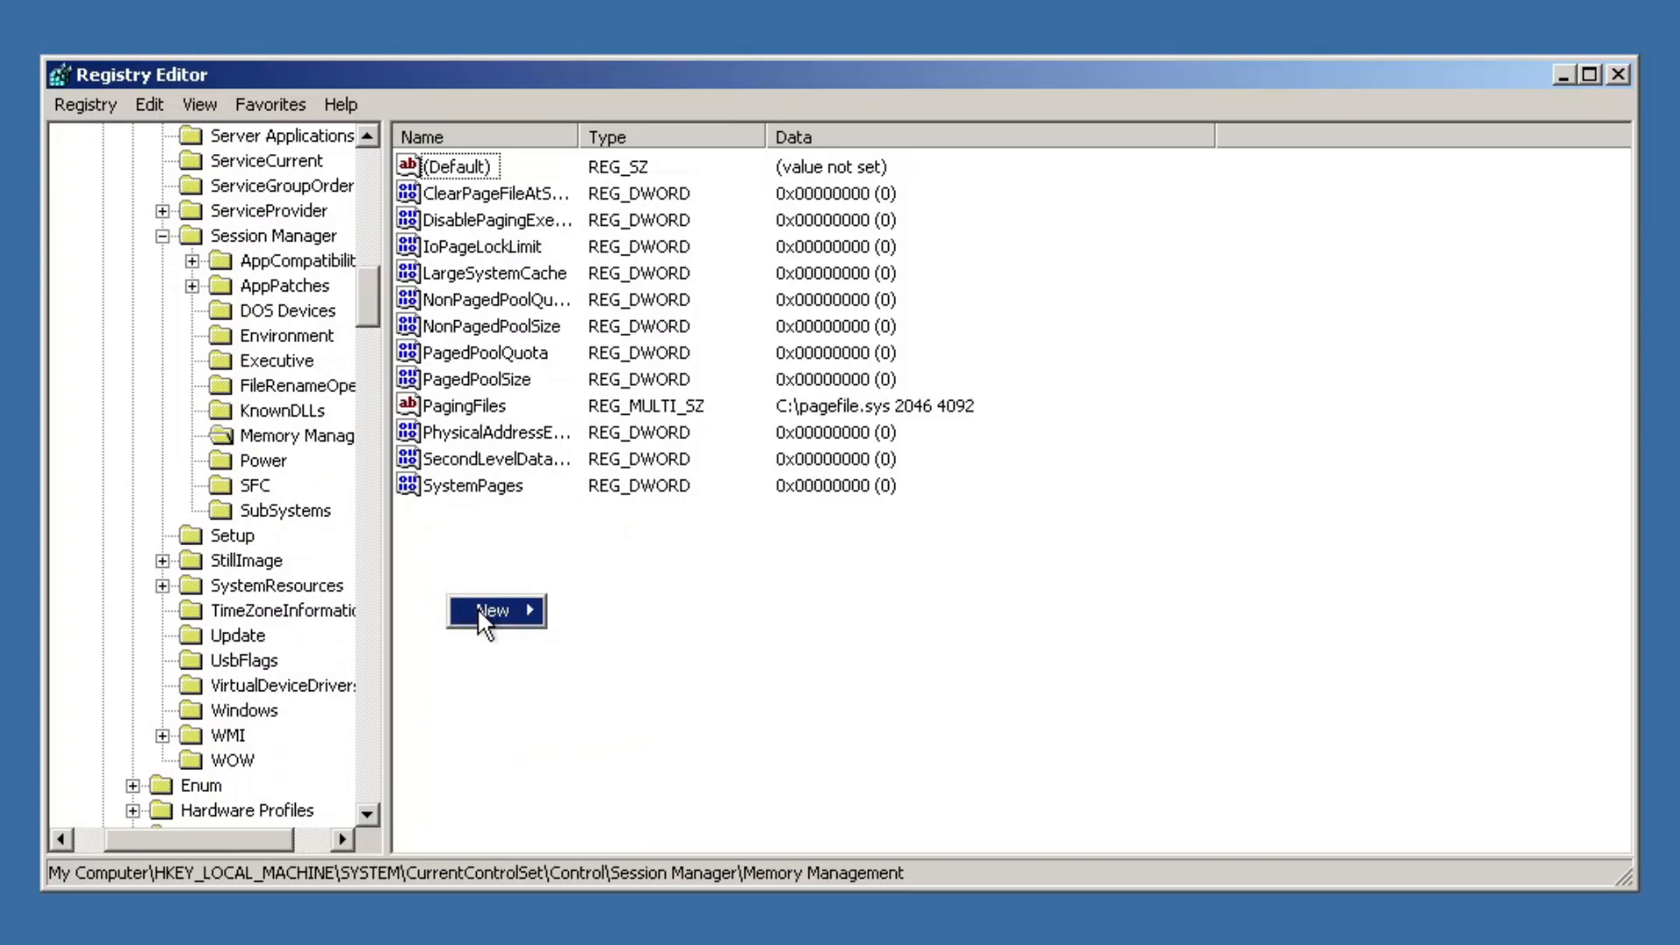
click(496, 610)
text(Disable)
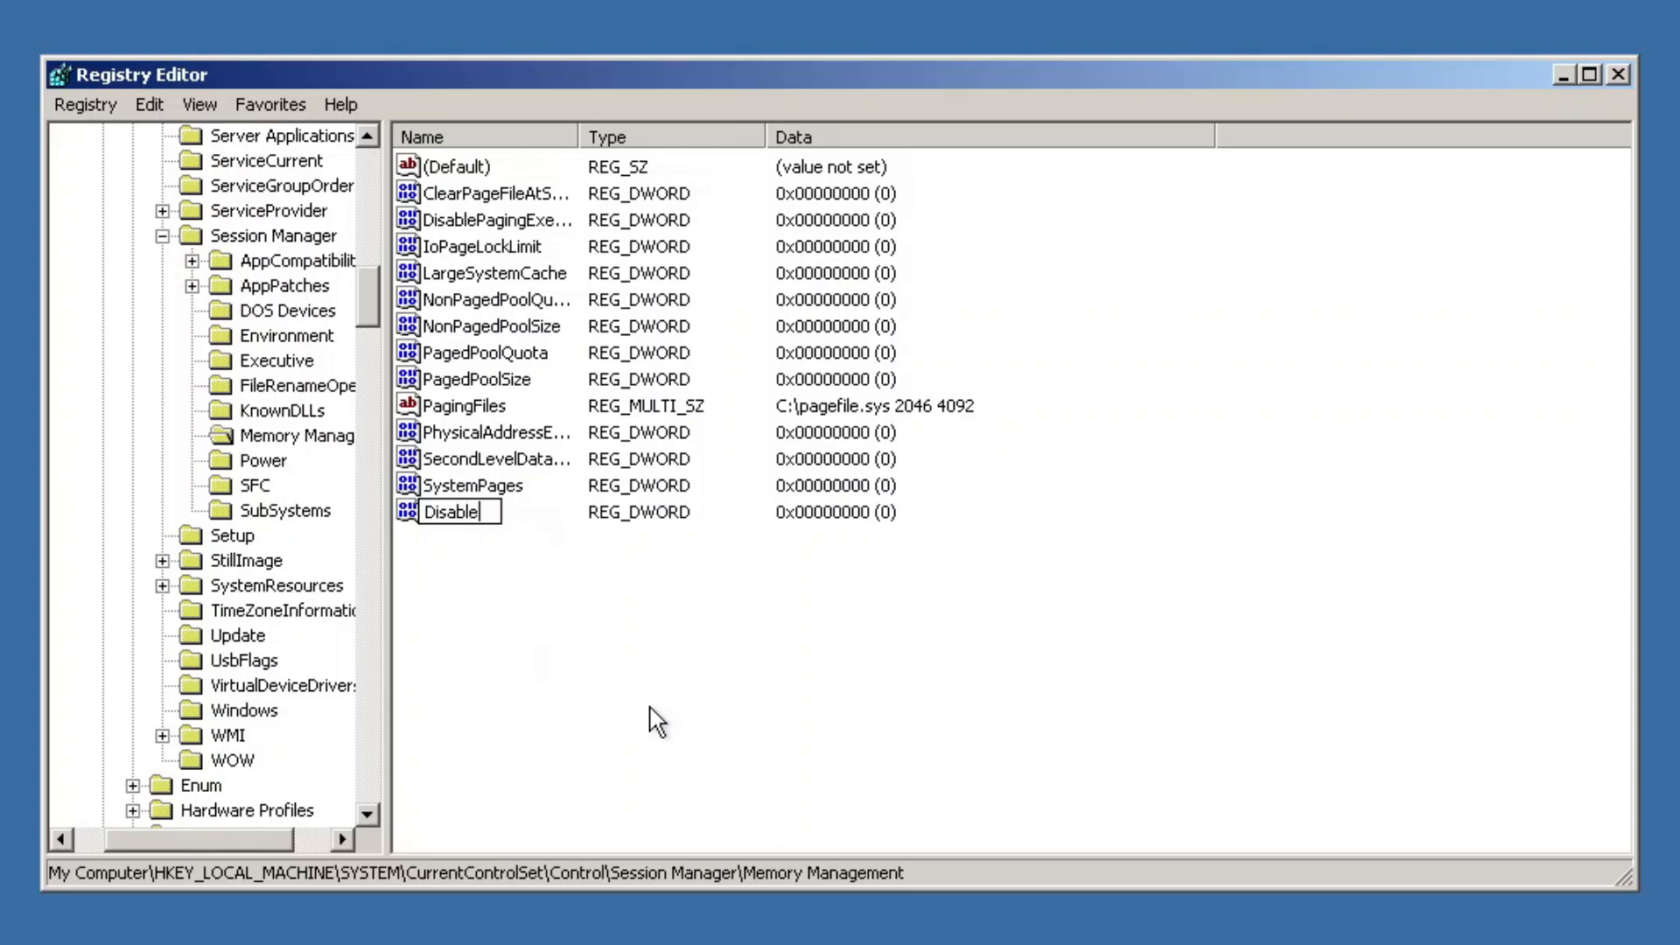
text(Prefet)
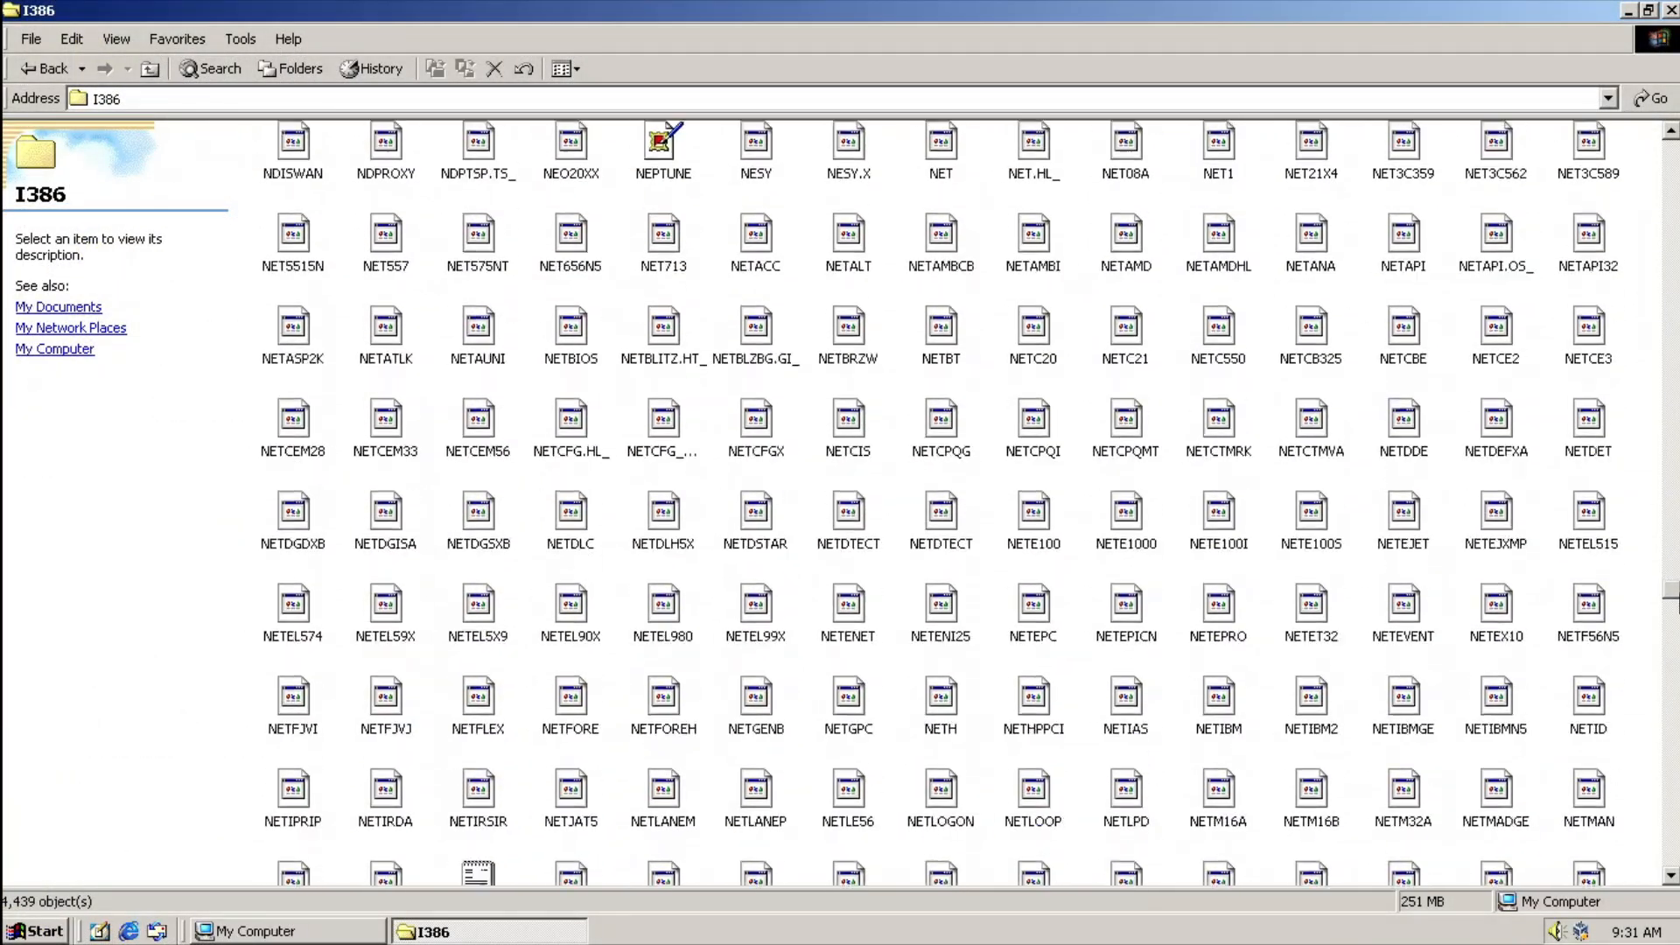
Launch MULTIDSK from the I386 folder on the install disc
scroll(down, 3)
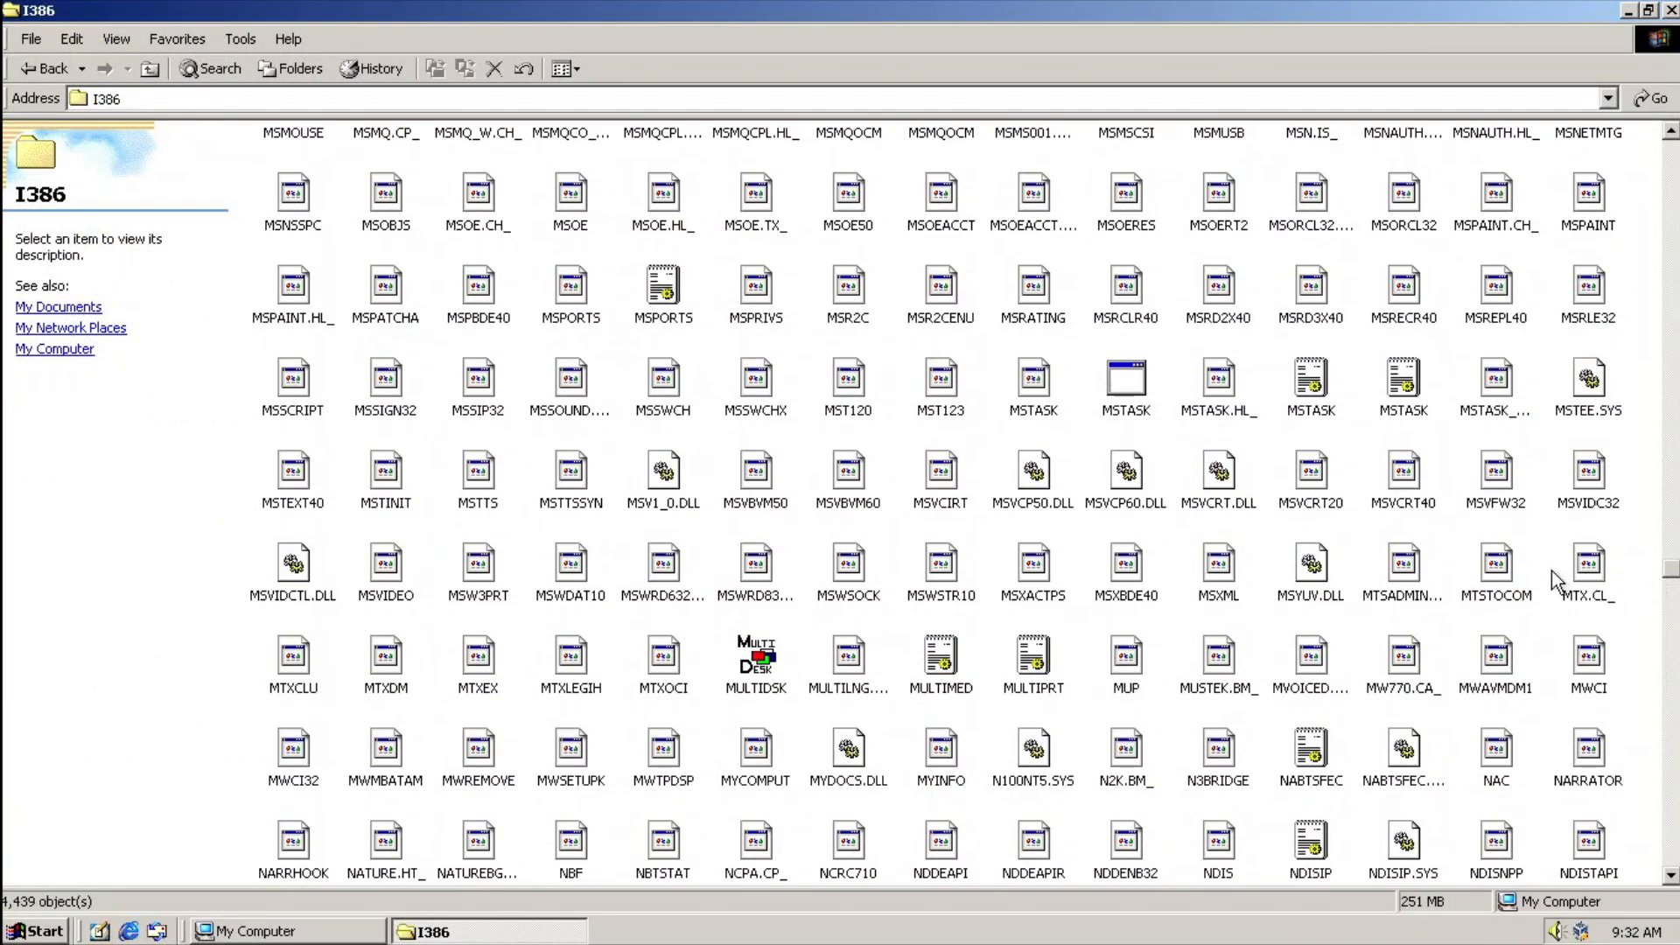
mouse_move(767, 659)
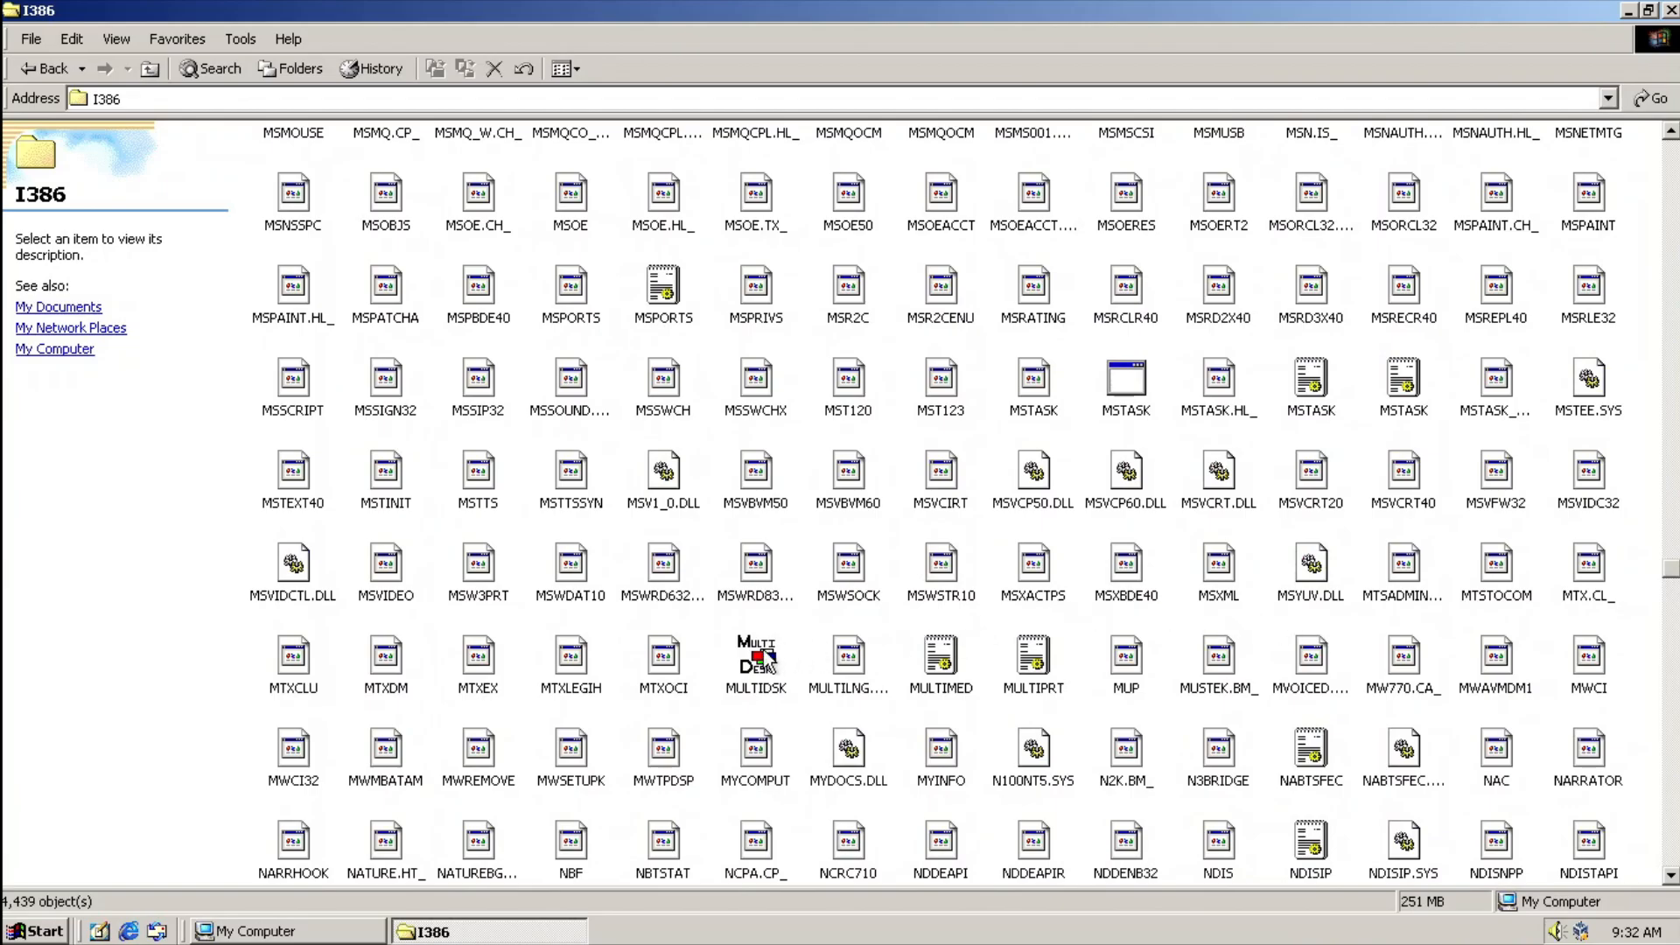
mouse_move(755, 659)
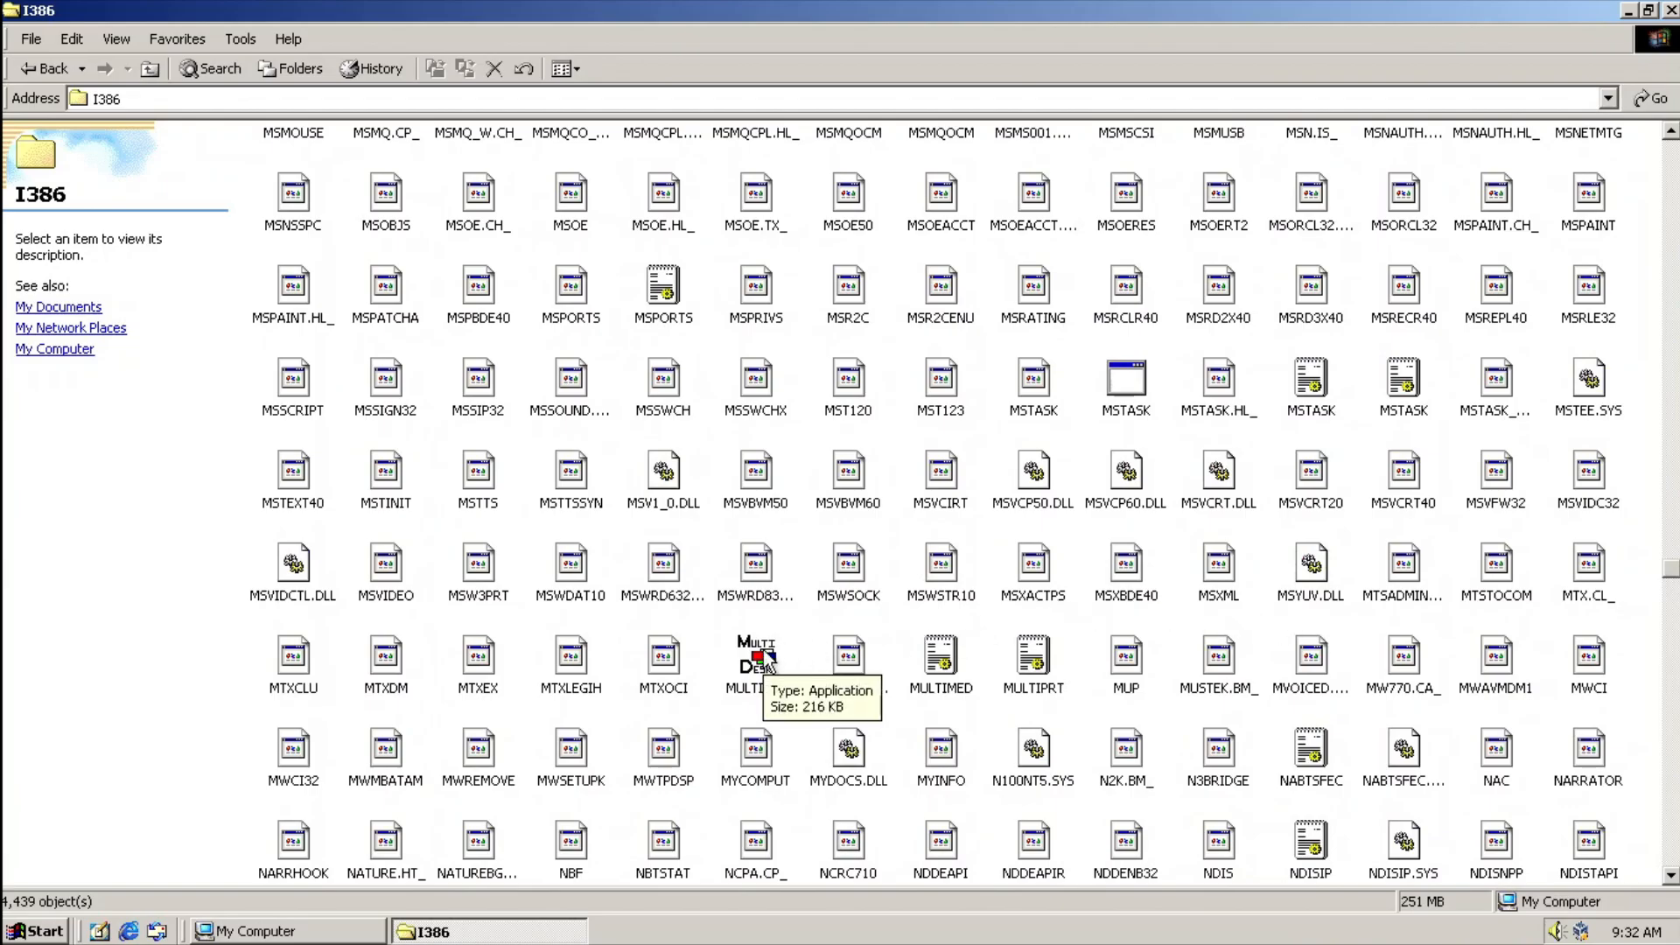
double_click(756, 658)
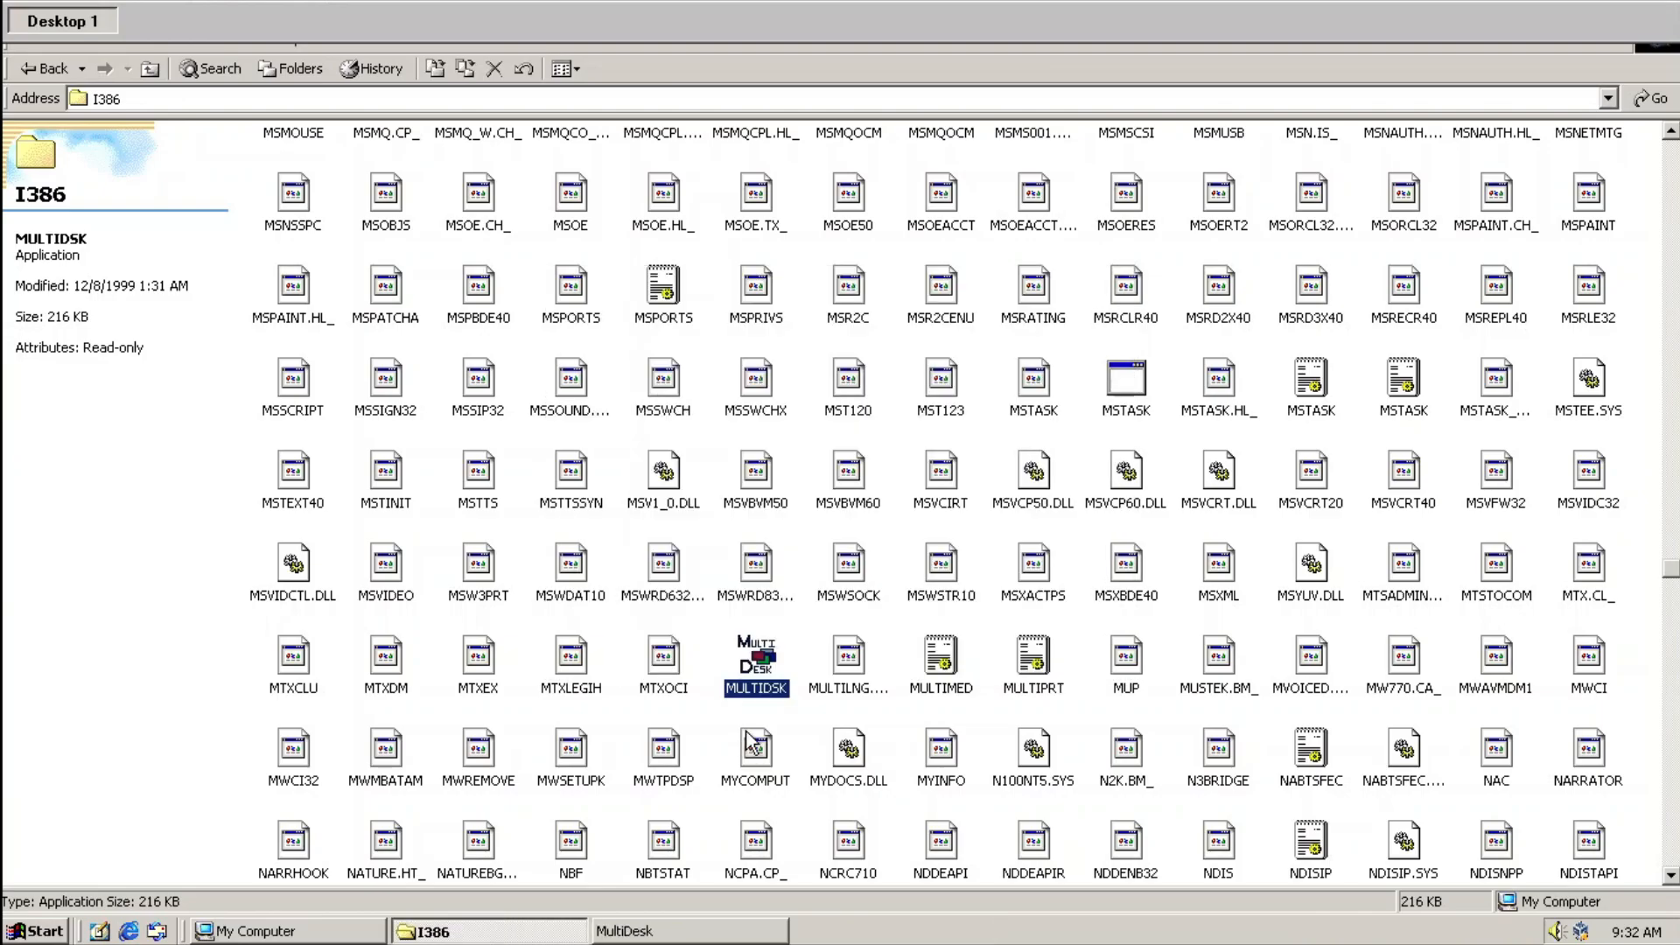
mouse_move(756, 745)
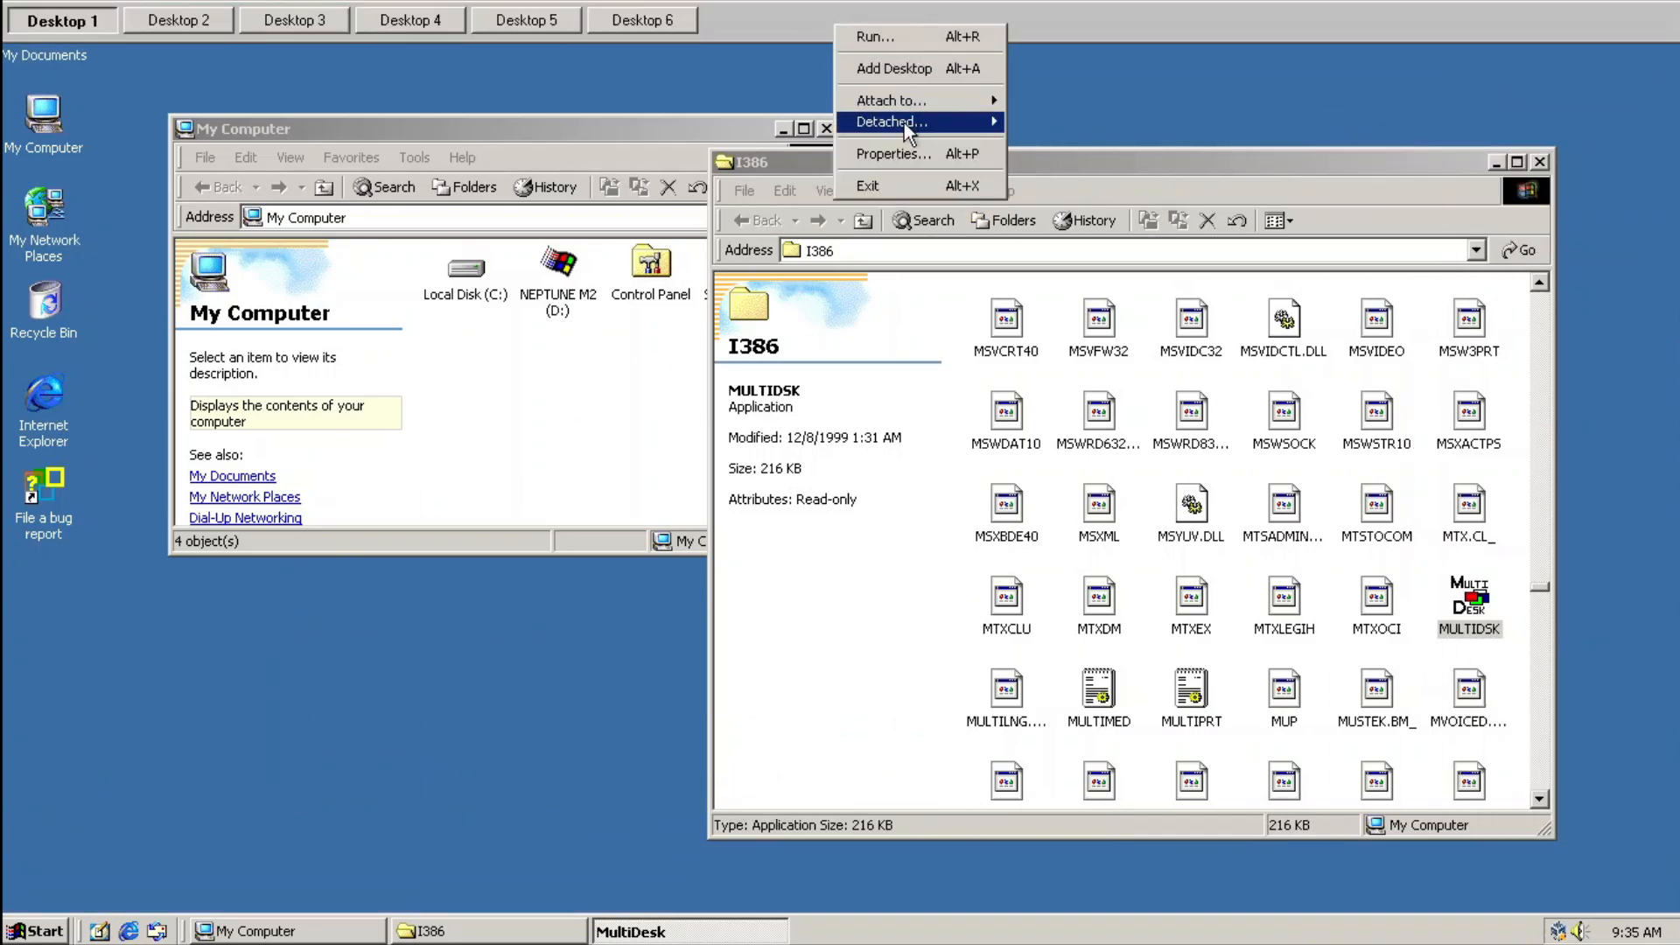
Delete the fourth virtual desktop in MultiDesk and confirm removing Desktop 4
click(893, 153)
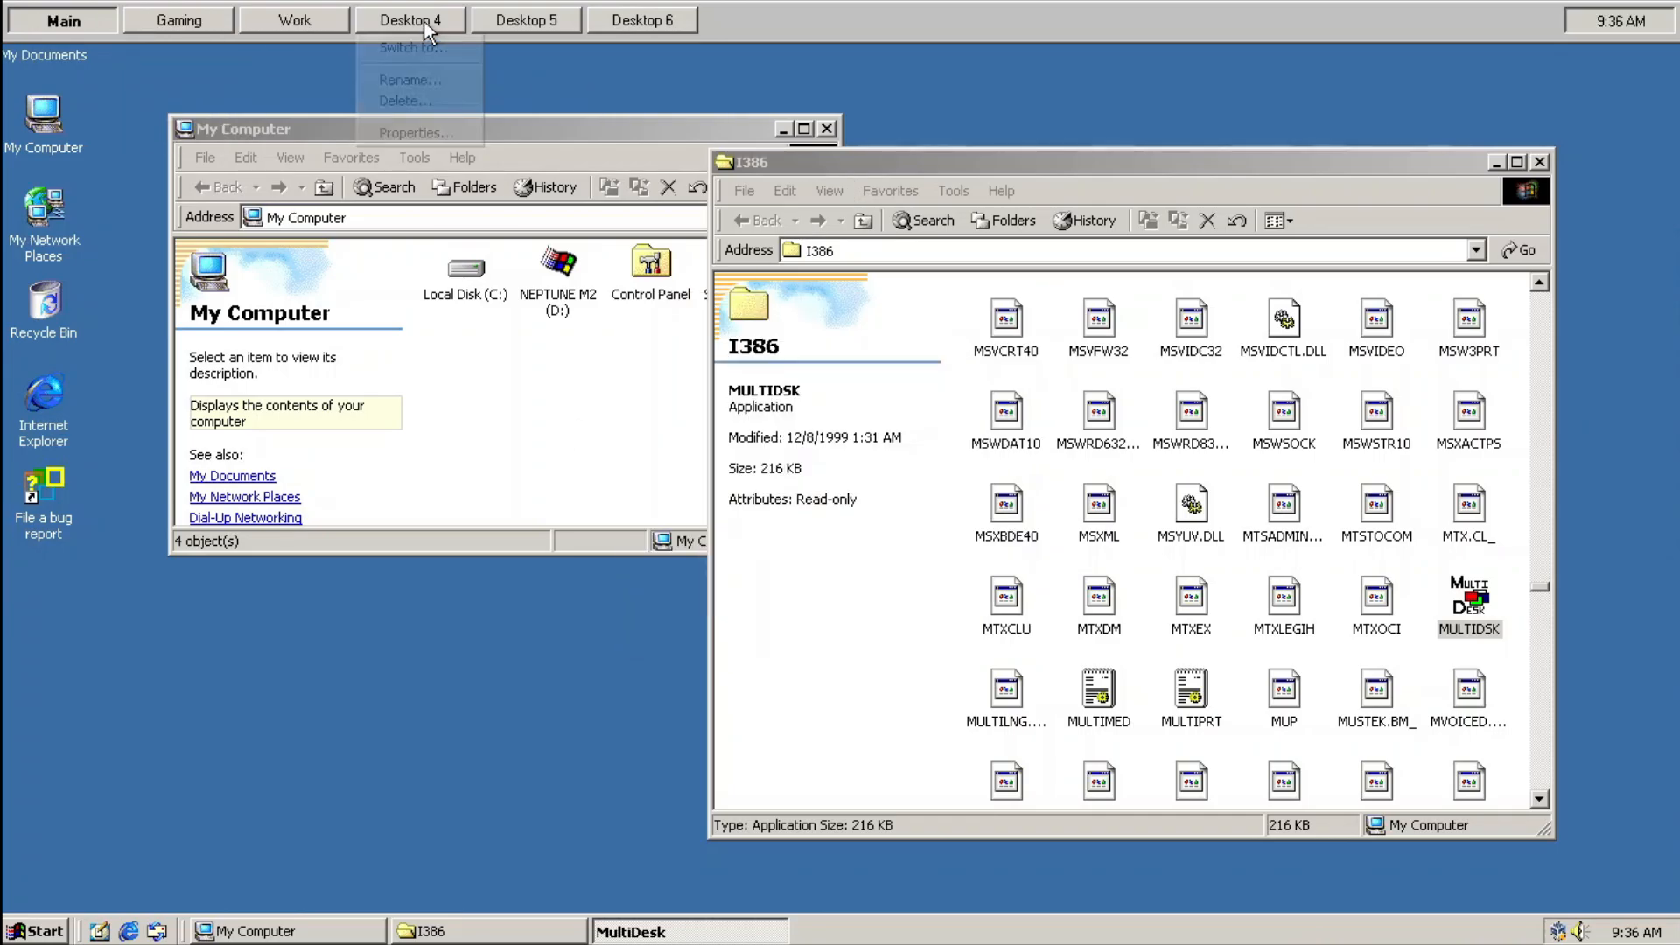
click(405, 100)
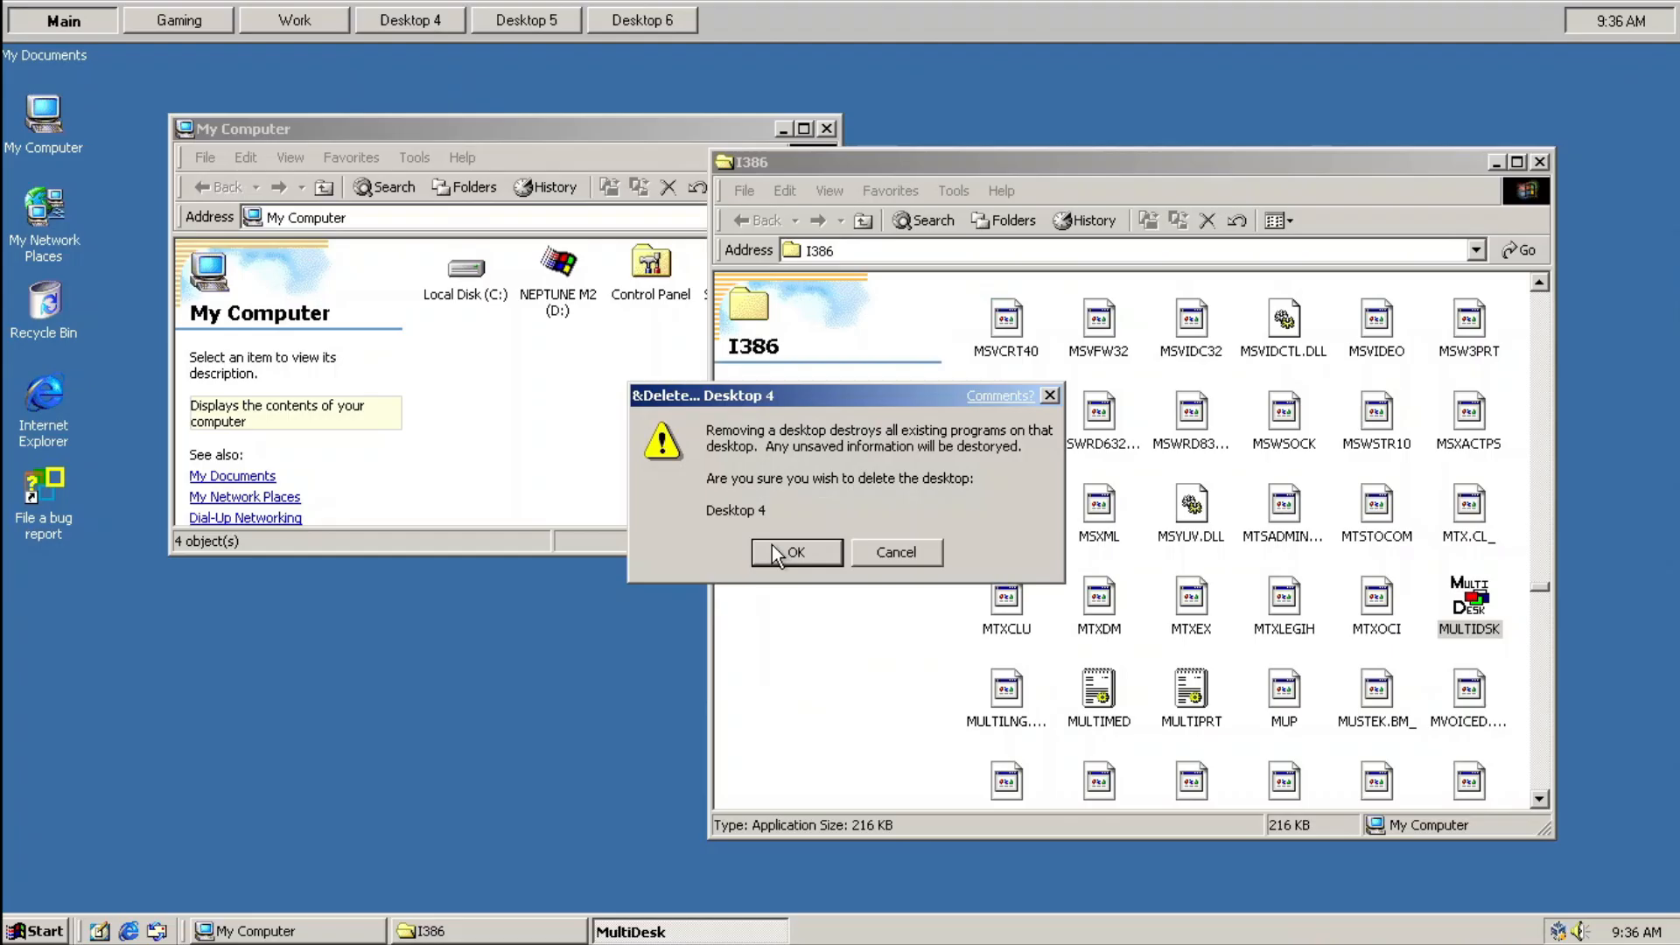
click(795, 552)
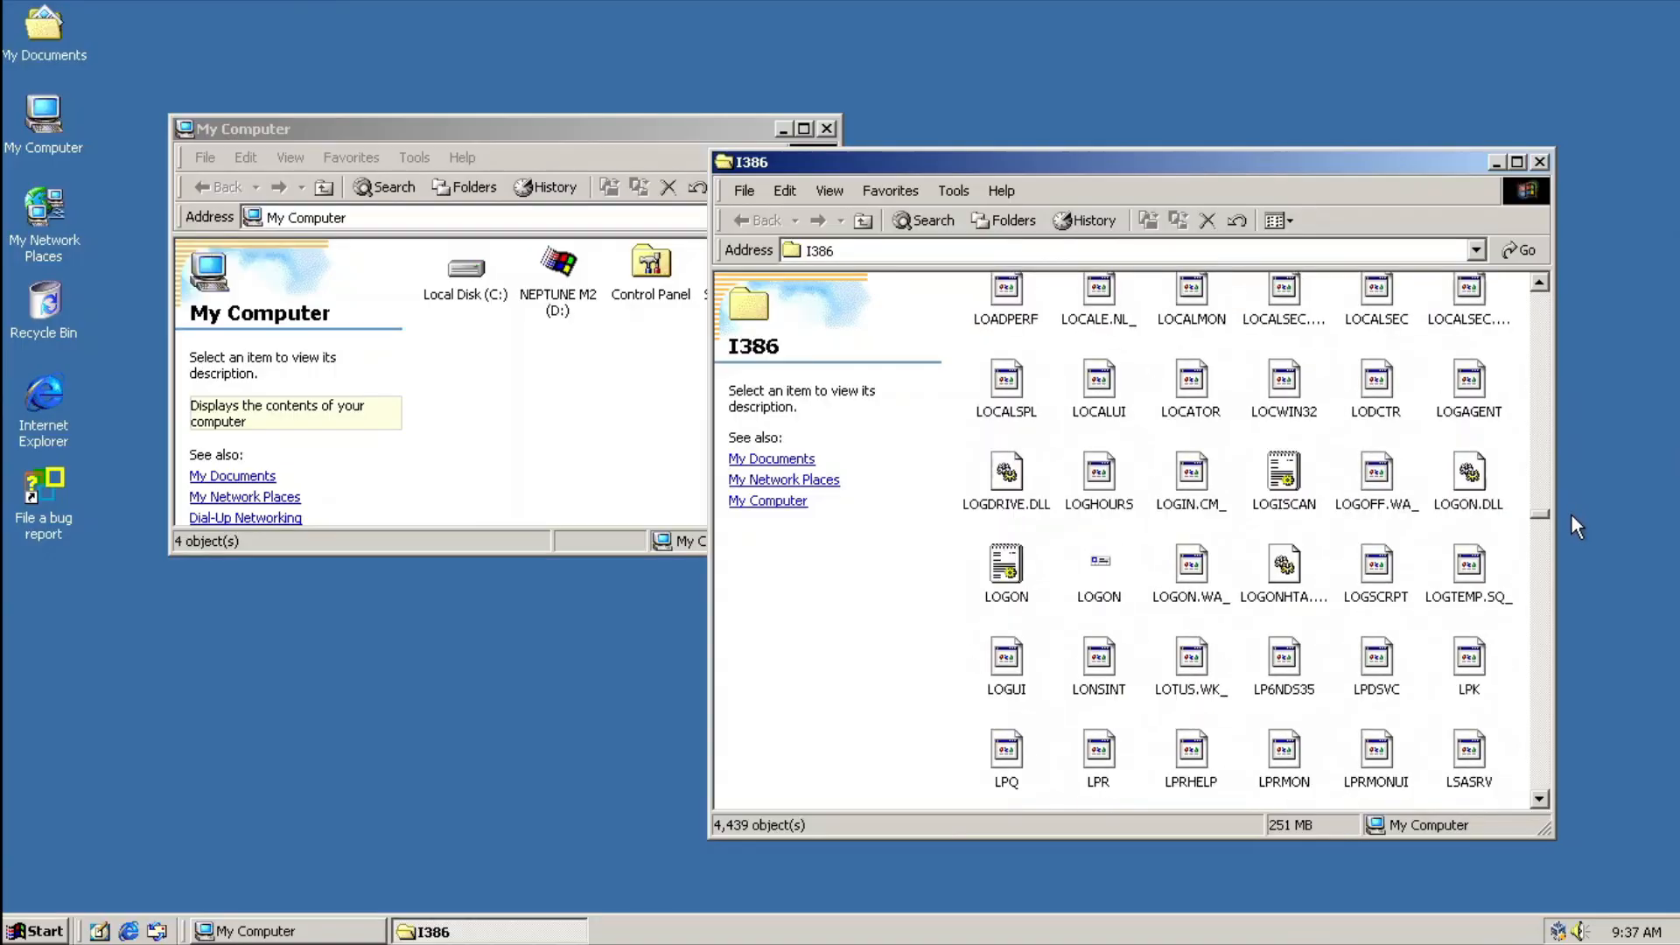
scroll(down, 3)
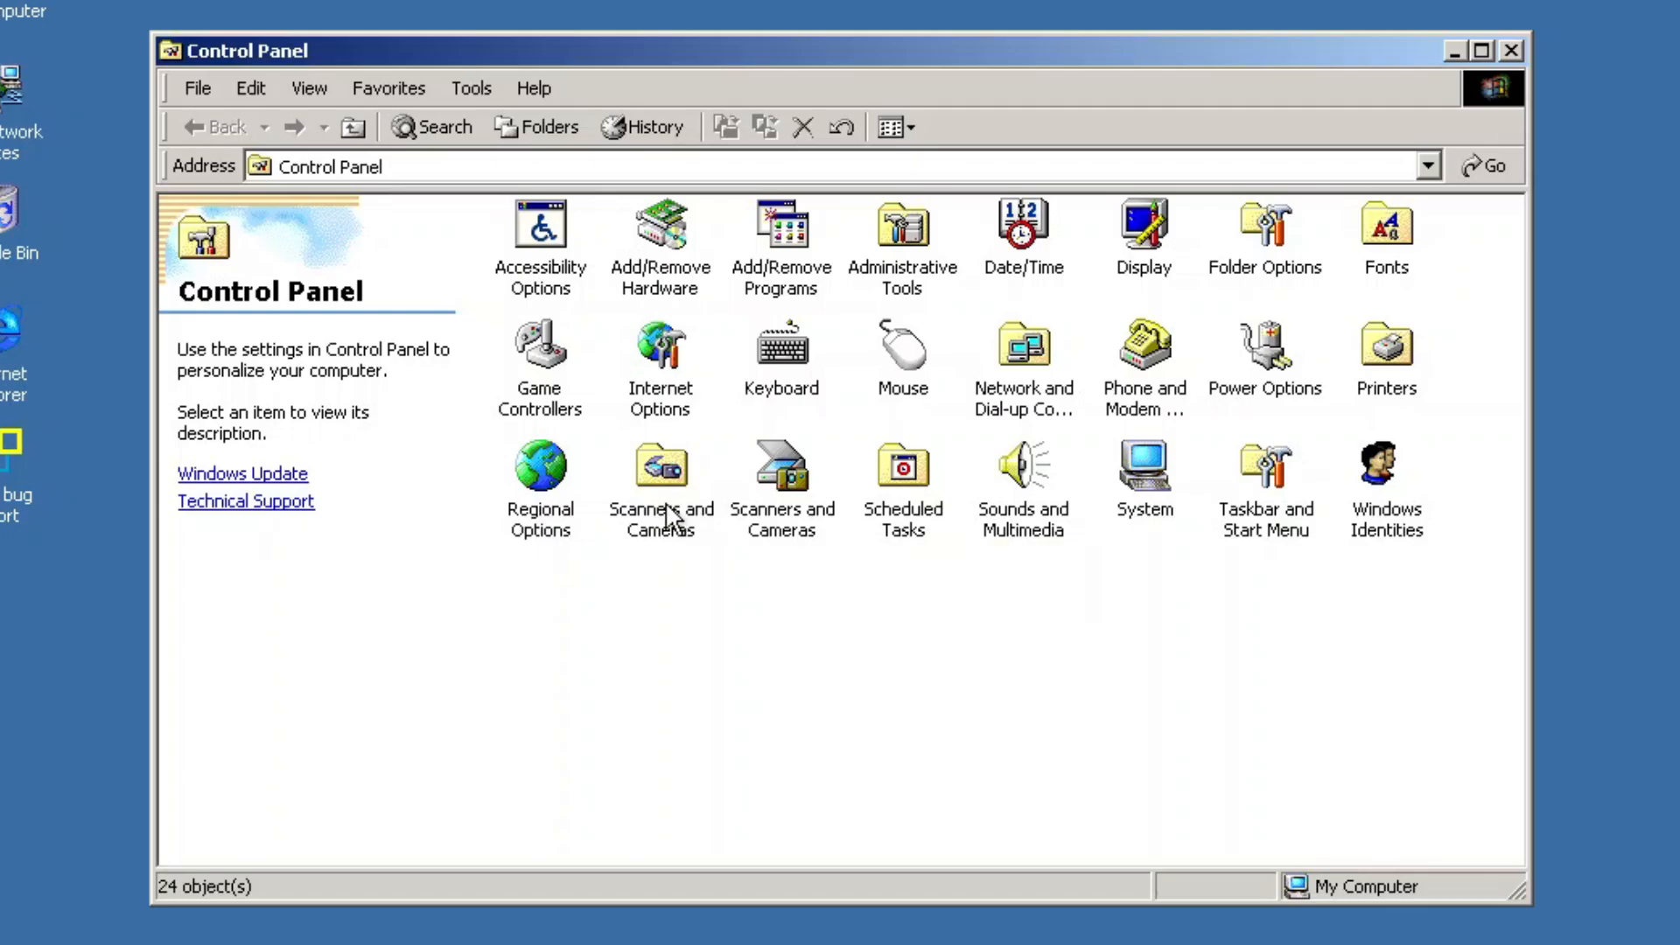
mouse_move(715, 566)
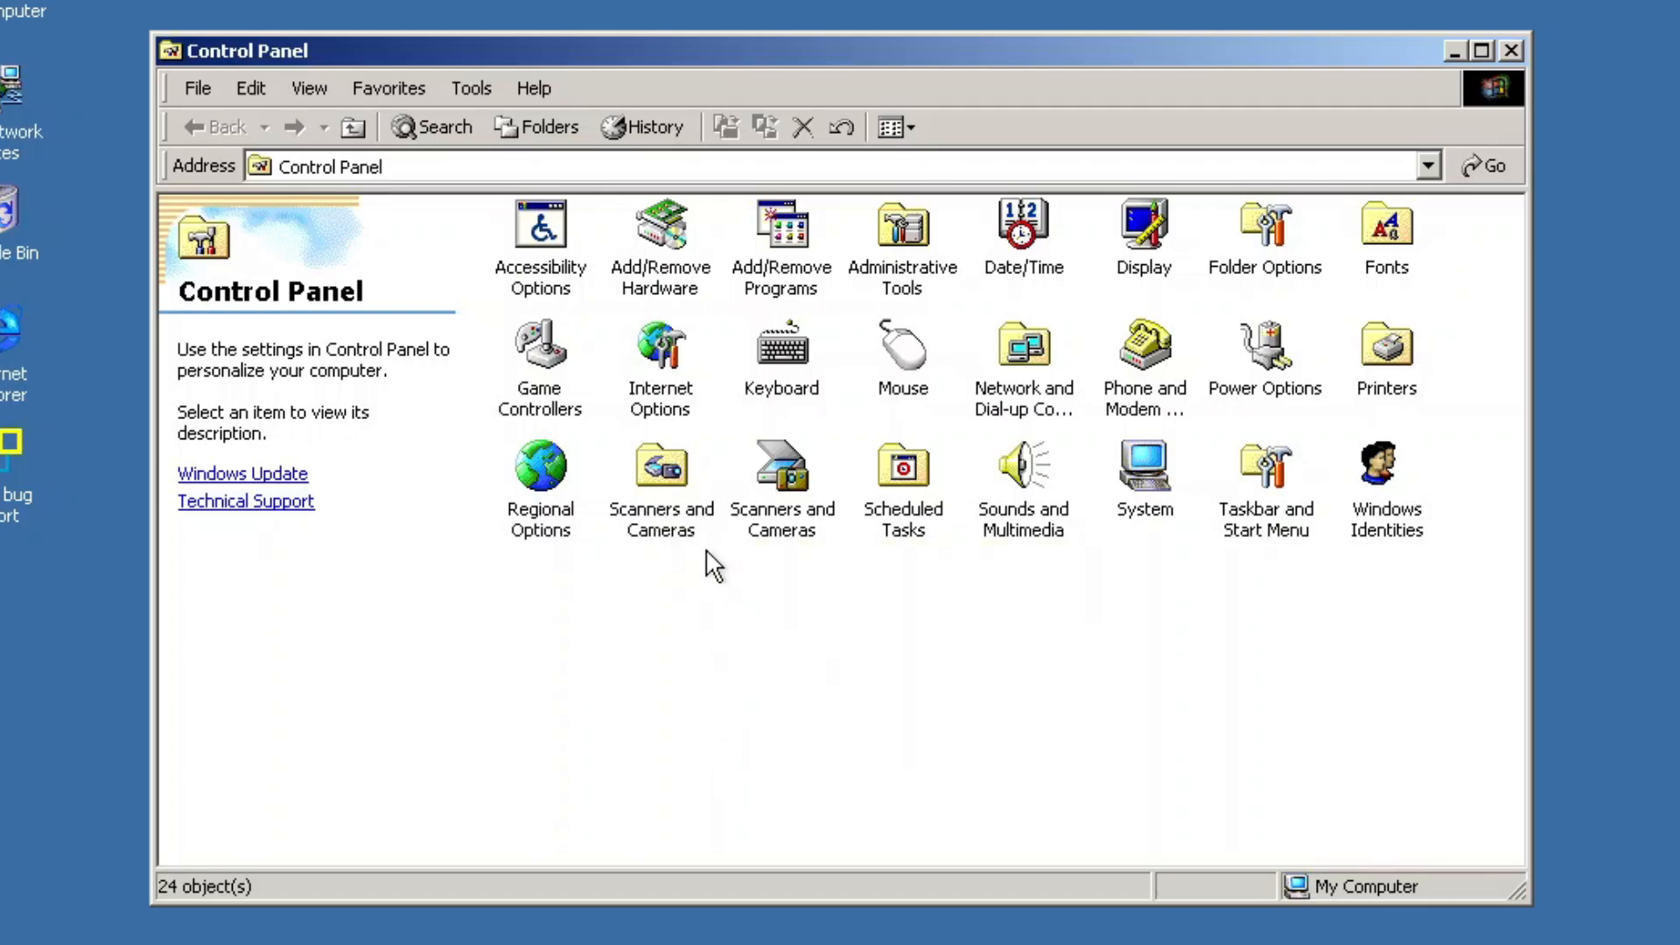
Check Scanners and Cameras, then save the svchost.exe AppId fix as thingy.reg on the desktop
double_click(661, 467)
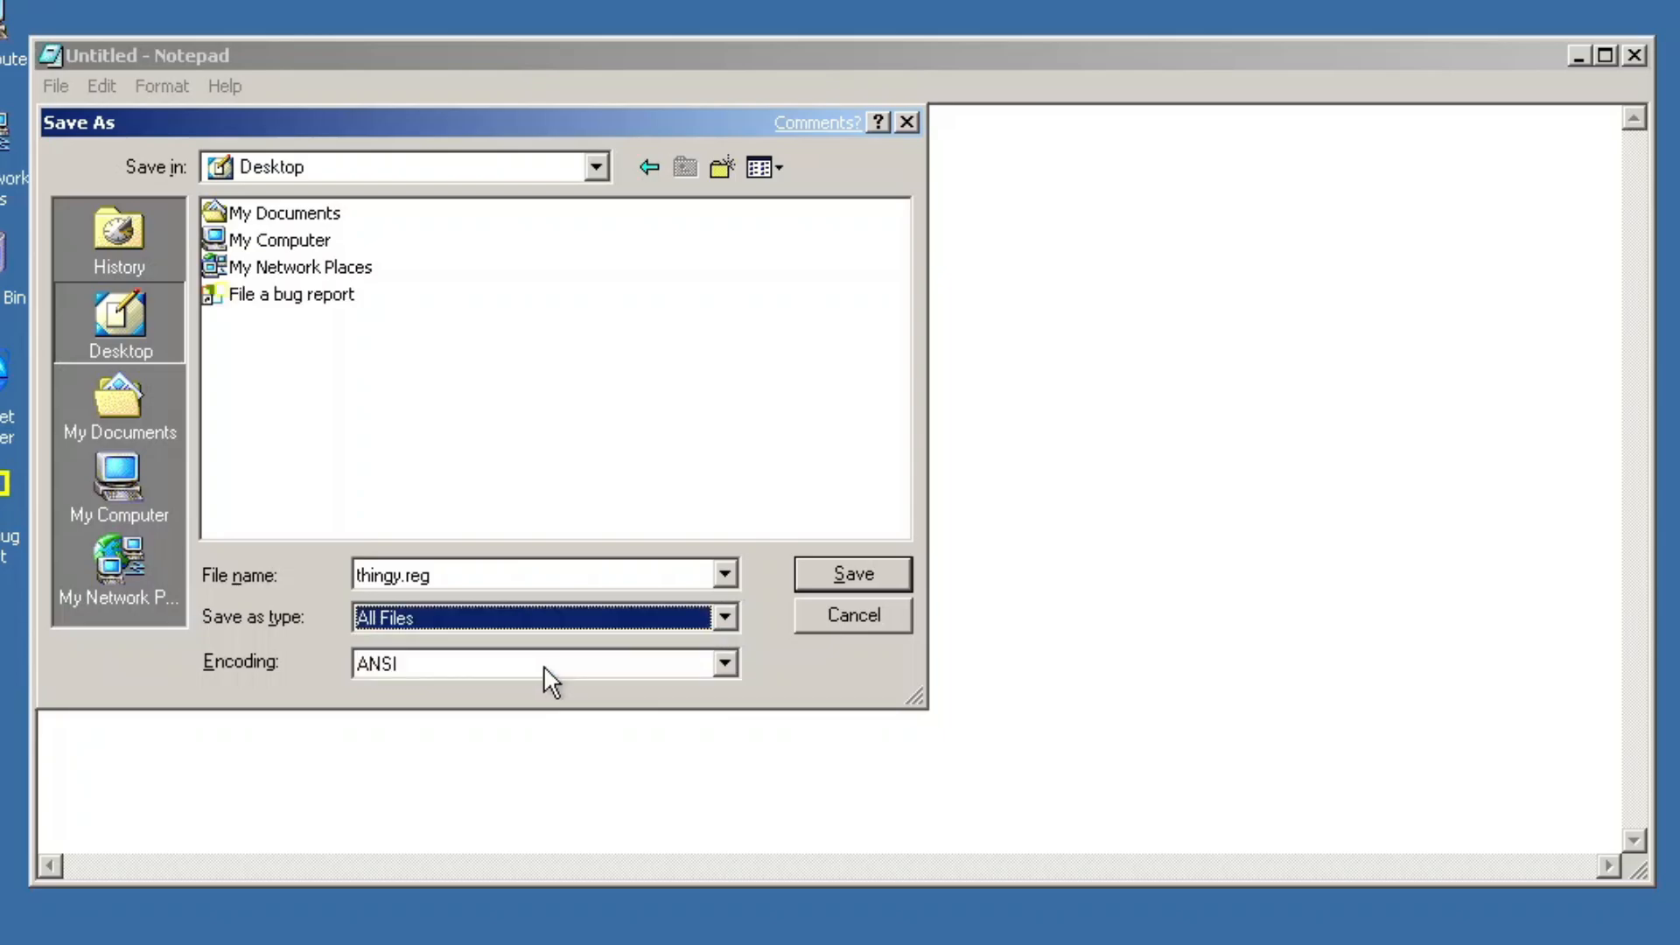
click(850, 574)
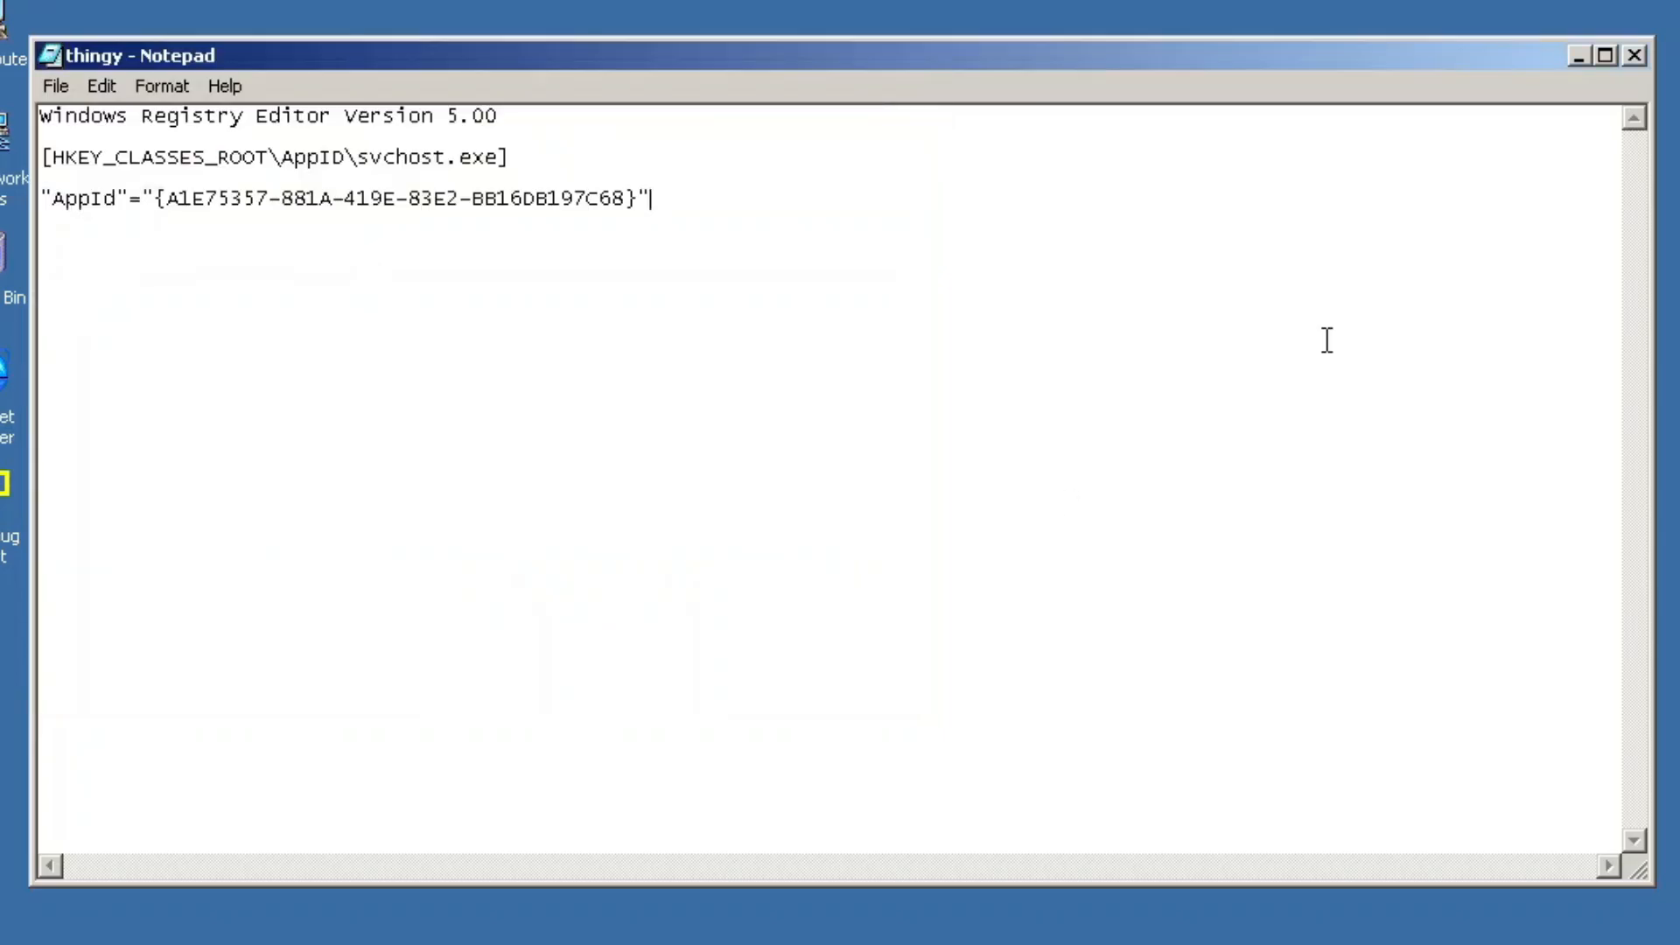
Merge thingy.reg into the registry, confirm it, and close the Scanners and Cameras folder
double_click(42, 578)
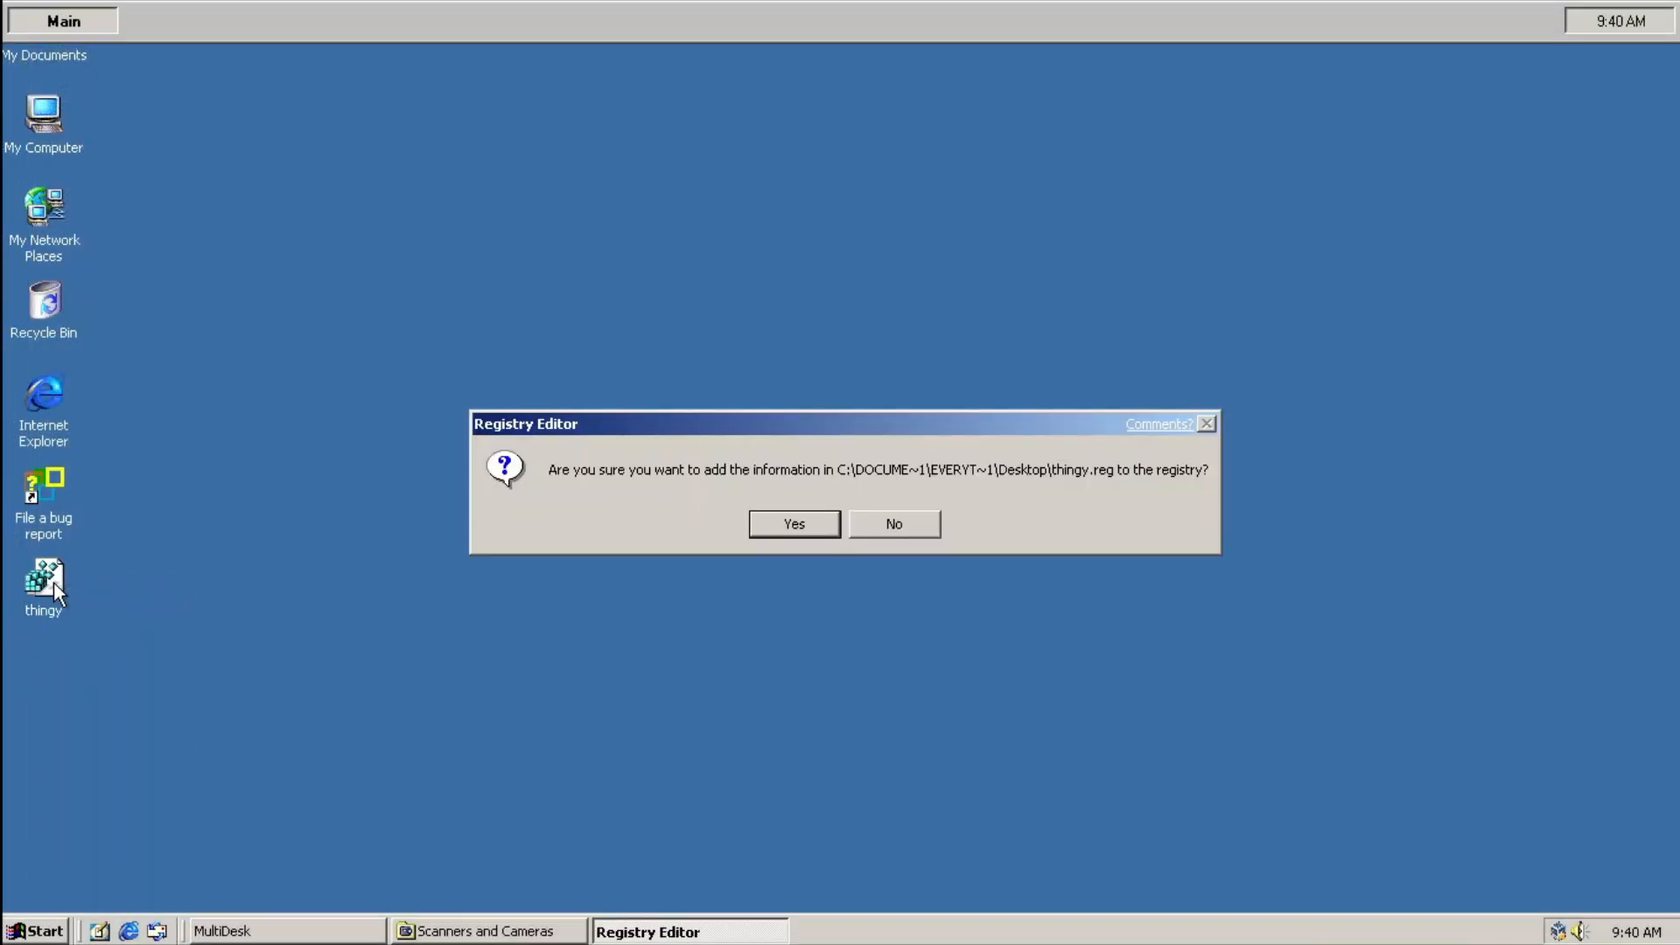
click(792, 525)
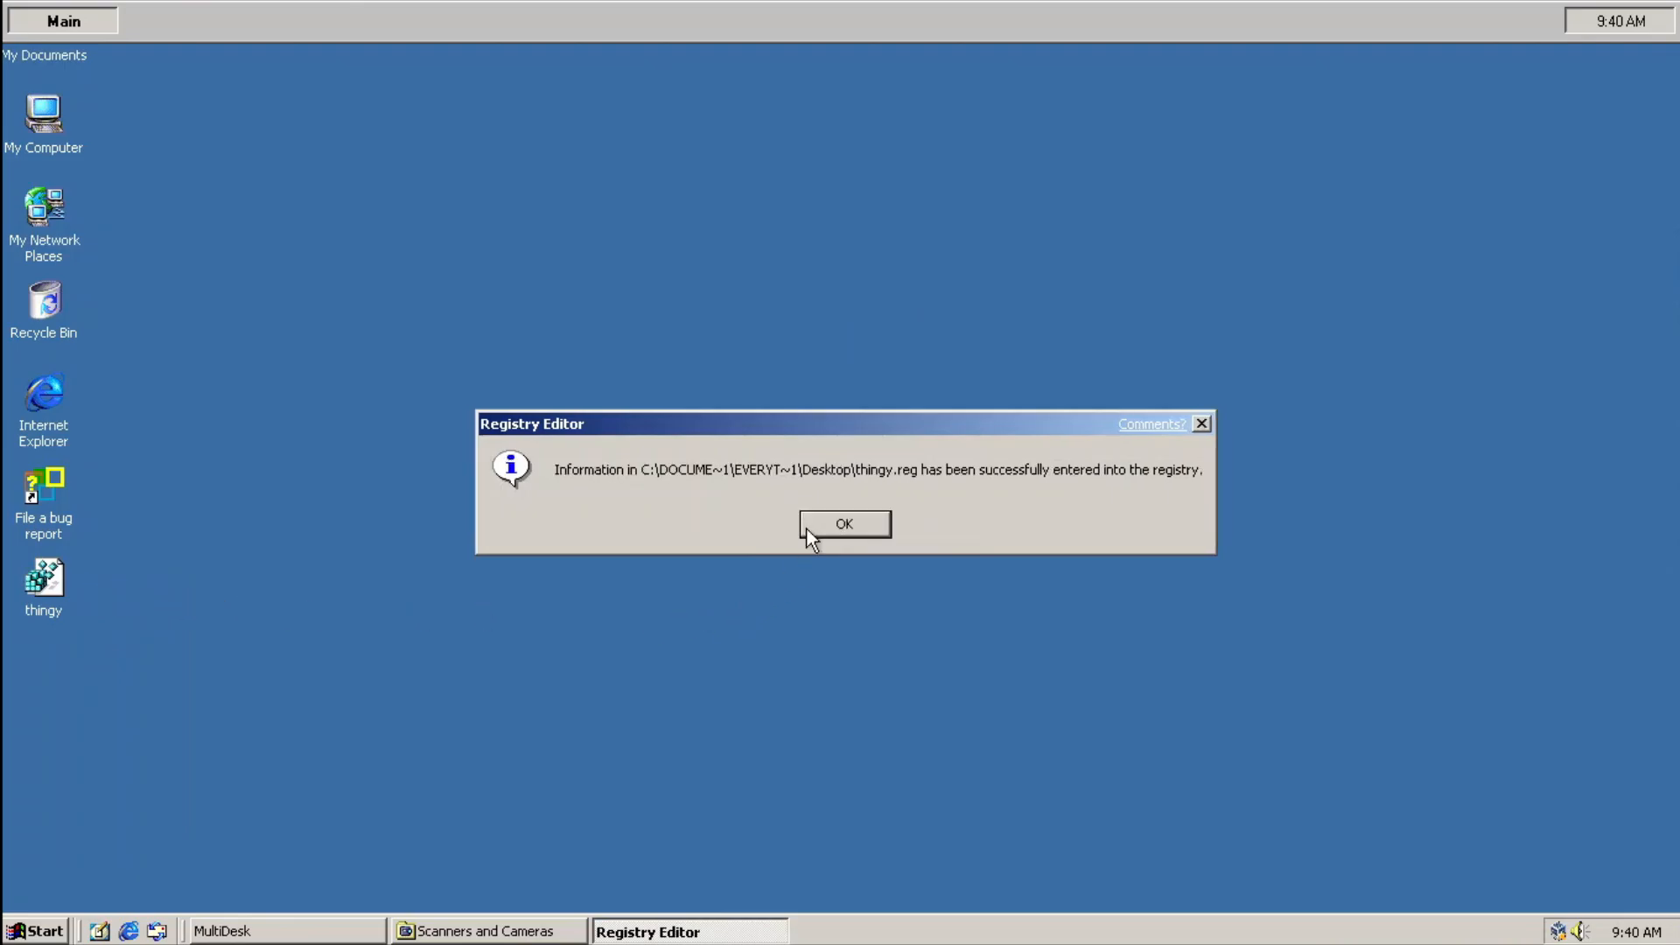
click(844, 525)
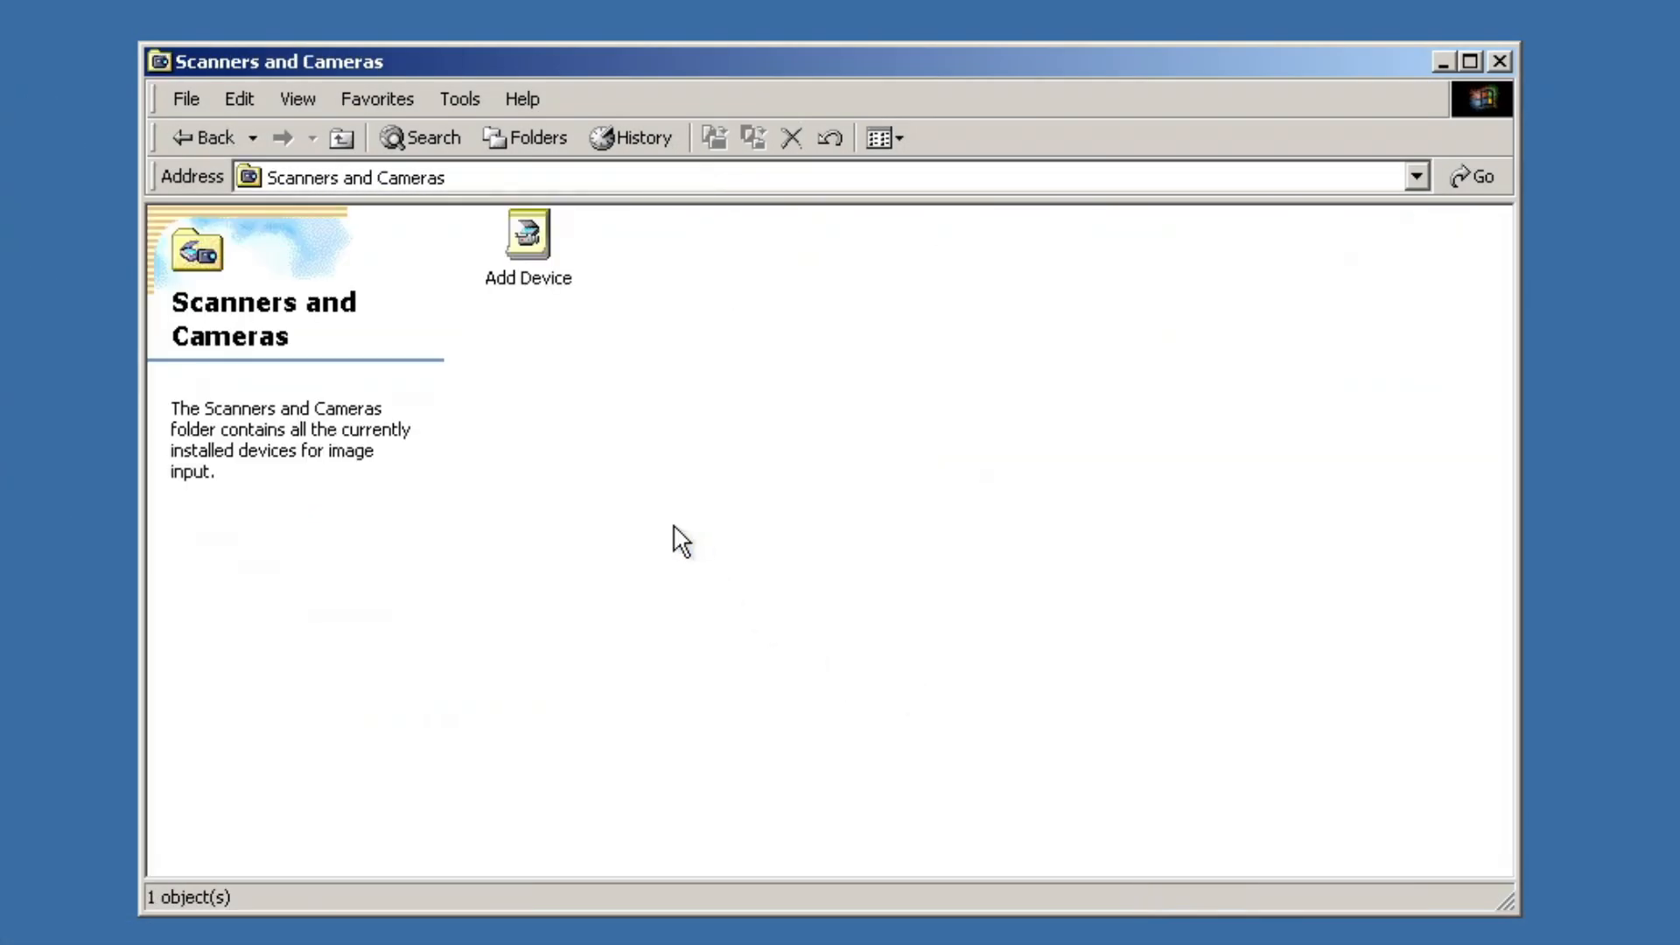
mouse_move(678, 573)
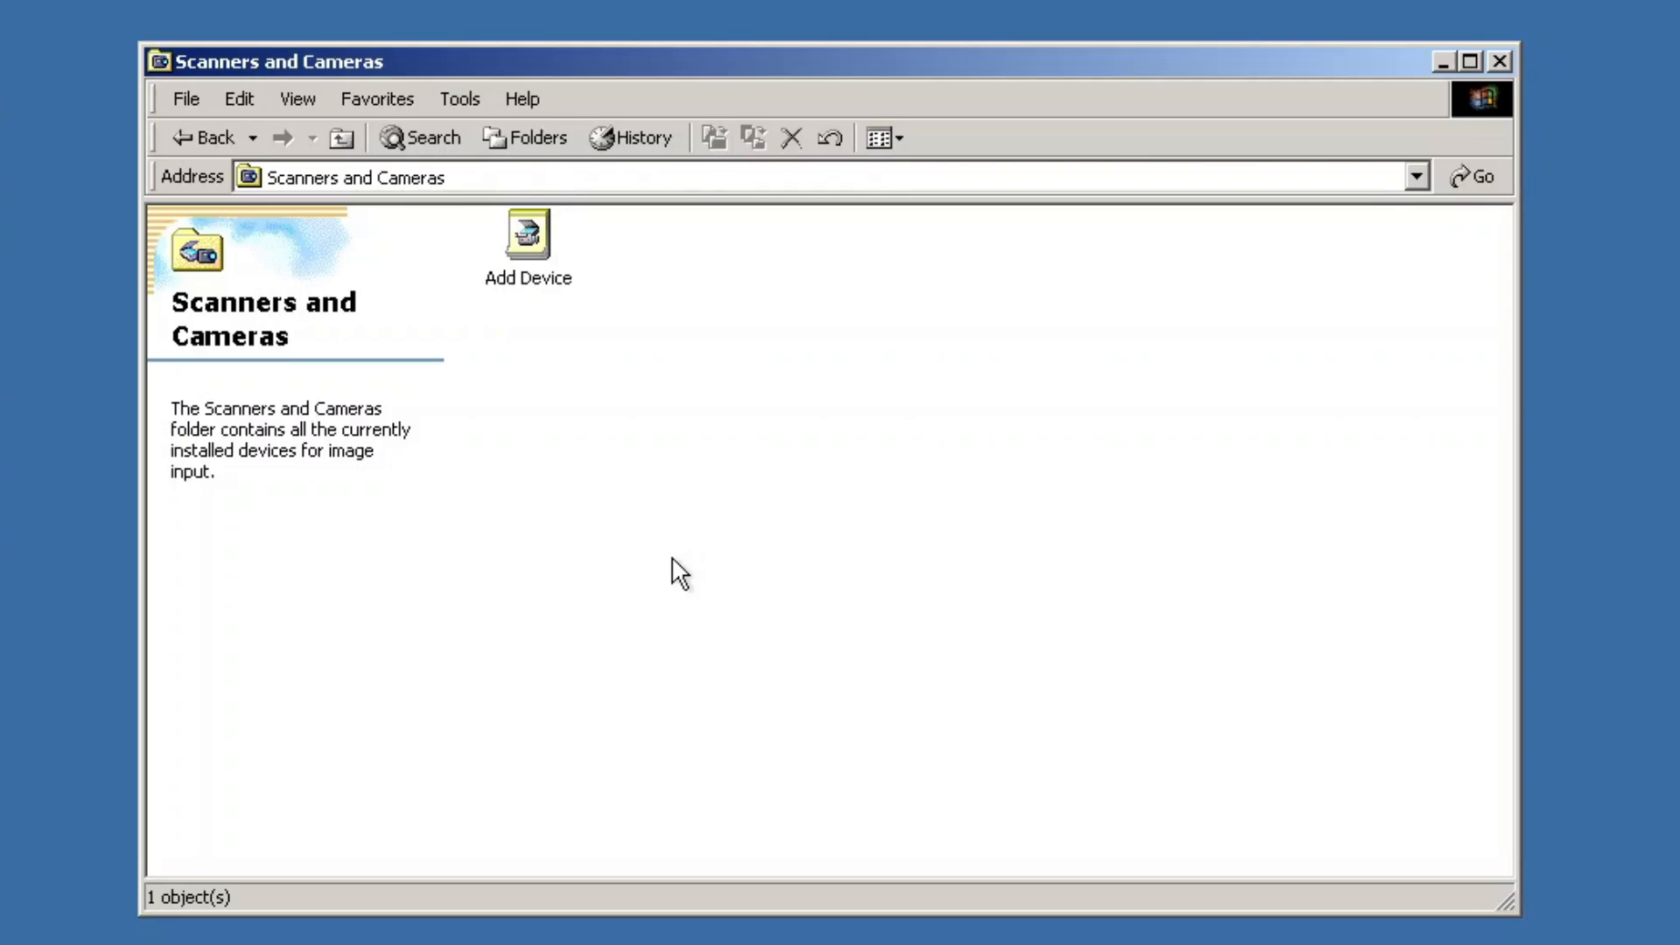
click(526, 234)
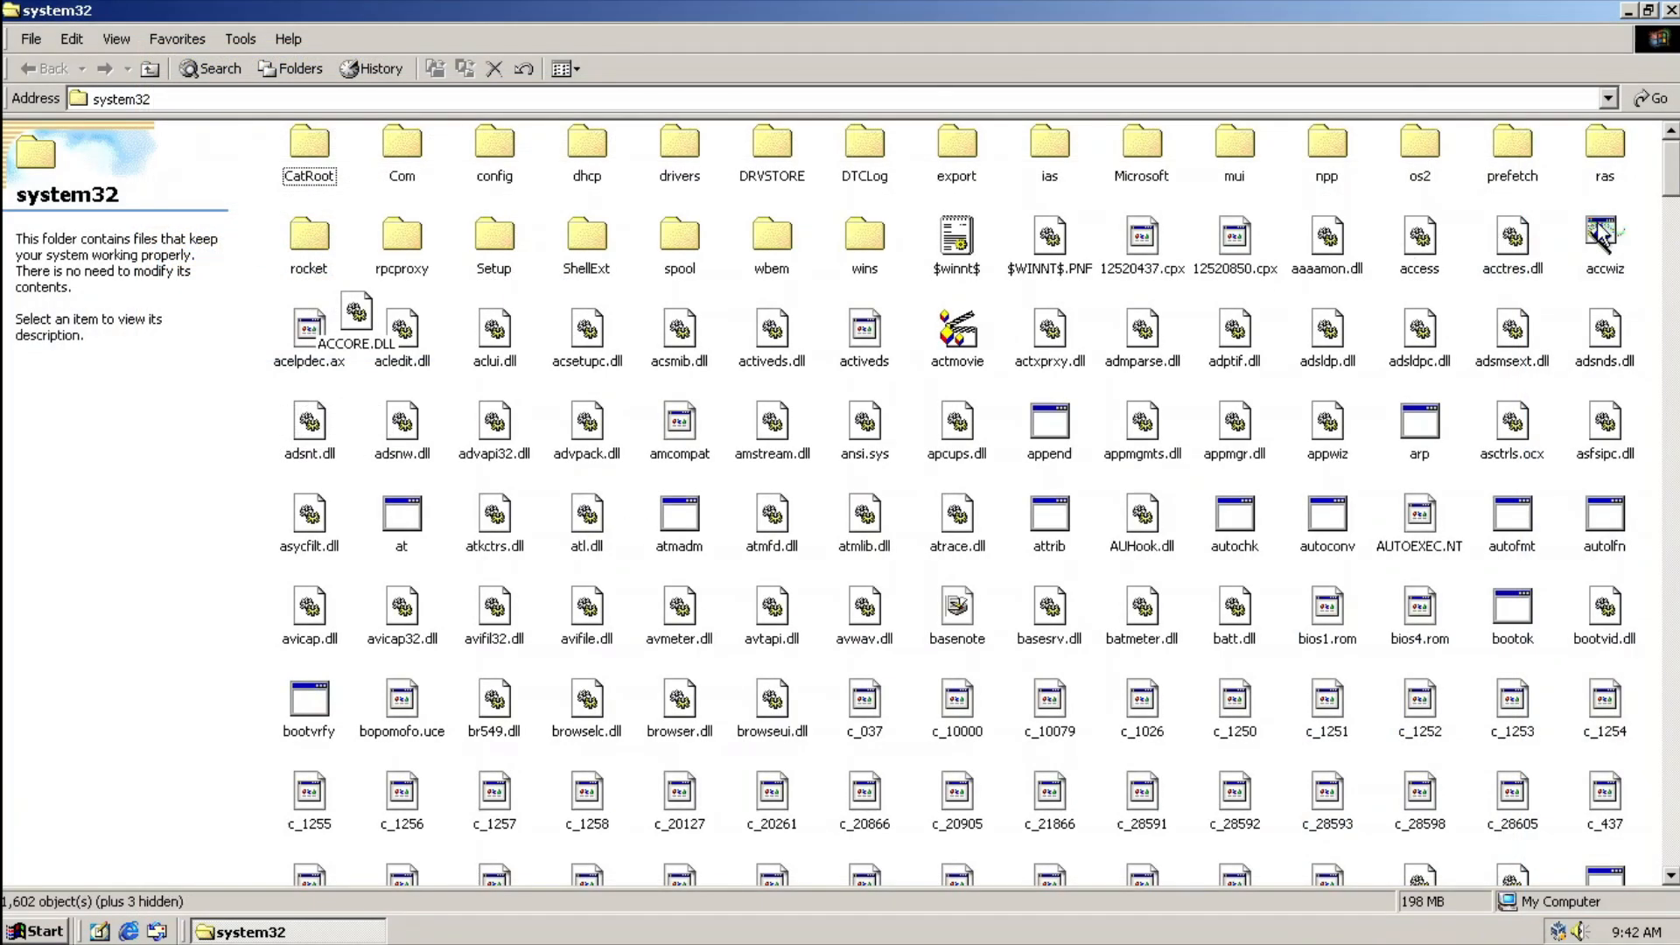
scroll(down, 3)
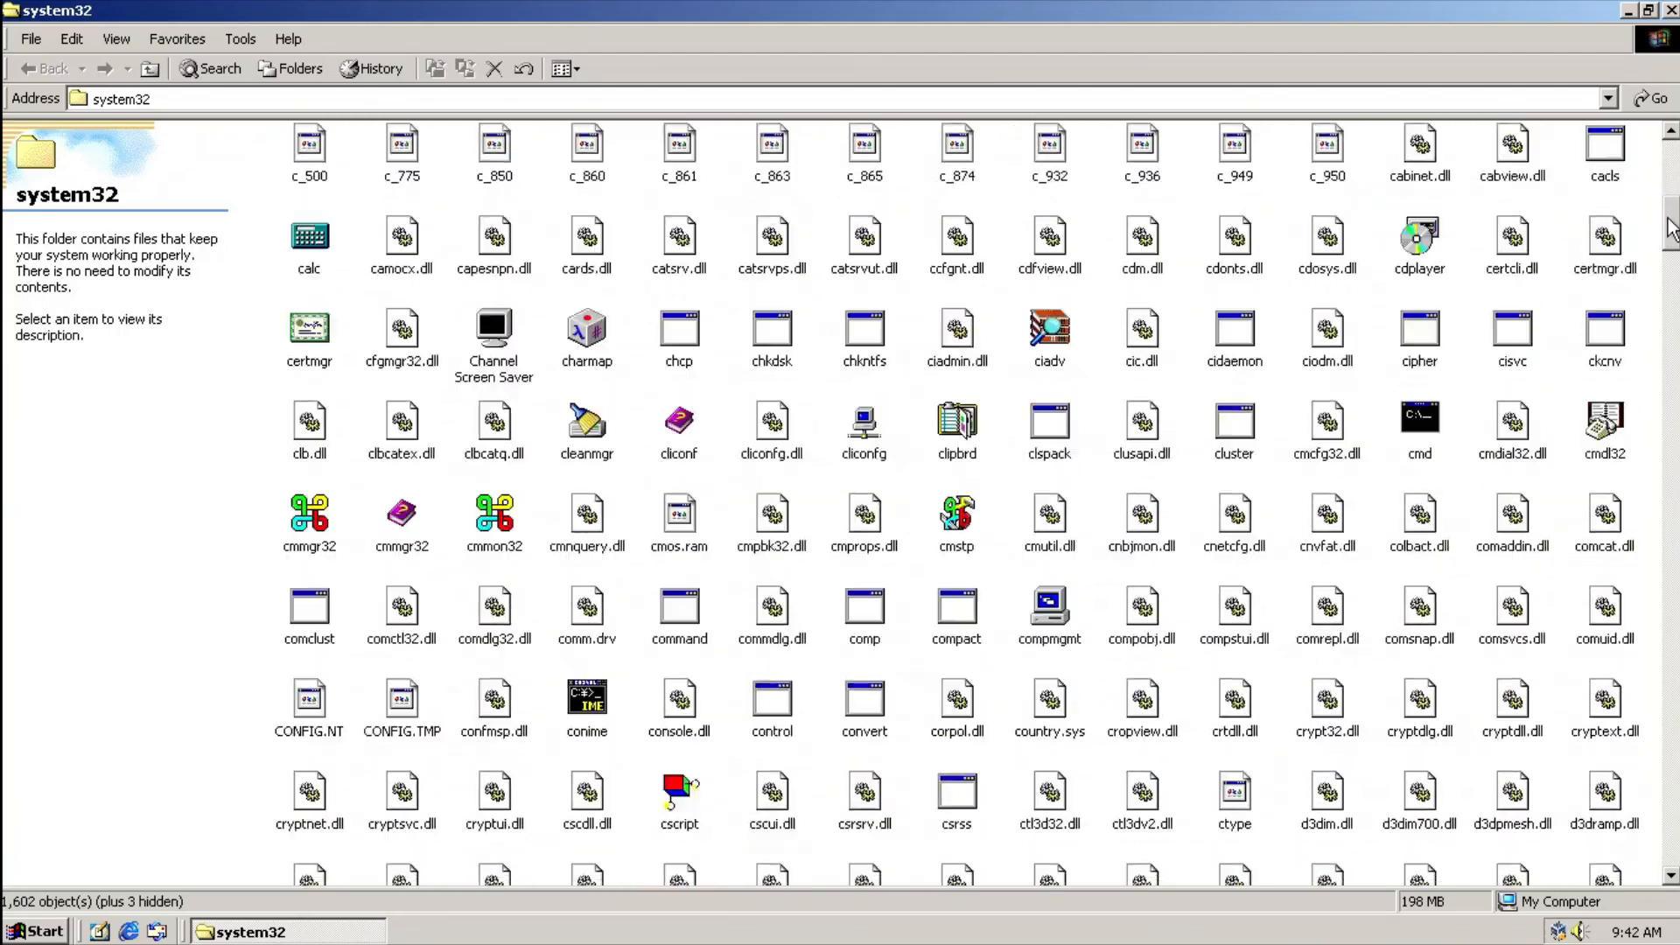
scroll(down, 3)
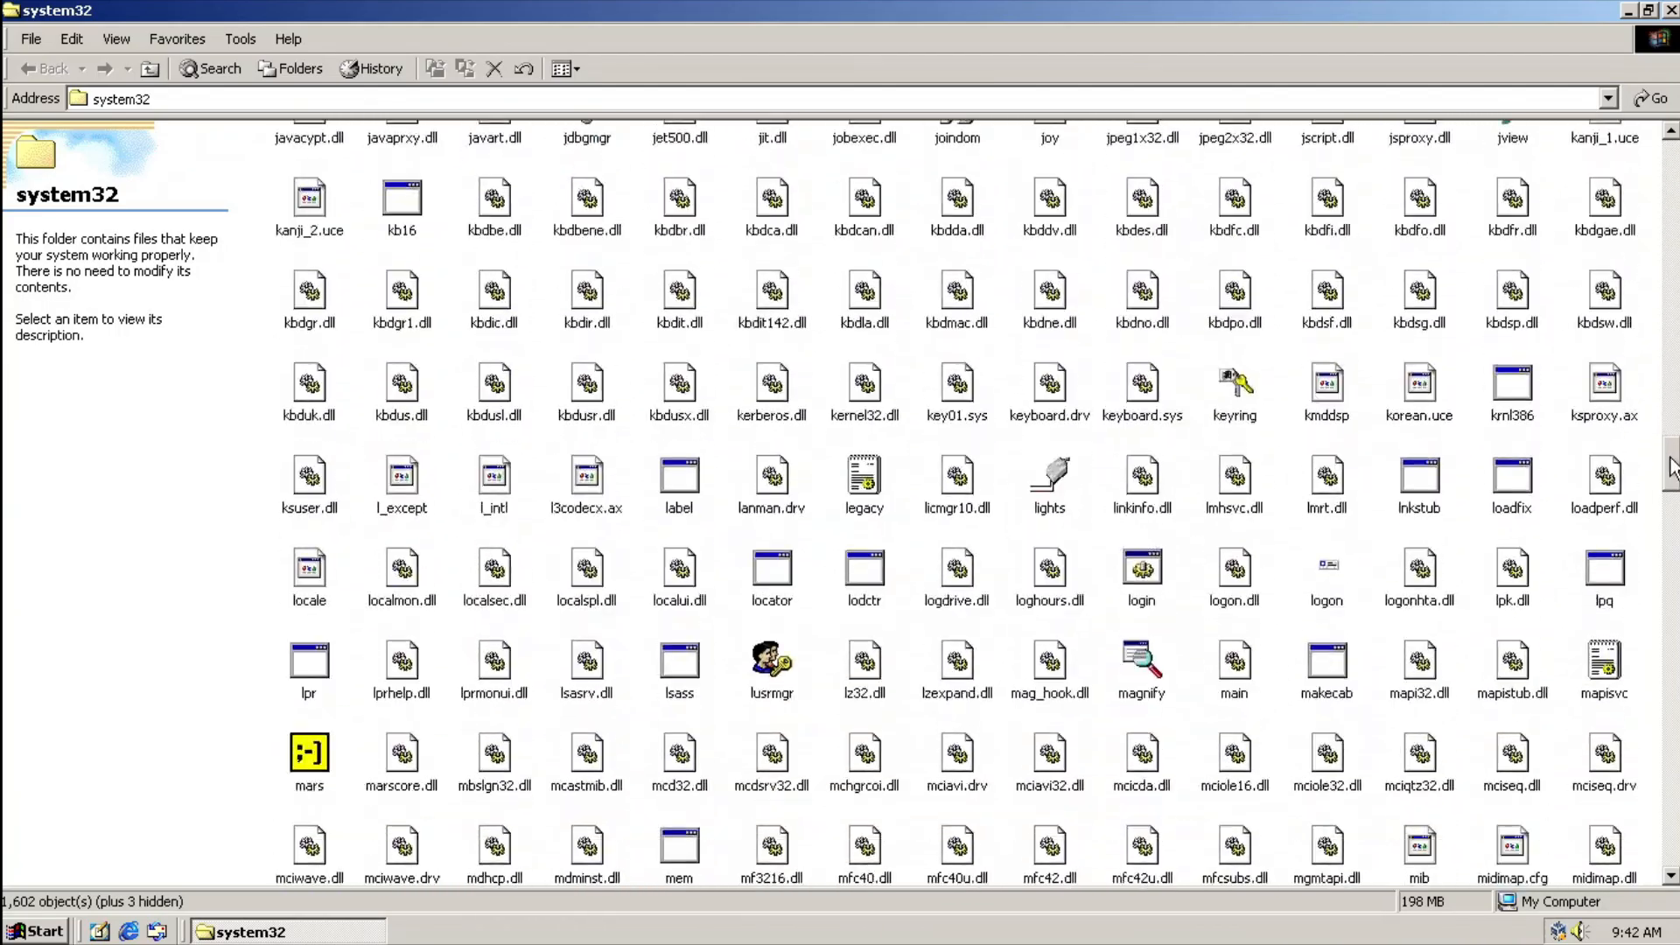
scroll(down, 3)
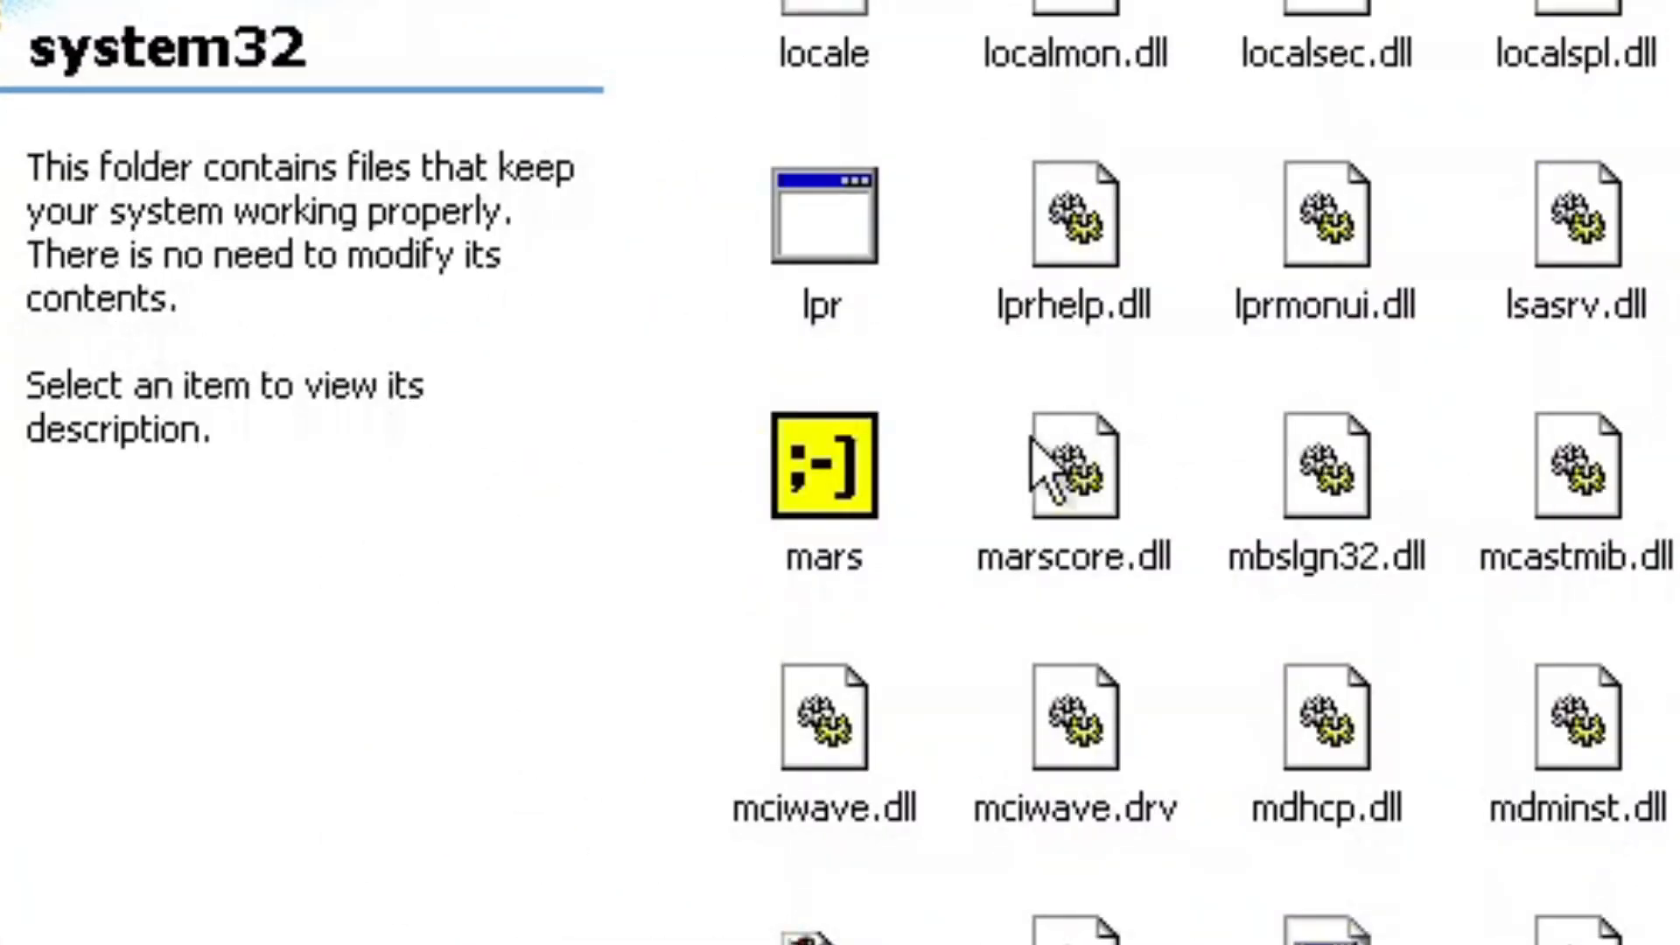
mouse_move(868, 477)
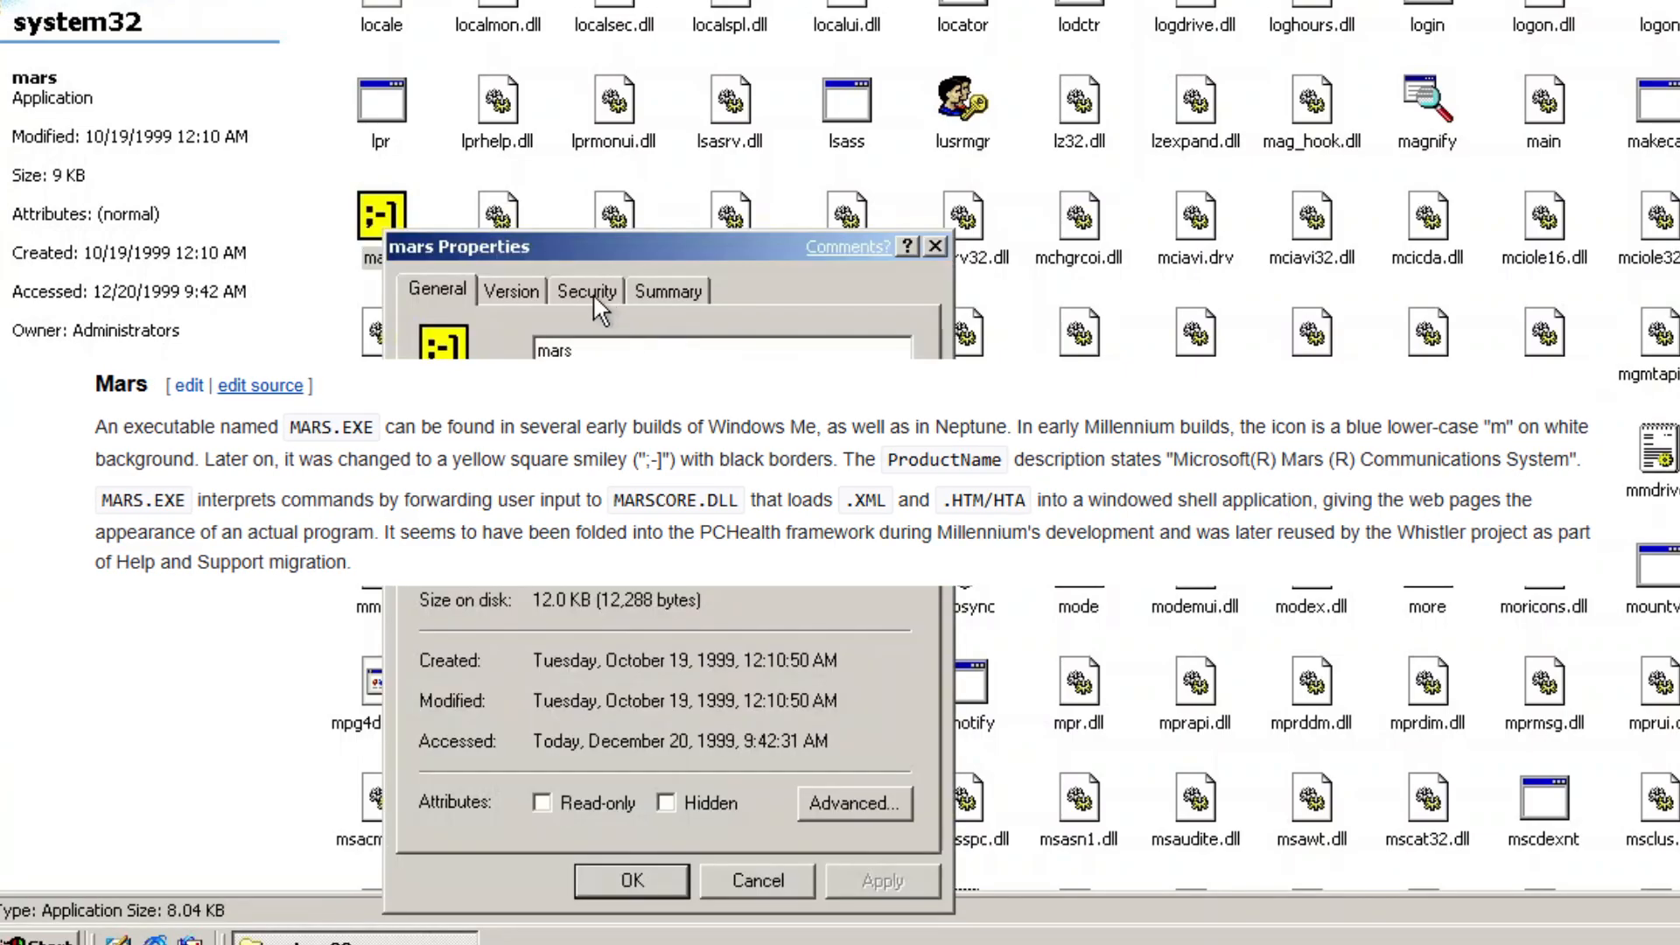
click(511, 290)
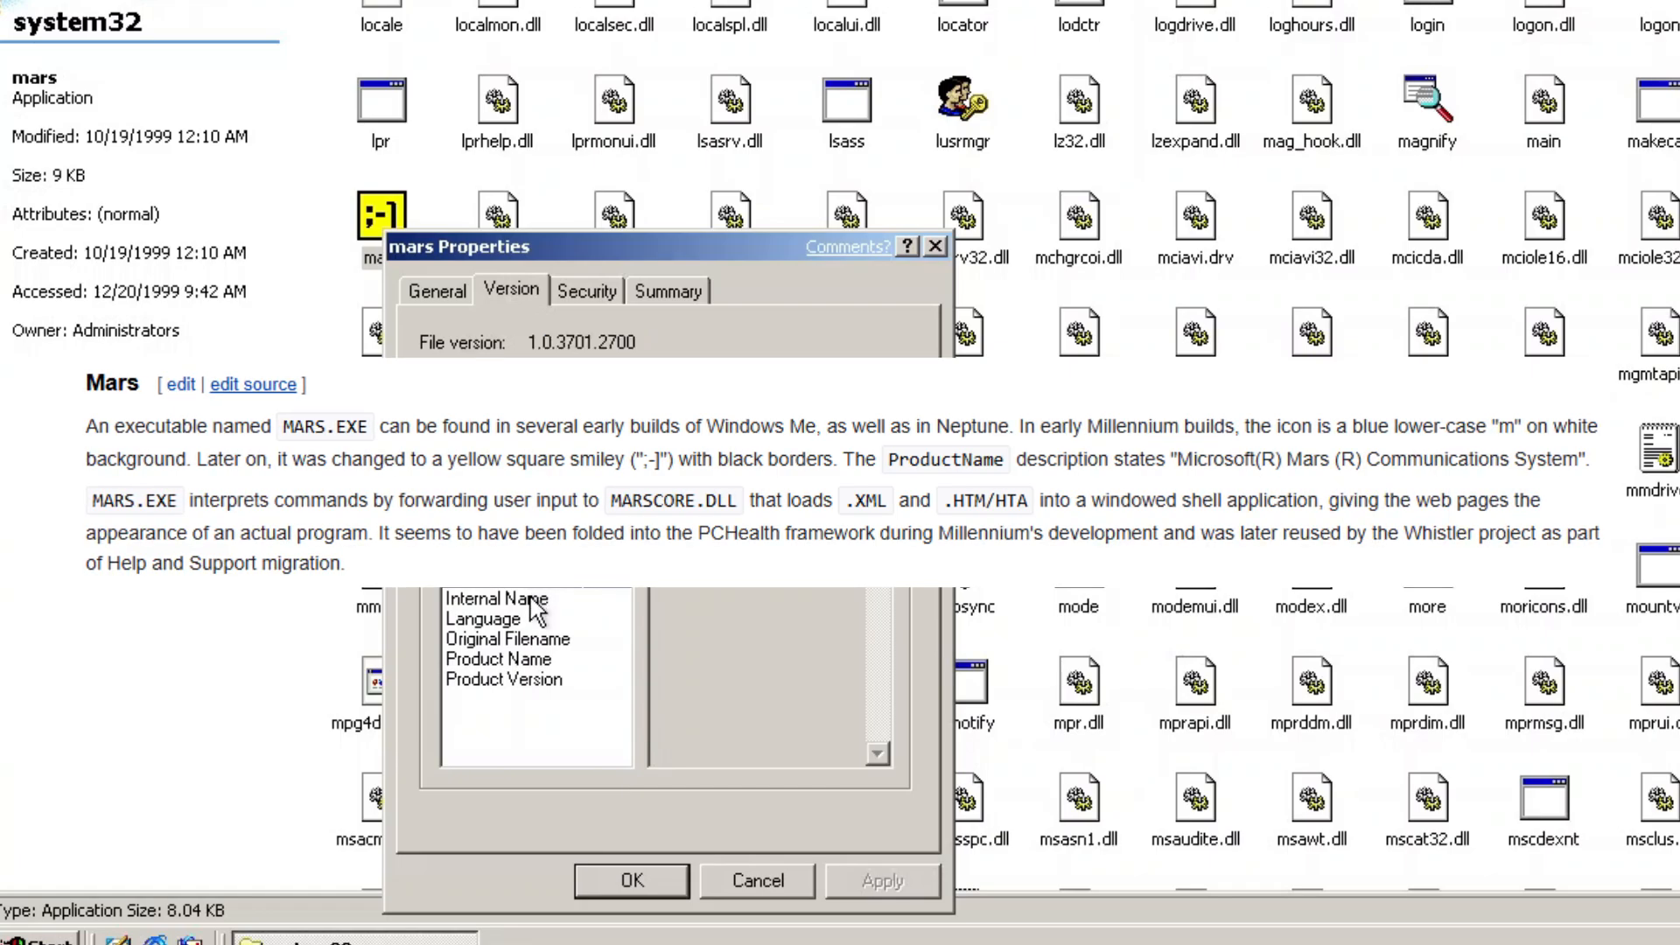
click(482, 619)
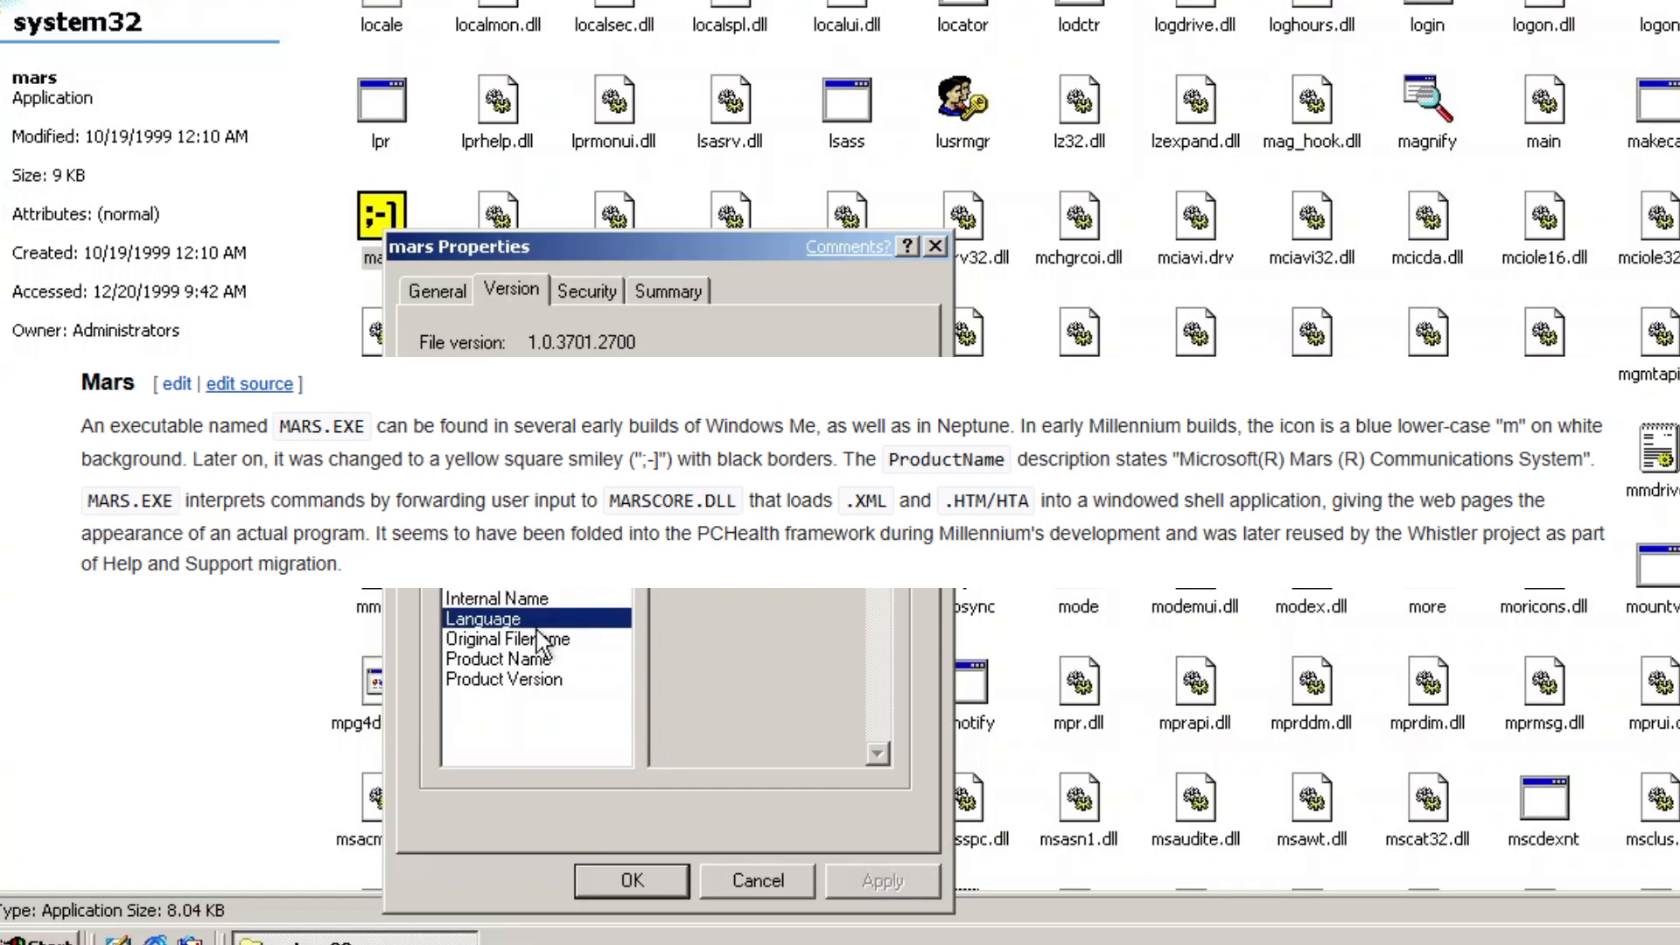
click(498, 658)
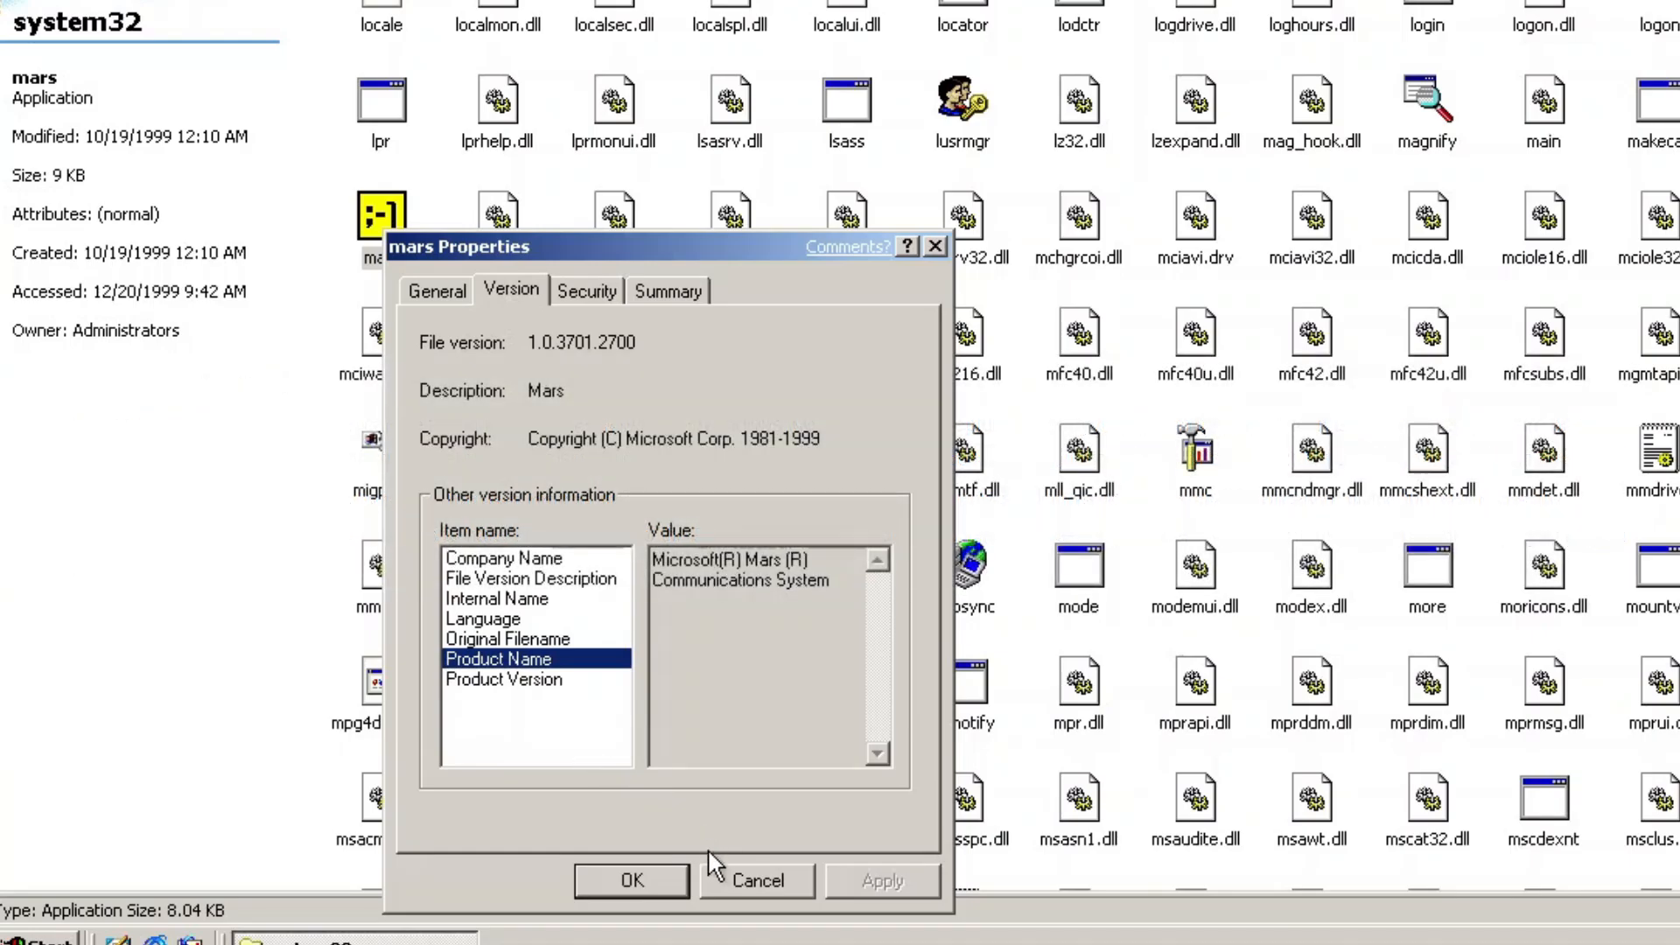
click(755, 880)
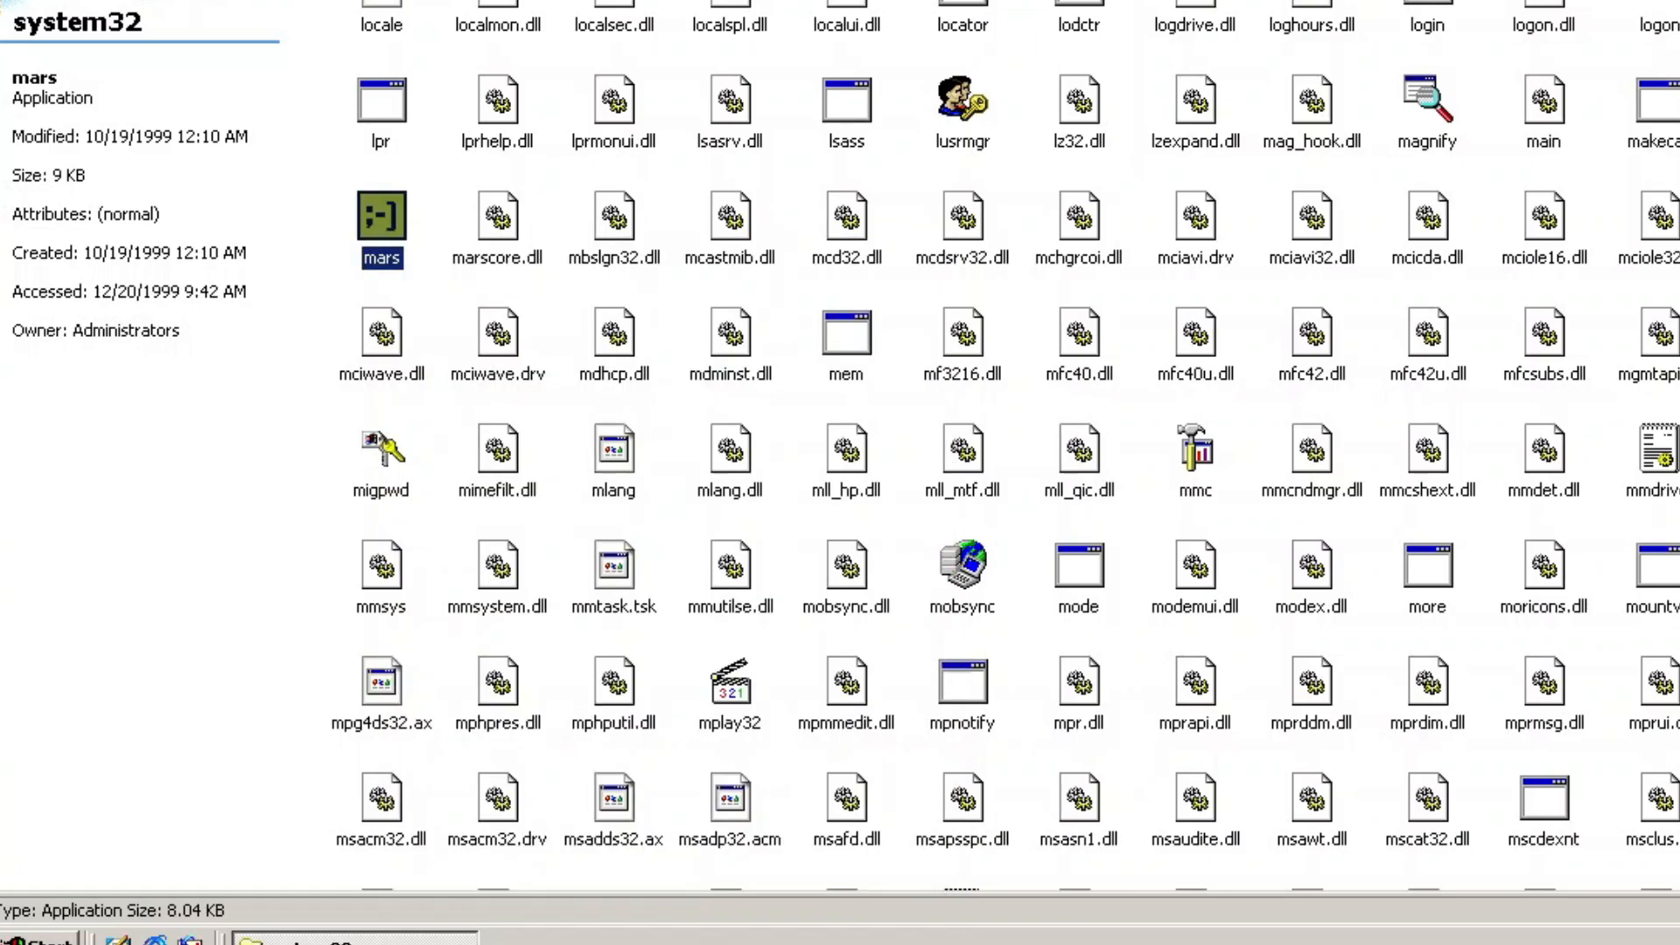
mouse_move(225, 534)
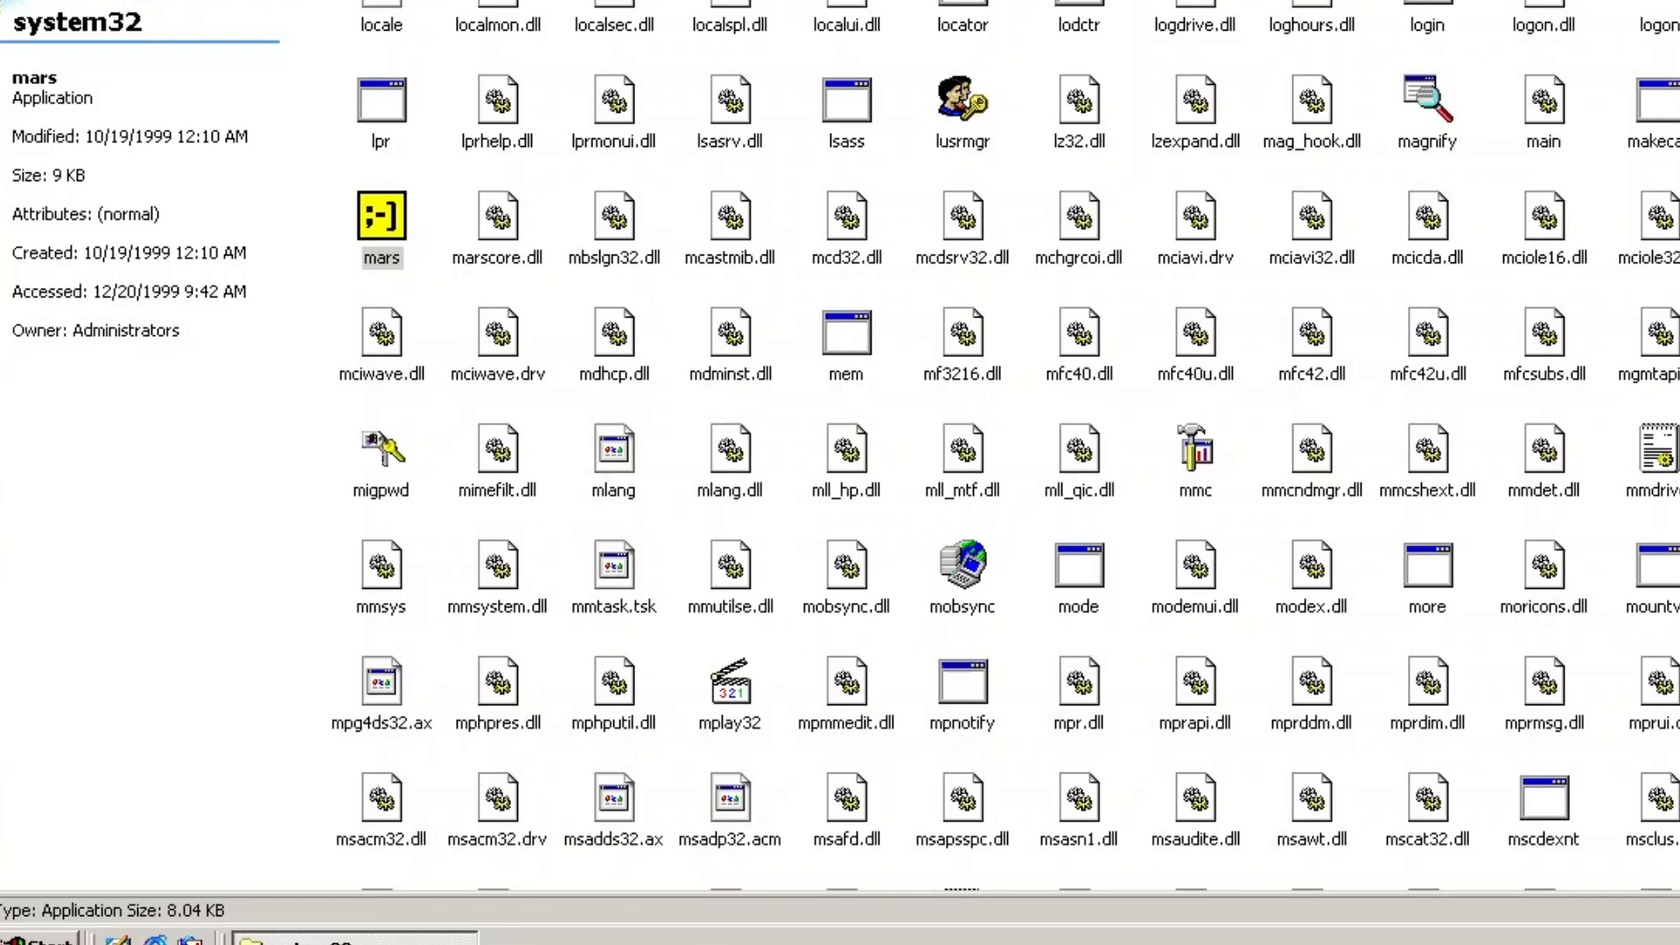
scroll(down, 3)
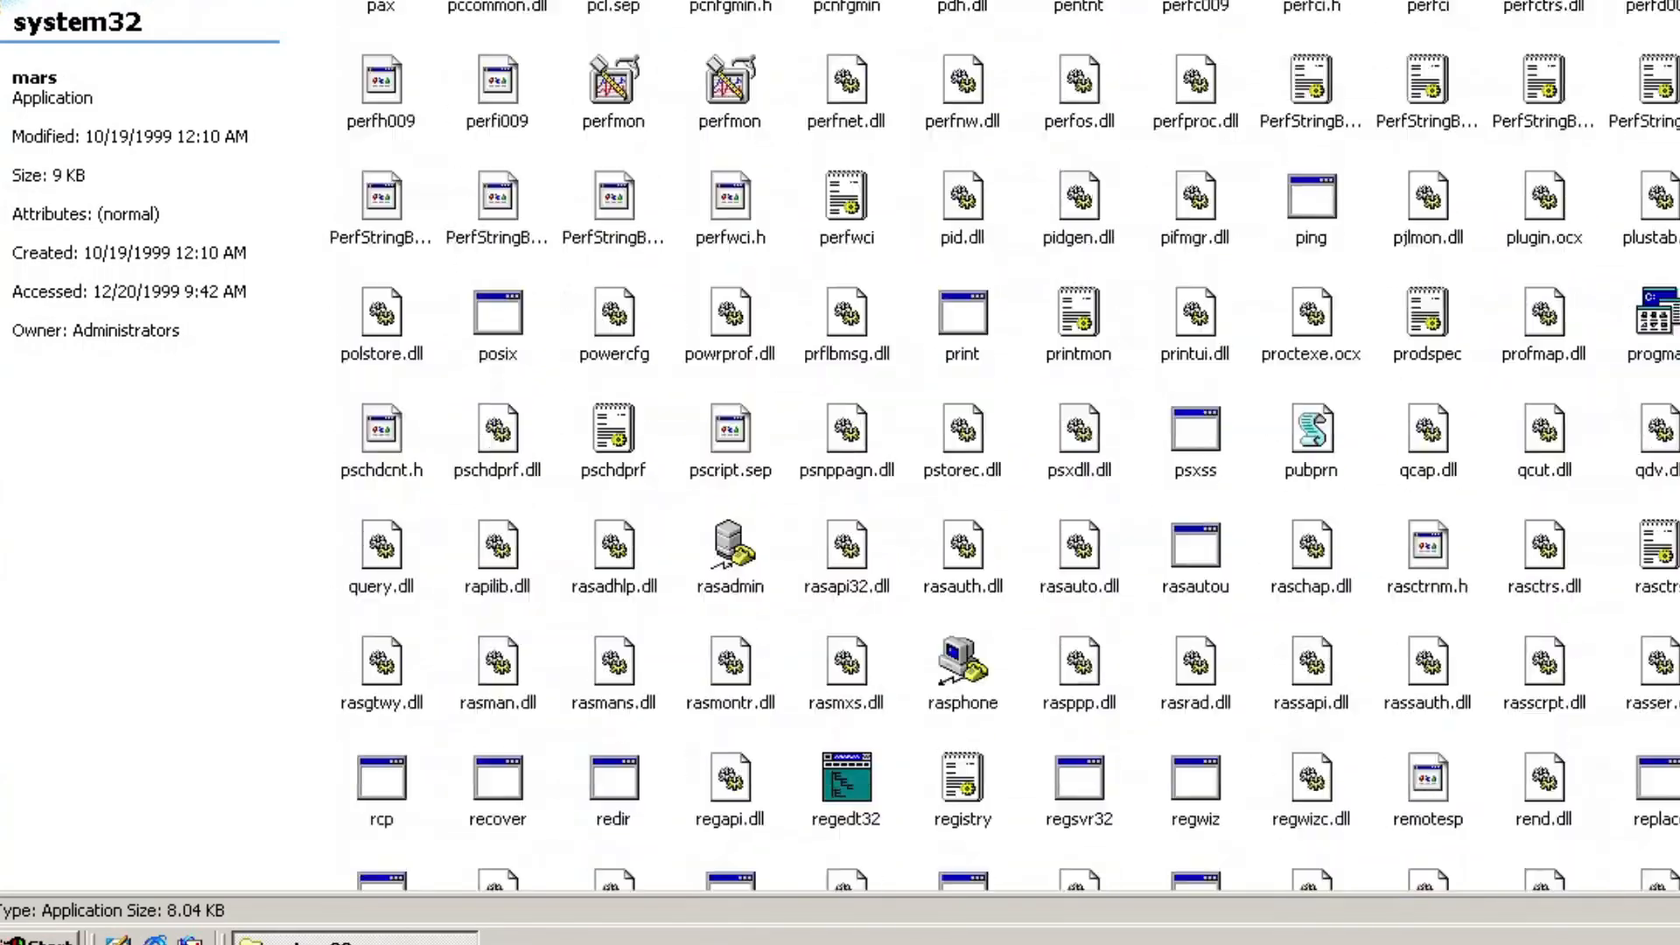
scroll(down, 3)
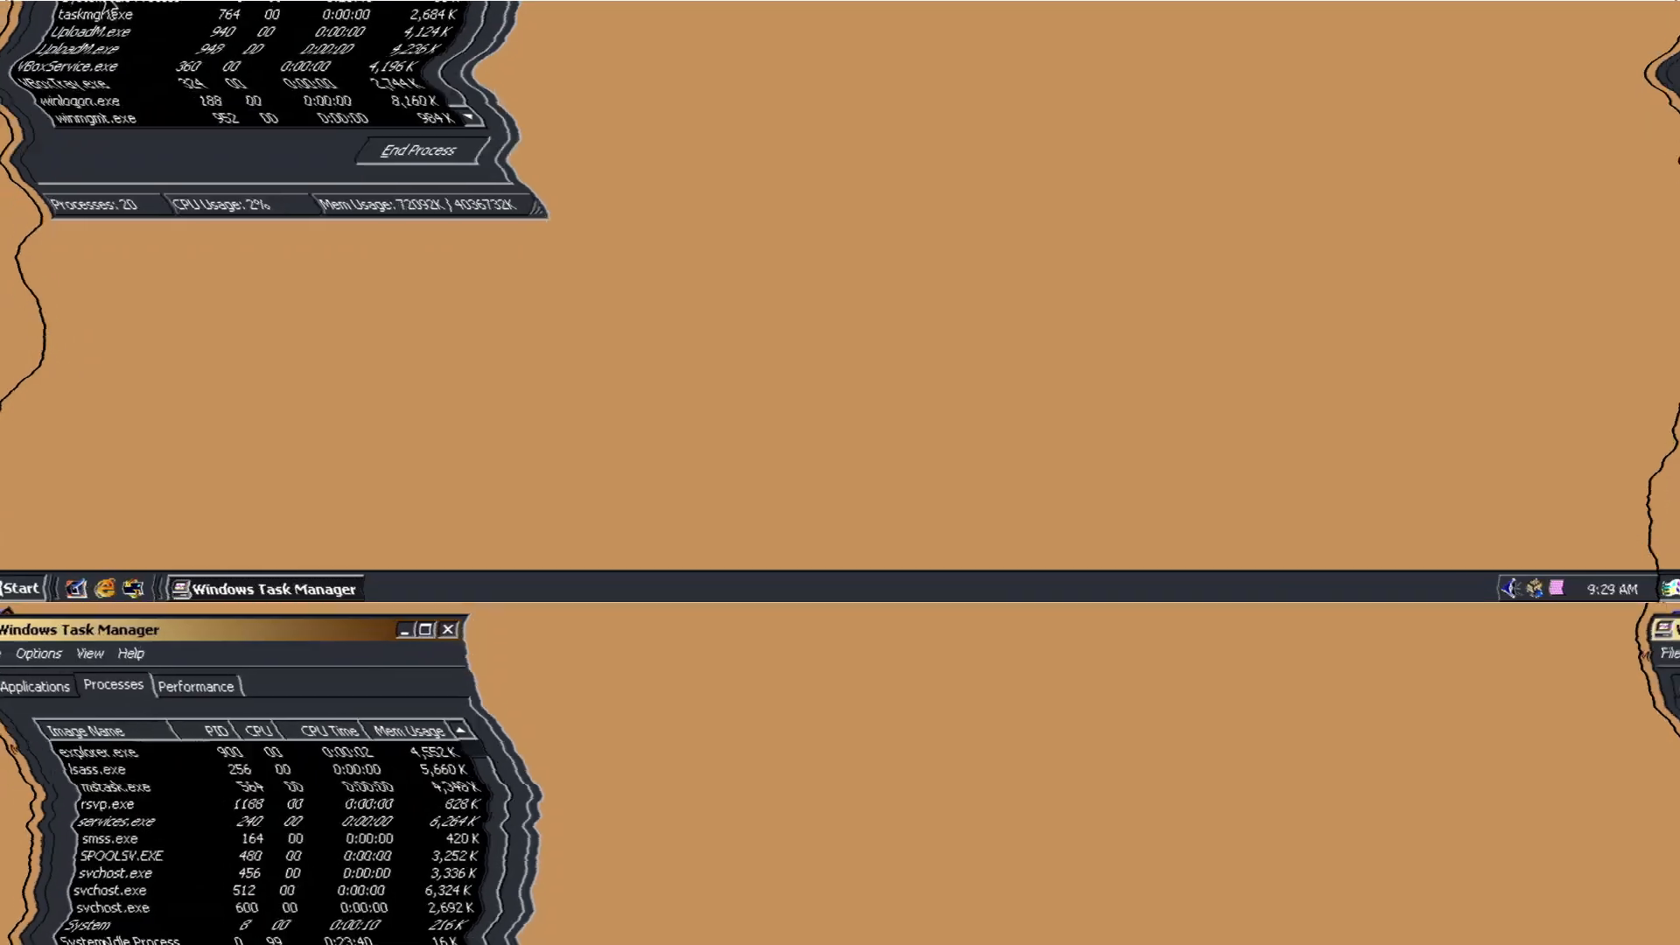
Close the remaining window to return to the plain Neptune desktop
click(448, 630)
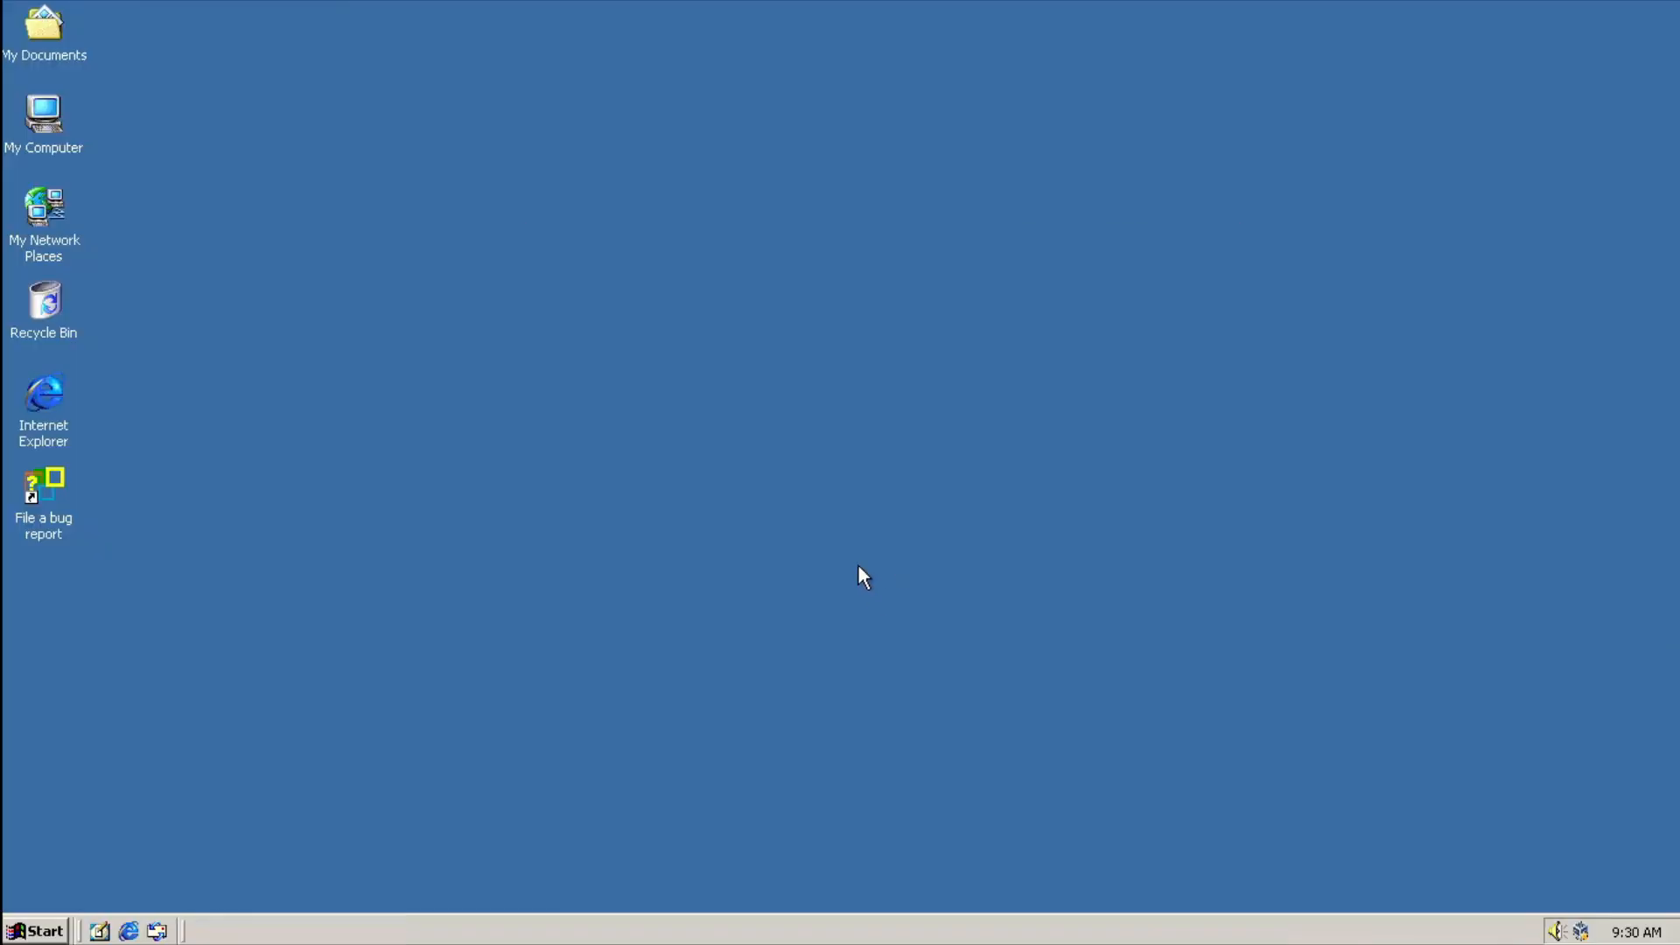